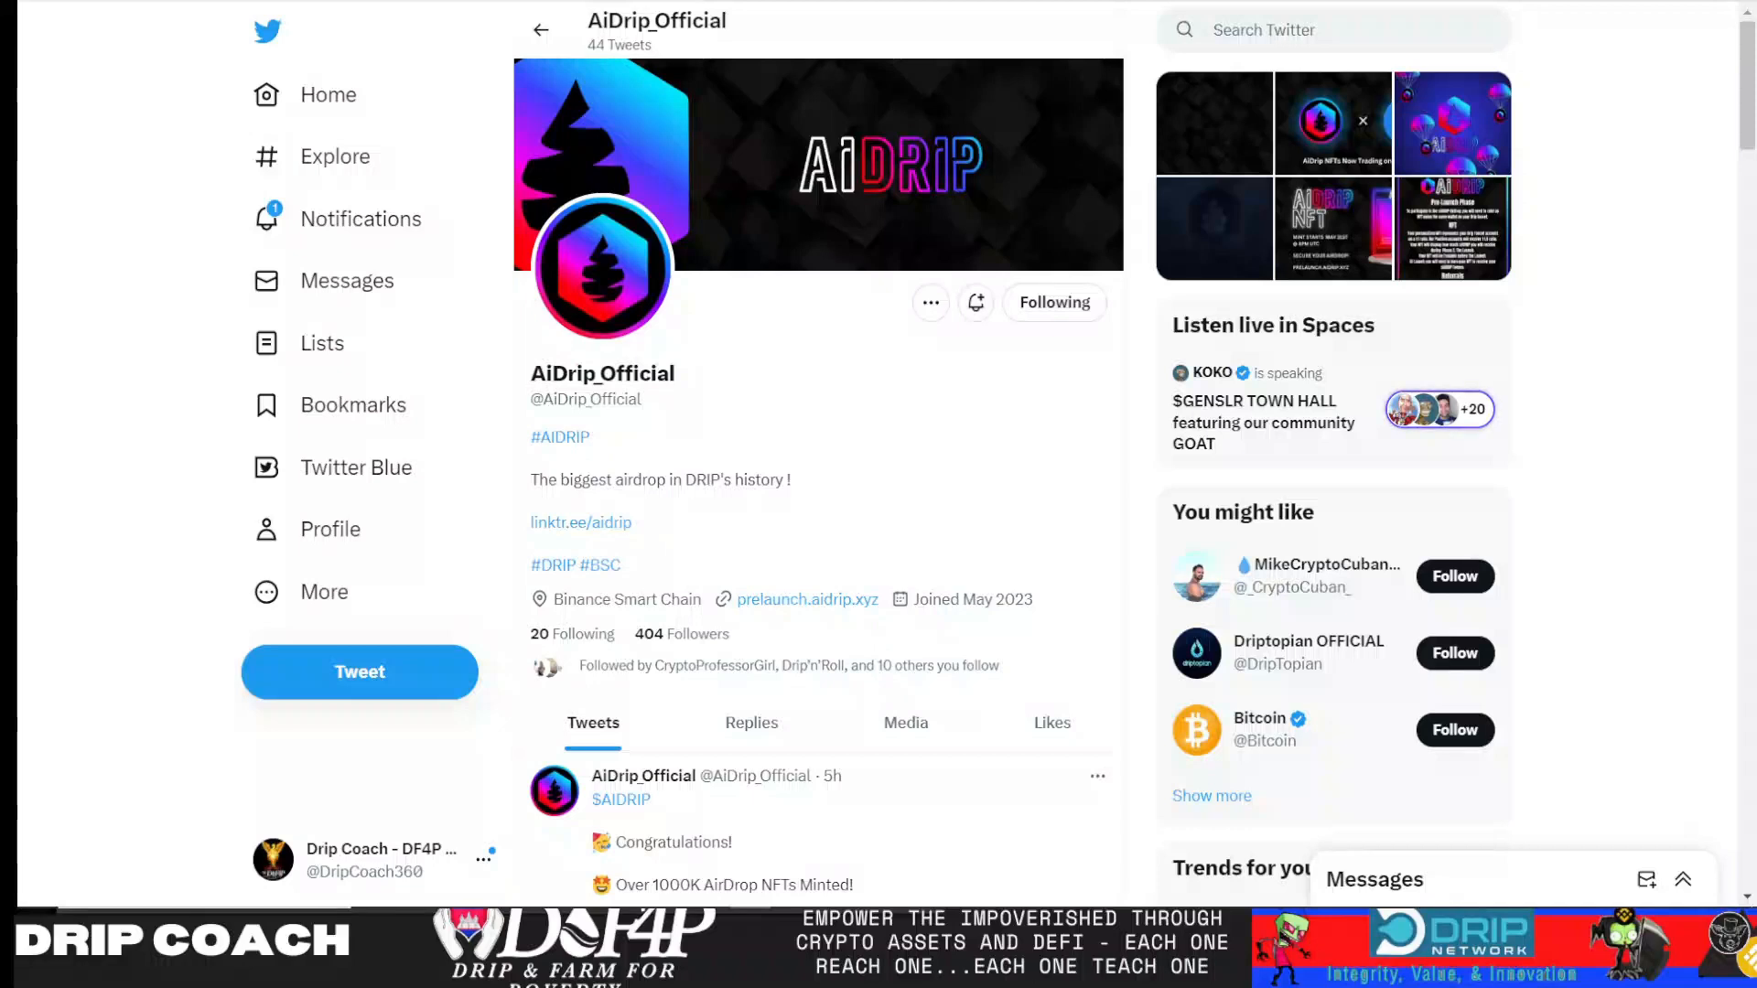
pyautogui.moveTo(1625, 548)
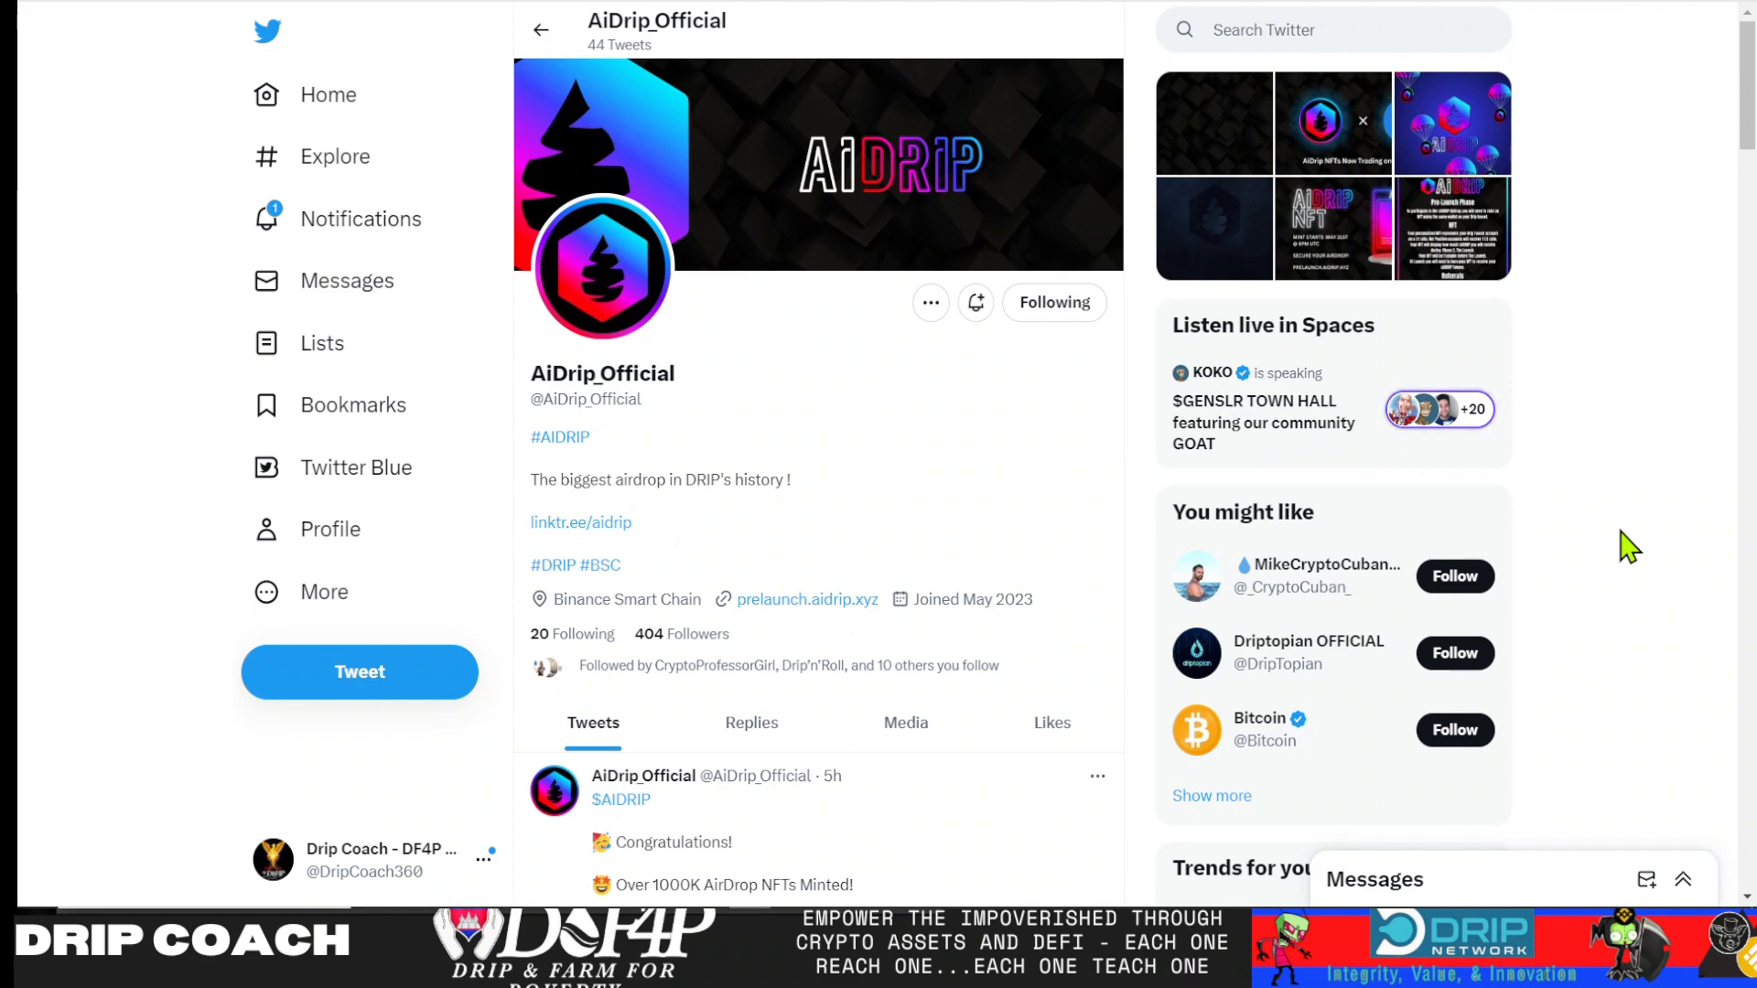
pyautogui.moveTo(1730, 591)
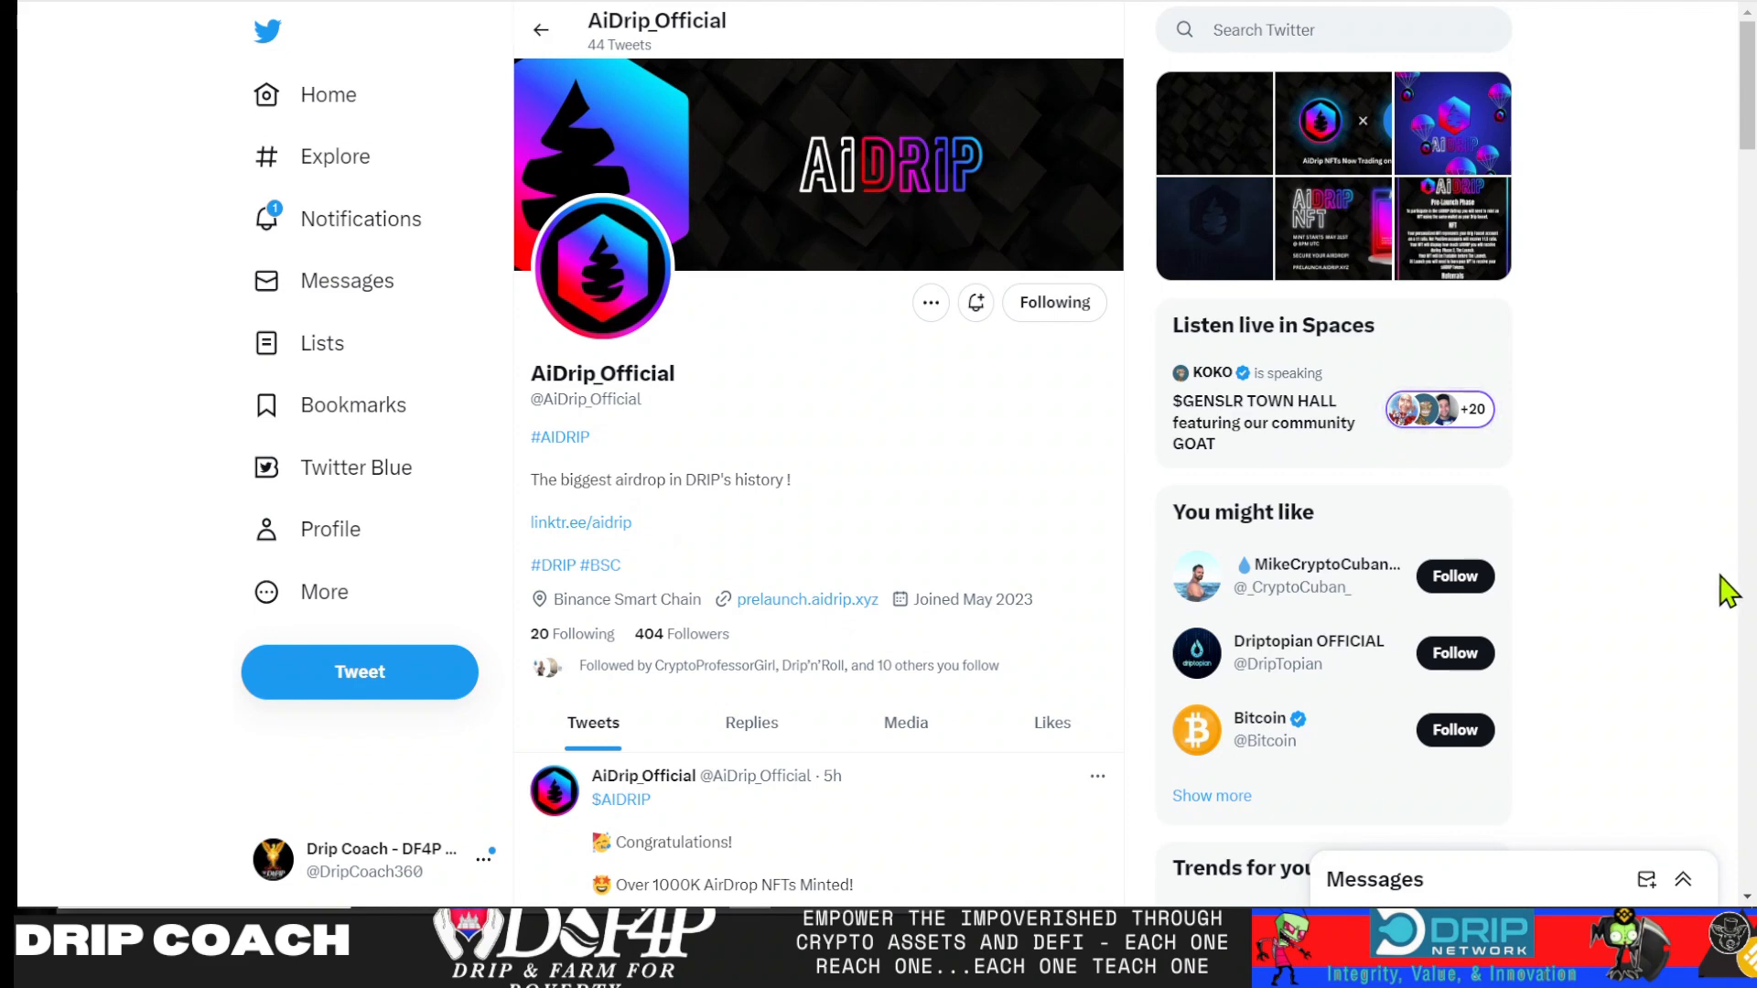
pyautogui.moveTo(1698, 613)
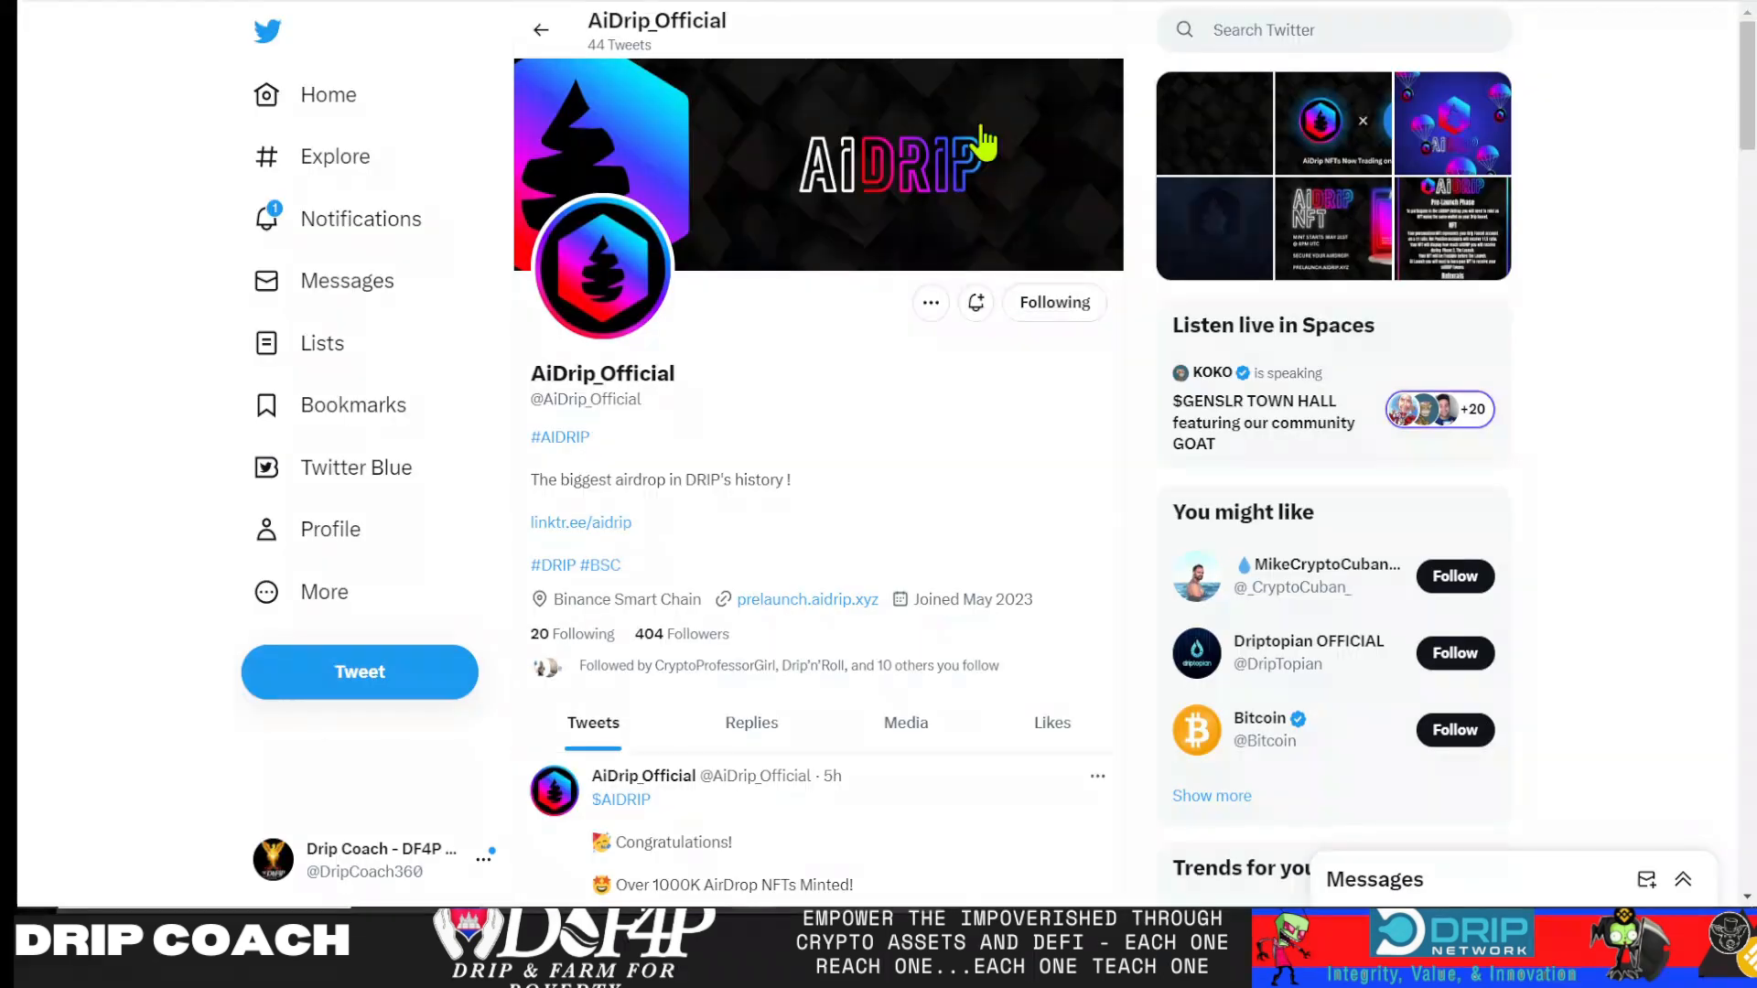
pyautogui.moveTo(1579, 538)
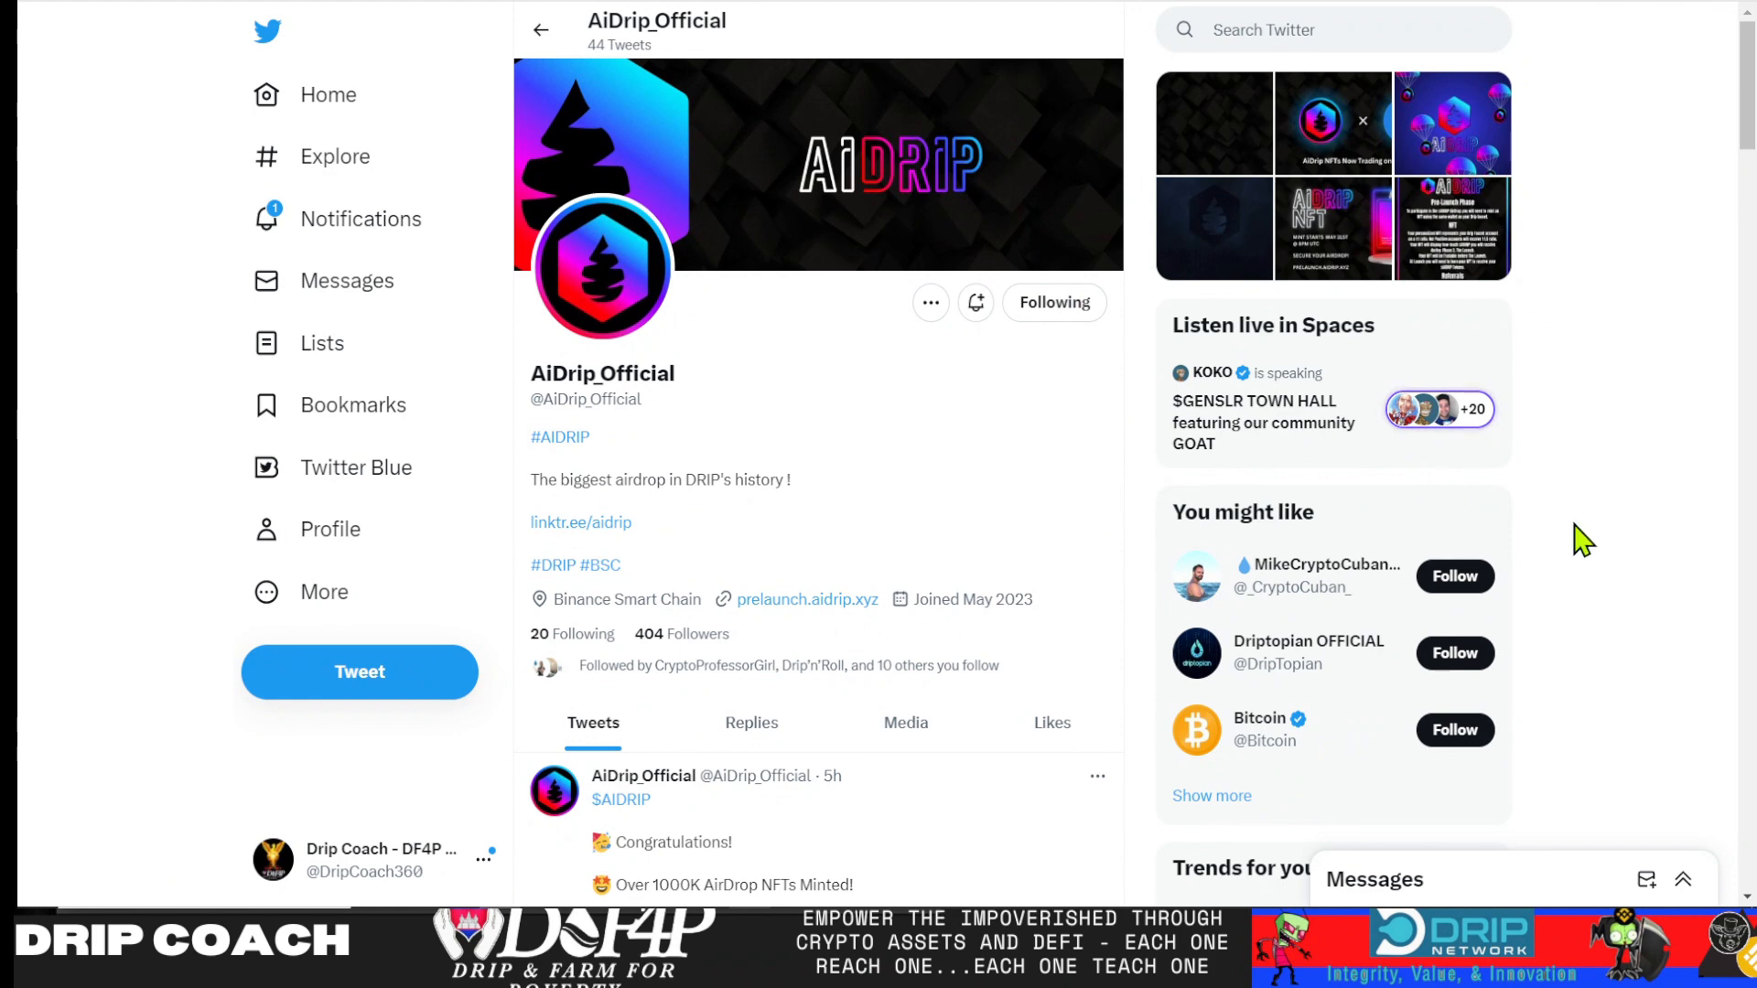
pyautogui.moveTo(904, 865)
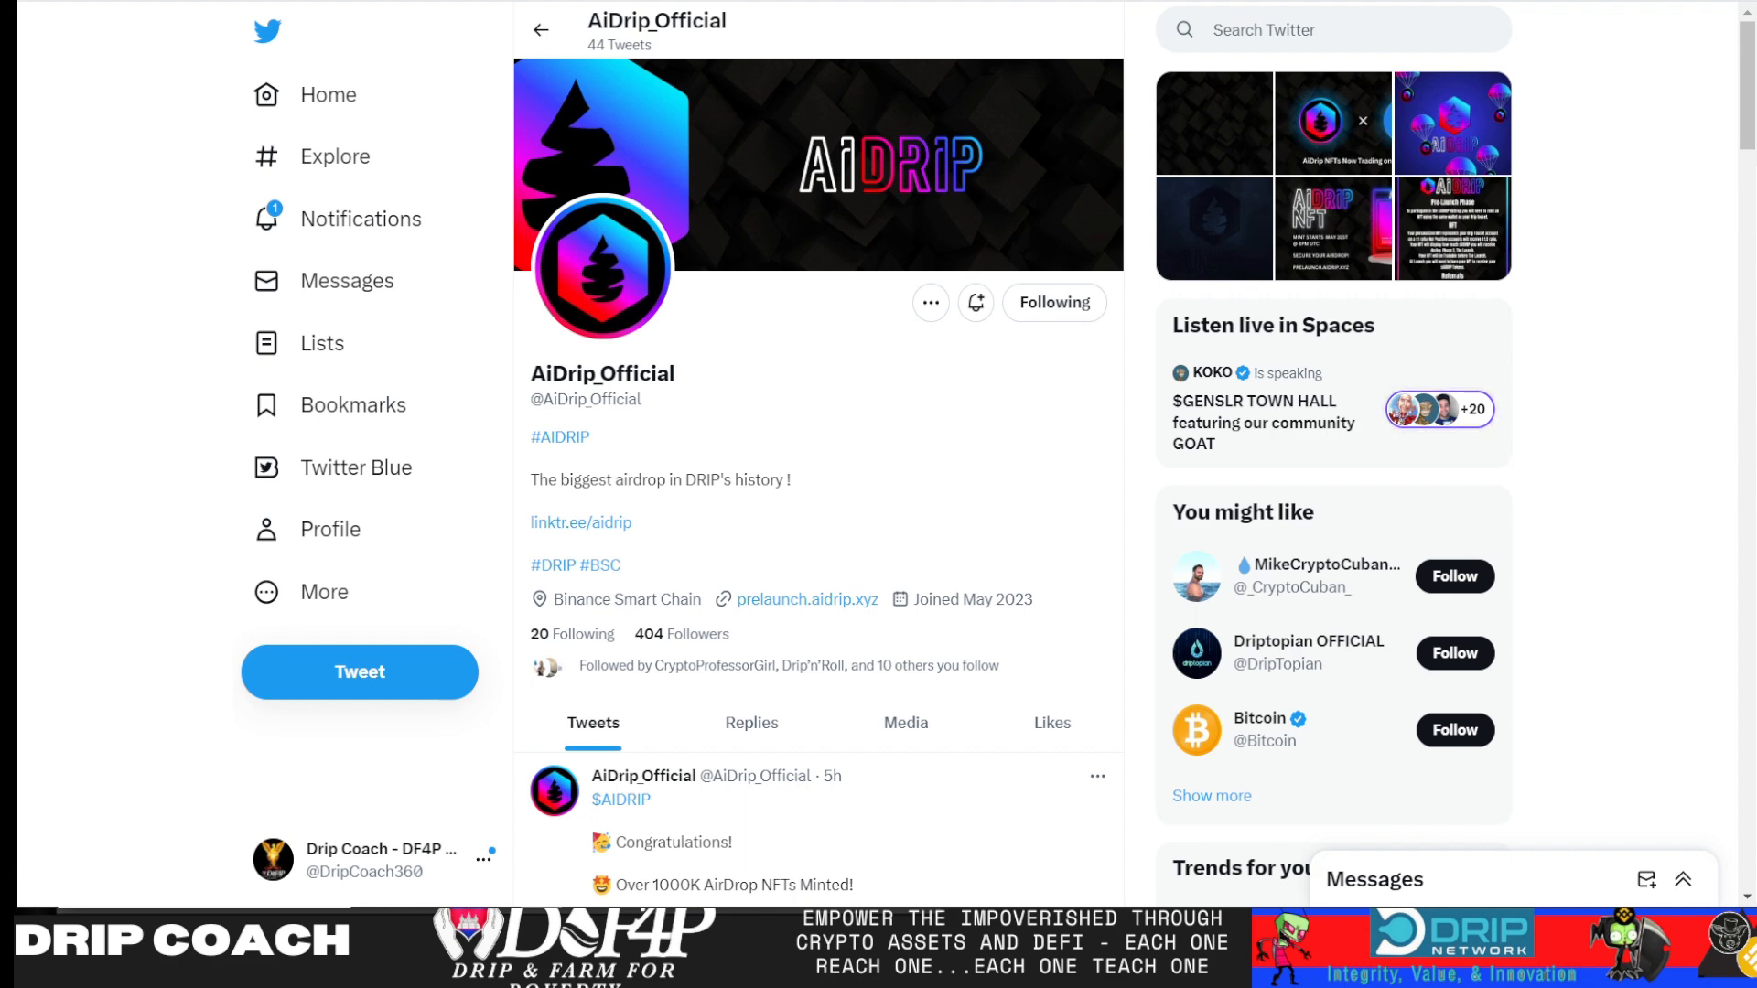
pyautogui.moveTo(1032, 426)
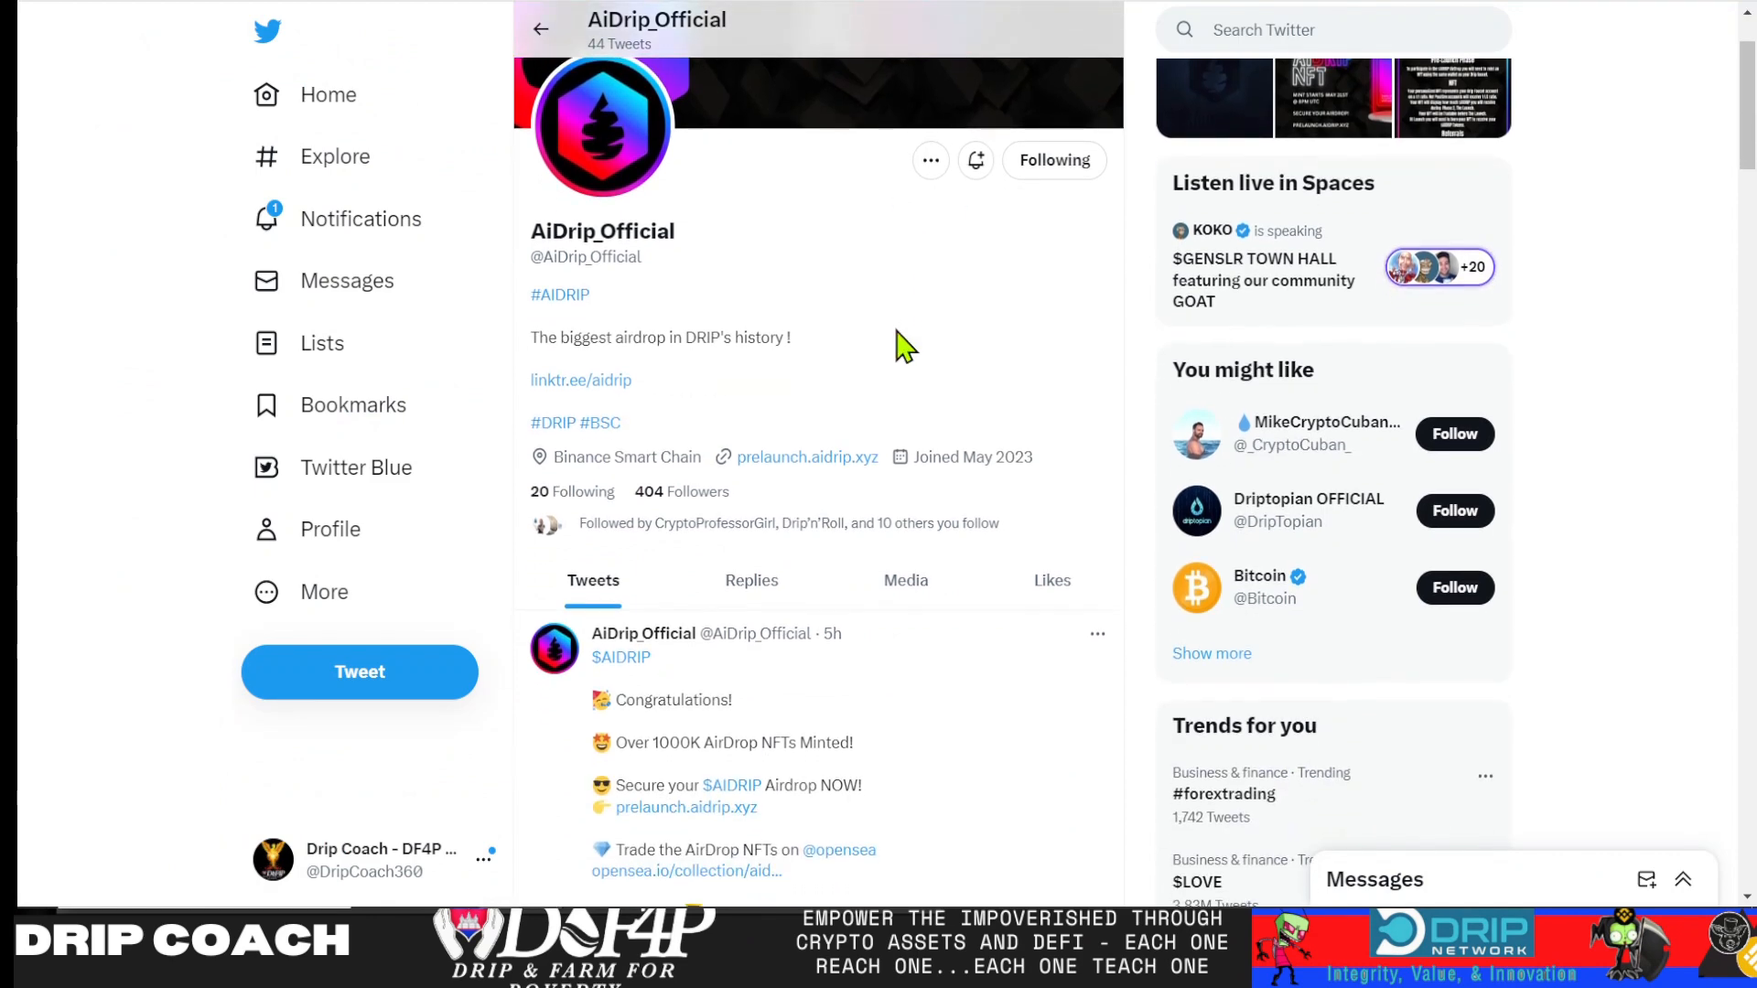
# Scroll the AiDrip pre-launch page to the DRIP Staked, Net Positive and AIDRIP Airdrop panels
pyautogui.scroll(-3)
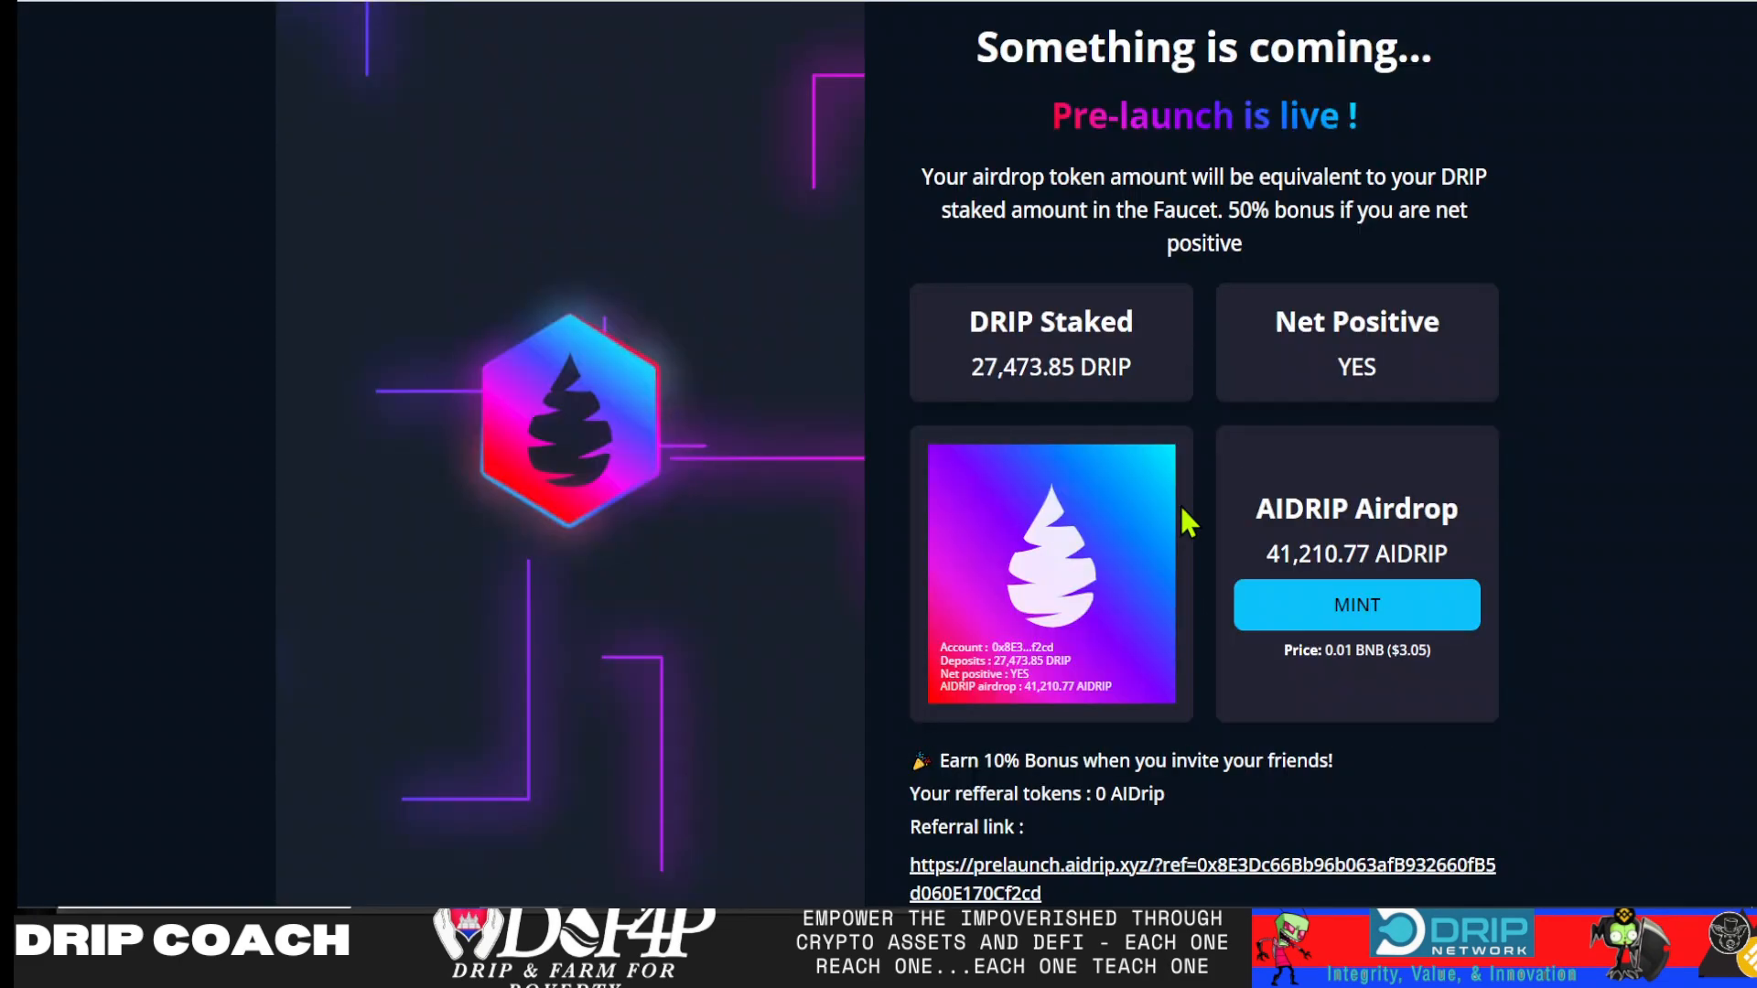
pyautogui.scroll(-3)
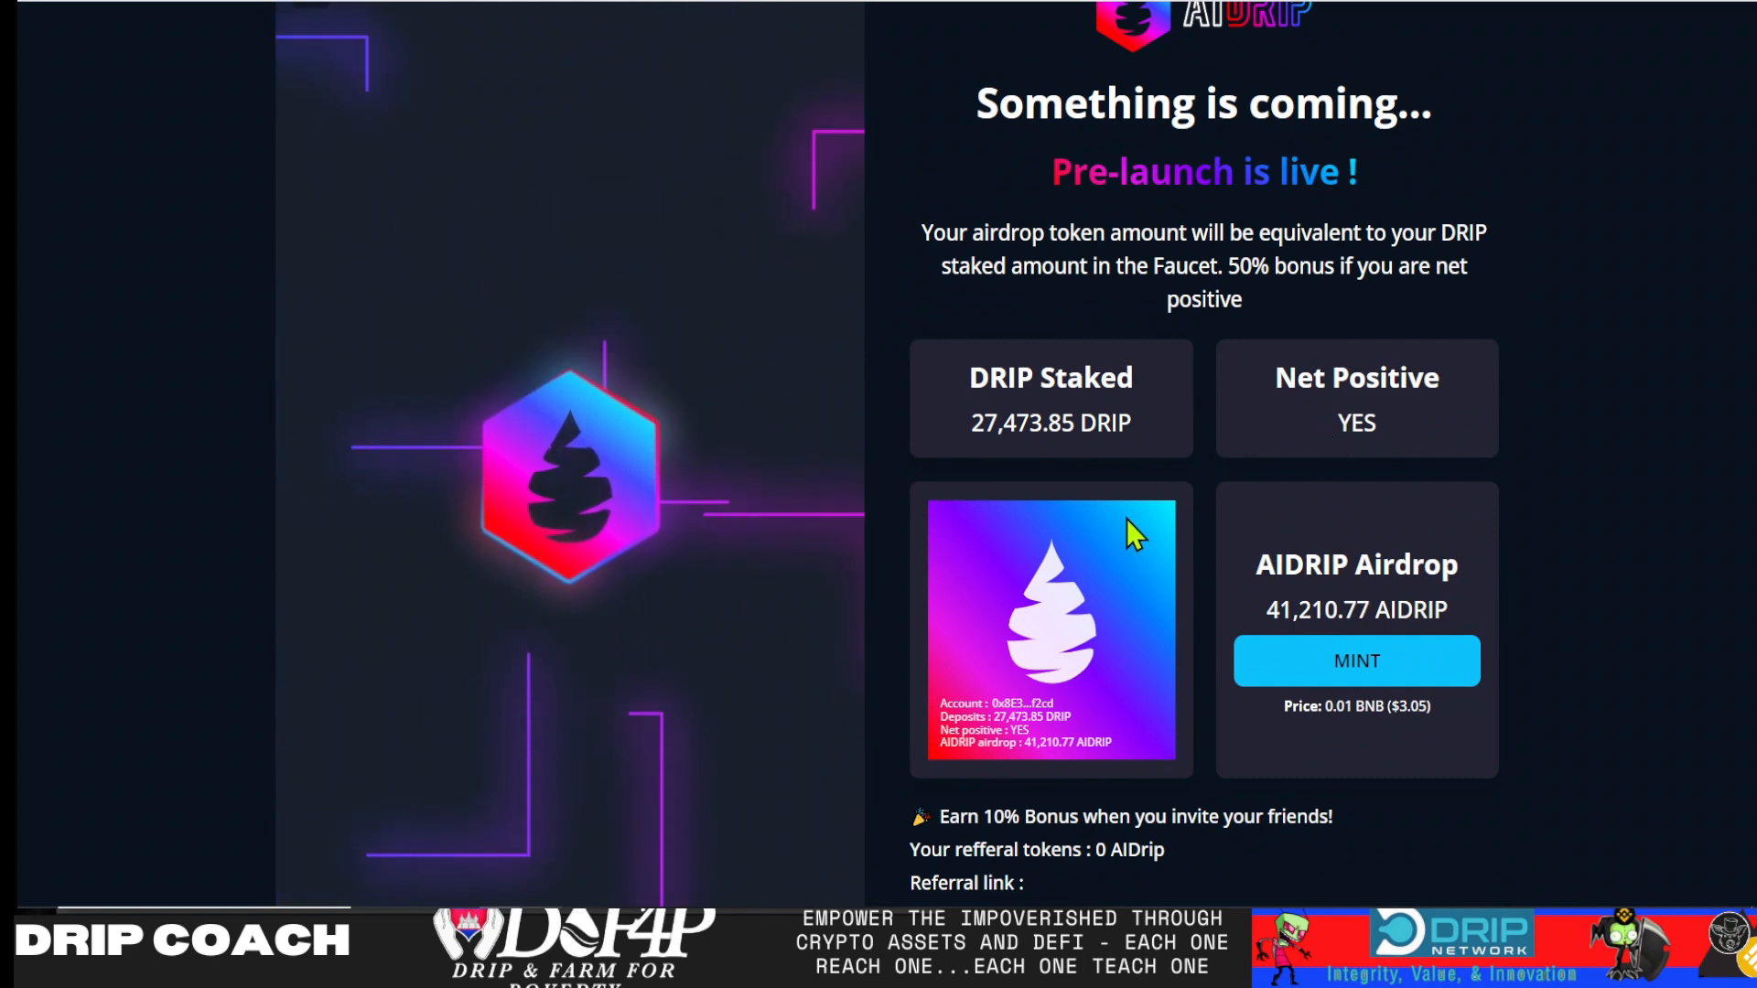
pyautogui.moveTo(1097, 538)
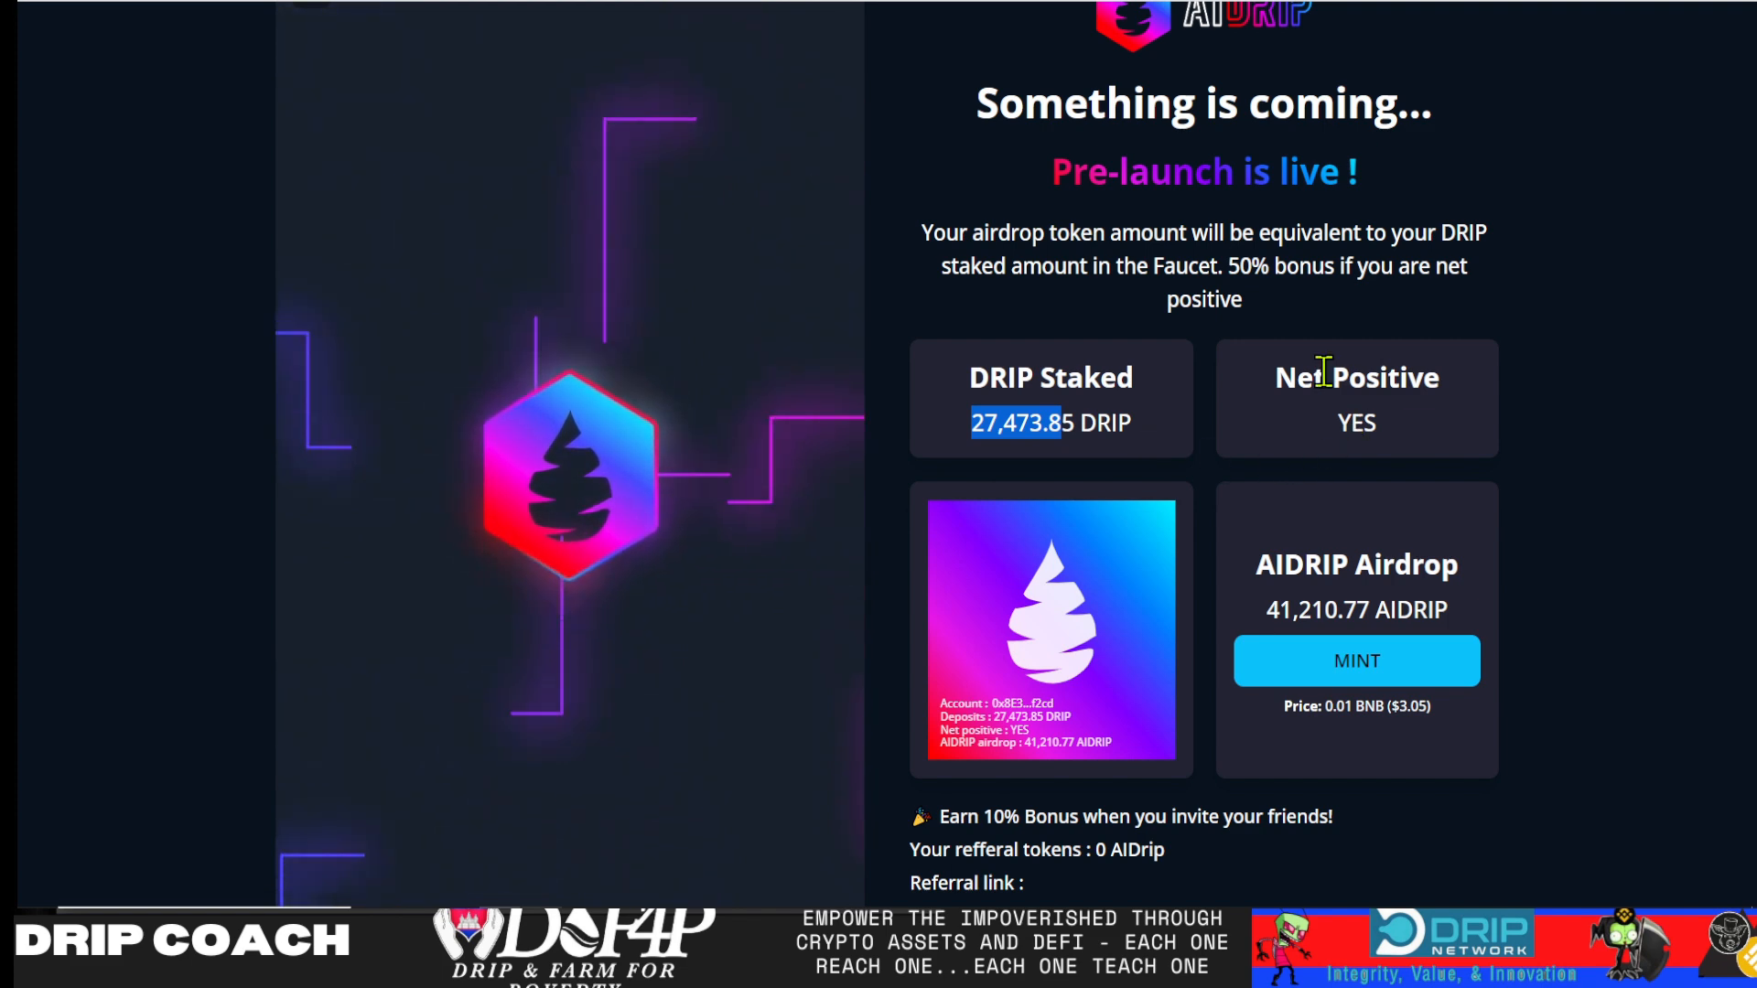
pyautogui.moveTo(1270, 698)
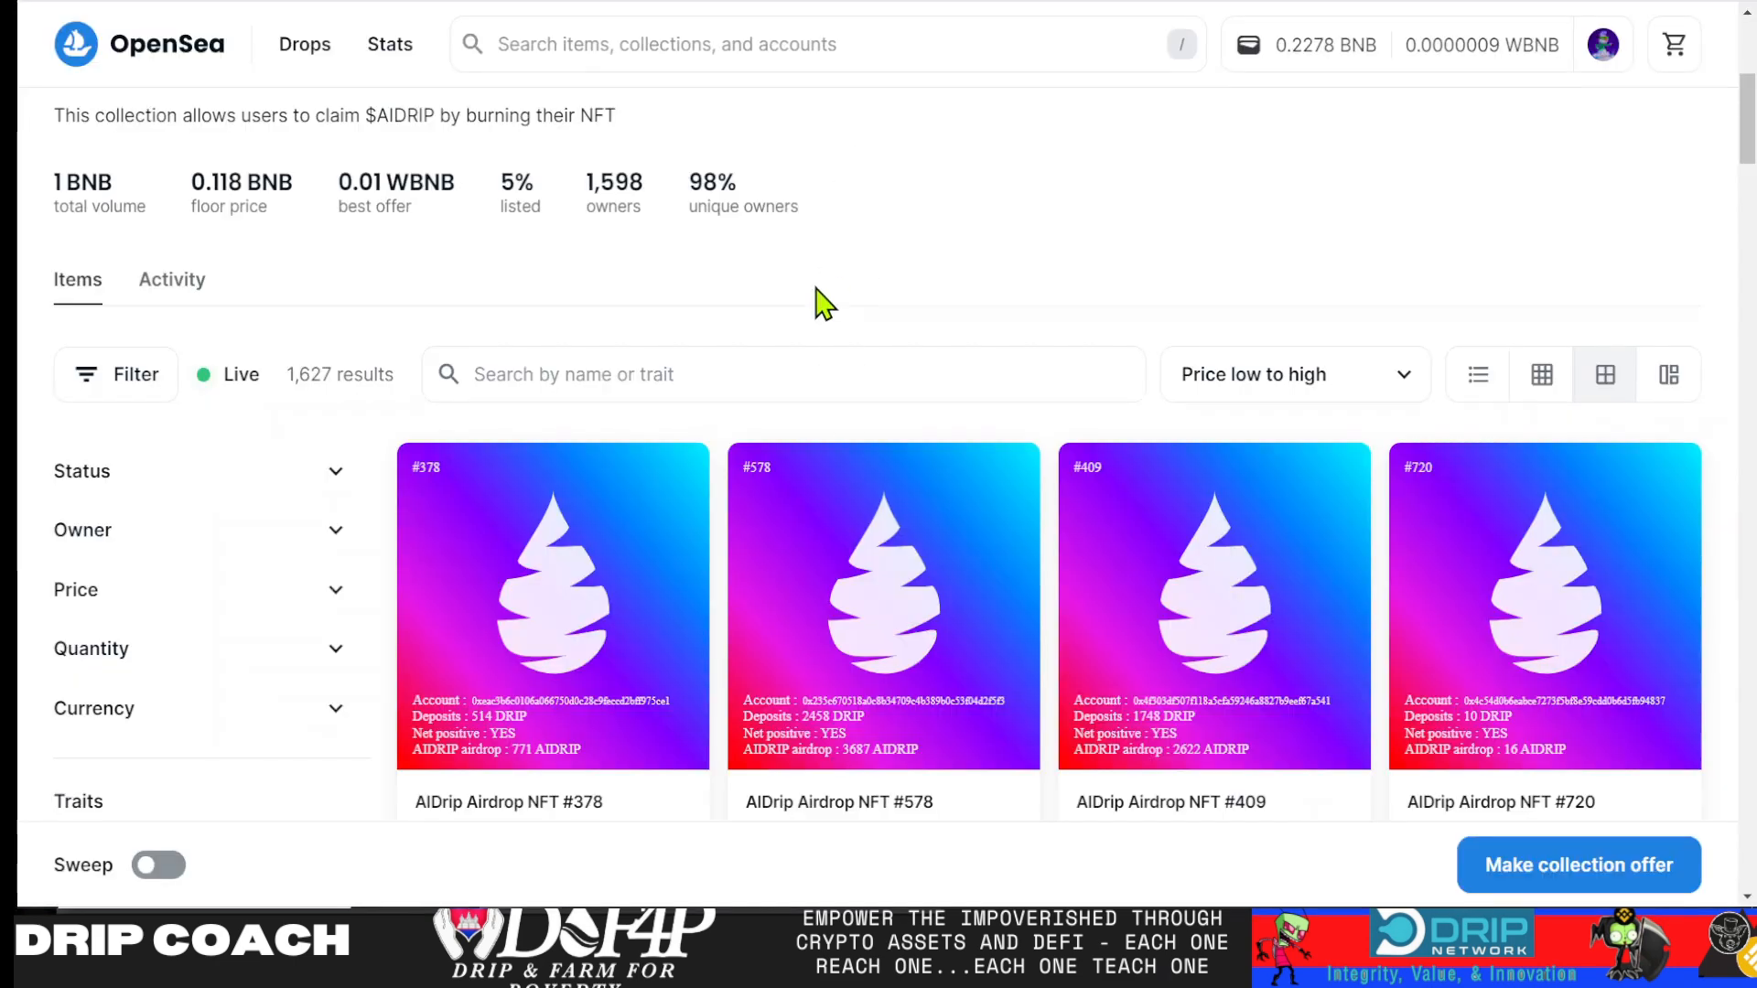
# Scroll through the AIDRIP Airdrop collection's stats, floor price and item listings on OpenSea
pyautogui.scroll(3)
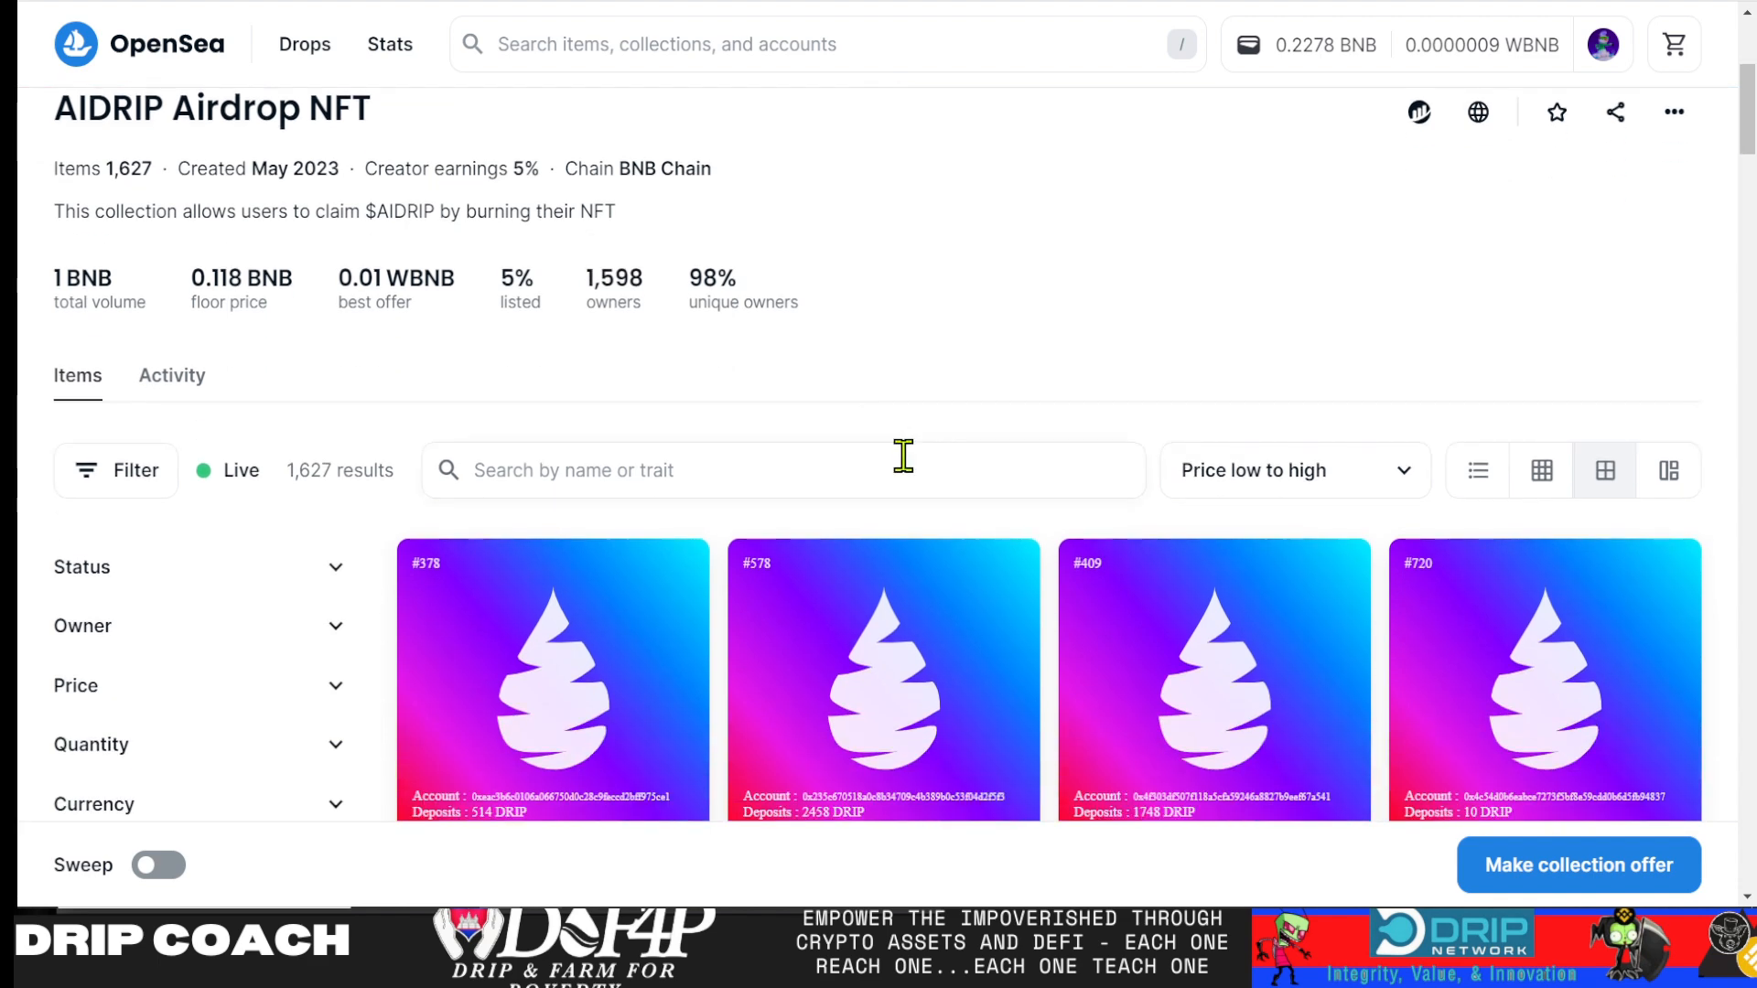
pyautogui.scroll(-3)
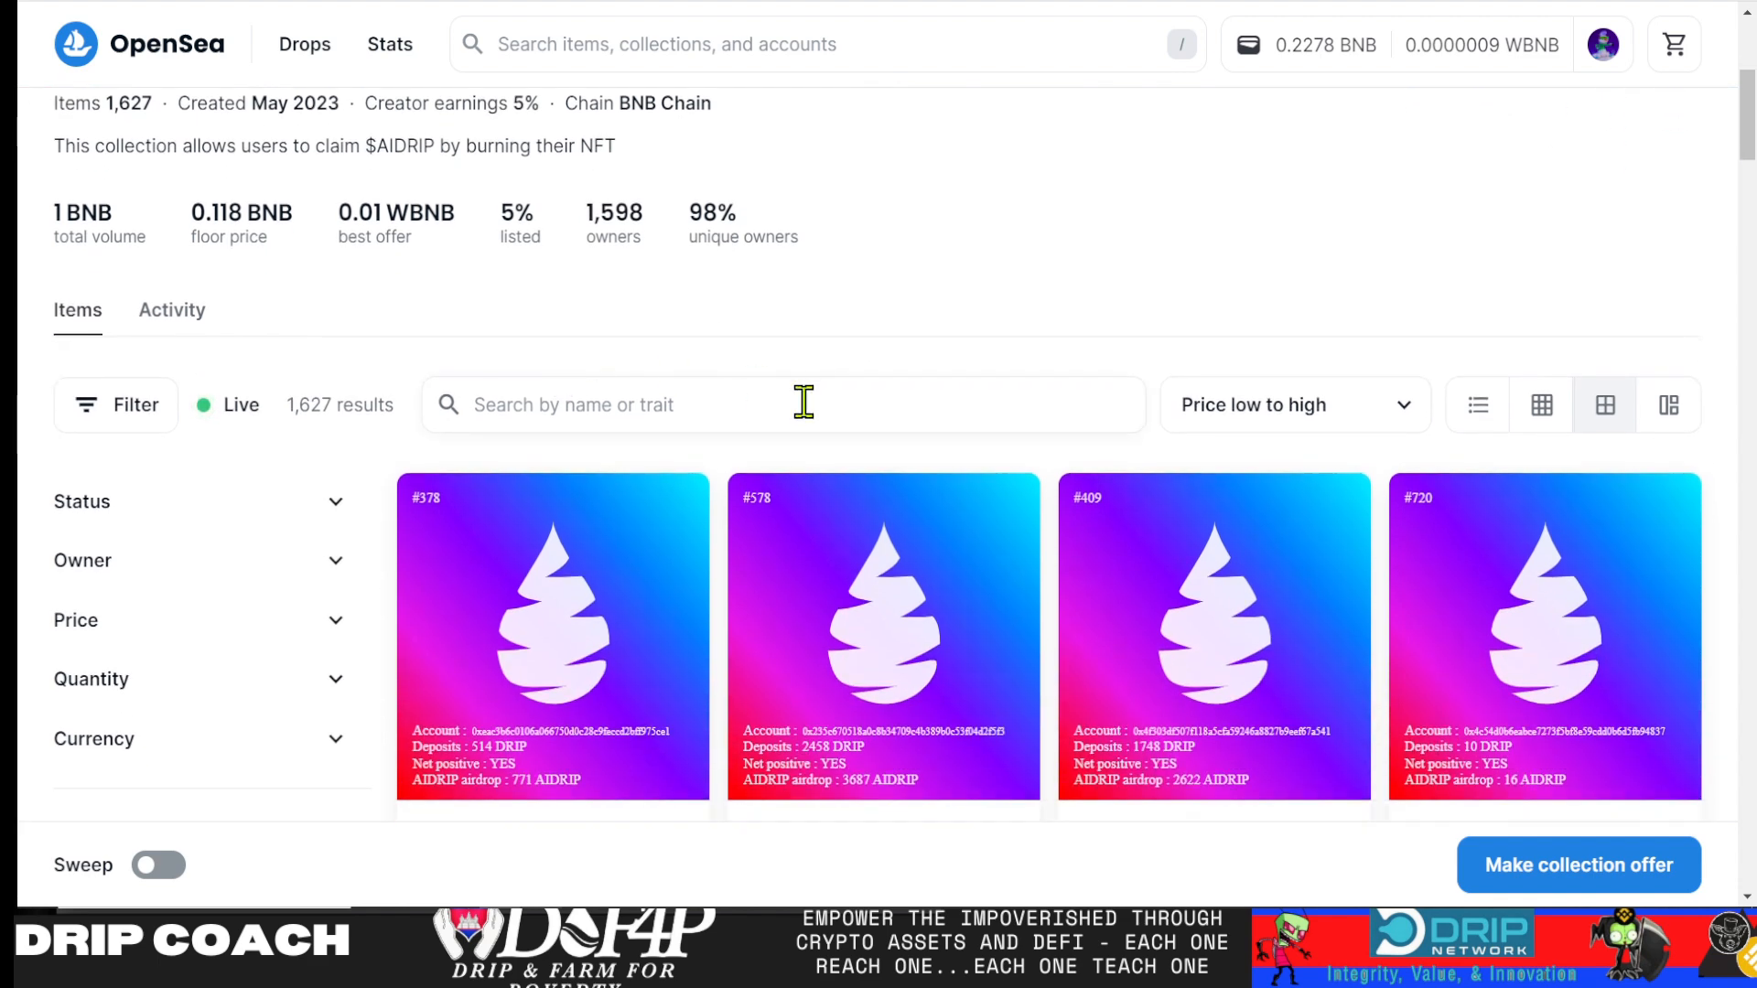
pyautogui.scroll(3)
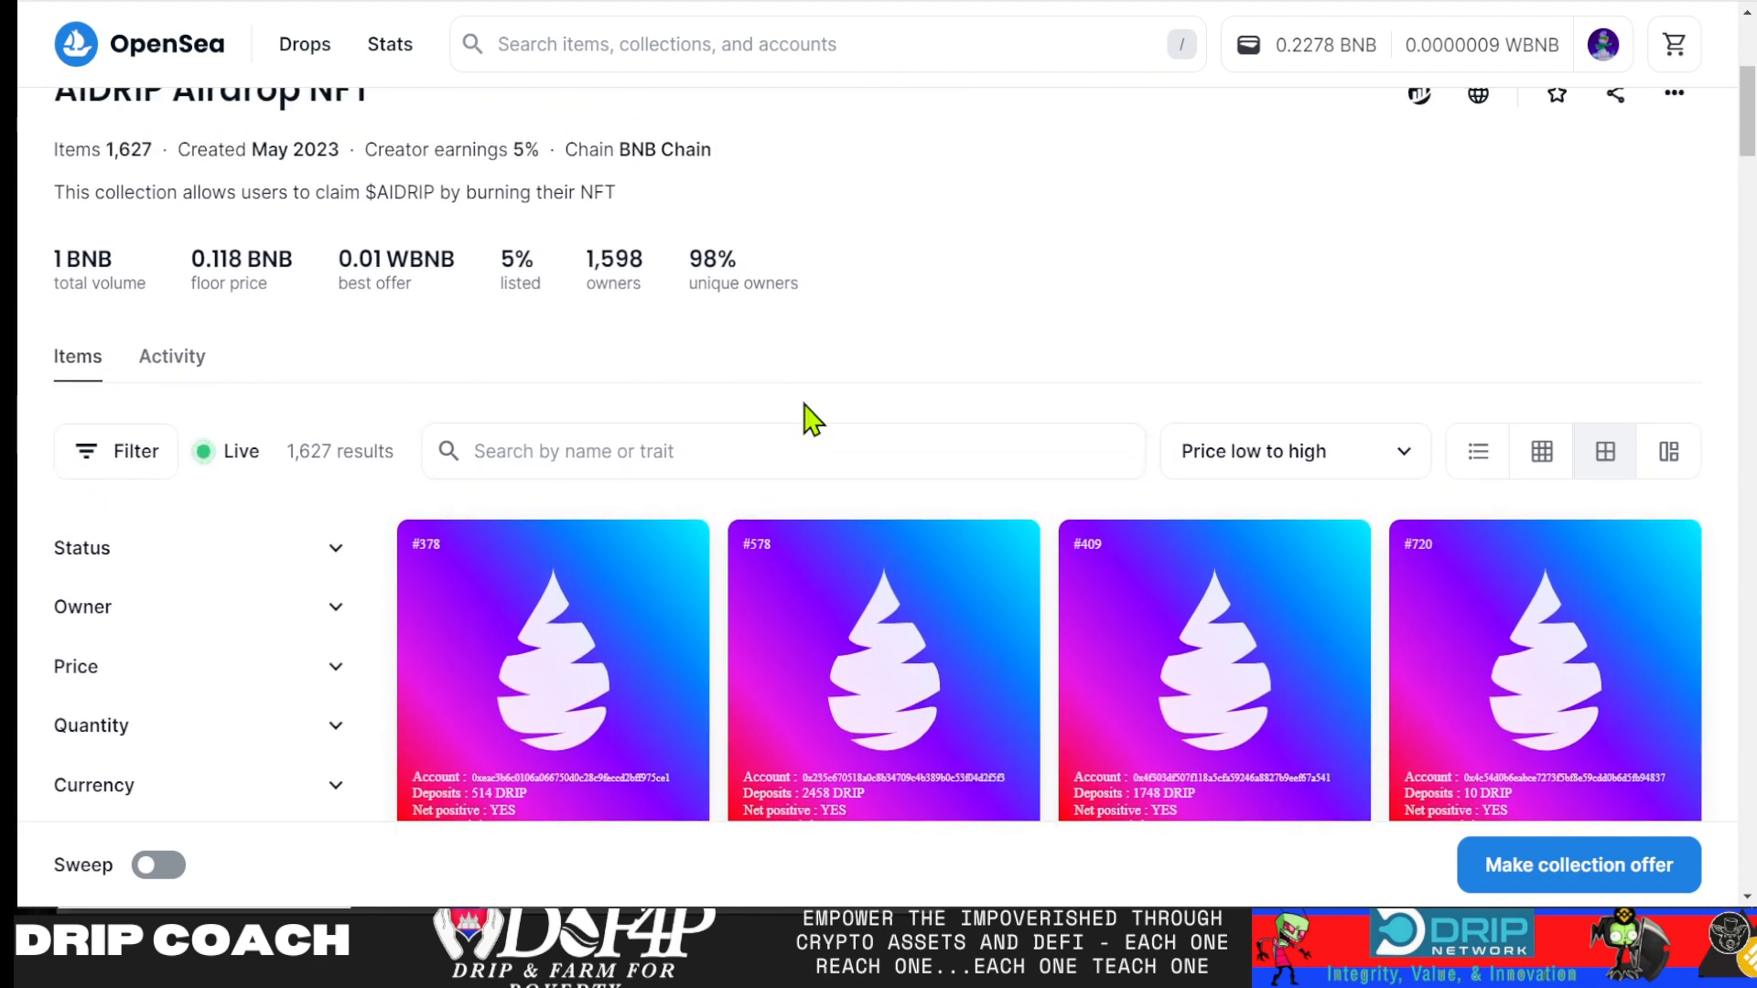
pyautogui.moveTo(827, 342)
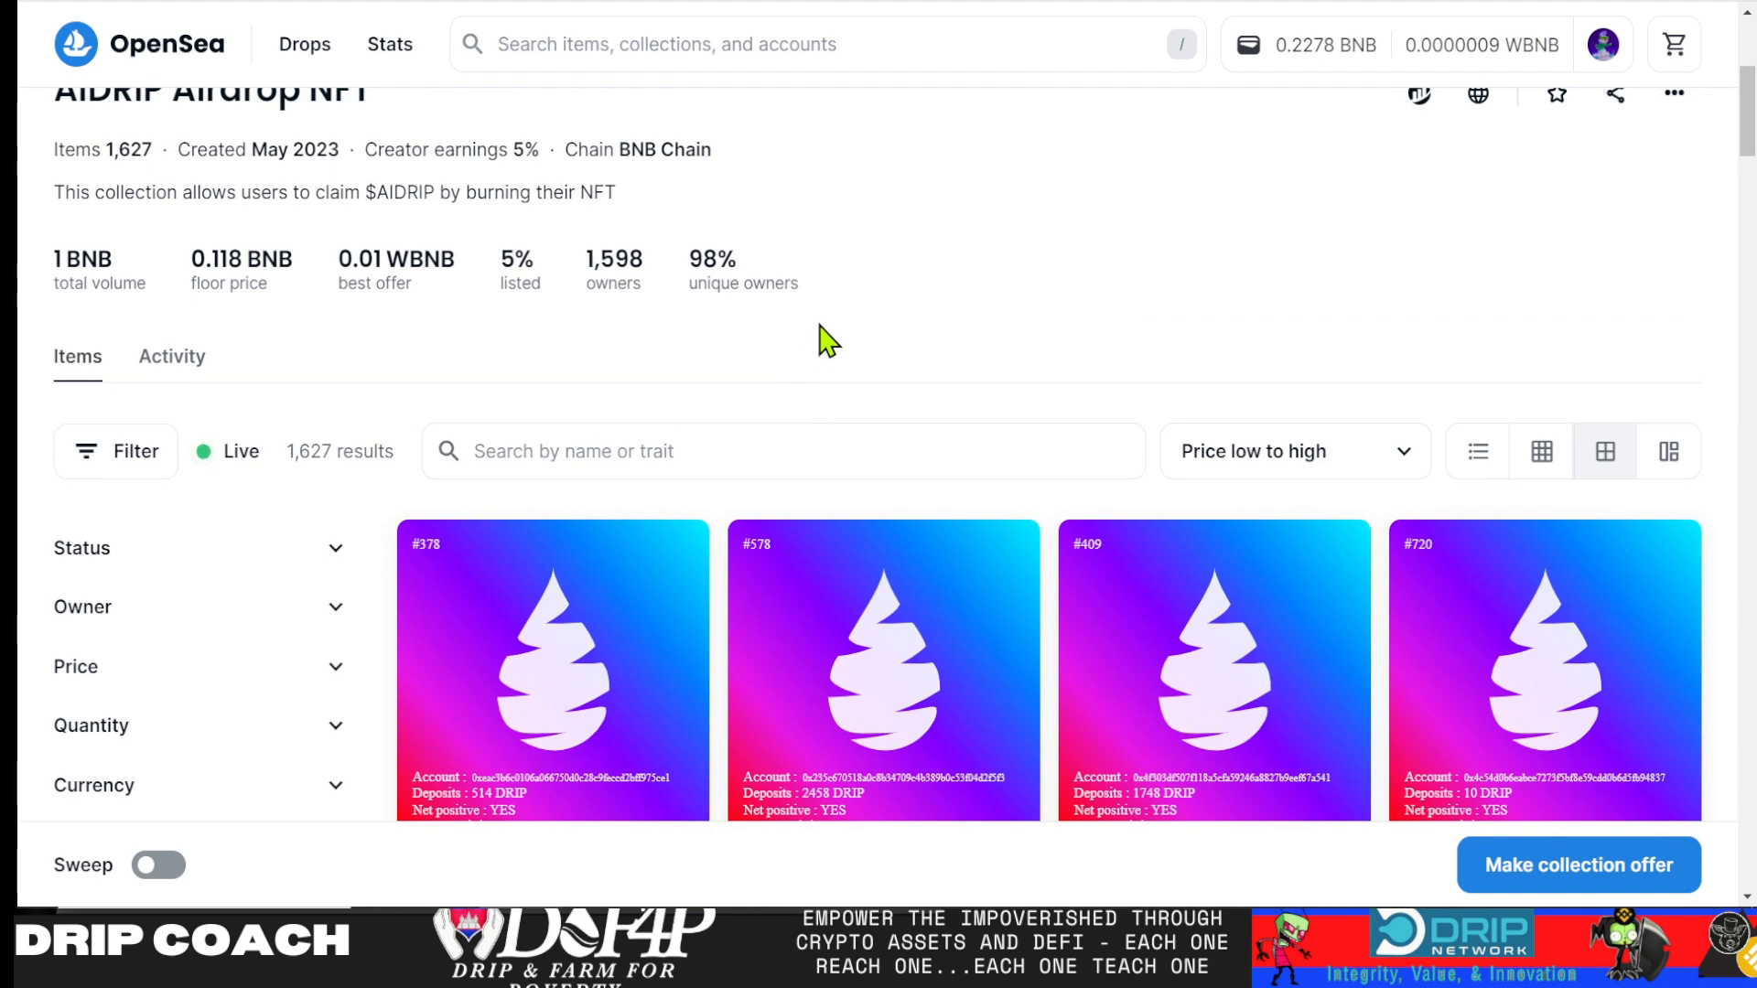
pyautogui.moveTo(924, 221)
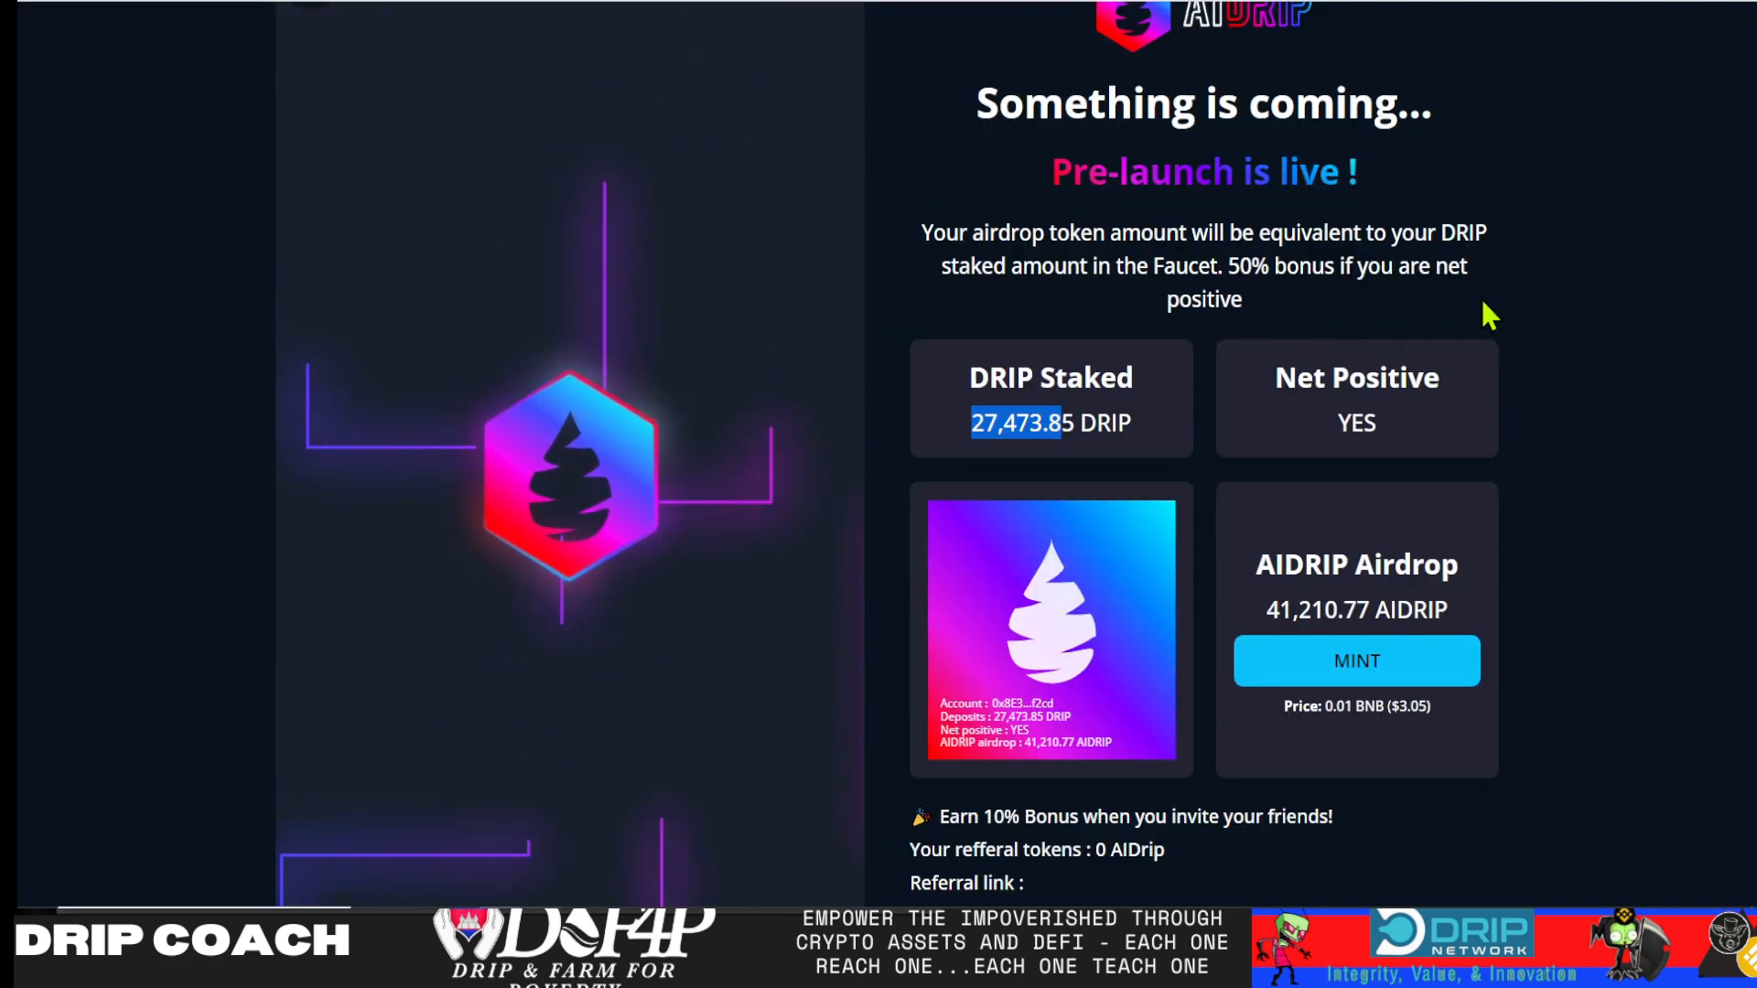
pyautogui.moveTo(1365, 489)
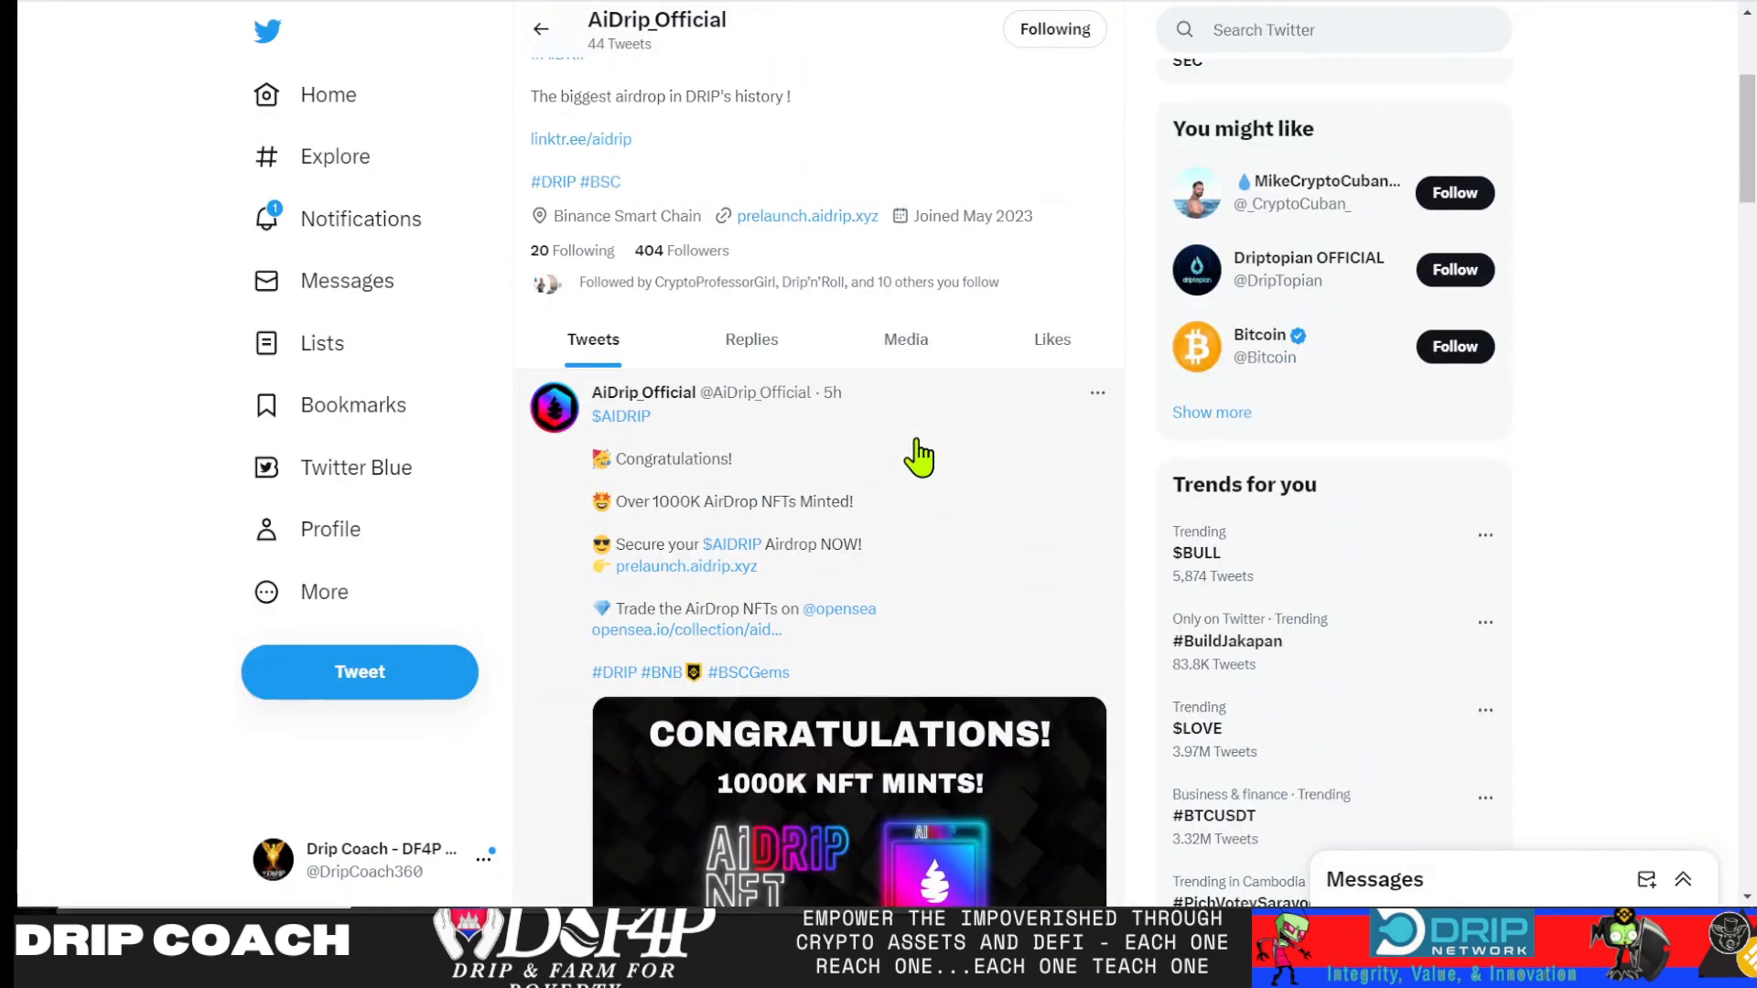
# Scroll the AiDrip_Official profile down to the tweet with the verified Minter and NFT contract addresses
pyautogui.scroll(-3)
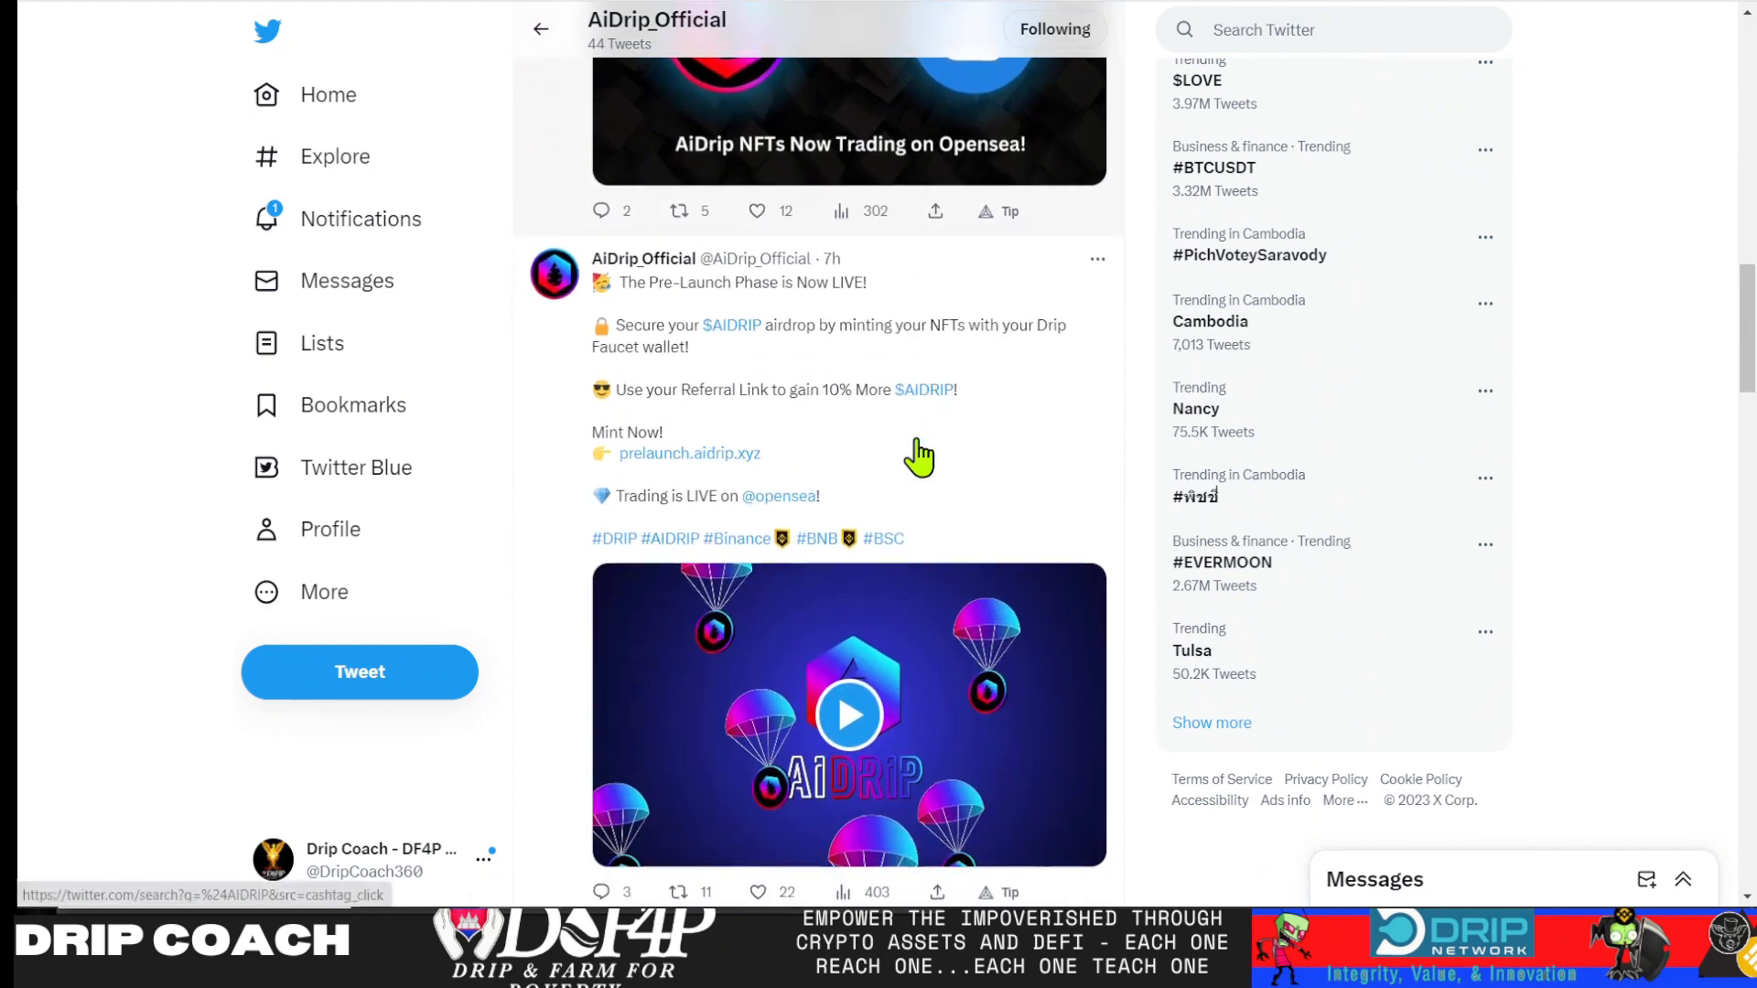
pyautogui.scroll(-3)
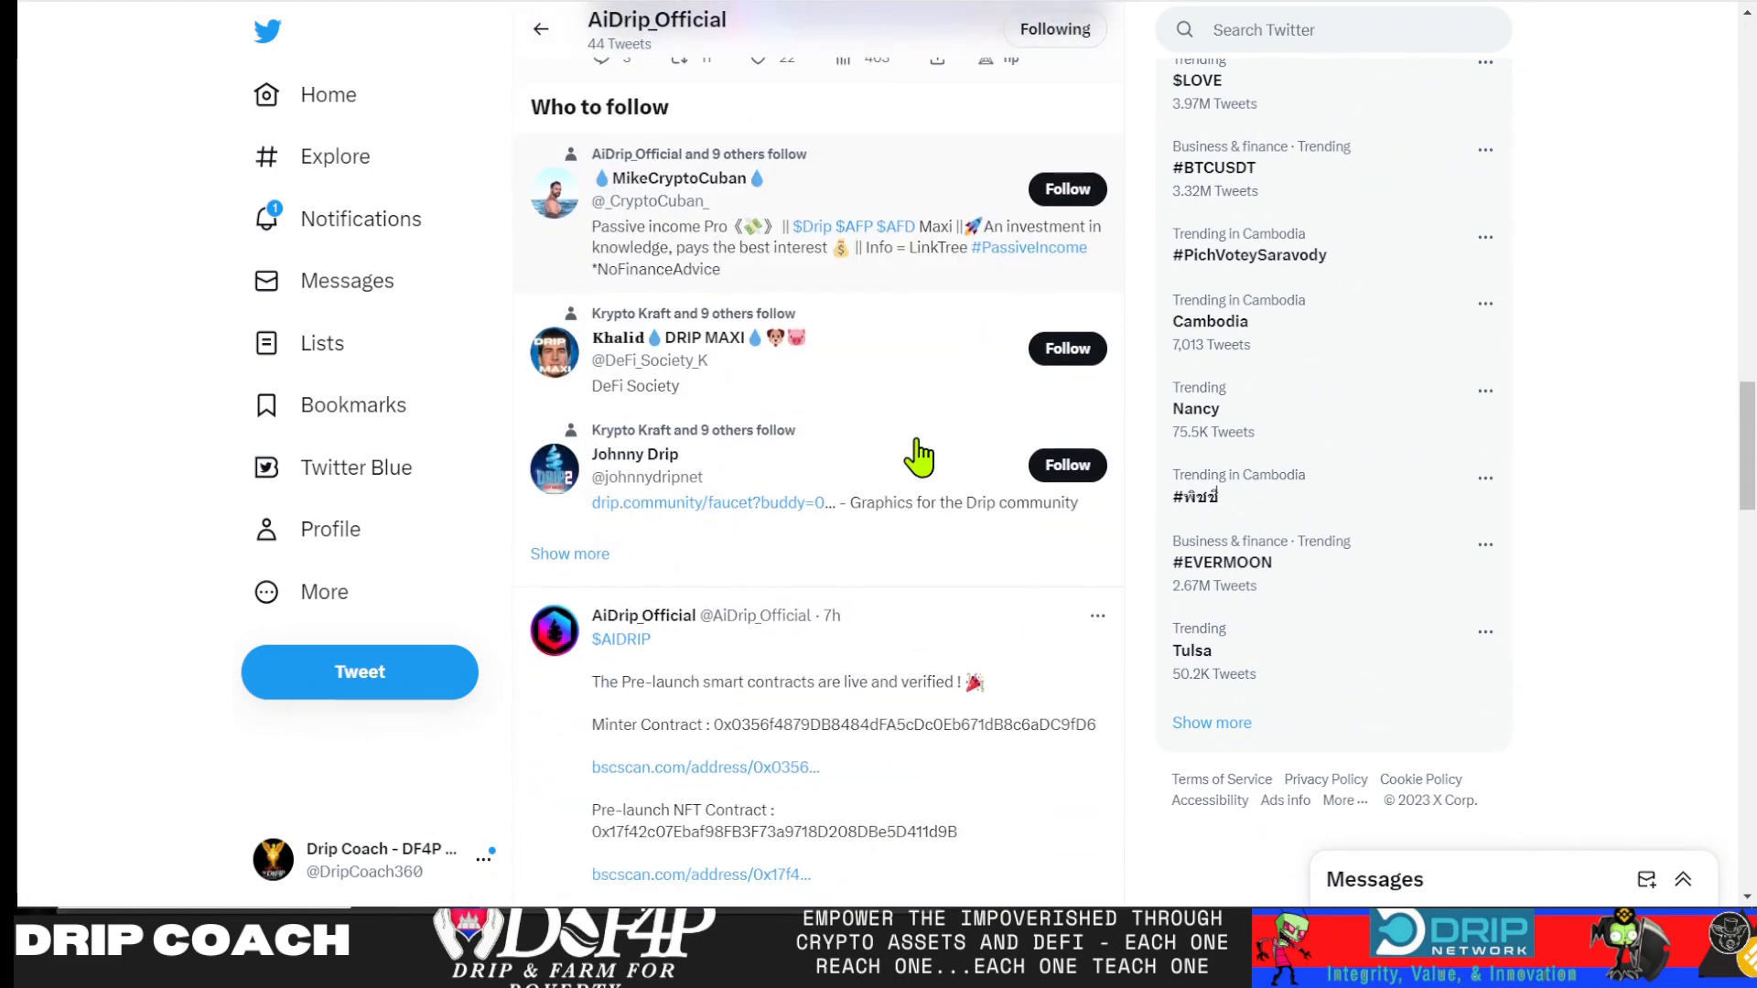
pyautogui.scroll(-3)
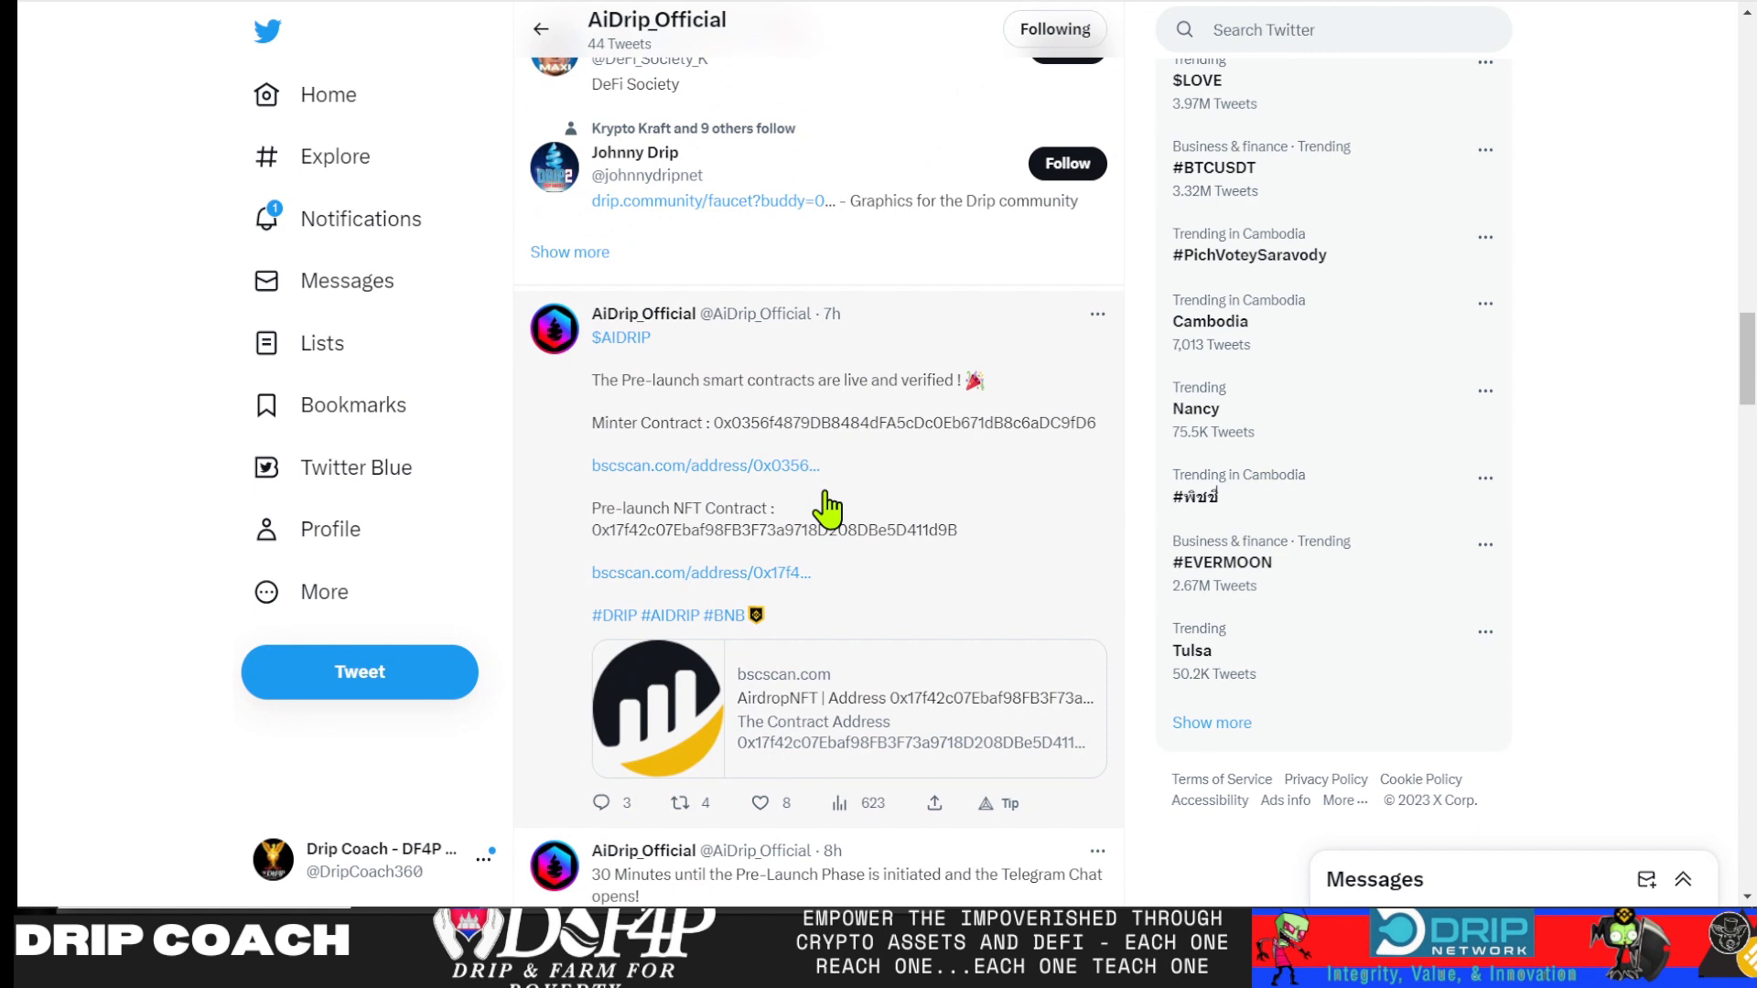
pyautogui.moveTo(1079, 9)
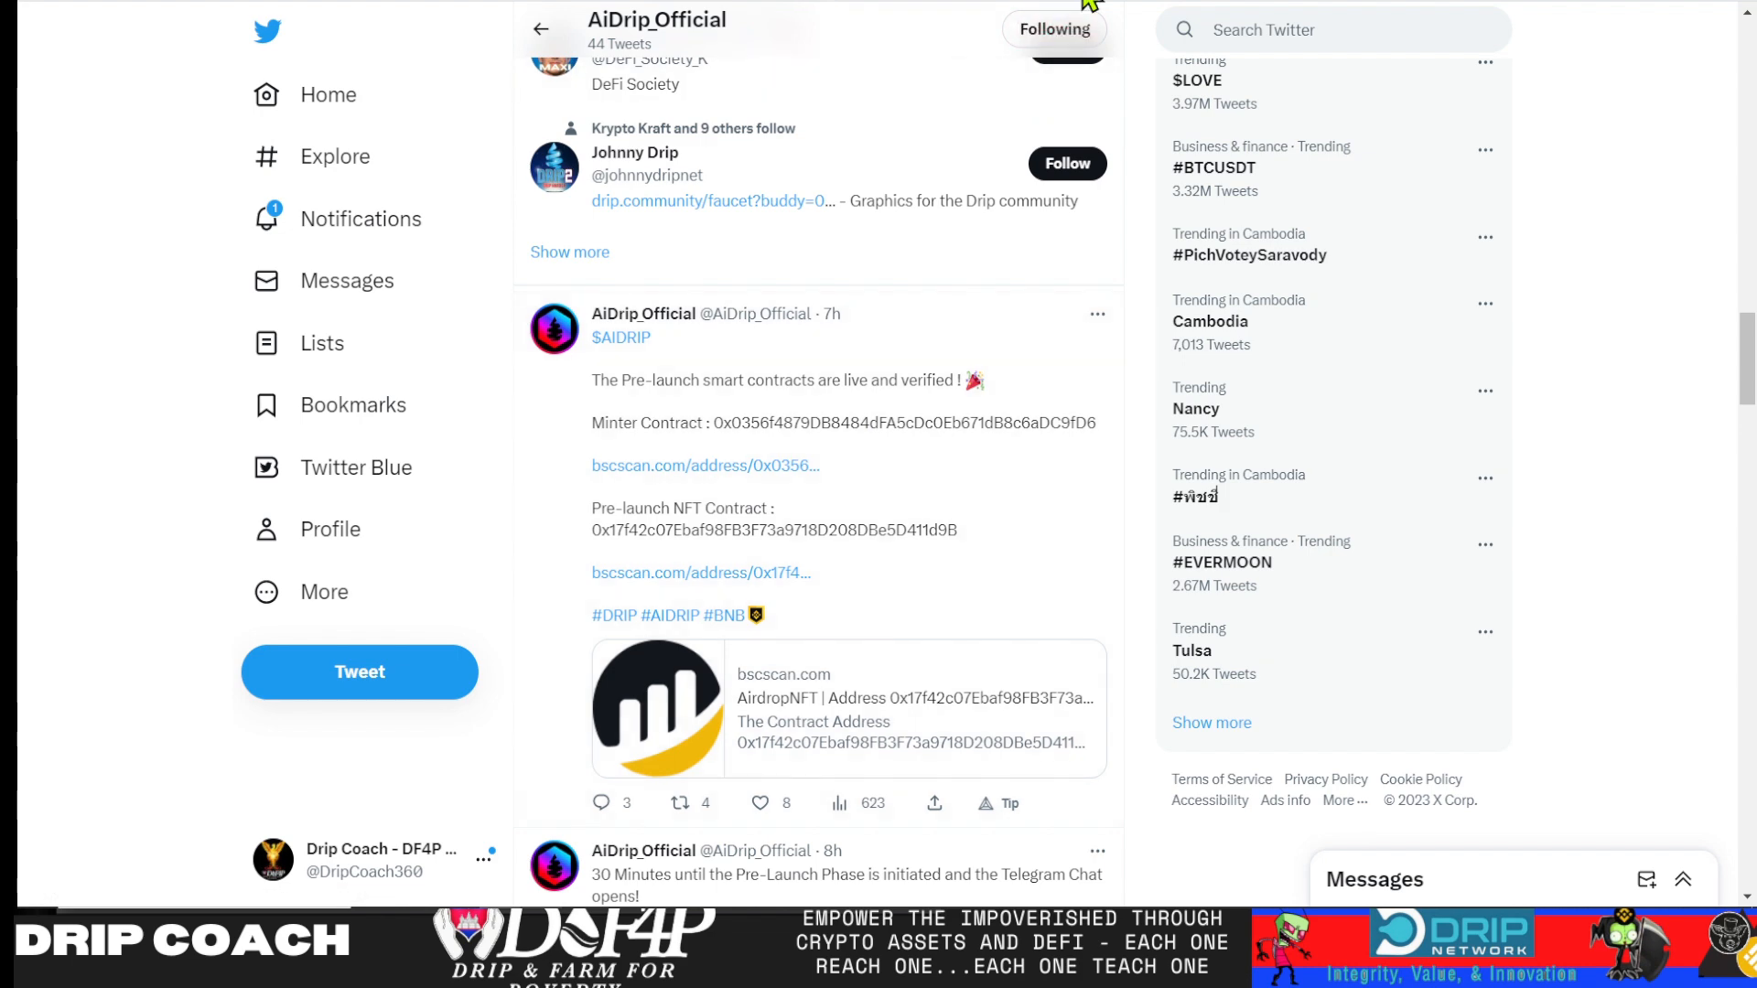
pyautogui.moveTo(840, 435)
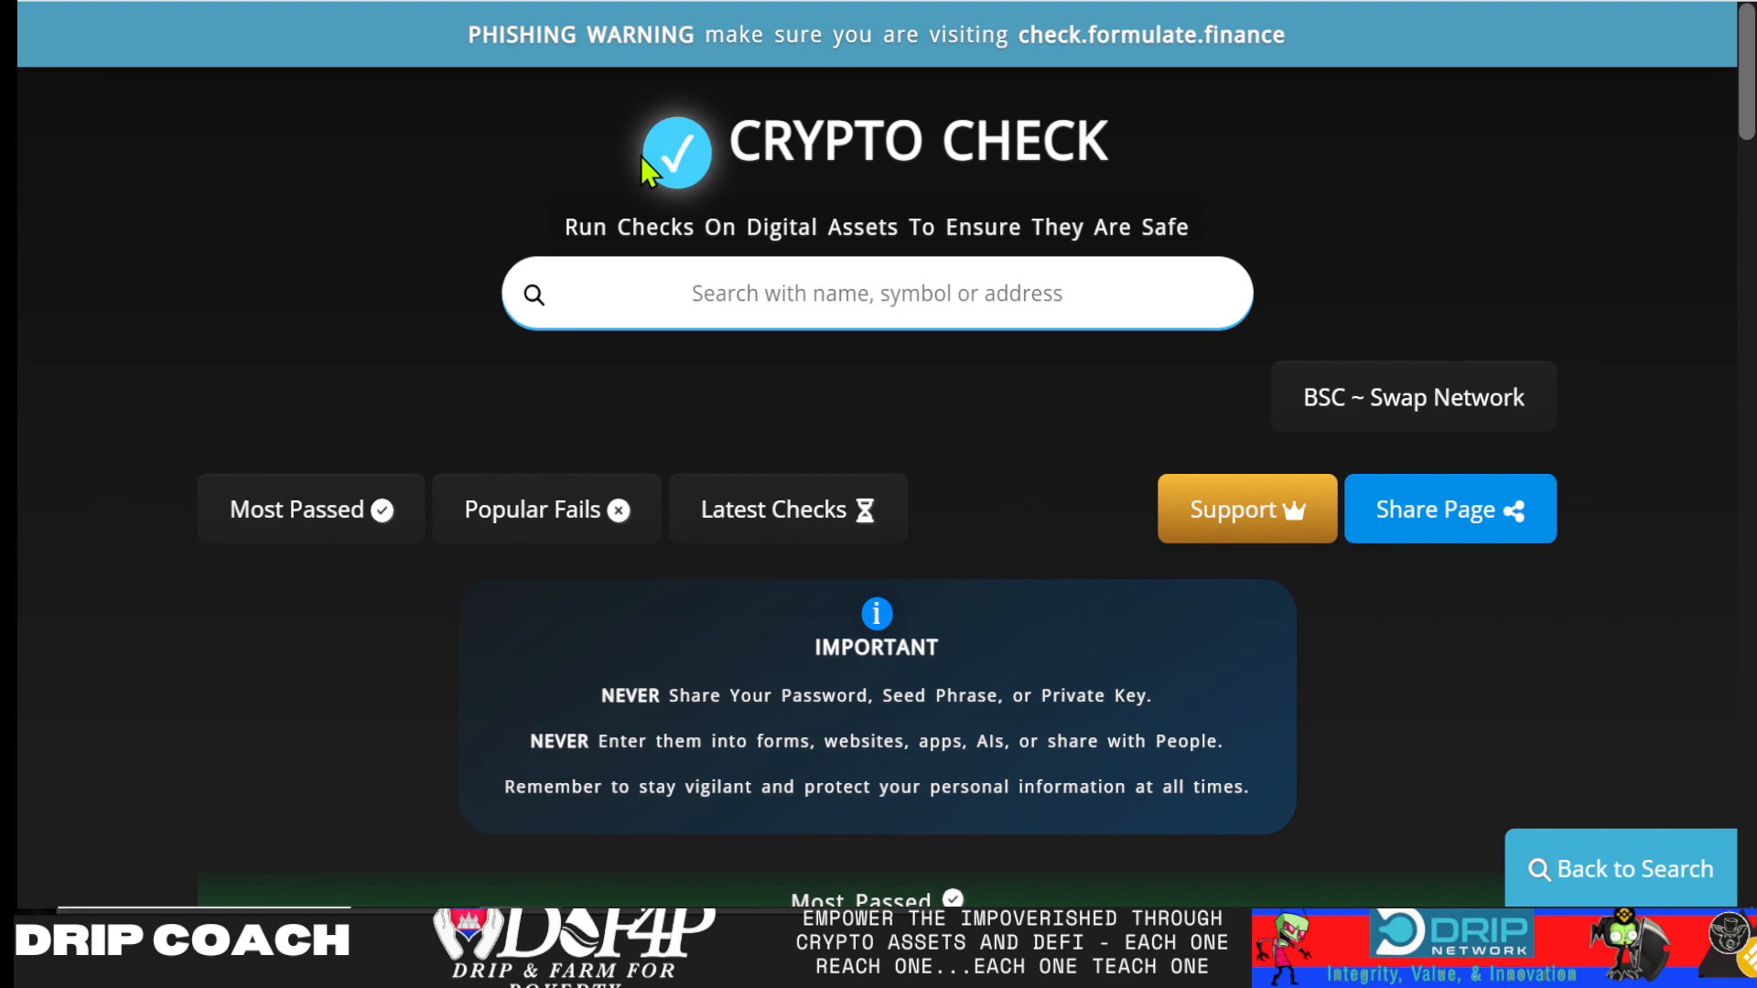
# Audit contract 0x0356f4879DB8484dFA5cDc0Eb671dB8c6aDC9fD6 in Crypto Check and review its 16 passed, 0 failed checks
pyautogui.write('0x0356f4879DB8484dFA5cDc0Eb671dB8c6aDC9fD6')
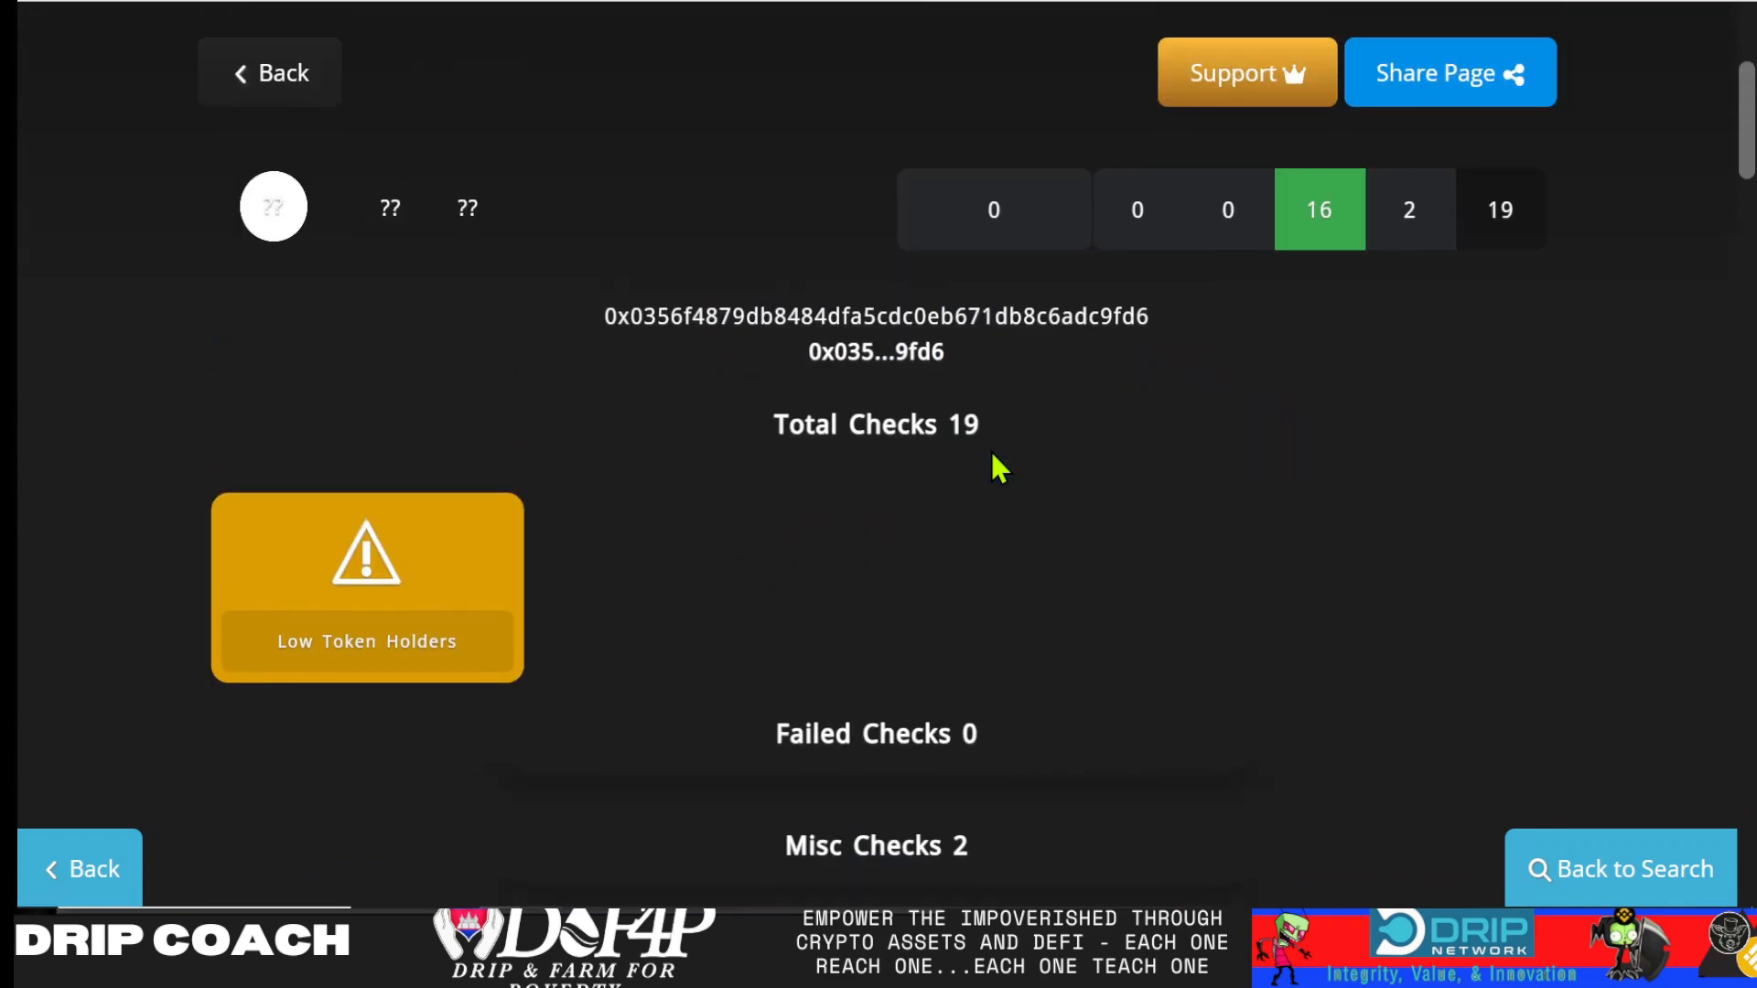
pyautogui.moveTo(1320, 223)
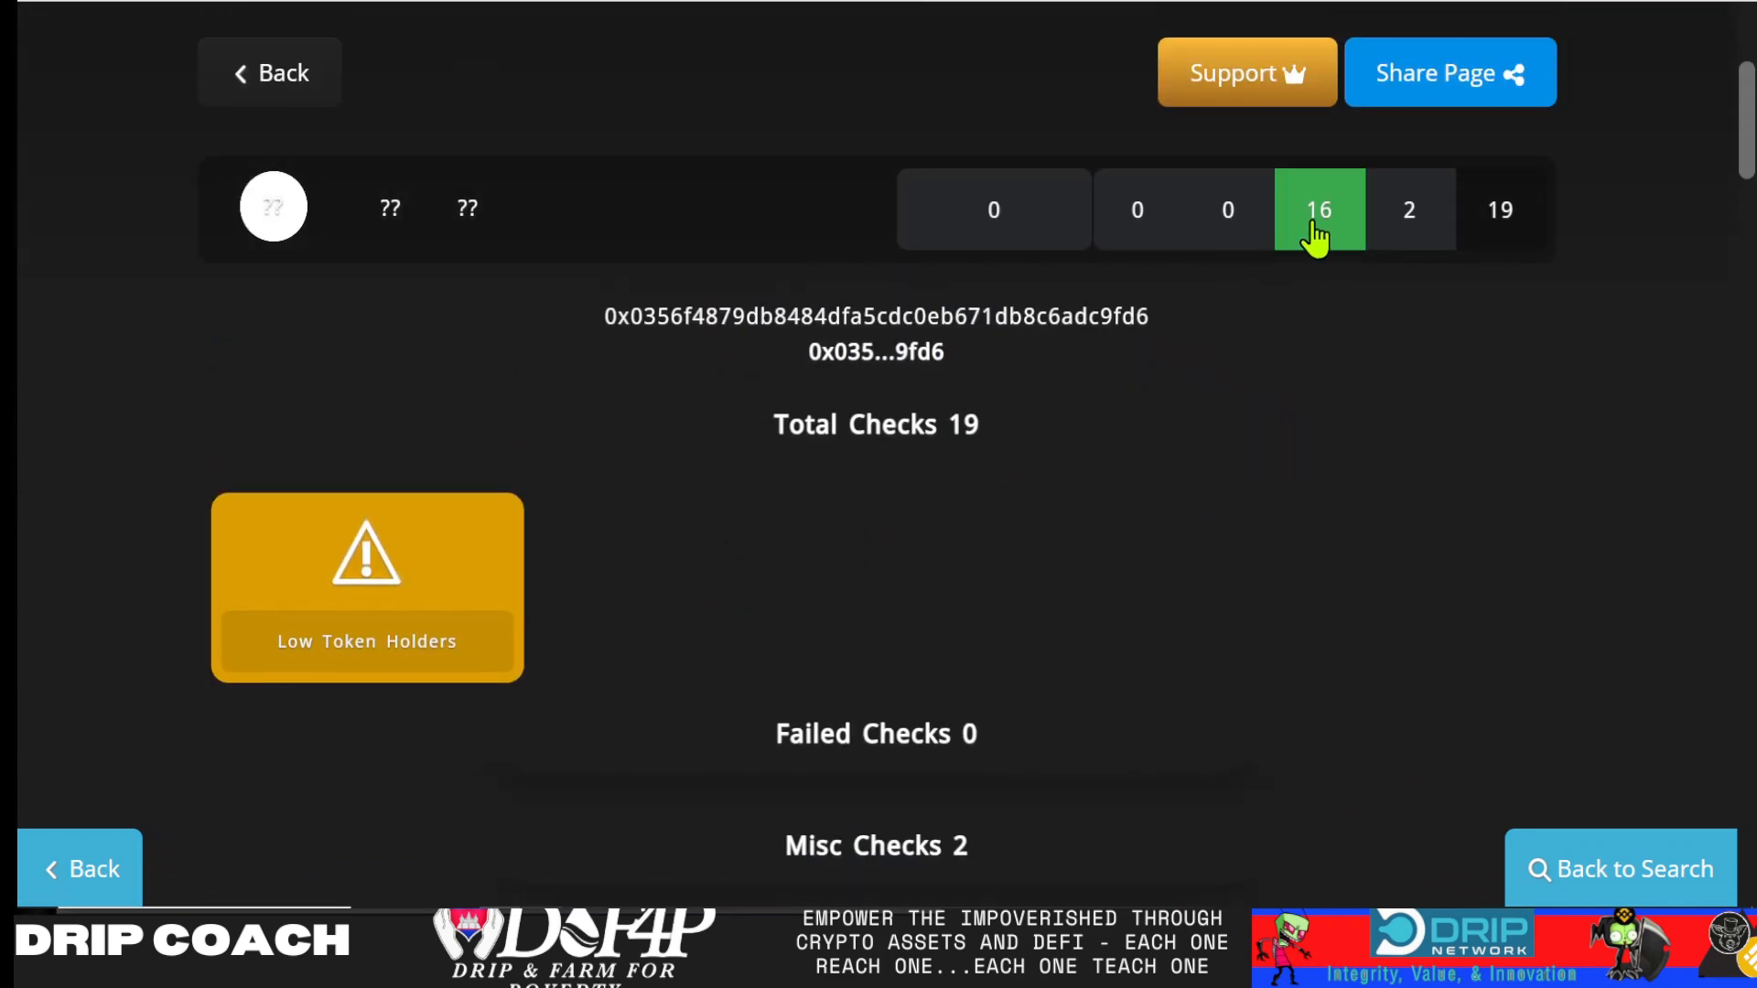
pyautogui.scroll(-3)
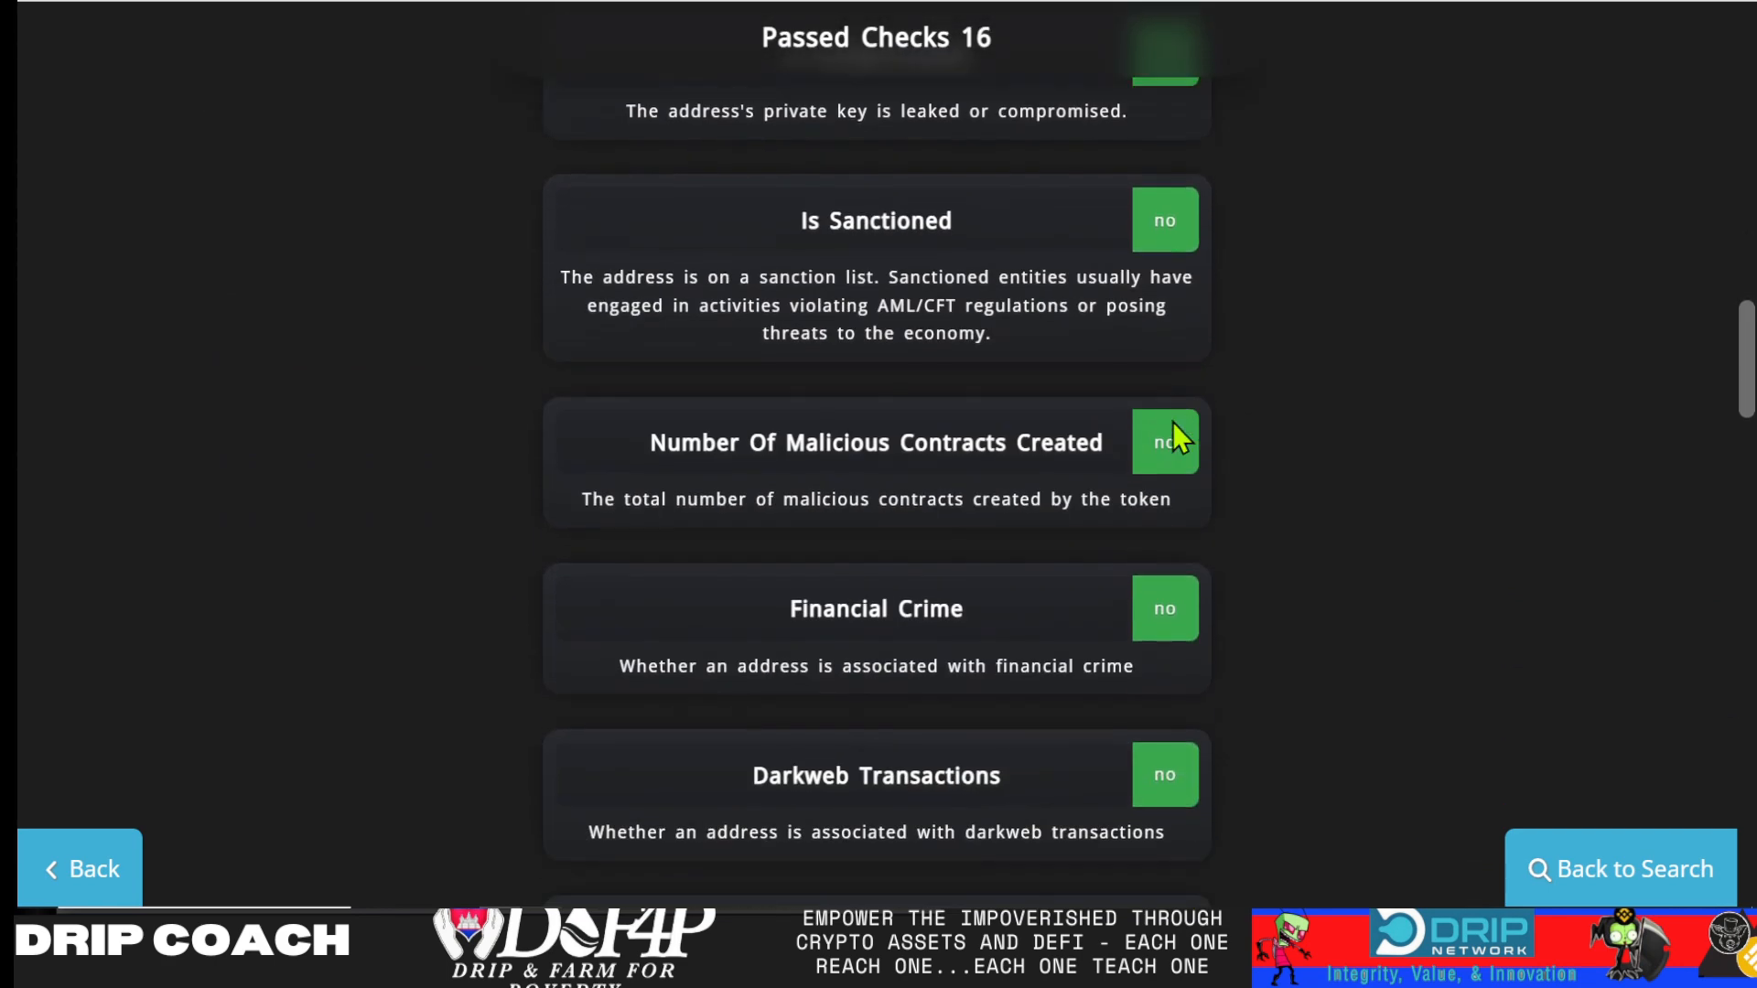
pyautogui.scroll(3)
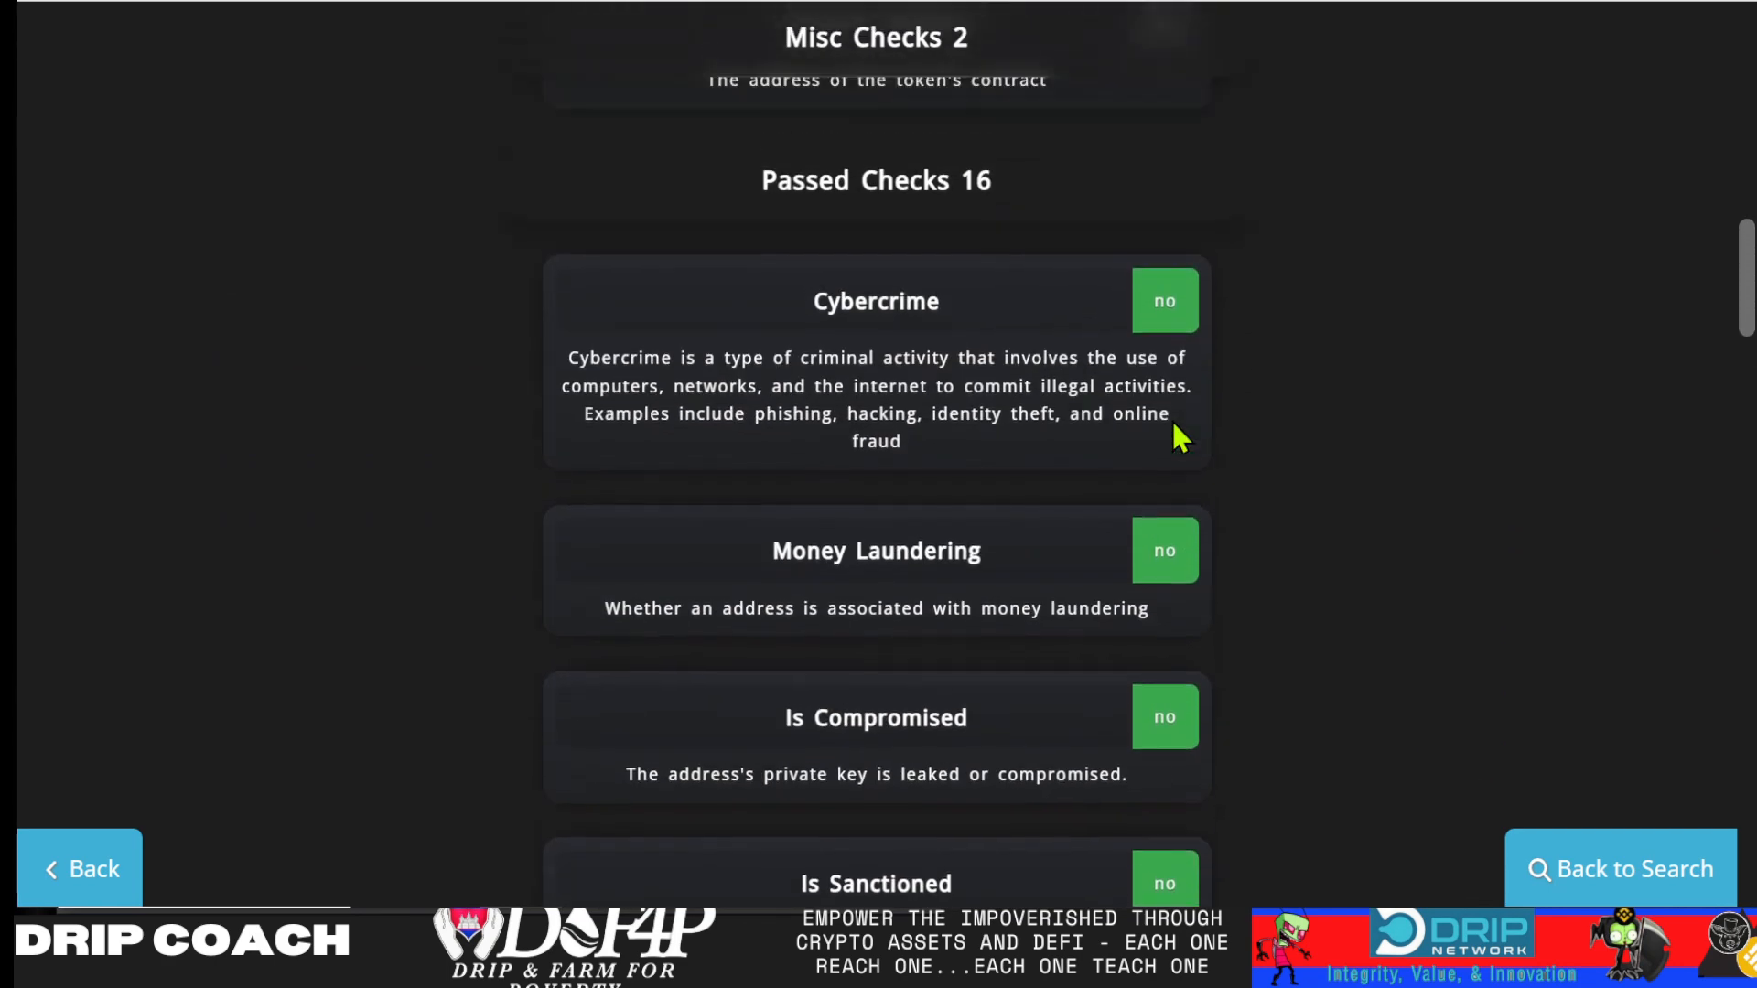
pyautogui.scroll(3)
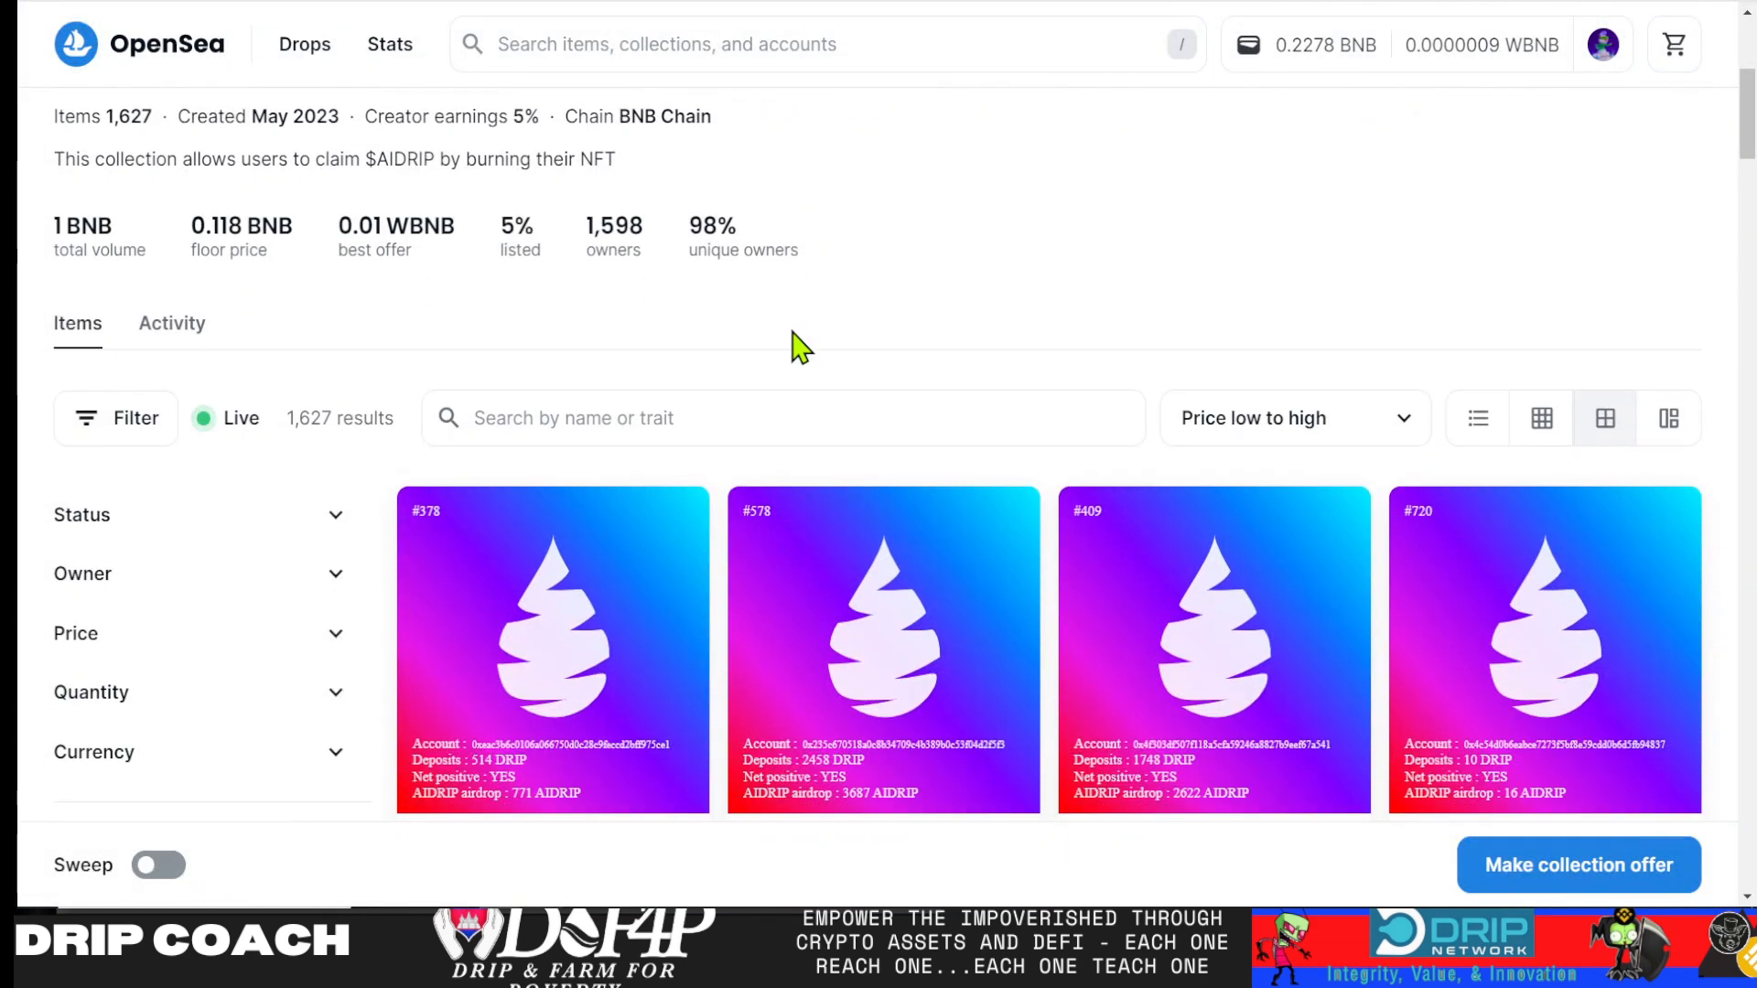
# Scroll down the OpenSea items grid to the listed AIDRIP Airdrop NFTs with their BNB prices
pyautogui.scroll(-3)
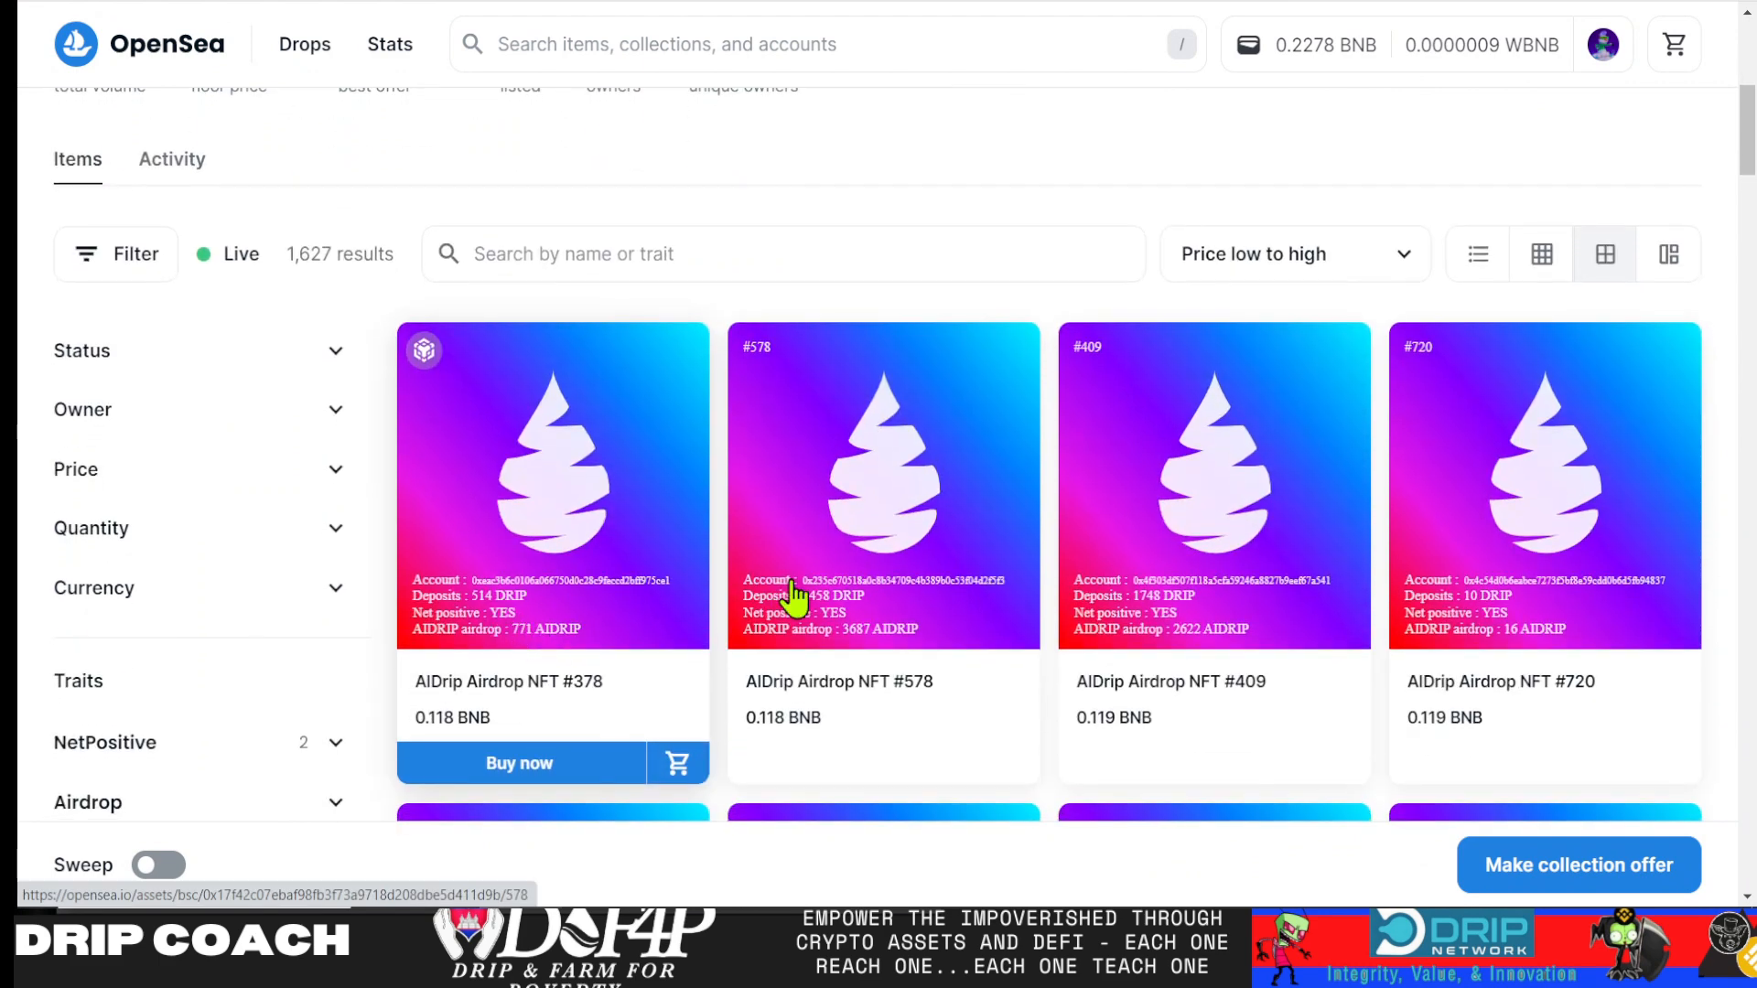
pyautogui.scroll(-3)
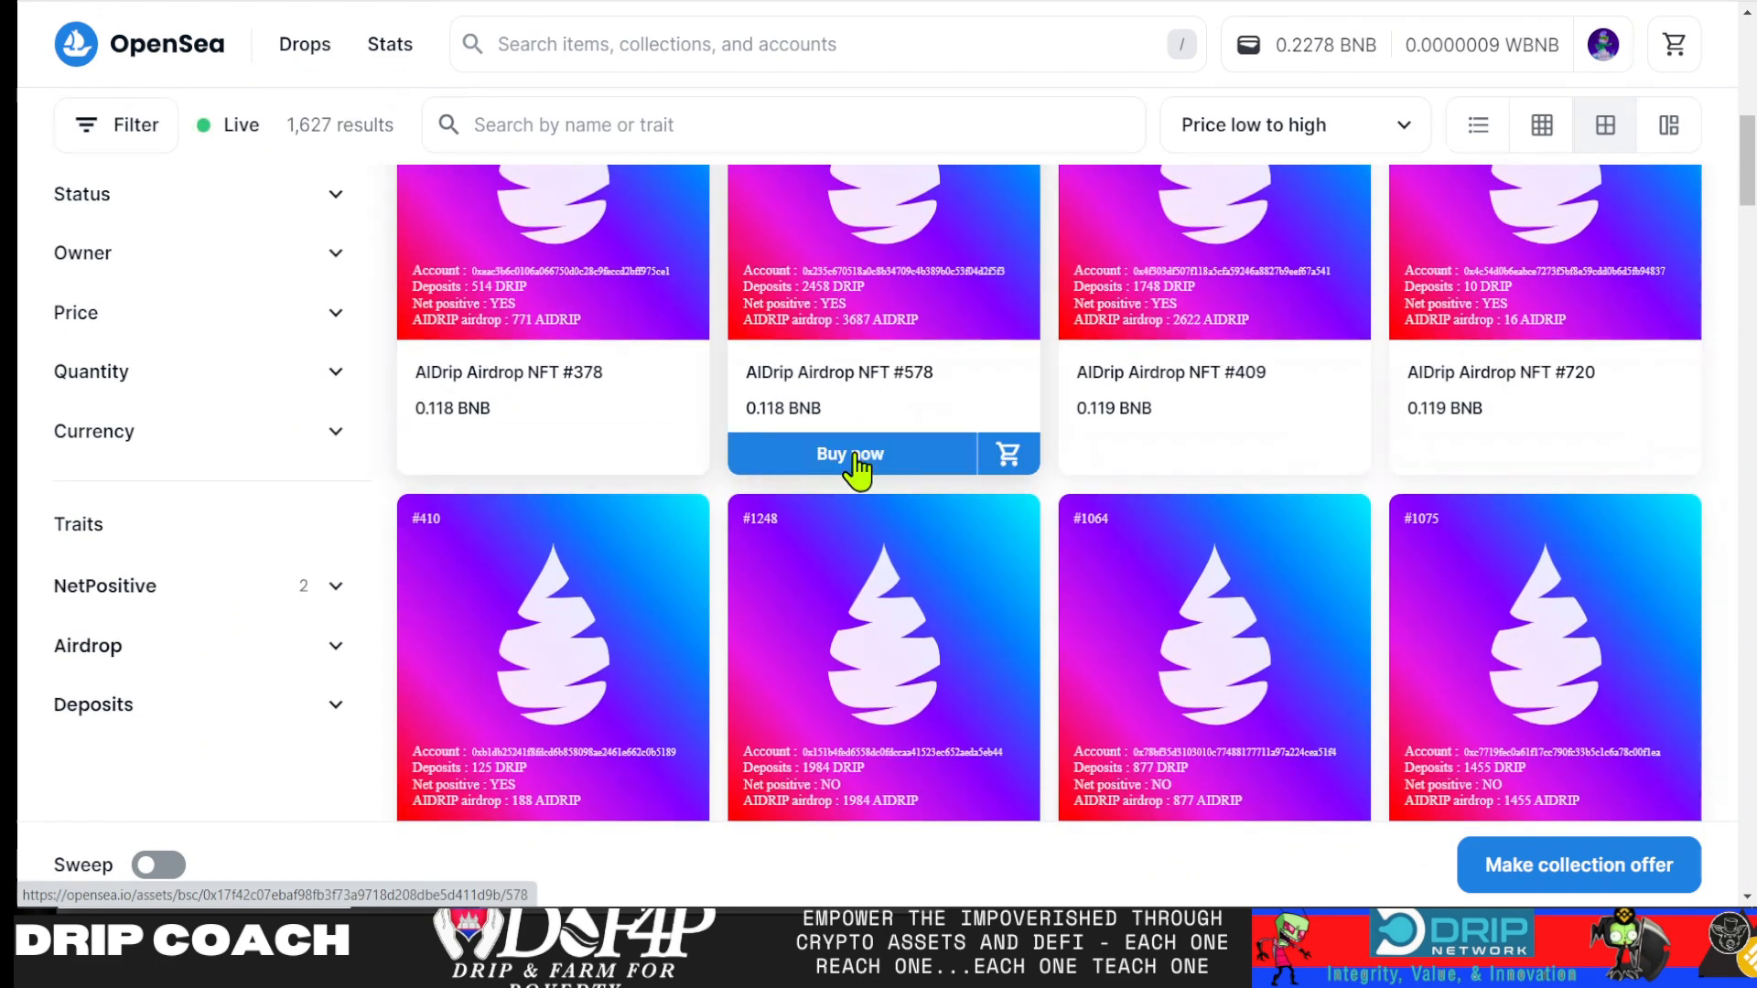
pyautogui.moveTo(454, 417)
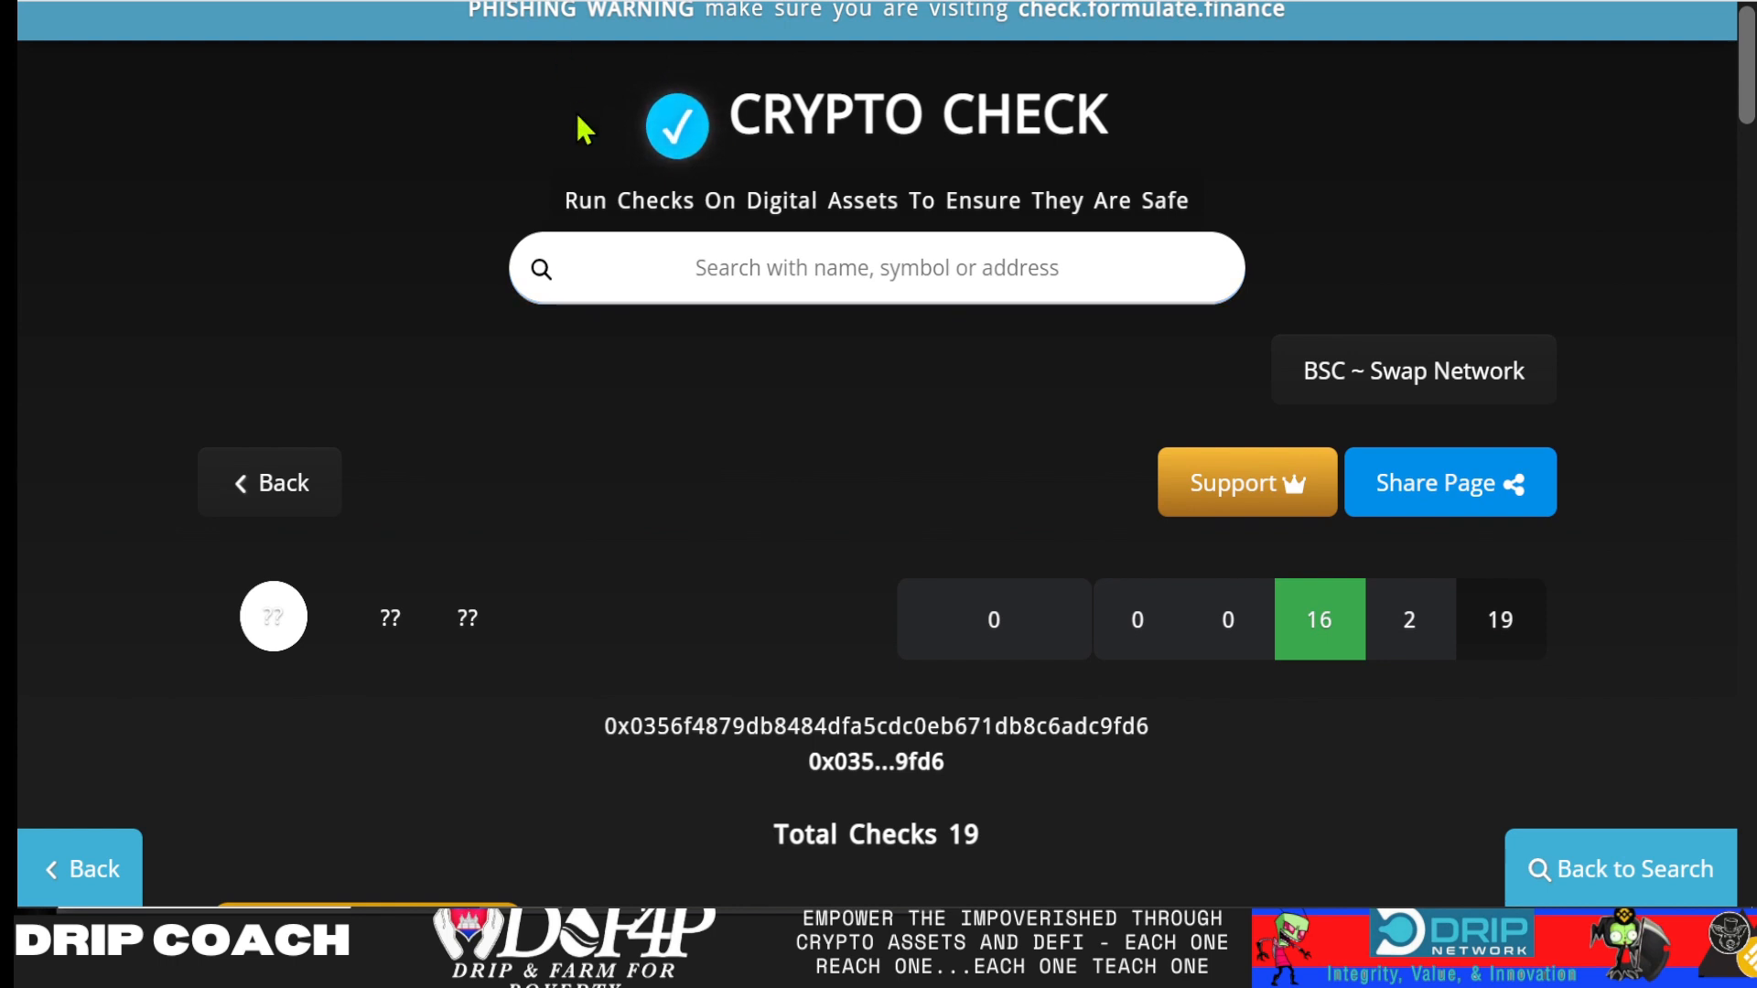
pyautogui.moveTo(611, 33)
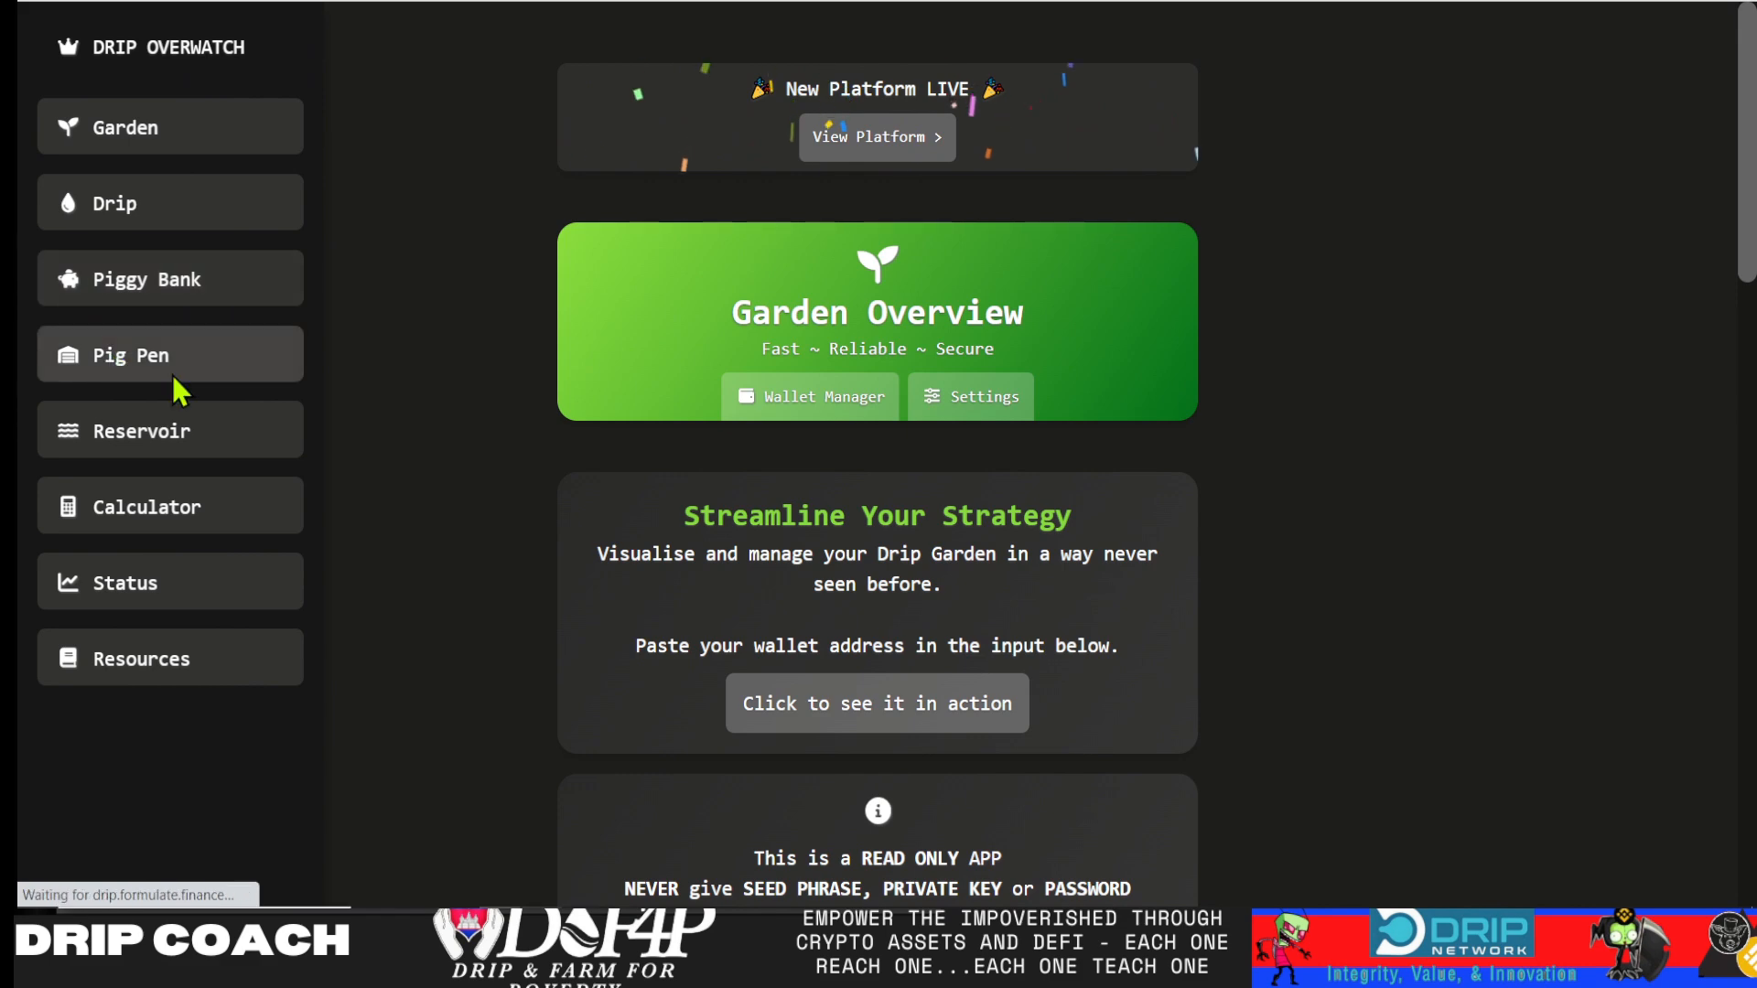
# Go to the Crypto Check homepage and scroll past Most Passed to the Popular Fails table led by USDT
pyautogui.click(146, 278)
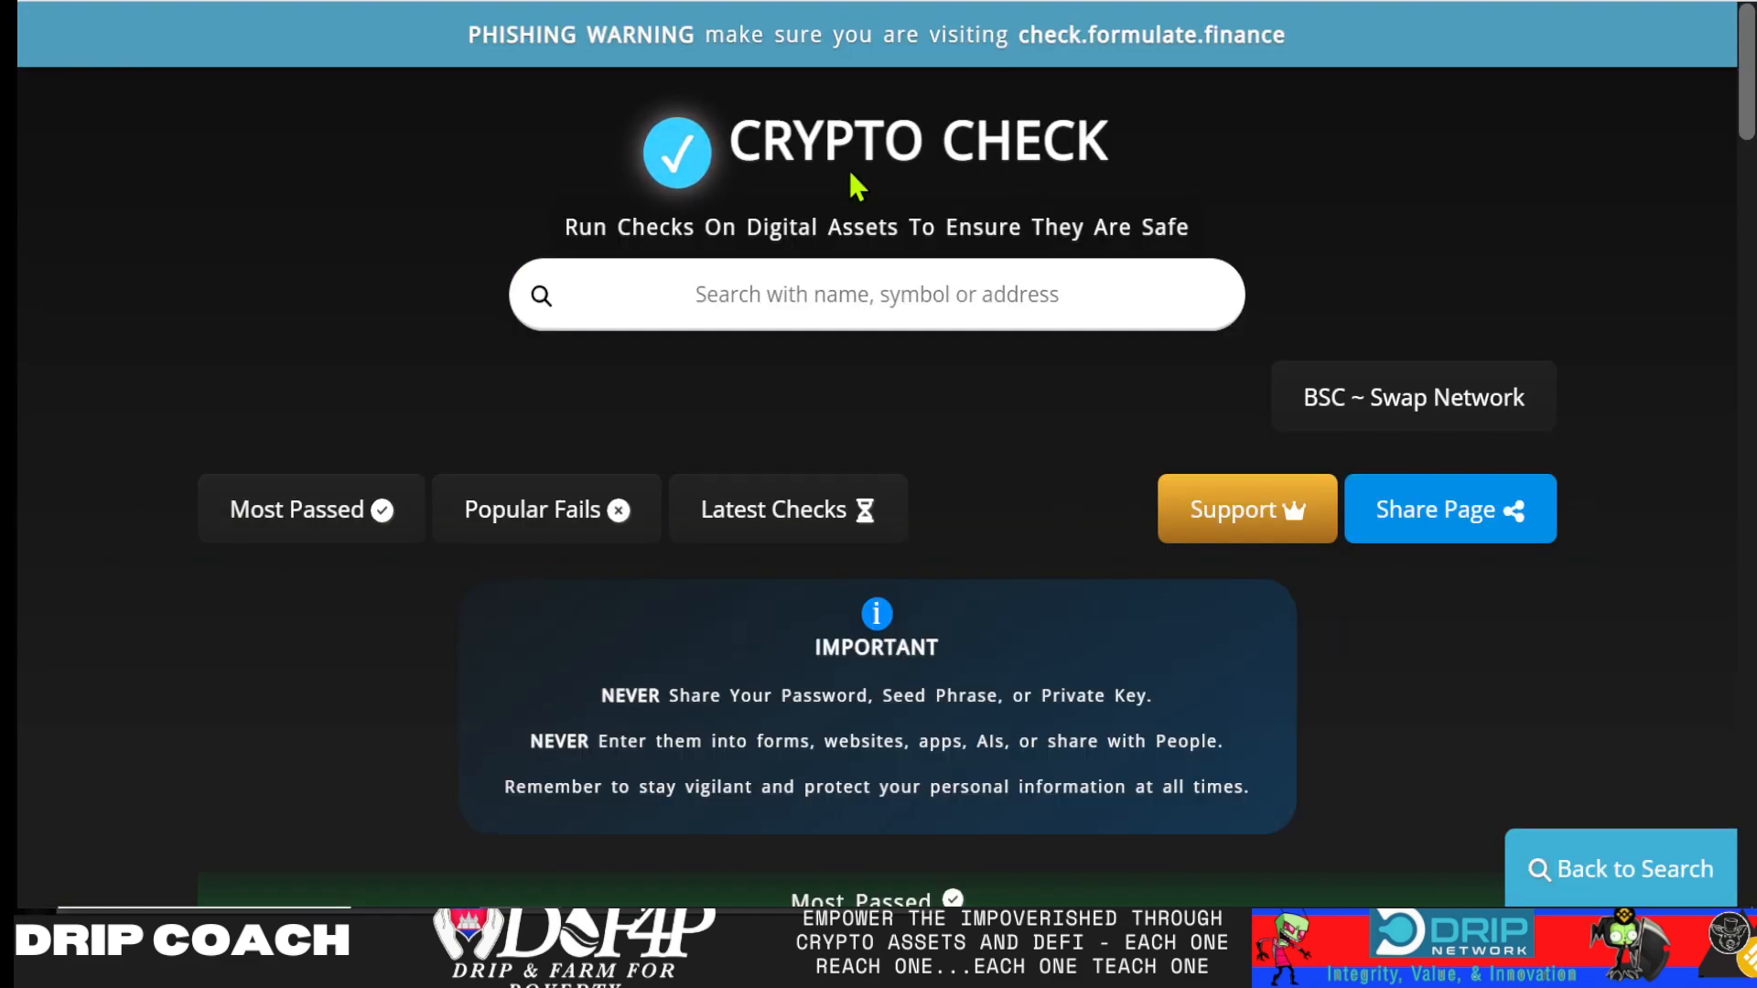
pyautogui.scroll(-3)
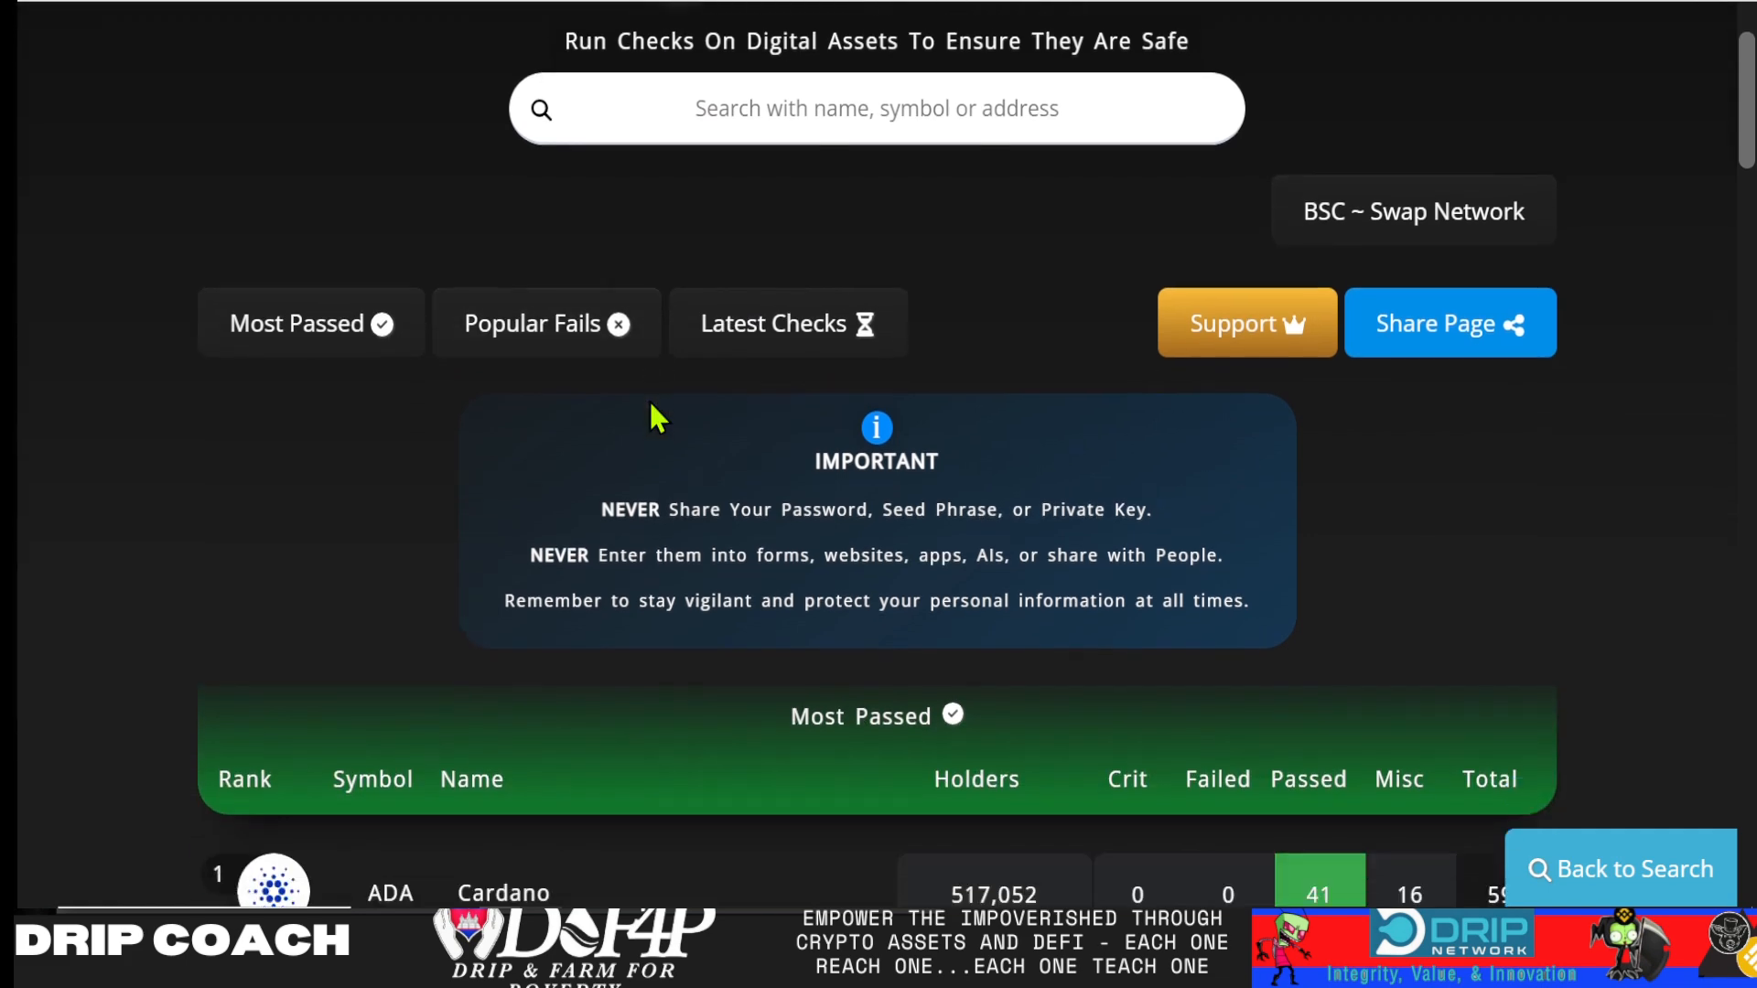
pyautogui.scroll(-3)
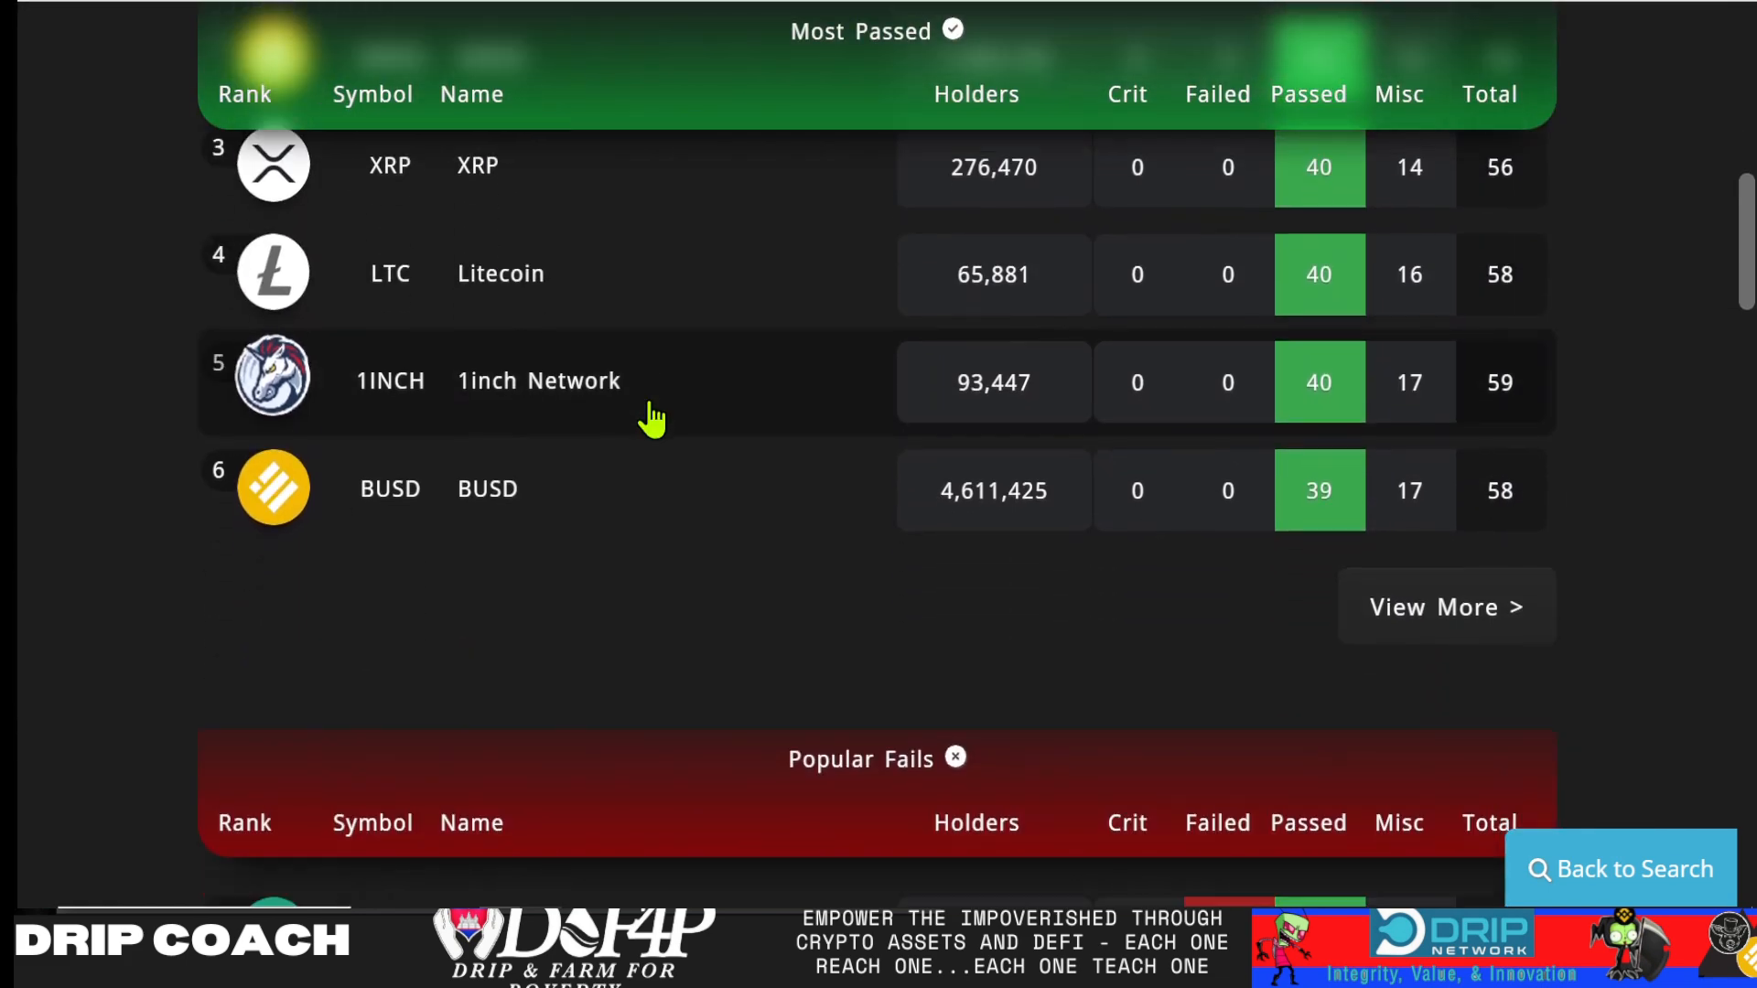
pyautogui.scroll(-3)
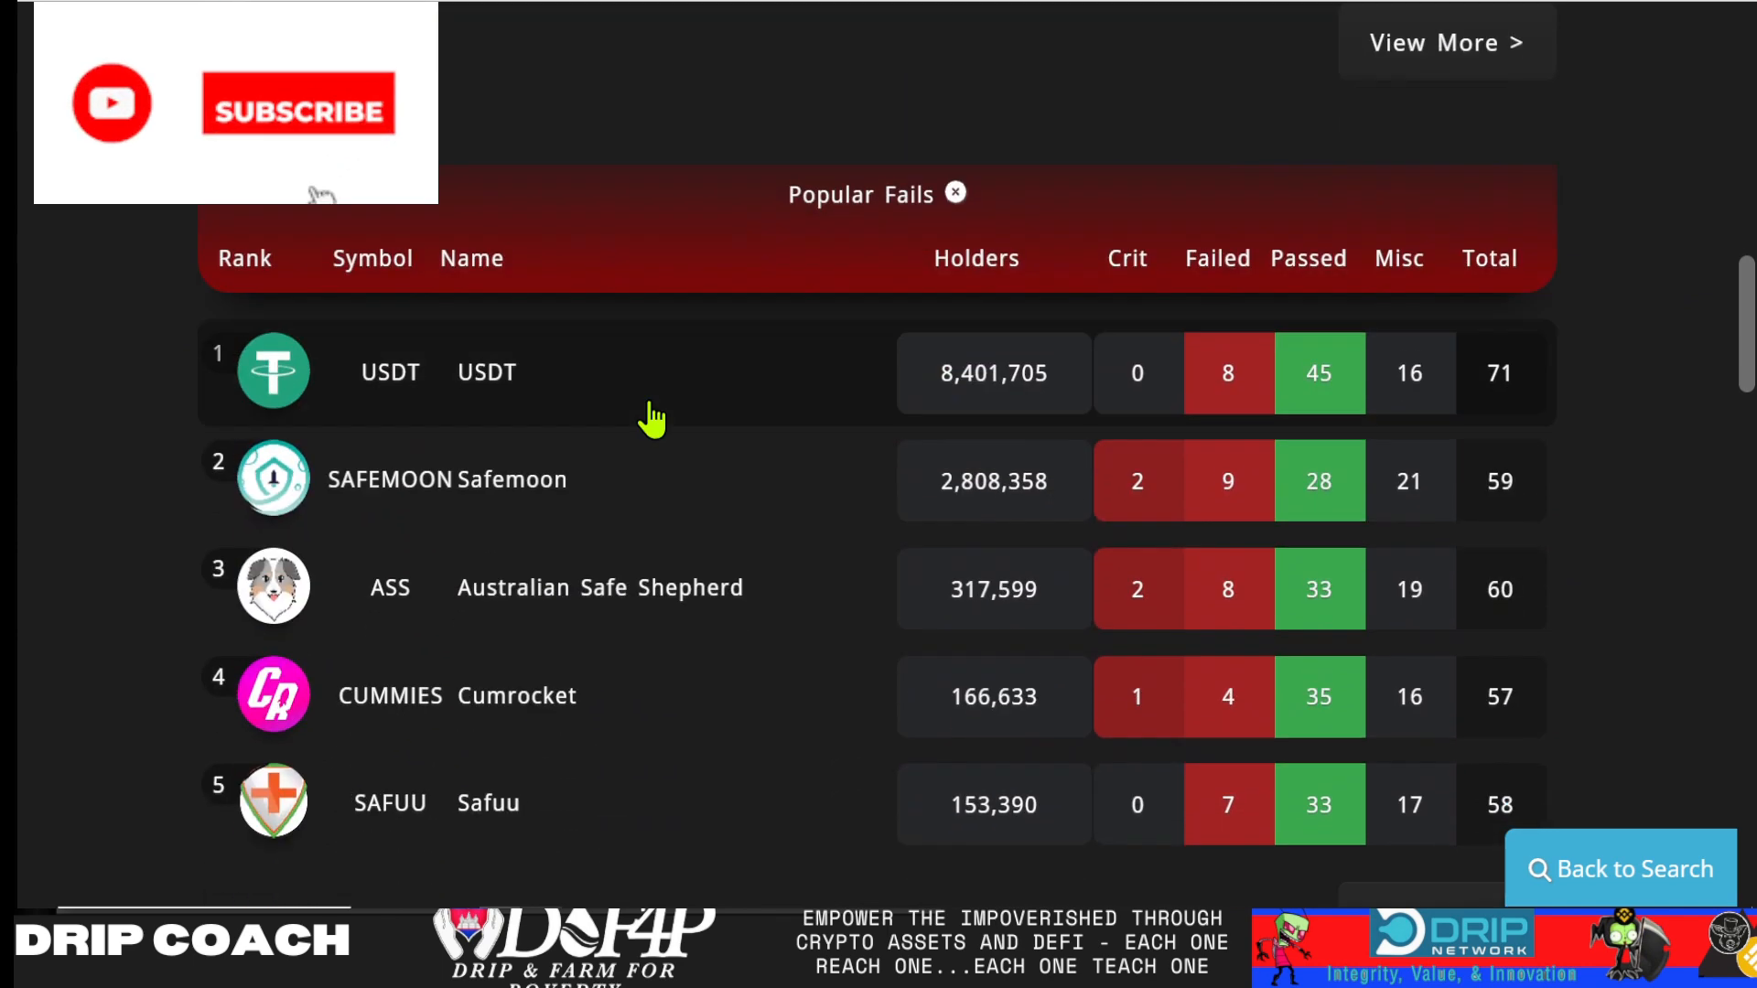
pyautogui.scroll(-3)
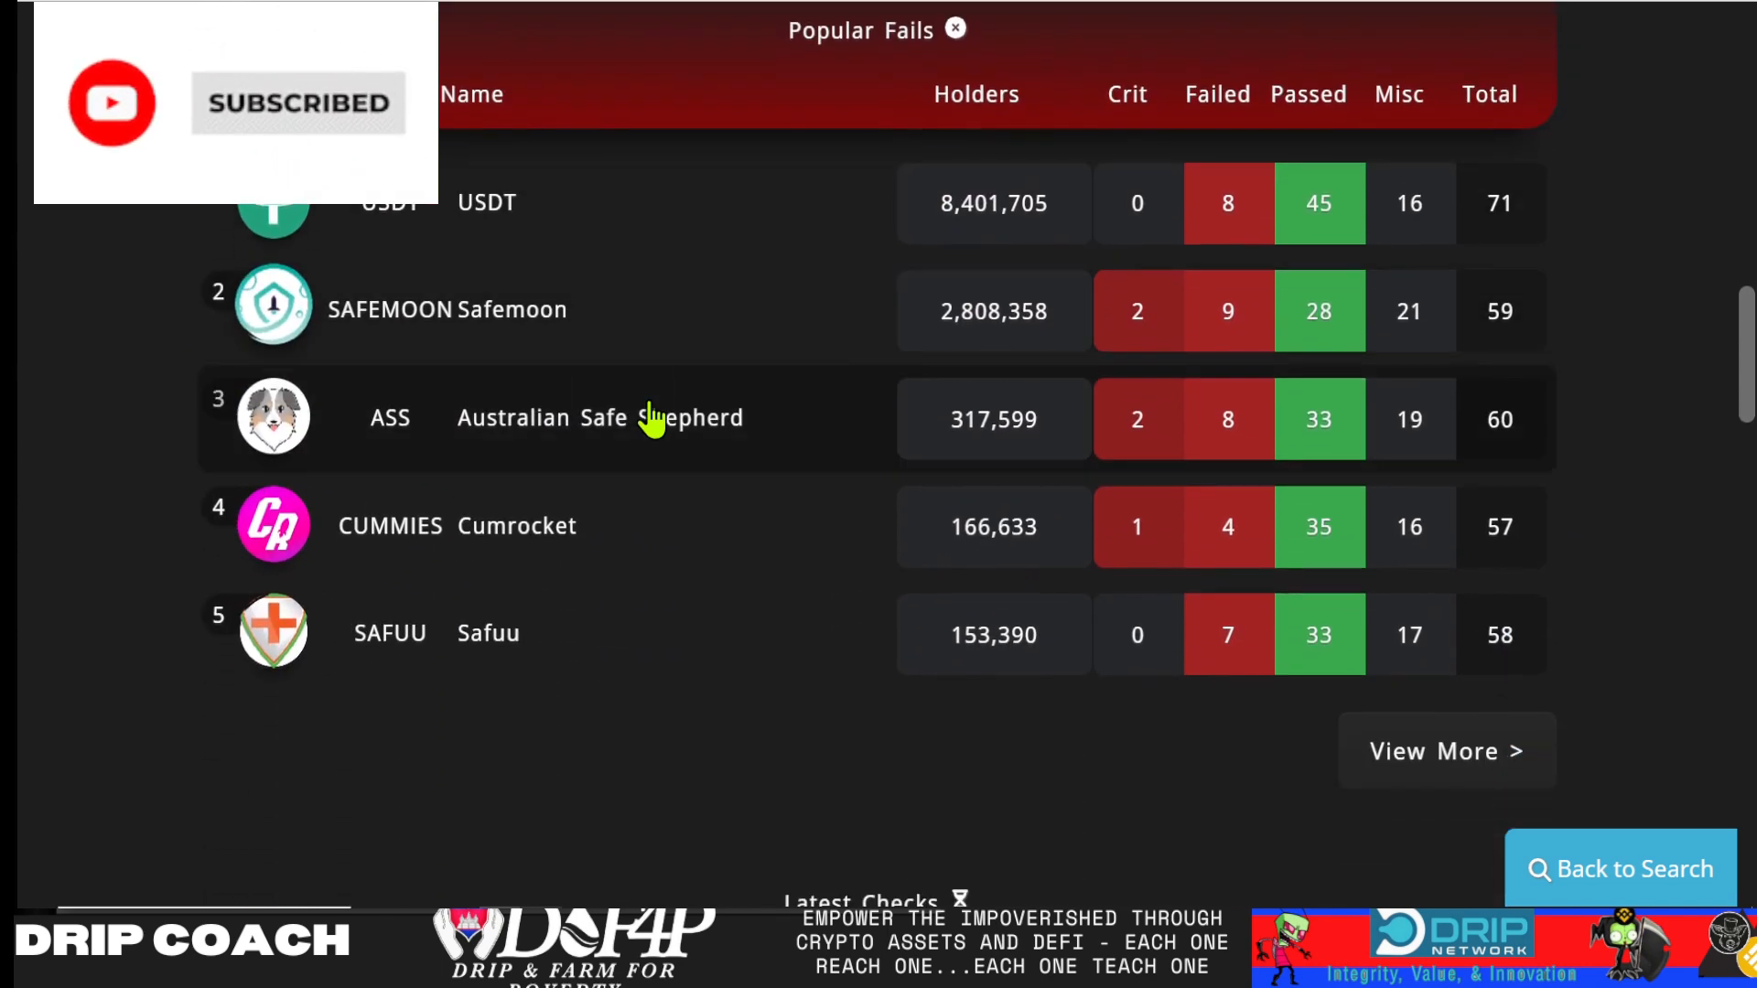
pyautogui.scroll(-3)
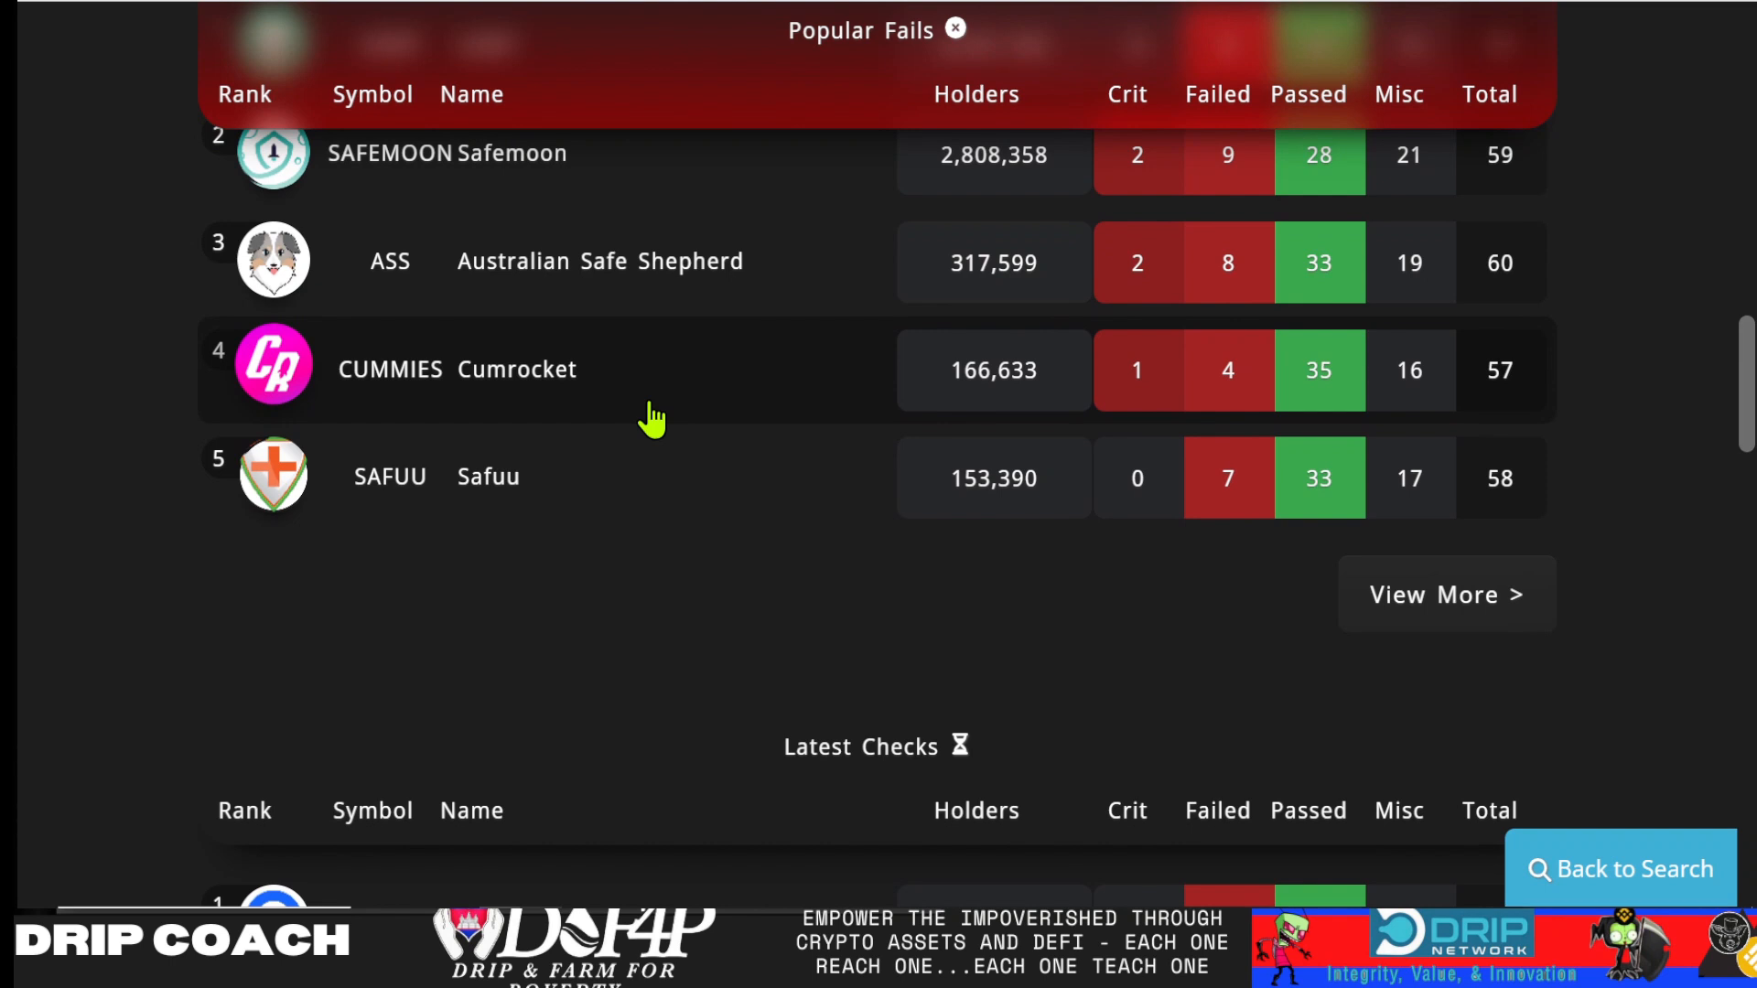
pyautogui.scroll(3)
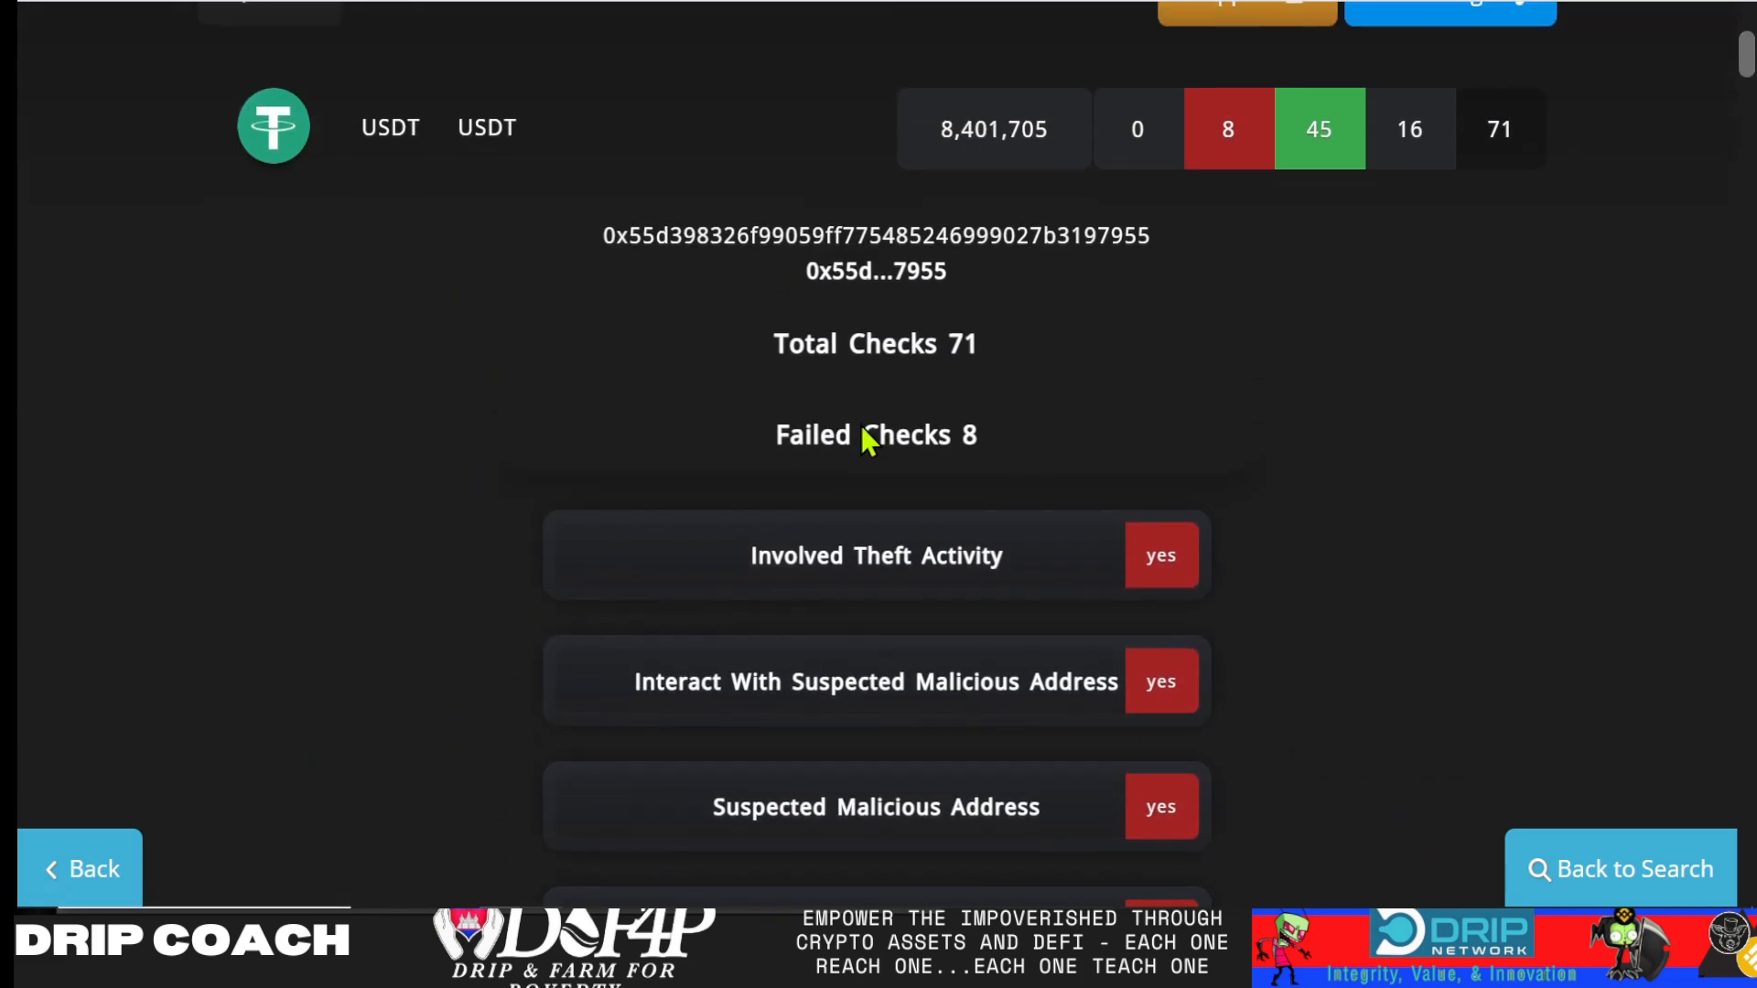
pyautogui.scroll(-3)
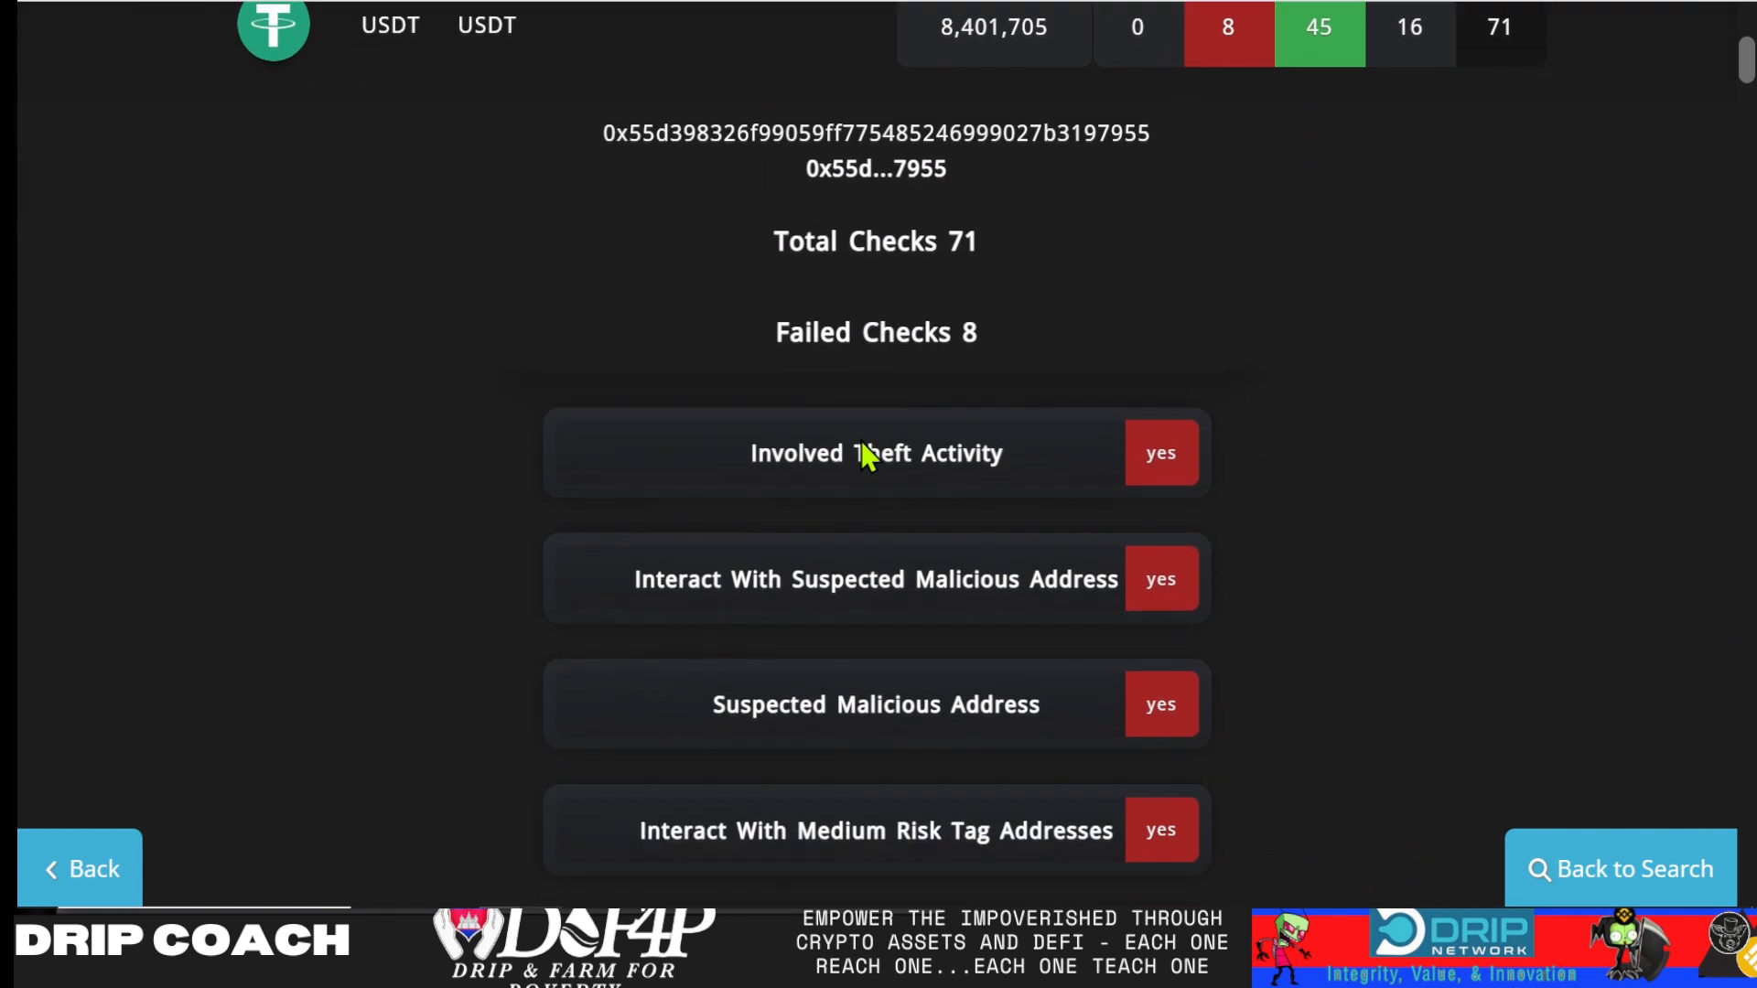
pyautogui.scroll(-3)
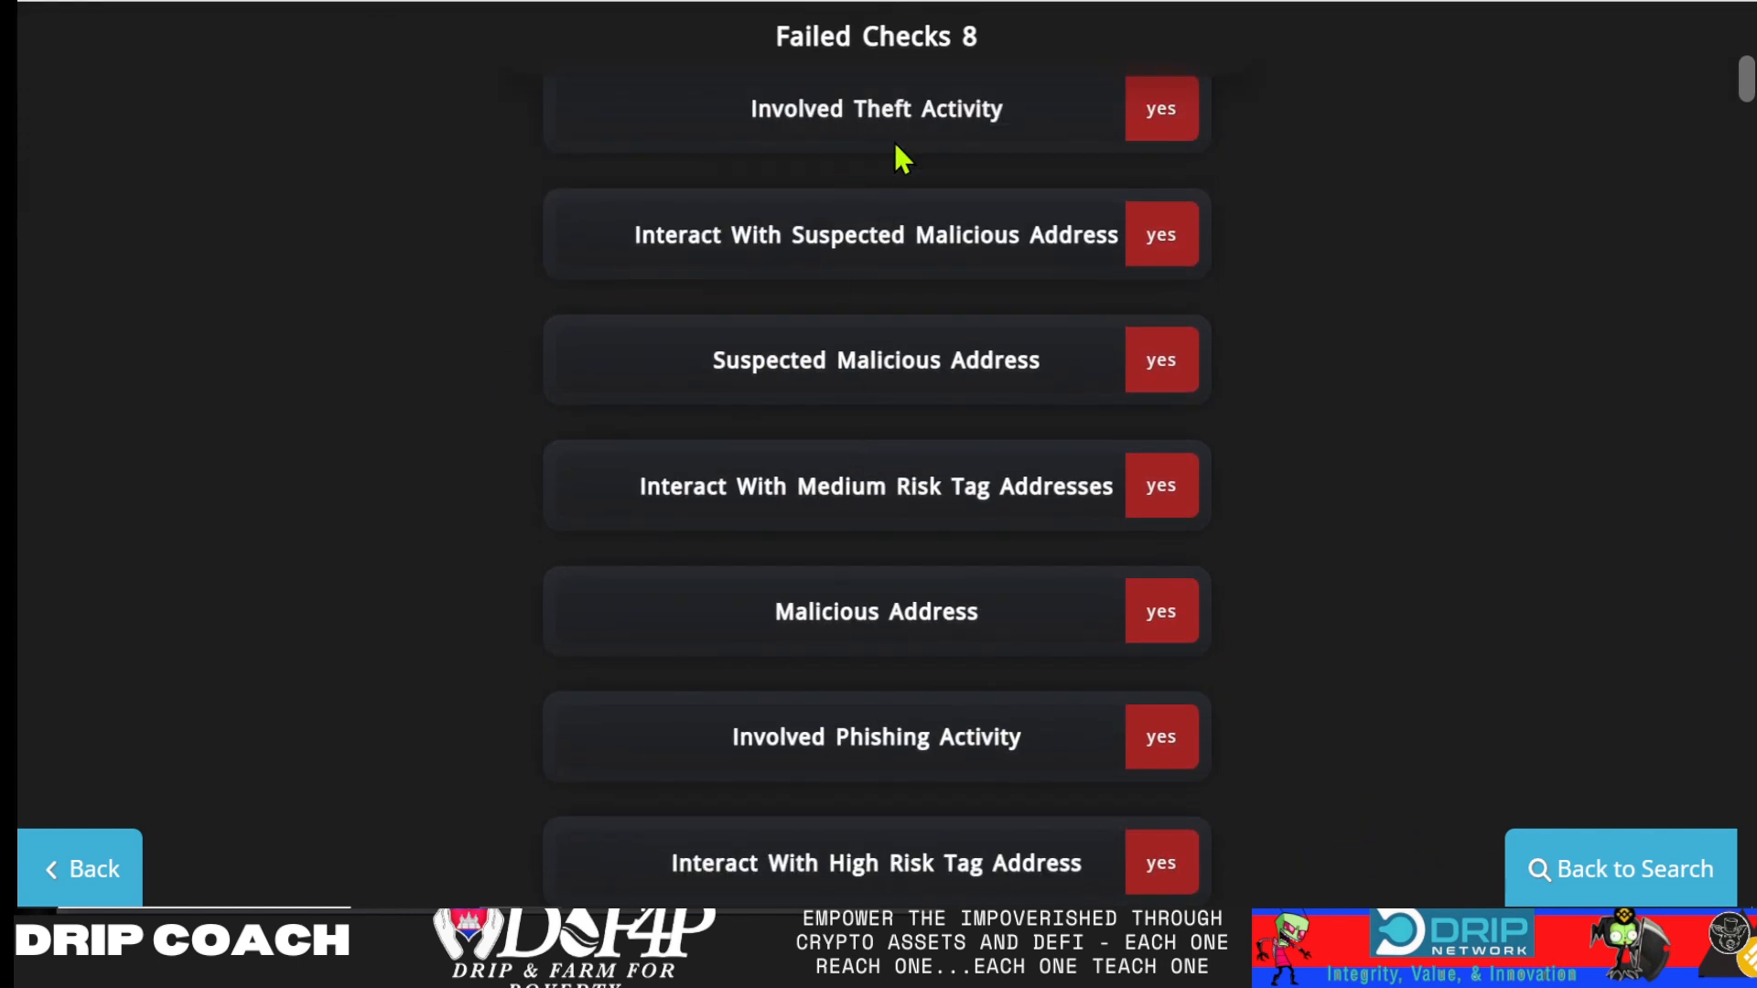
pyautogui.scroll(-3)
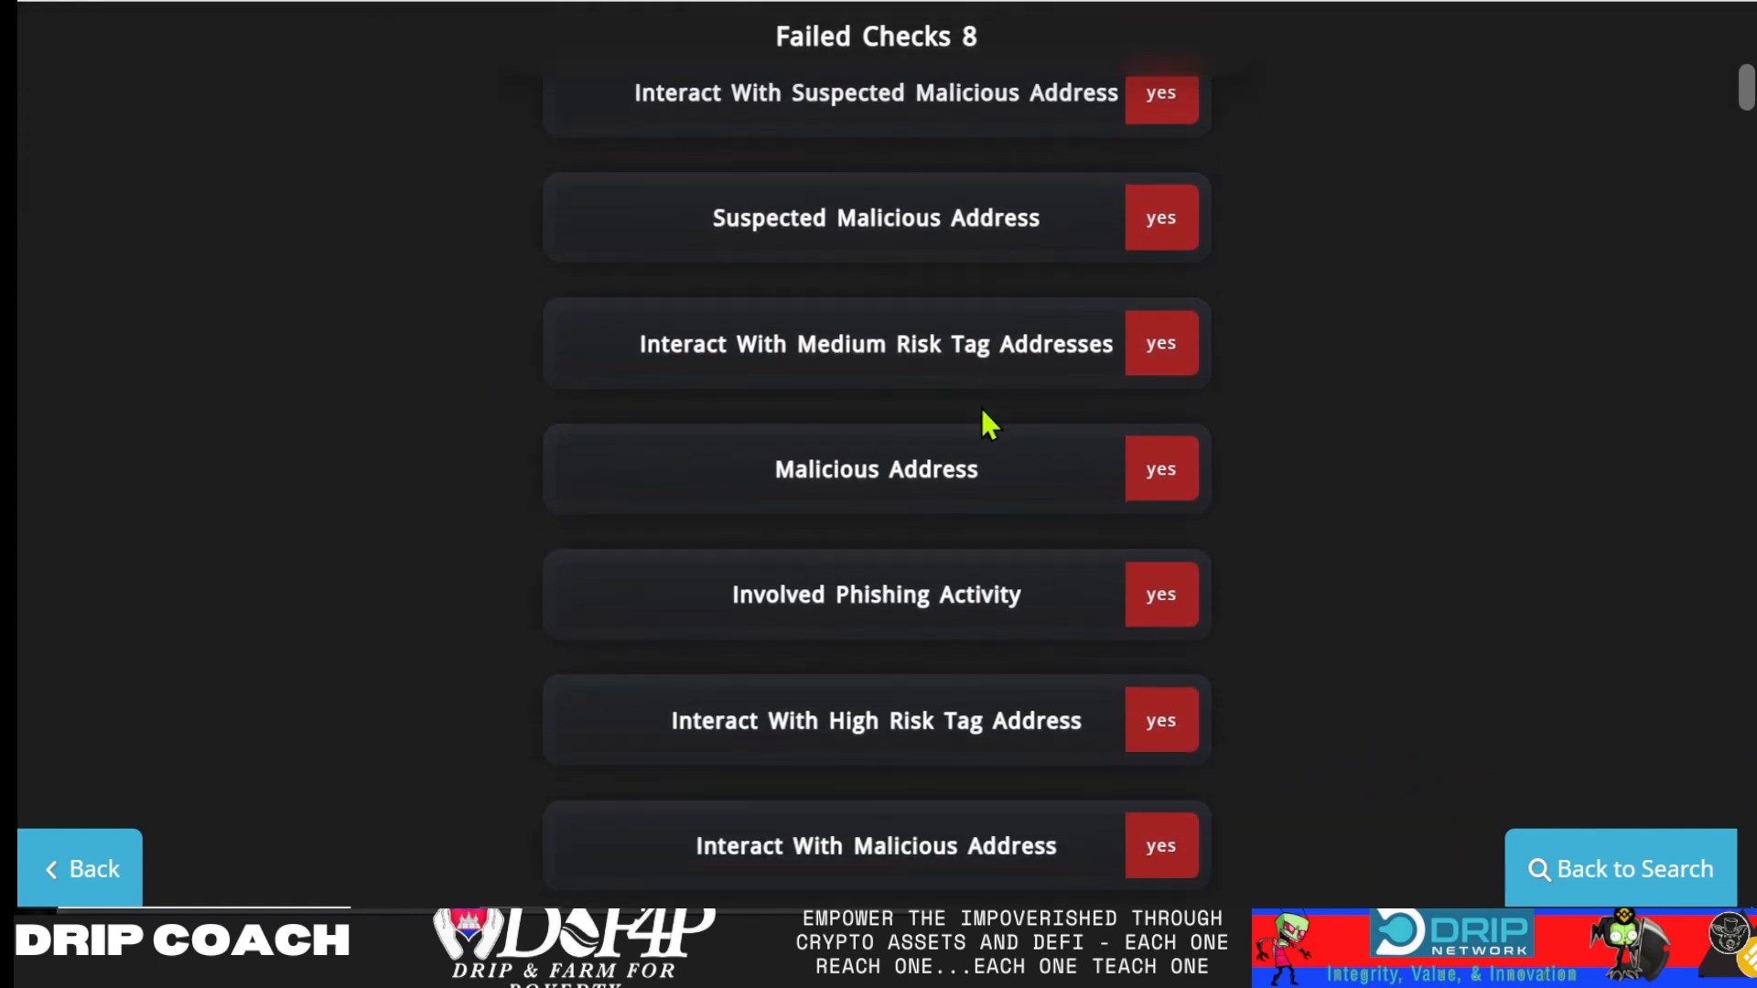
pyautogui.scroll(-3)
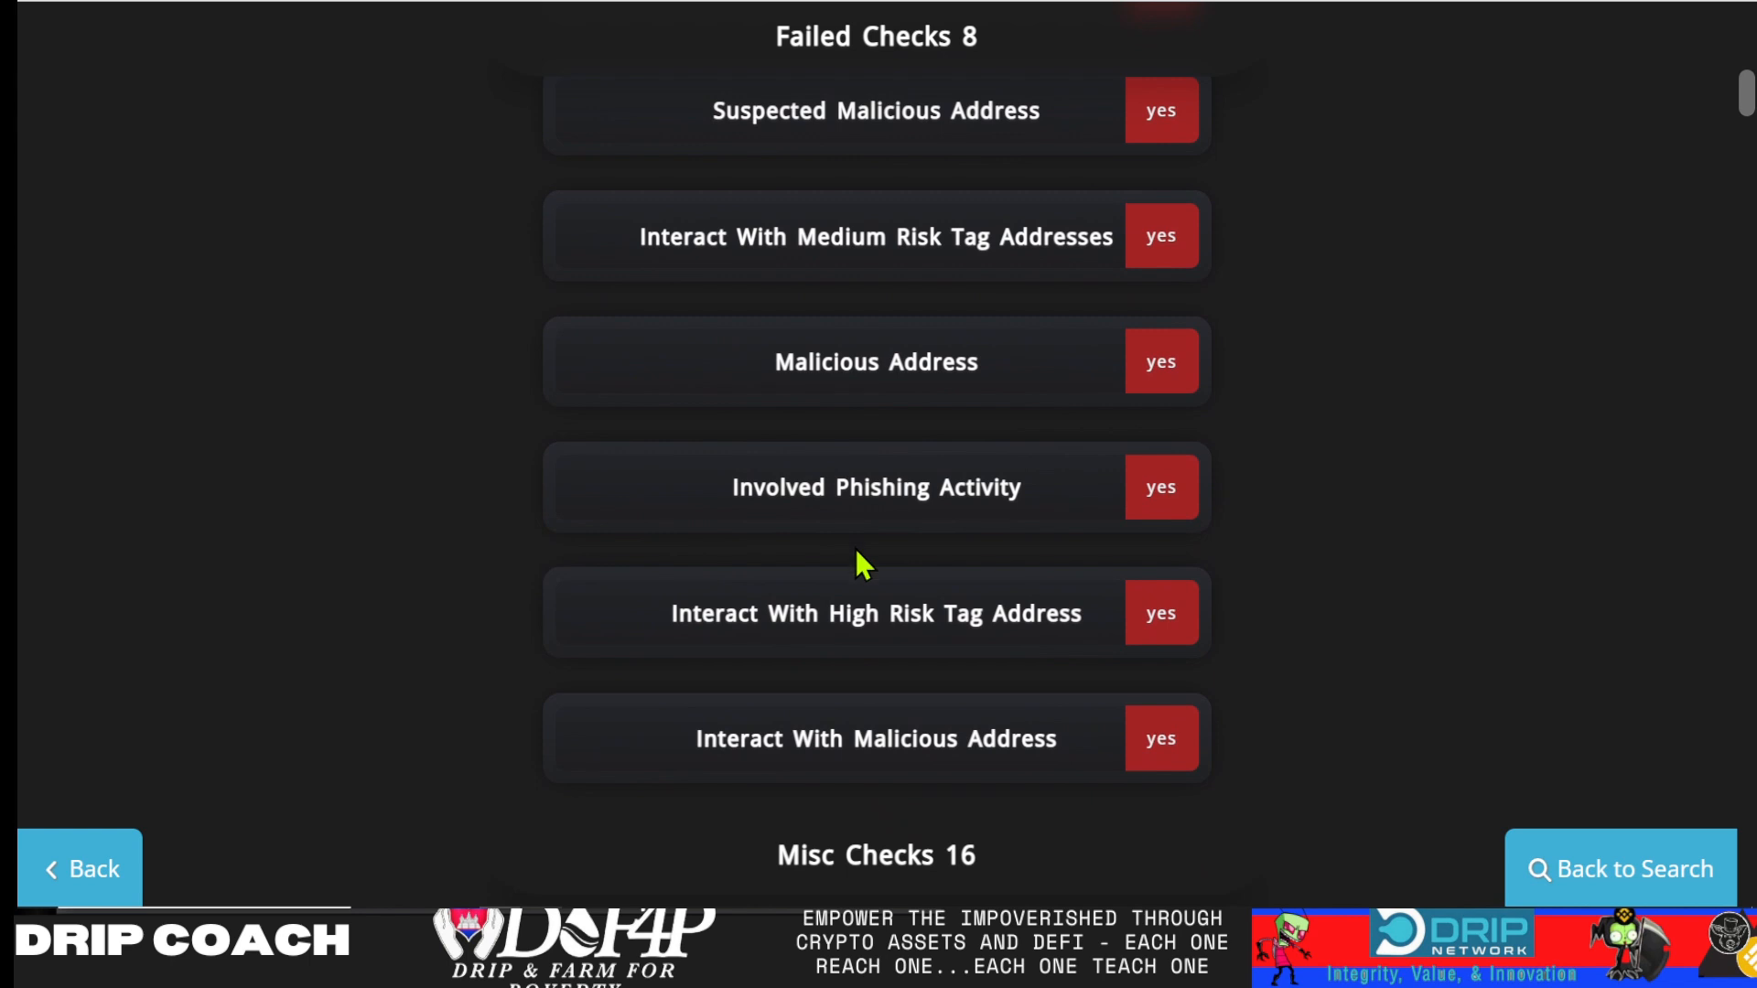
pyautogui.moveTo(921, 429)
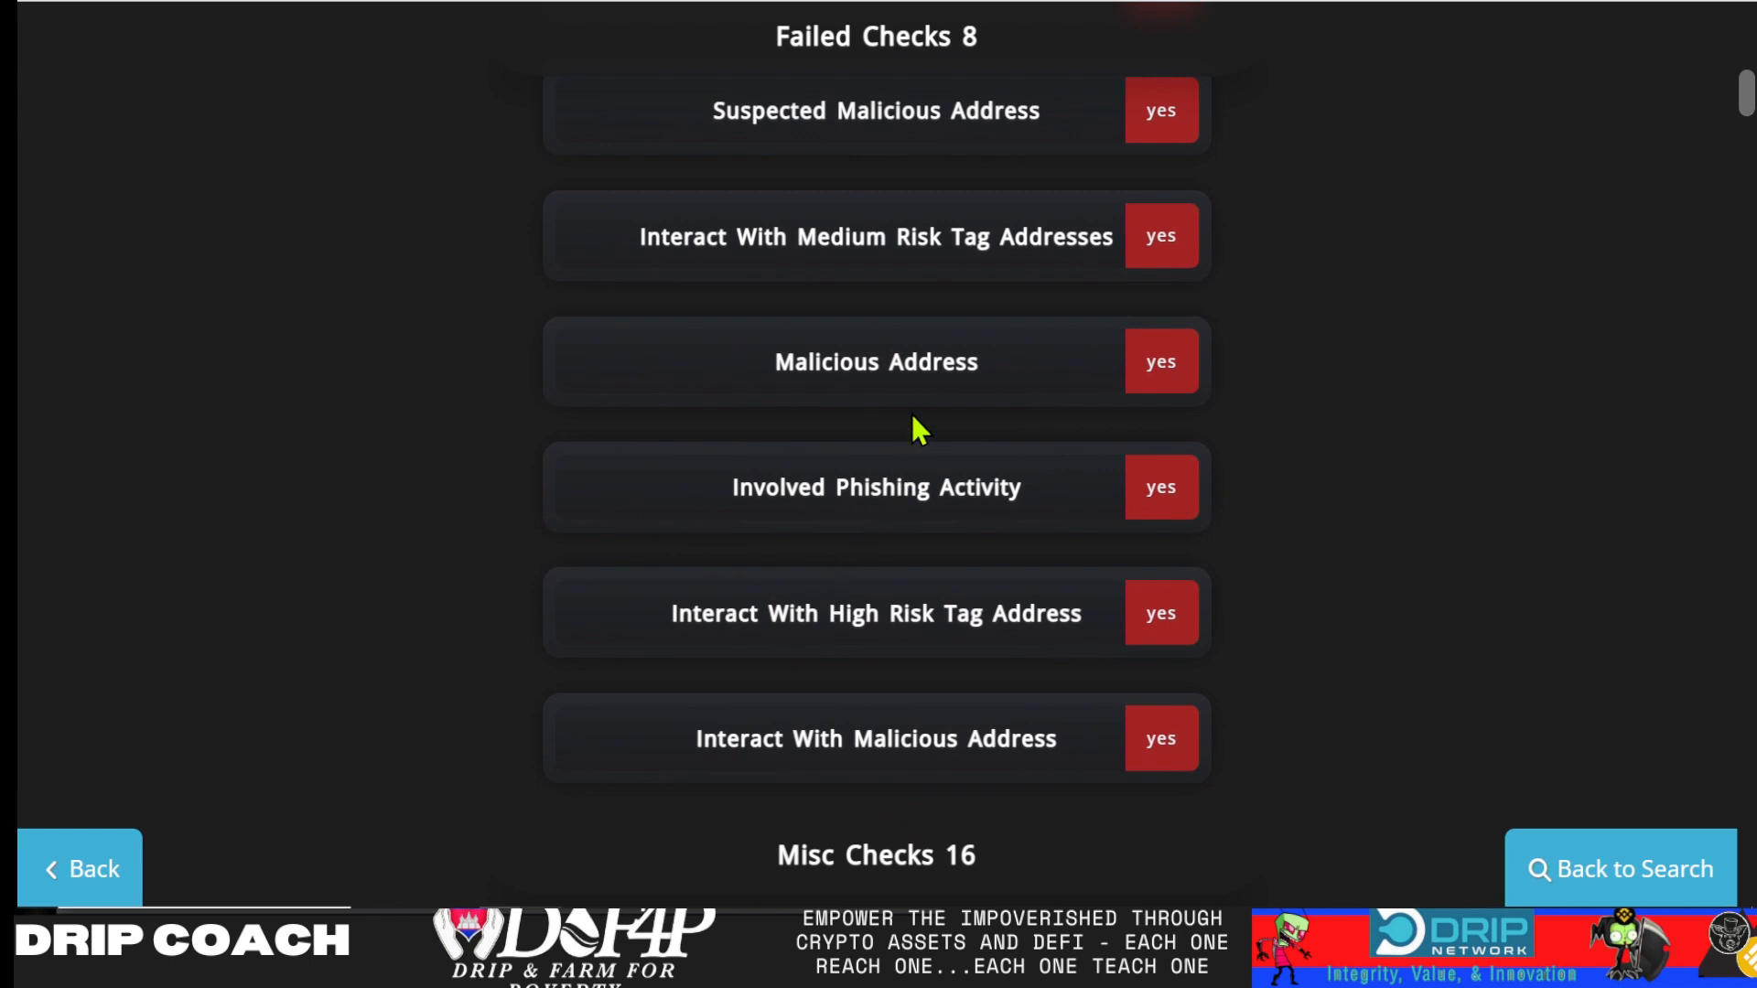
pyautogui.scroll(3)
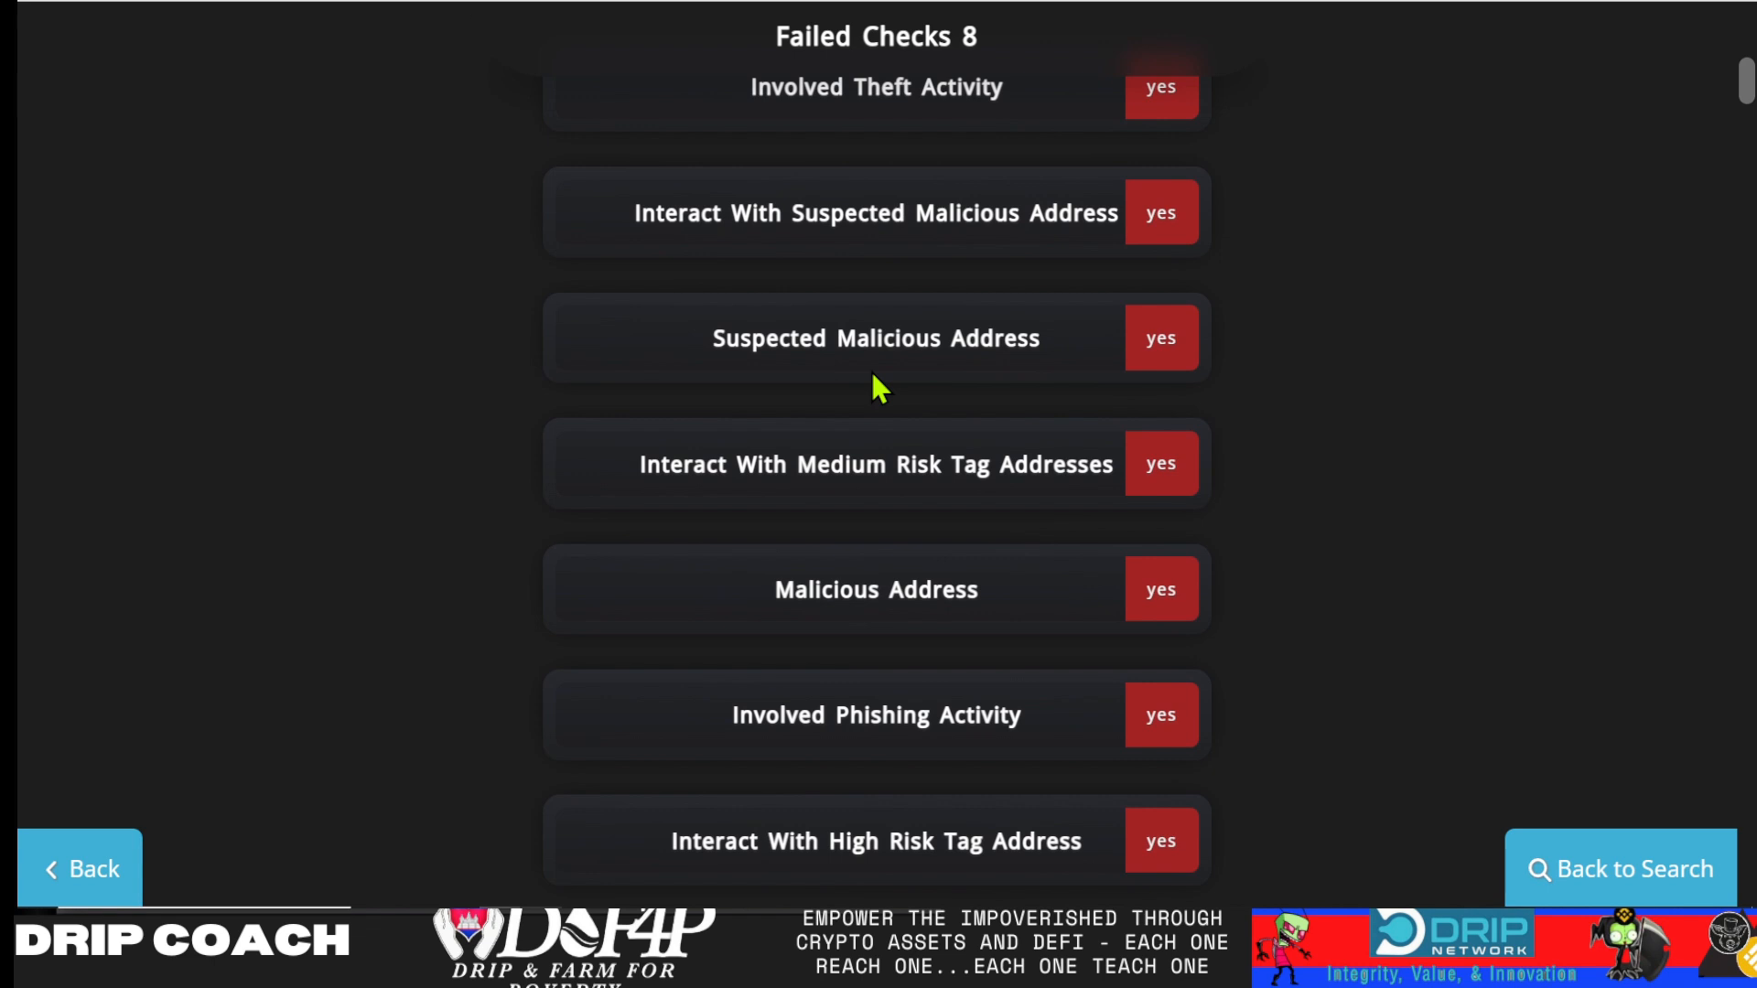
pyautogui.scroll(3)
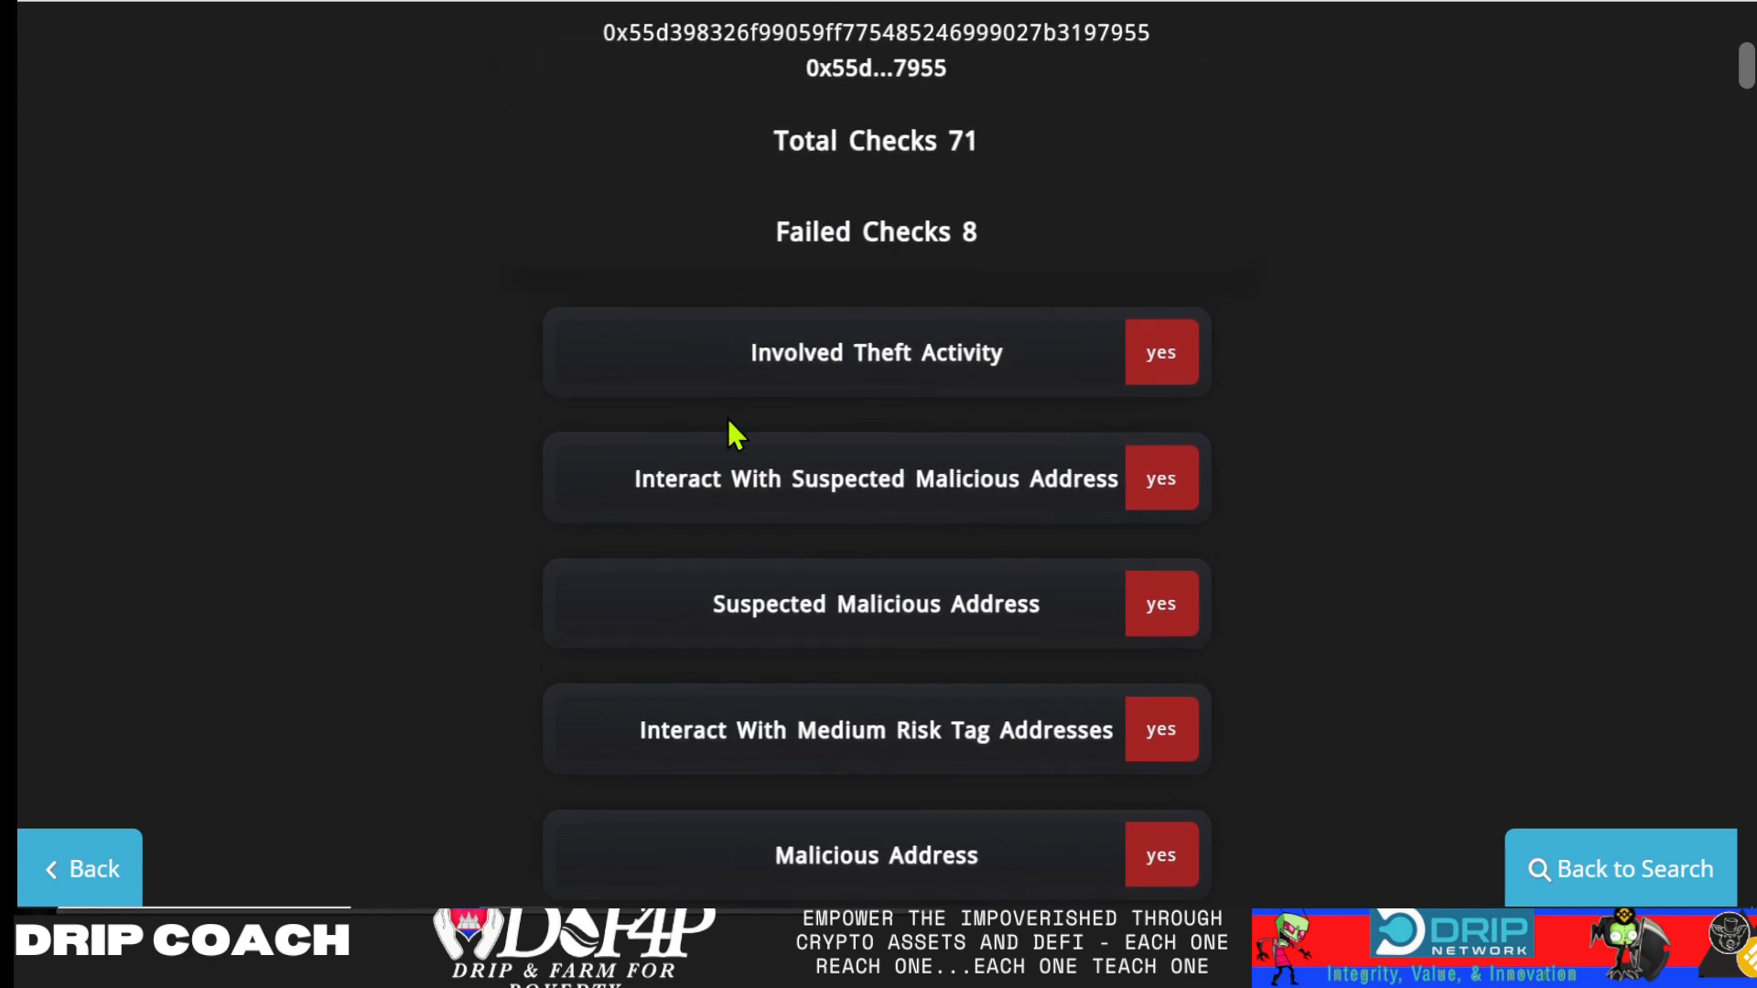
pyautogui.scroll(3)
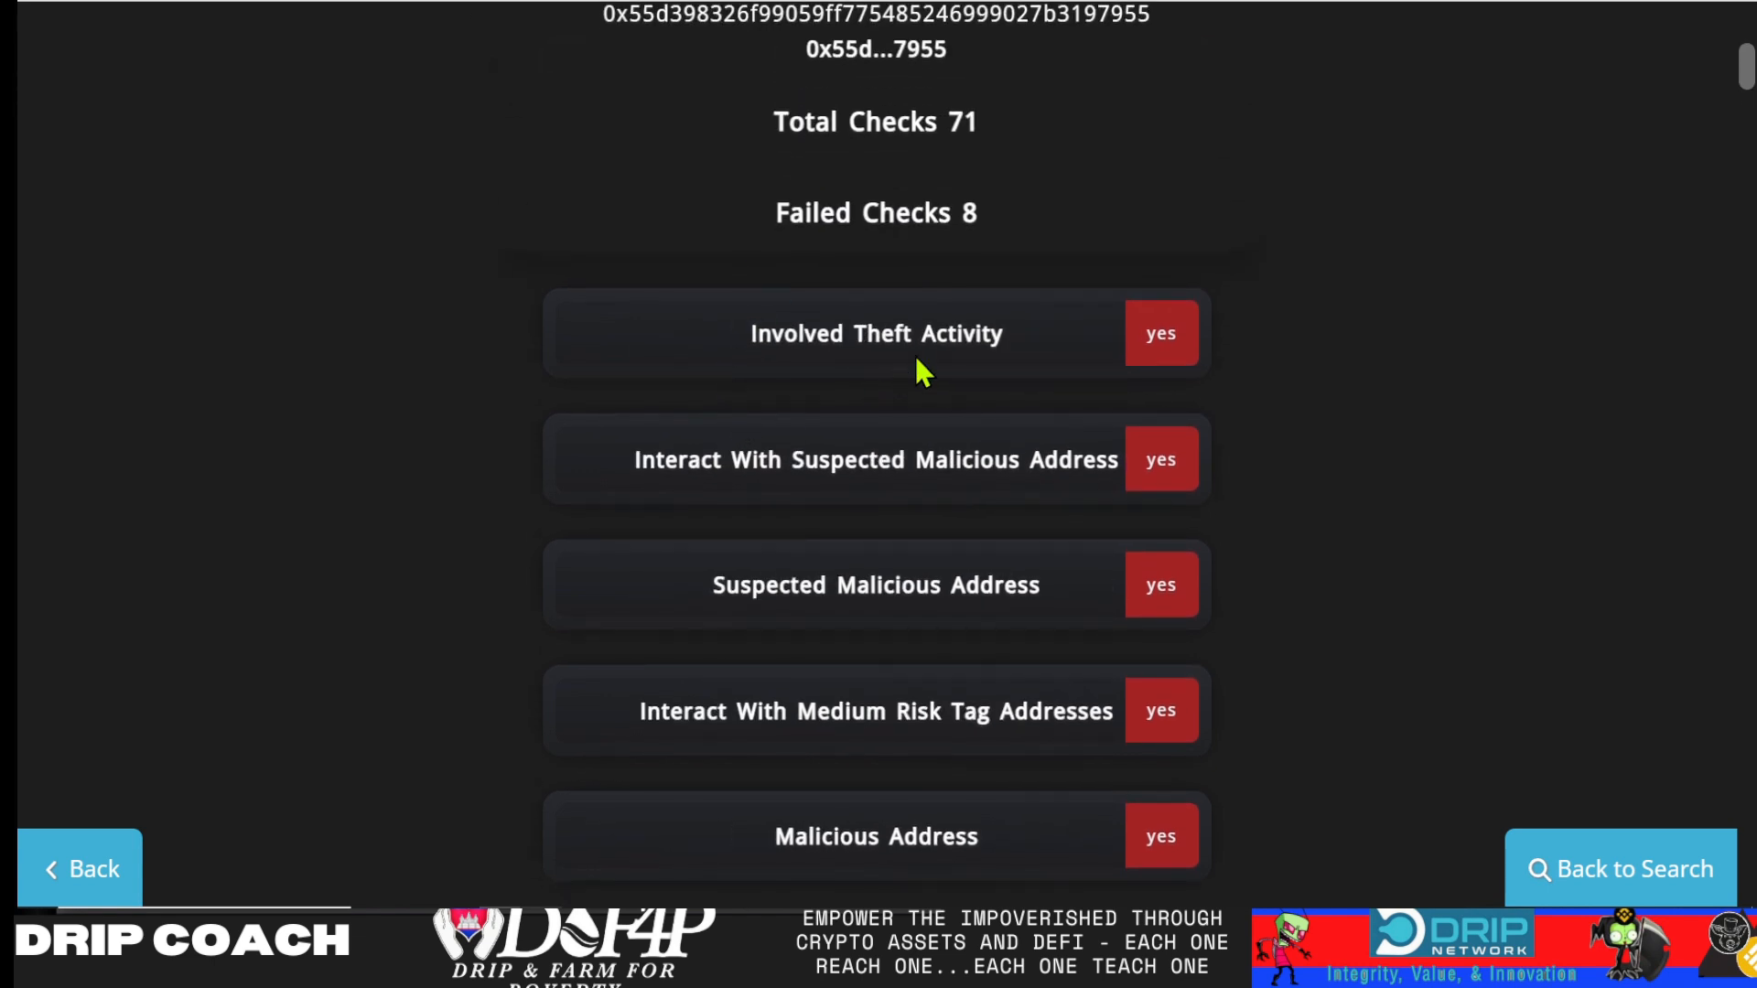
pyautogui.moveTo(761, 368)
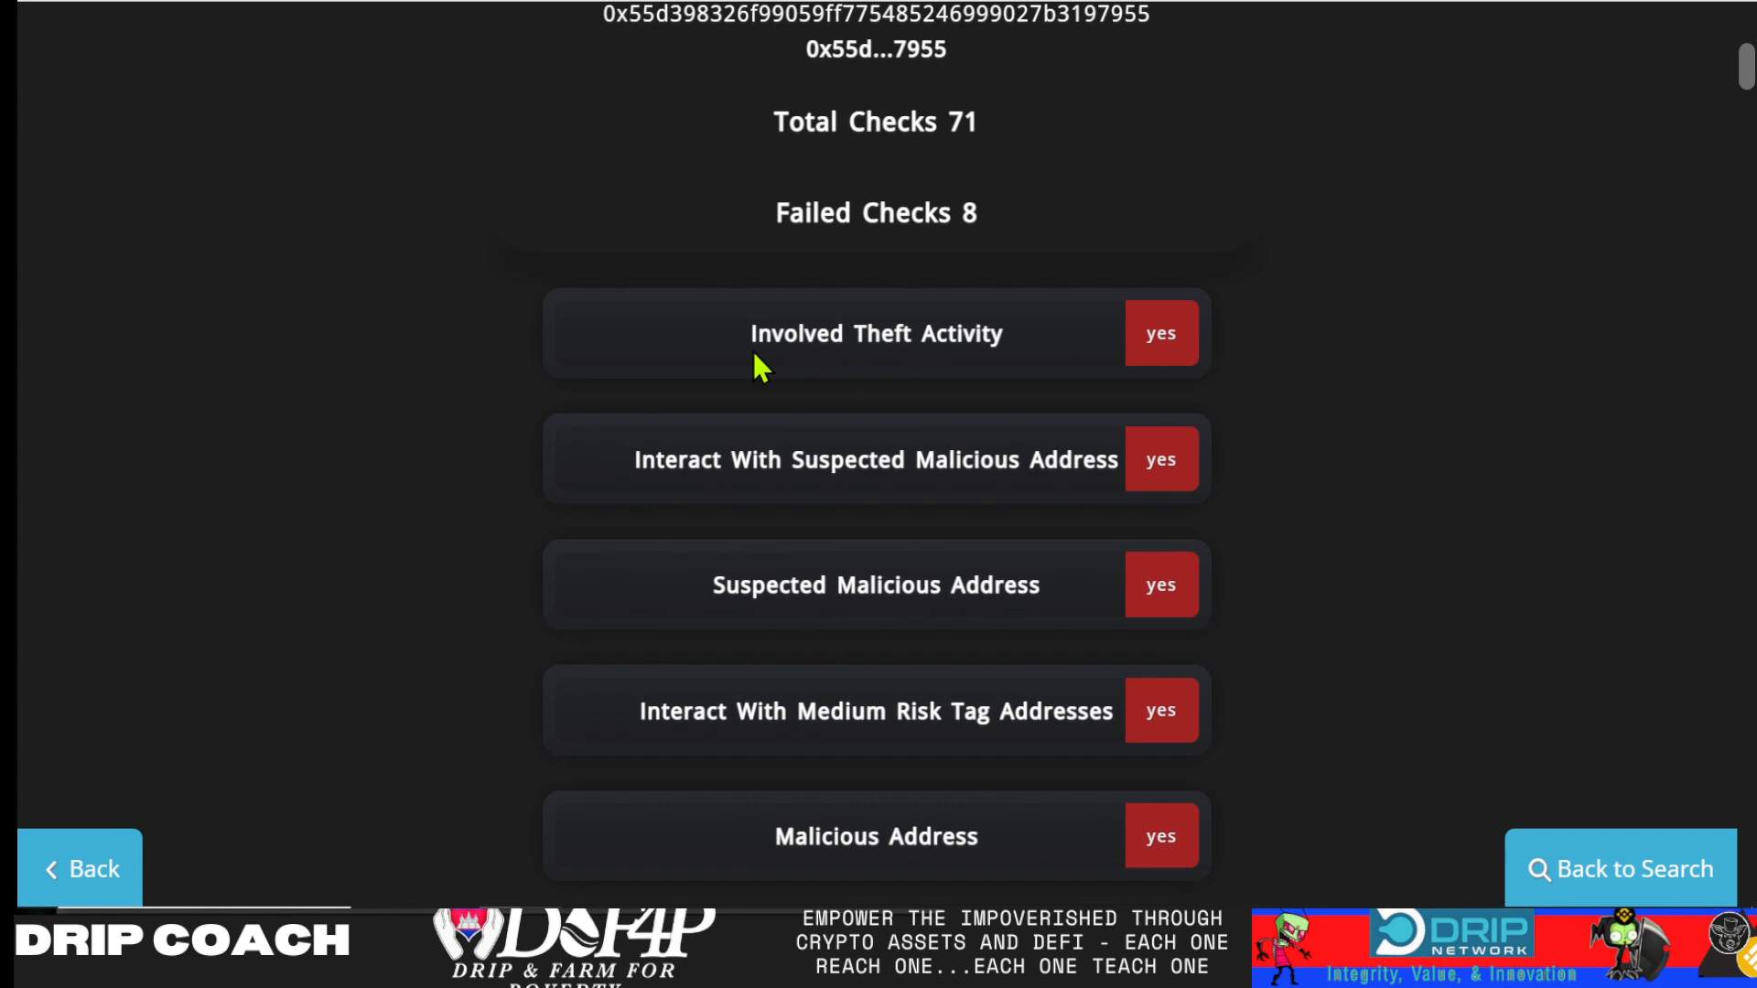
pyautogui.moveTo(862, 377)
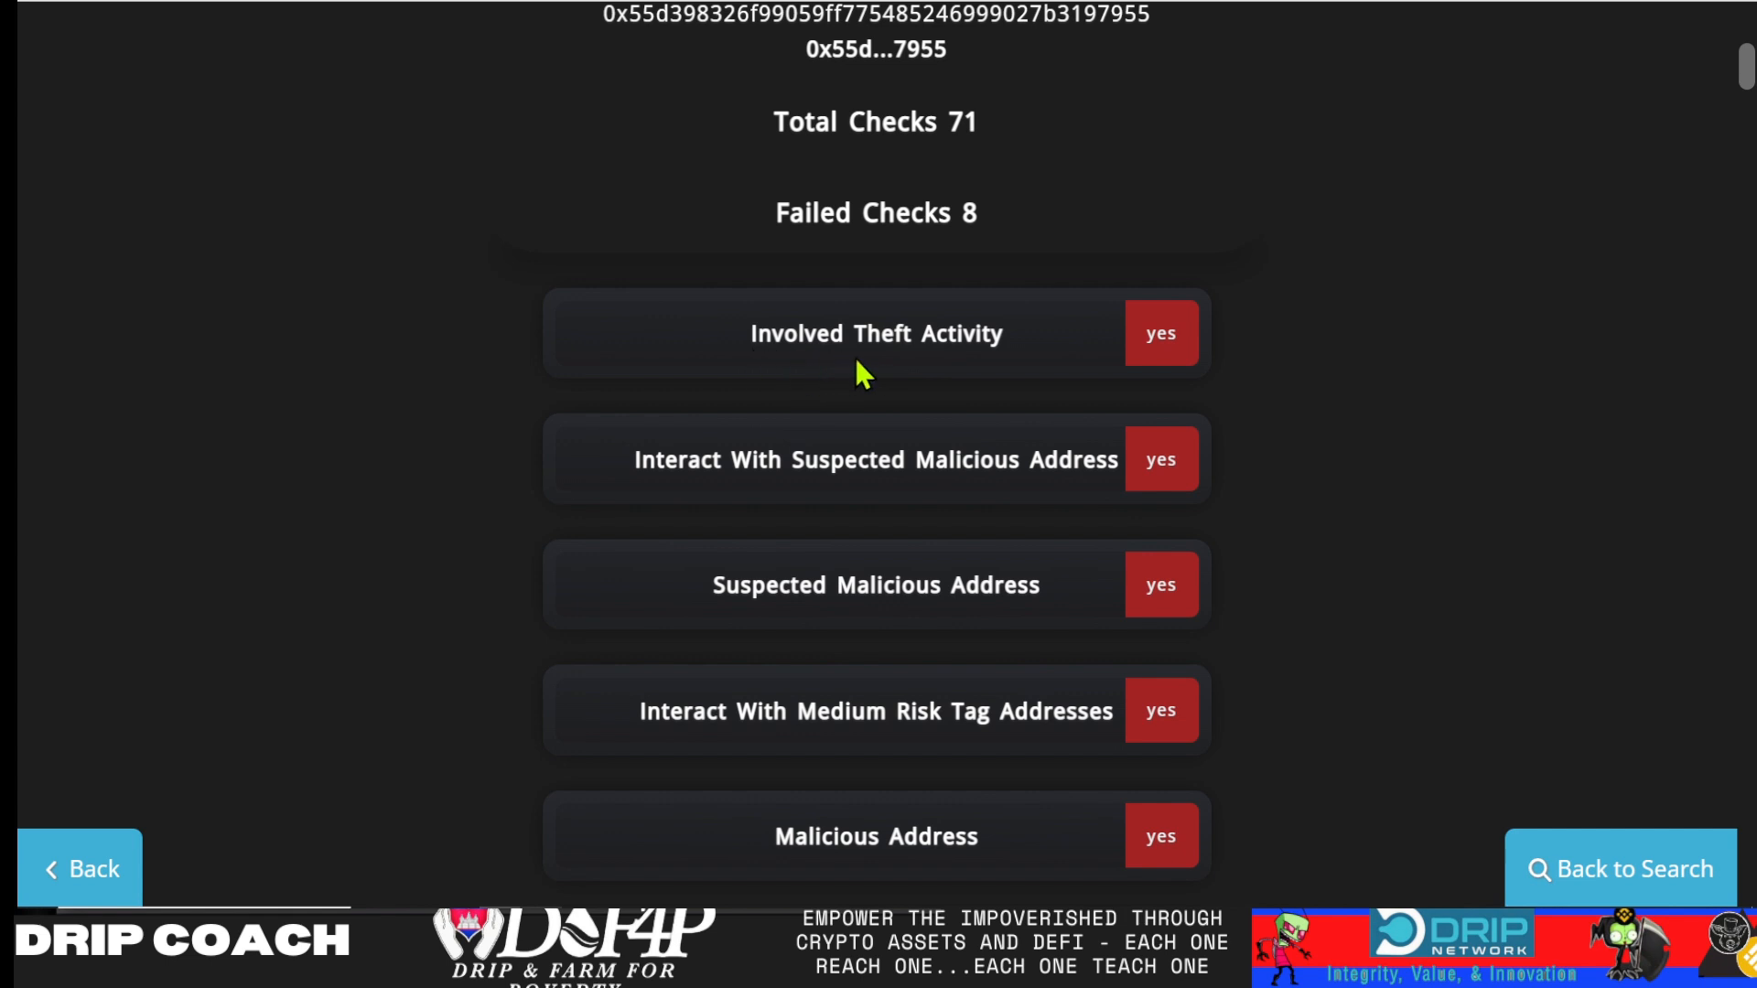
pyautogui.moveTo(877, 361)
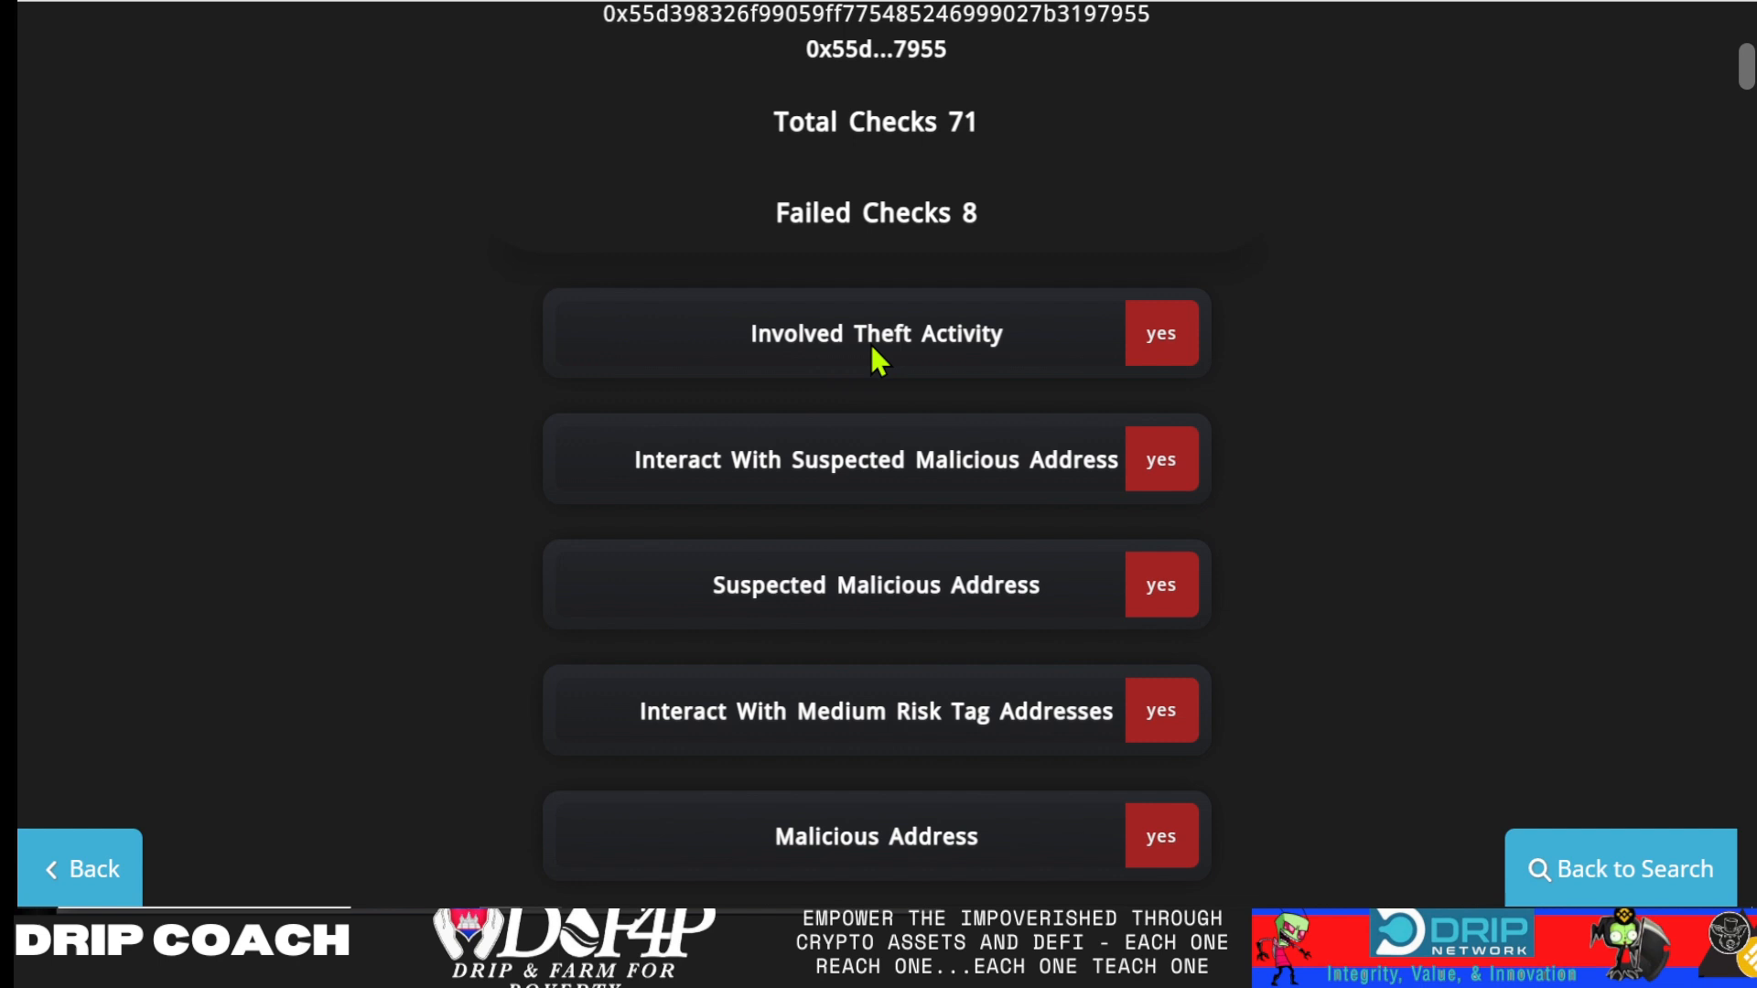
pyautogui.moveTo(999, 348)
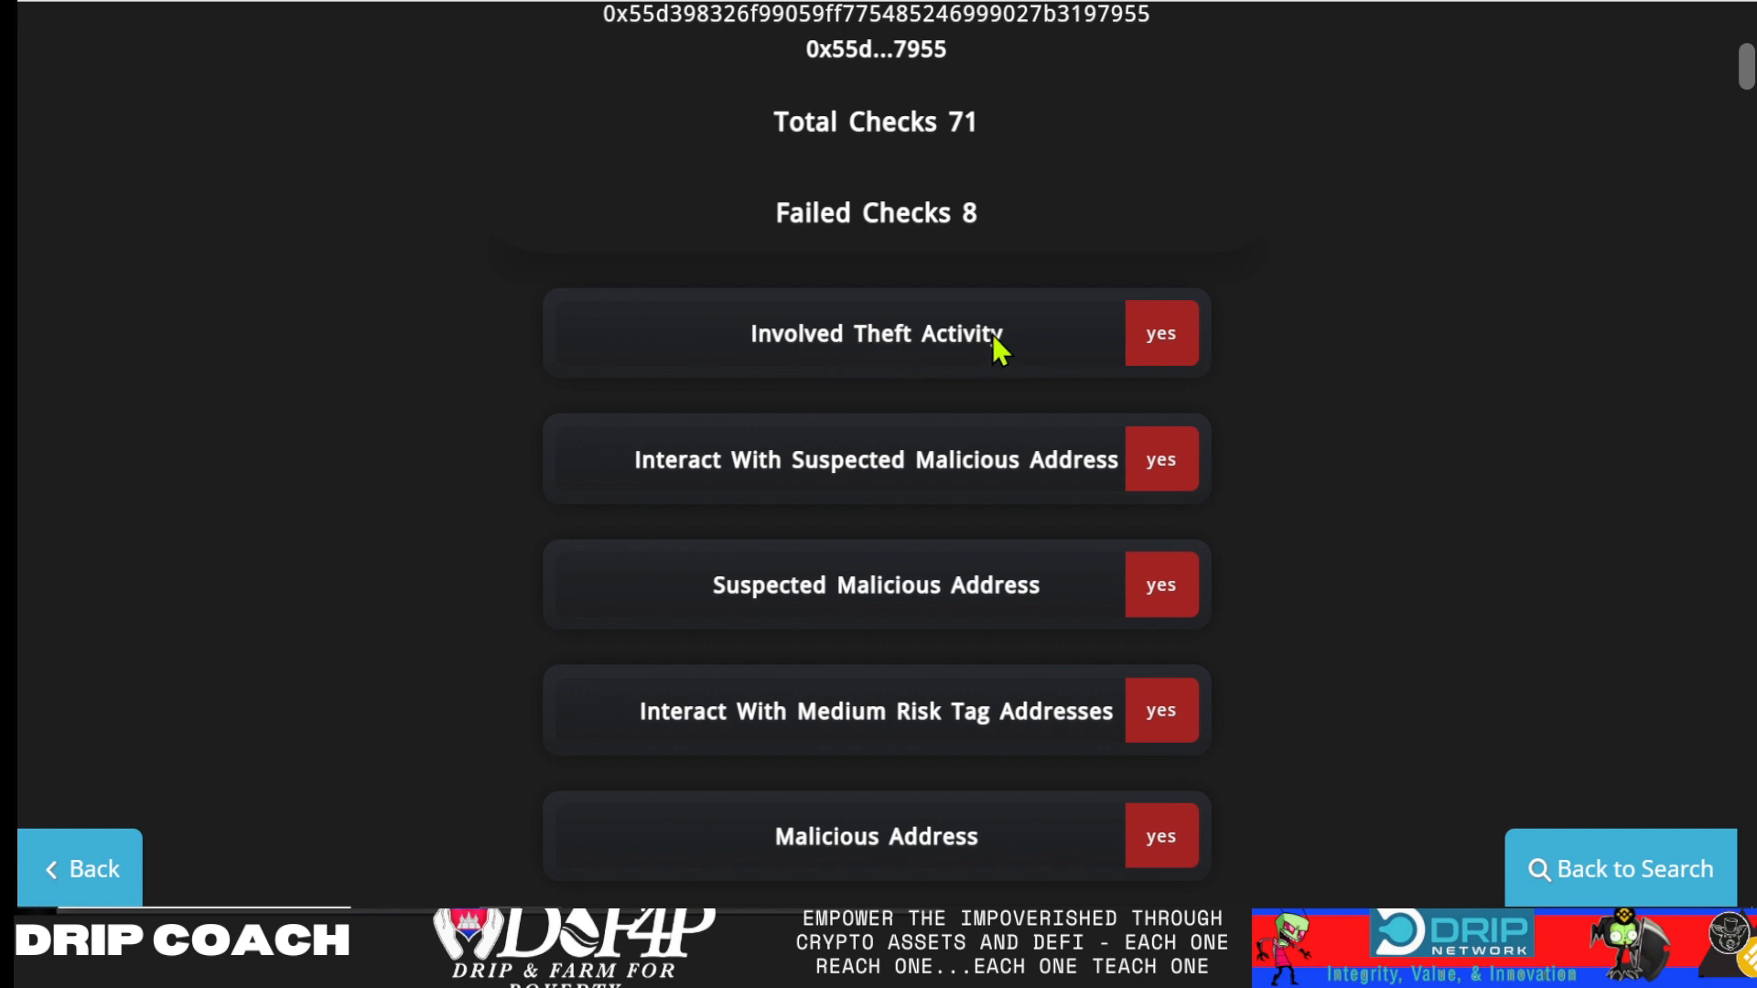
pyautogui.moveTo(957, 370)
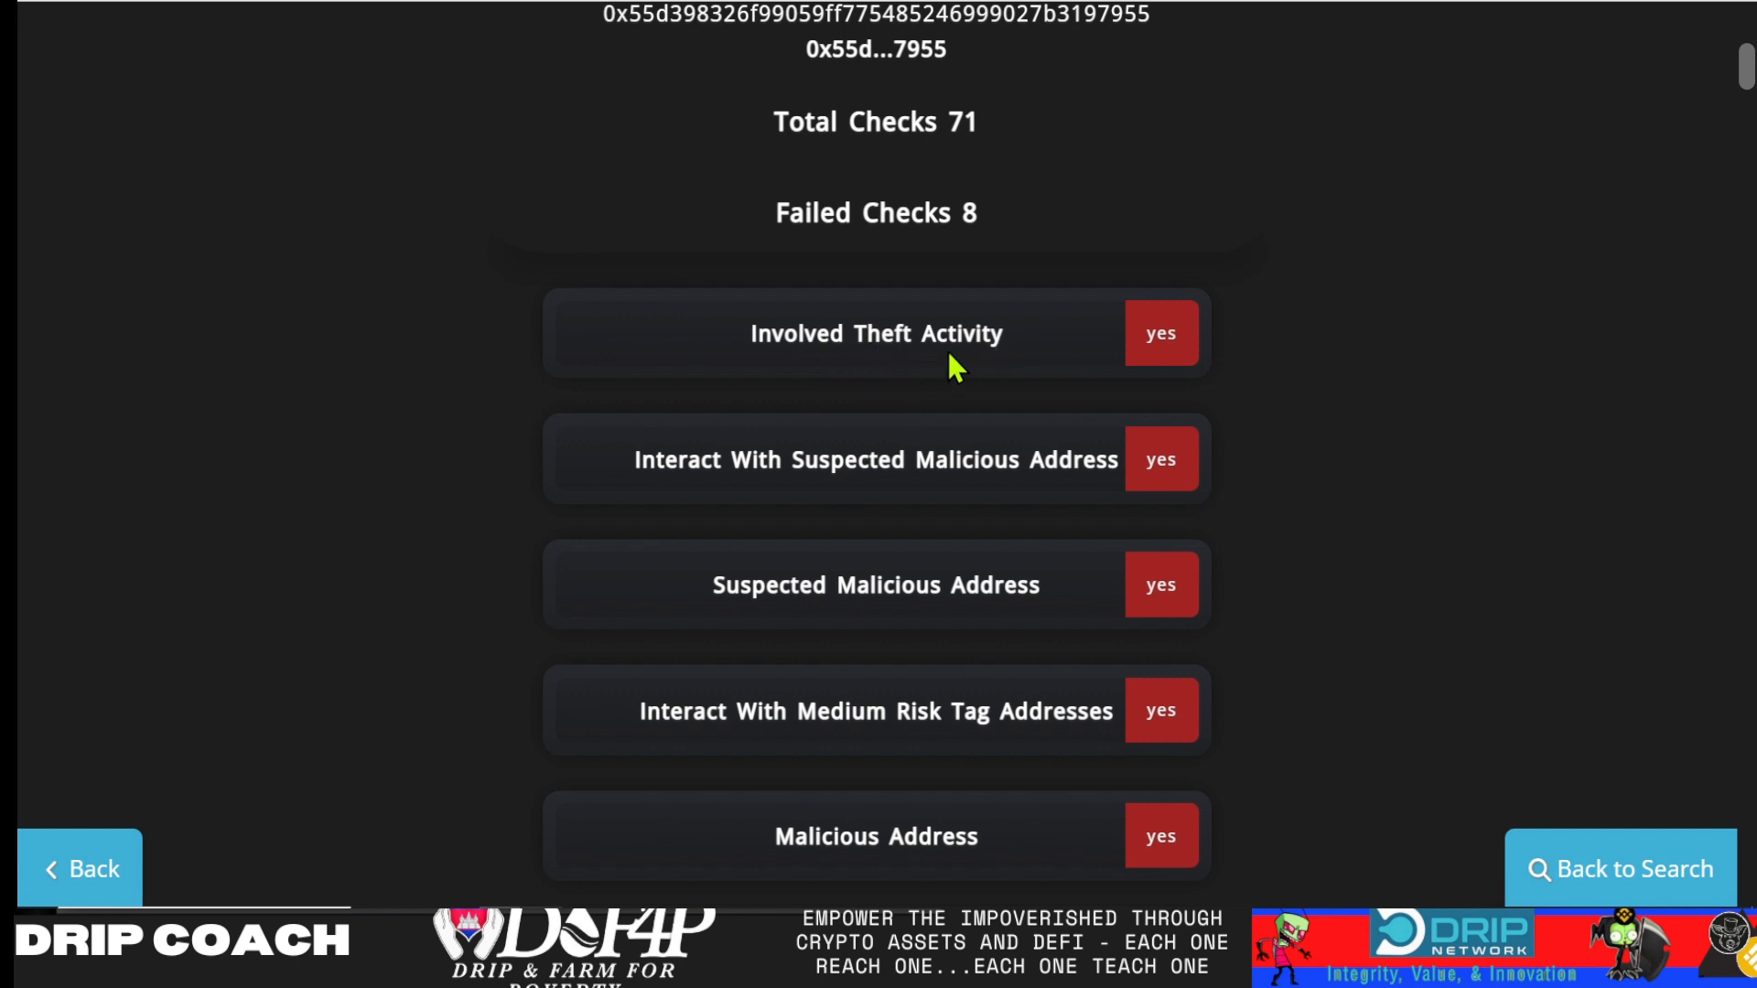
pyautogui.moveTo(903, 364)
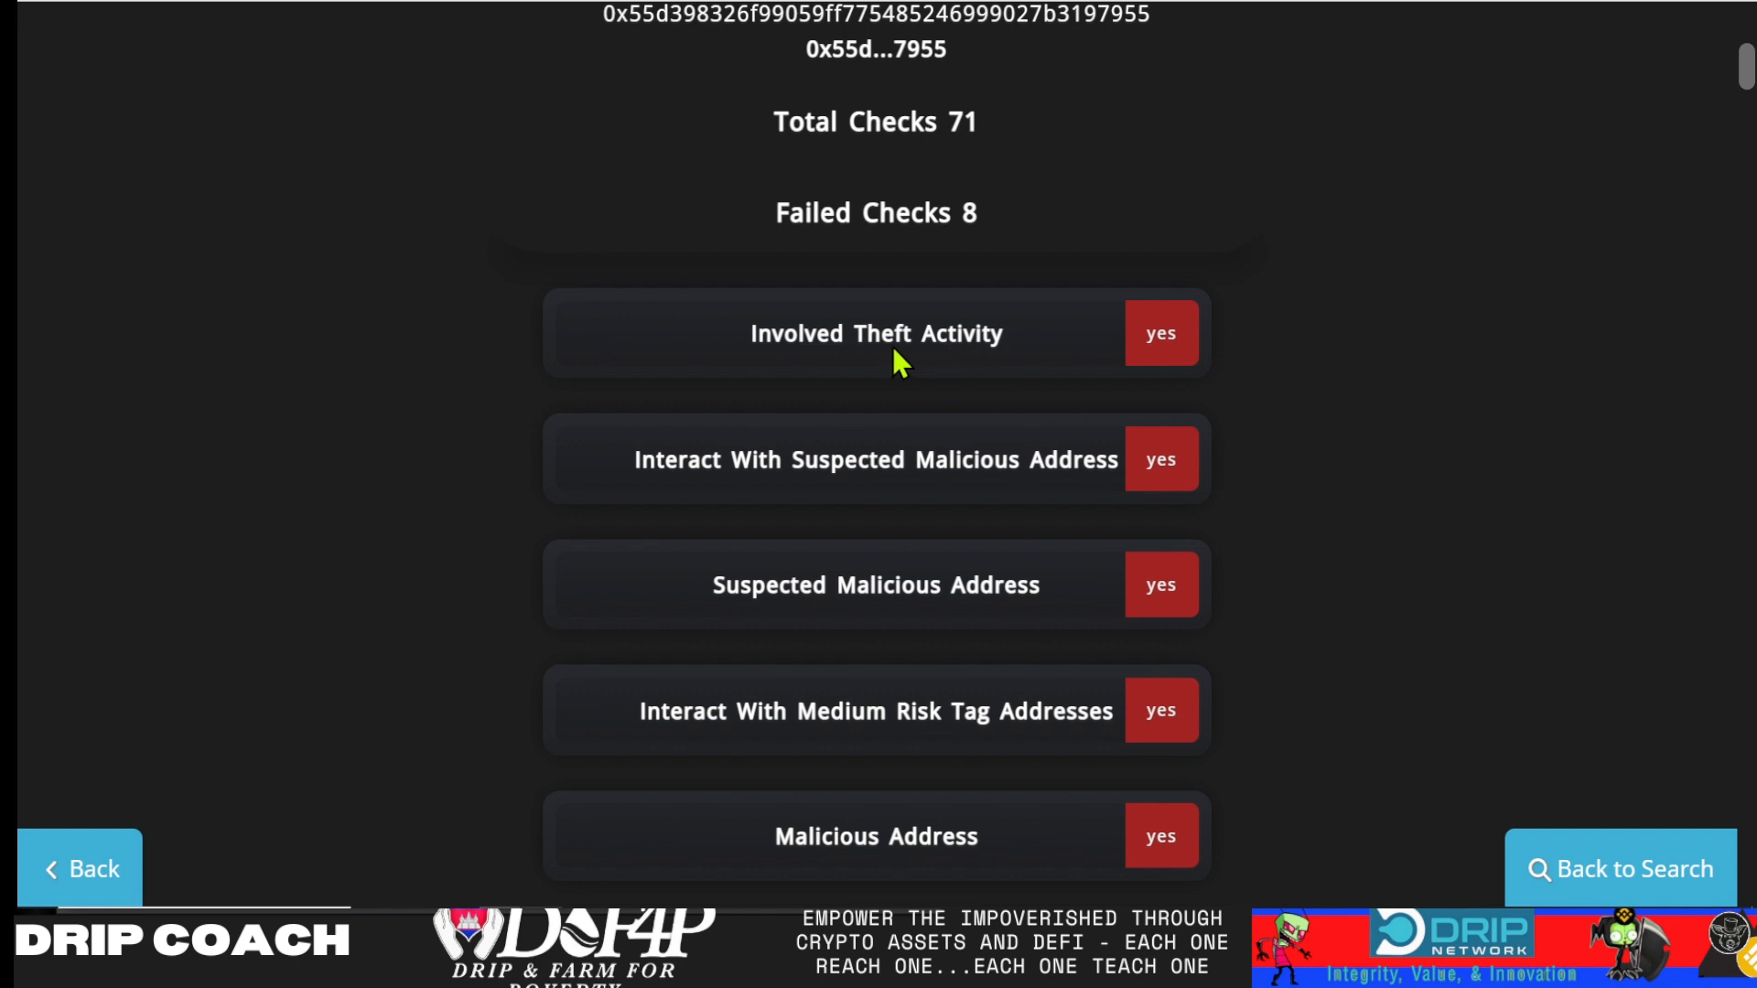
pyautogui.scroll(-3)
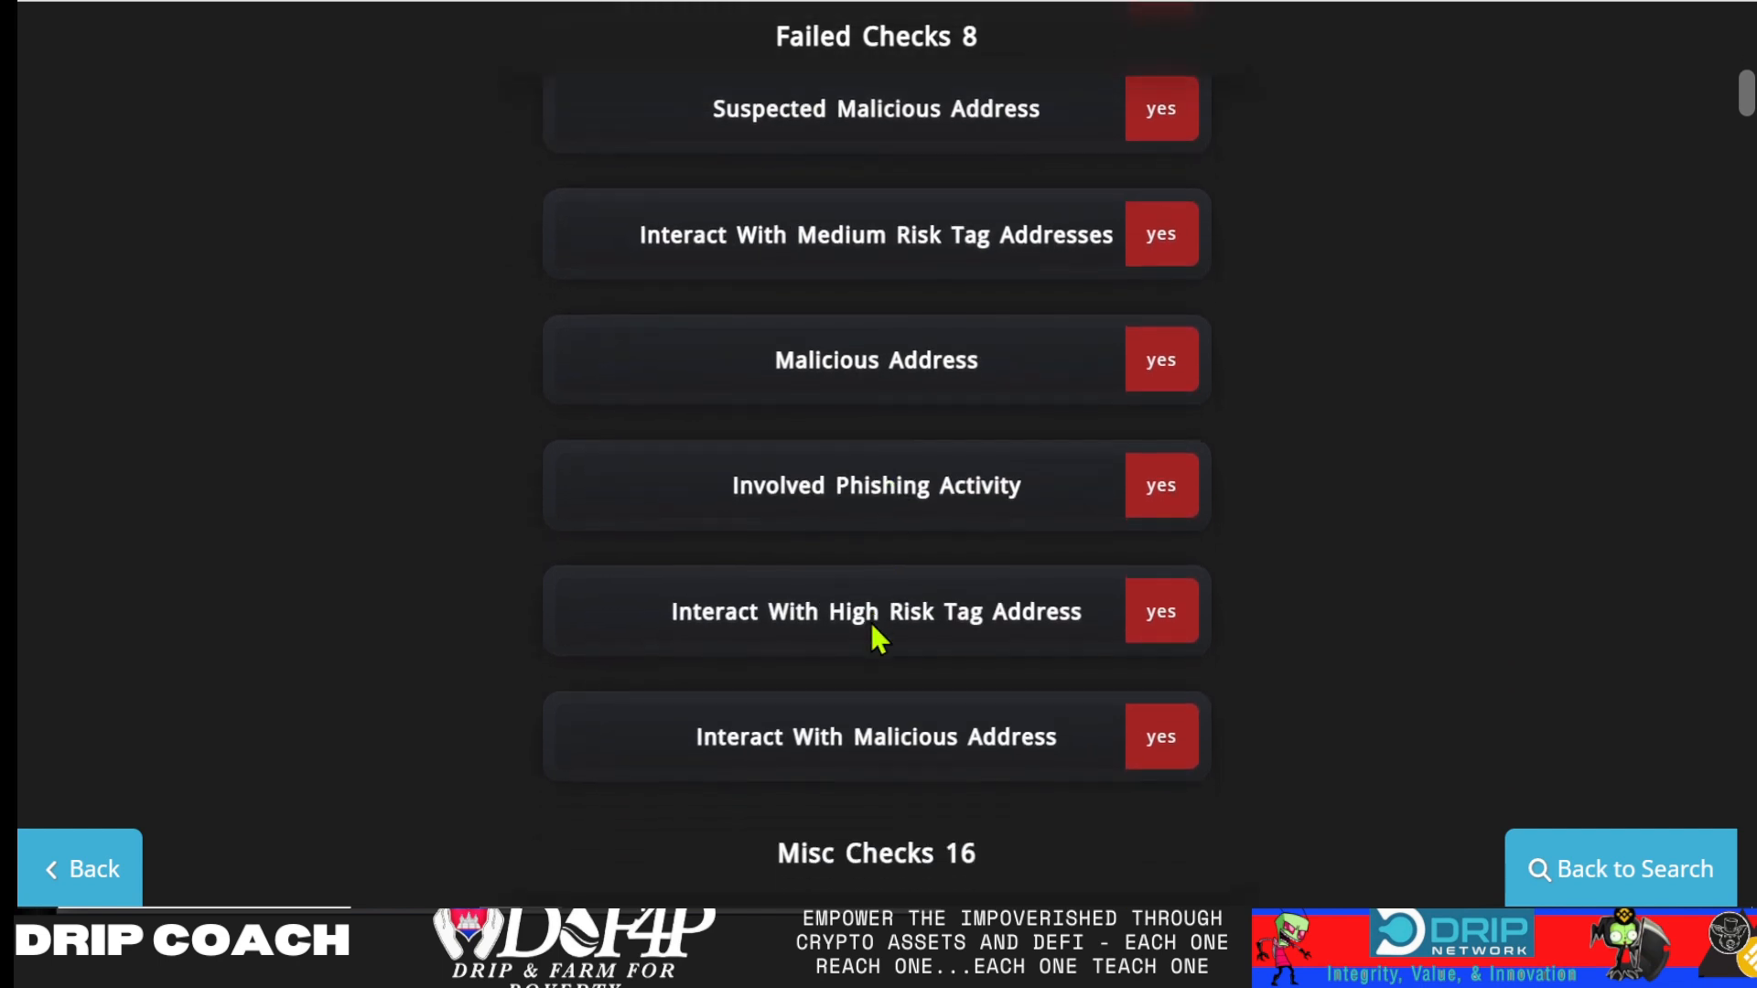
pyautogui.scroll(-3)
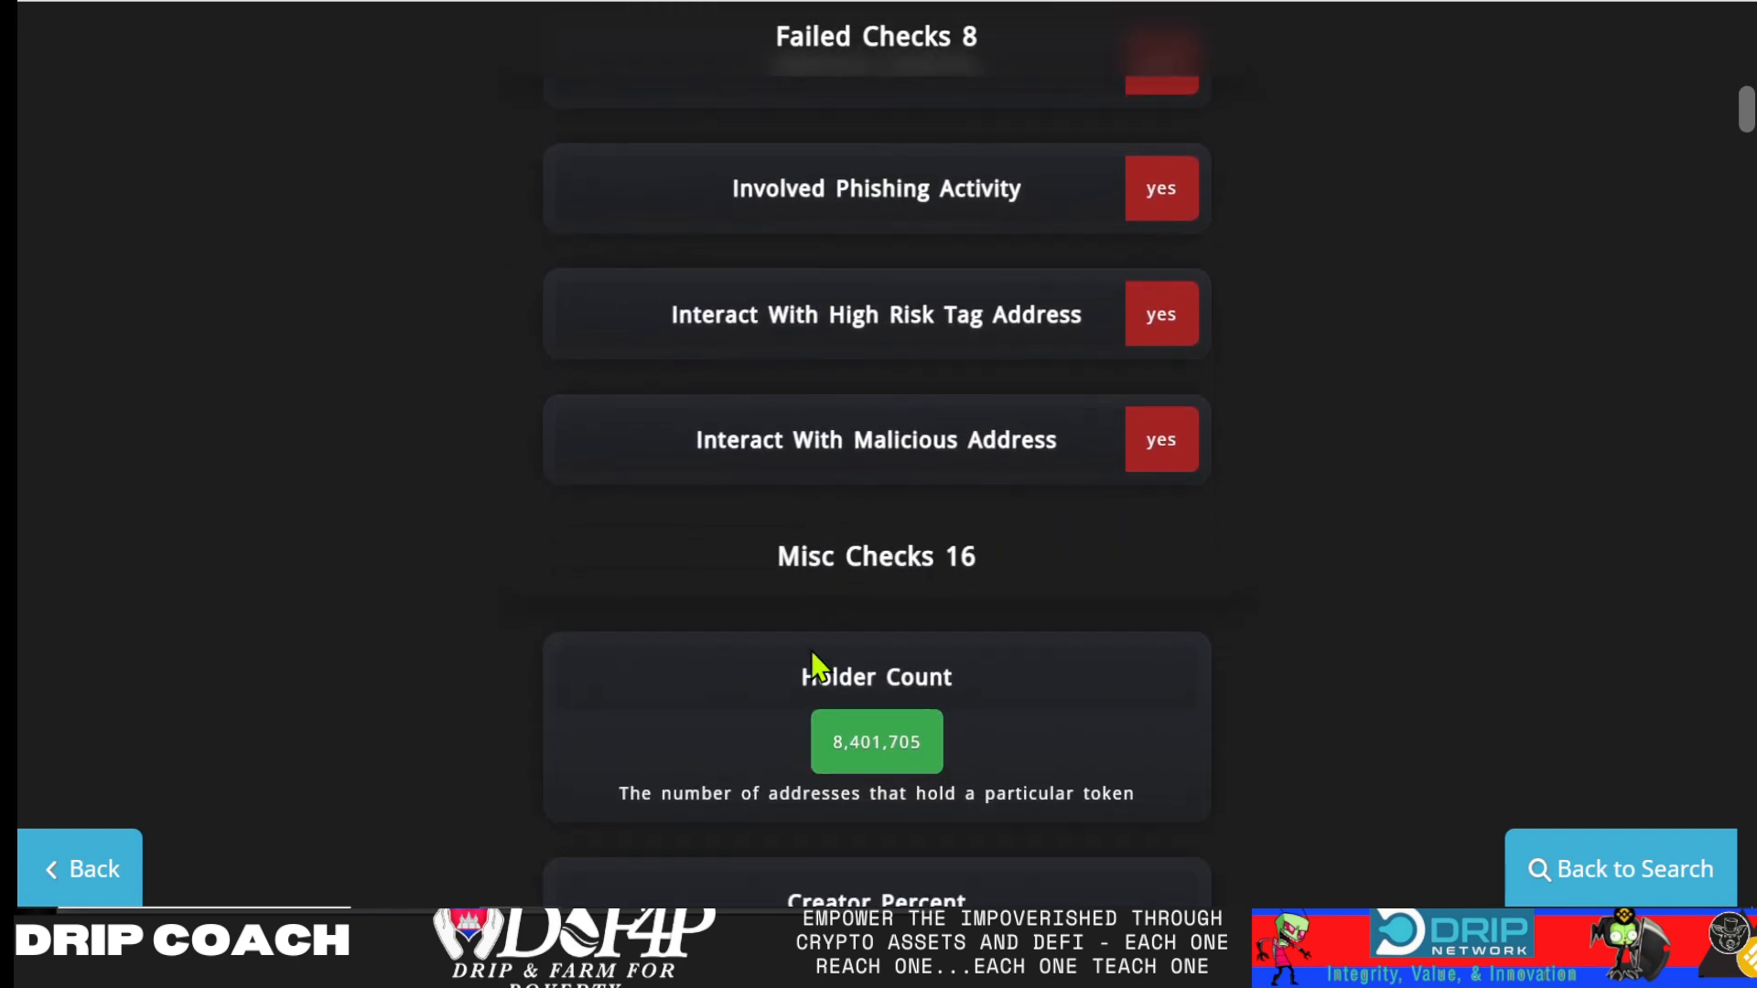
pyautogui.scroll(-3)
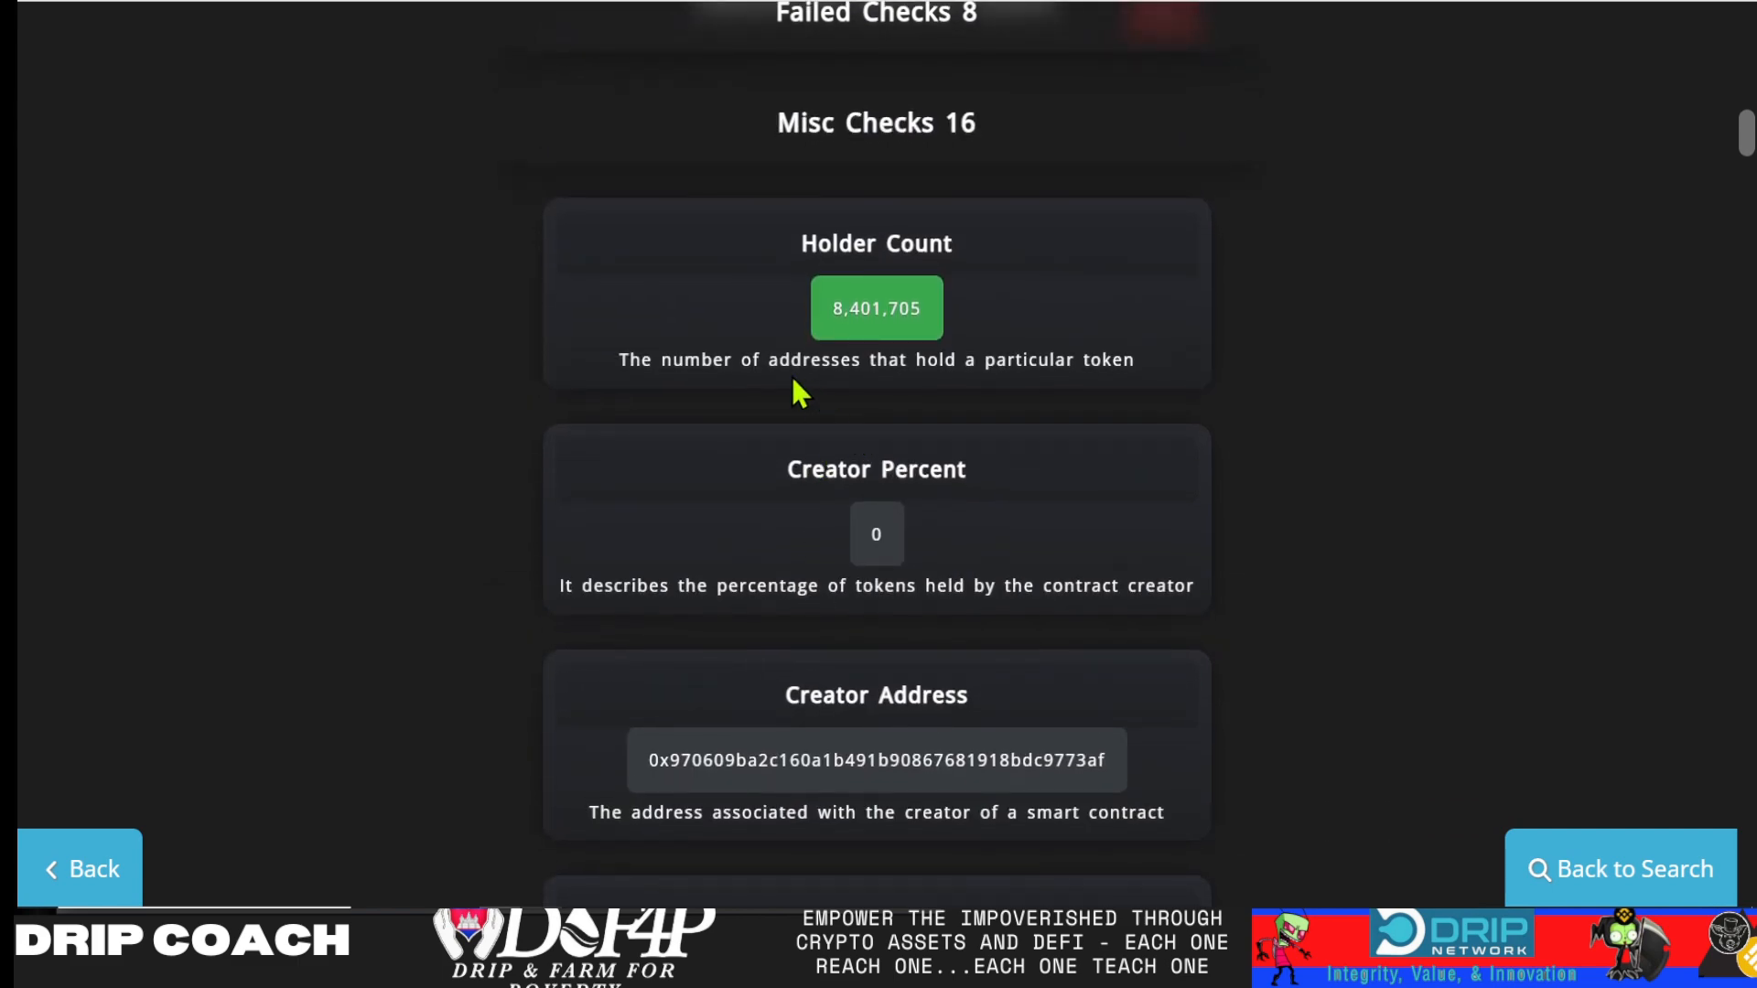
pyautogui.scroll(3)
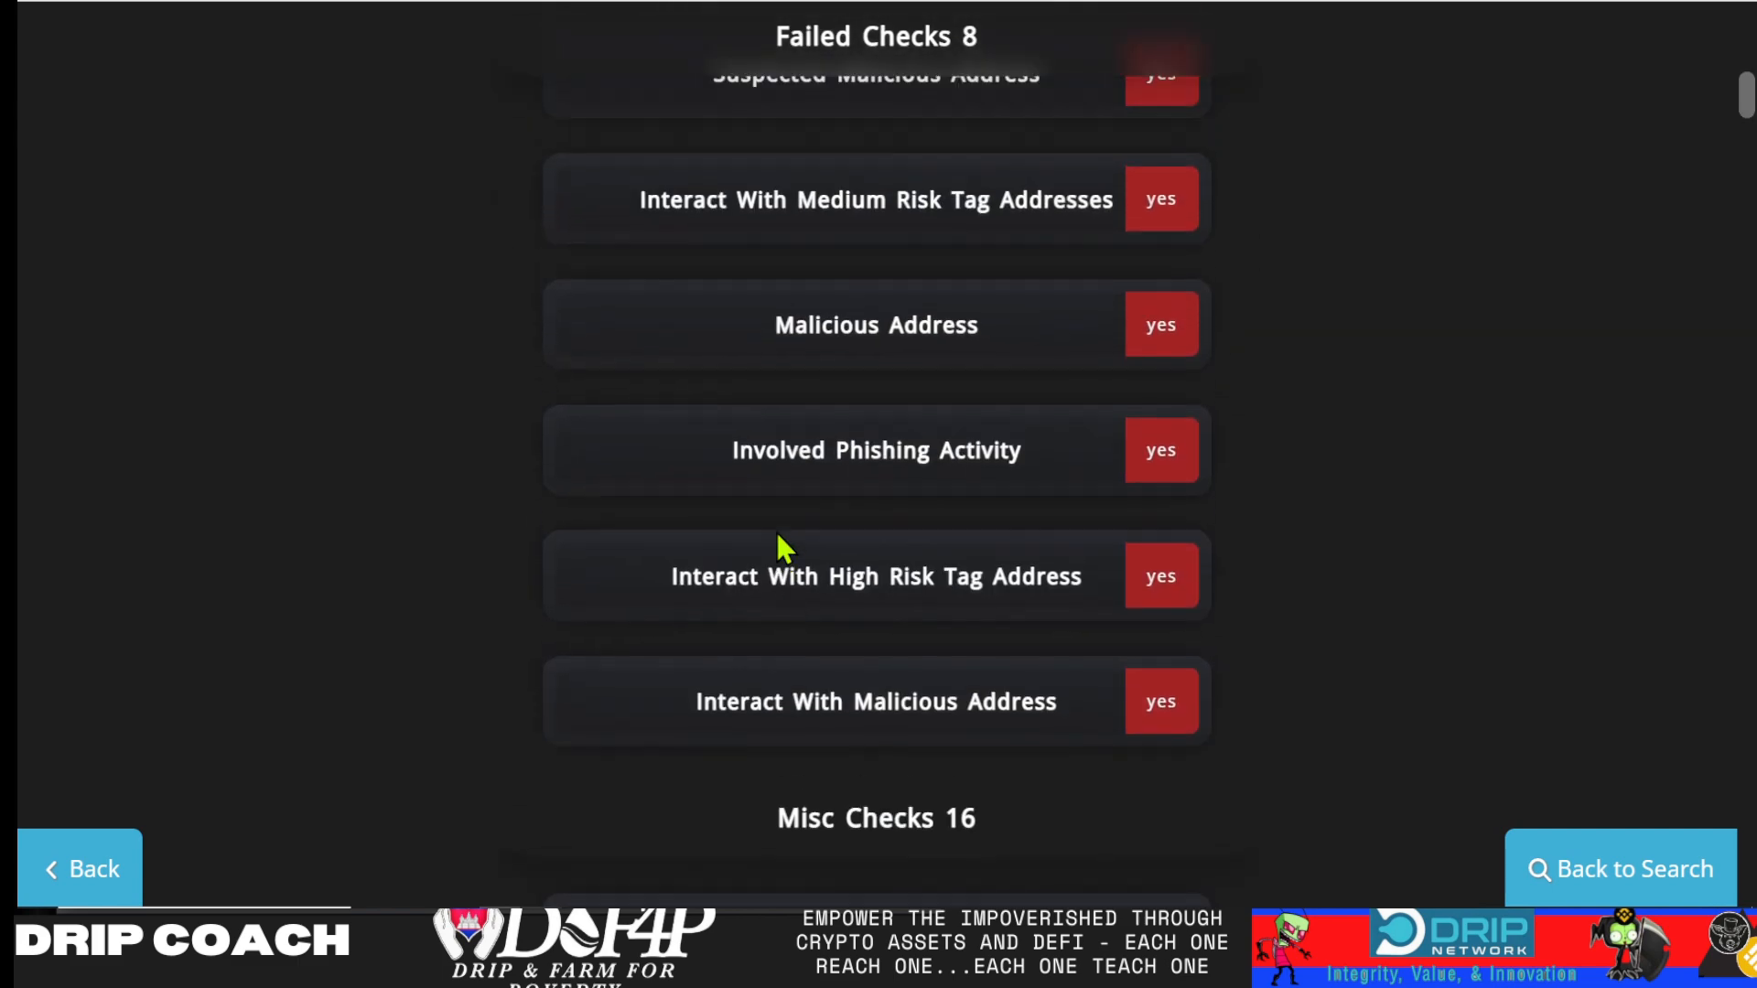
pyautogui.scroll(3)
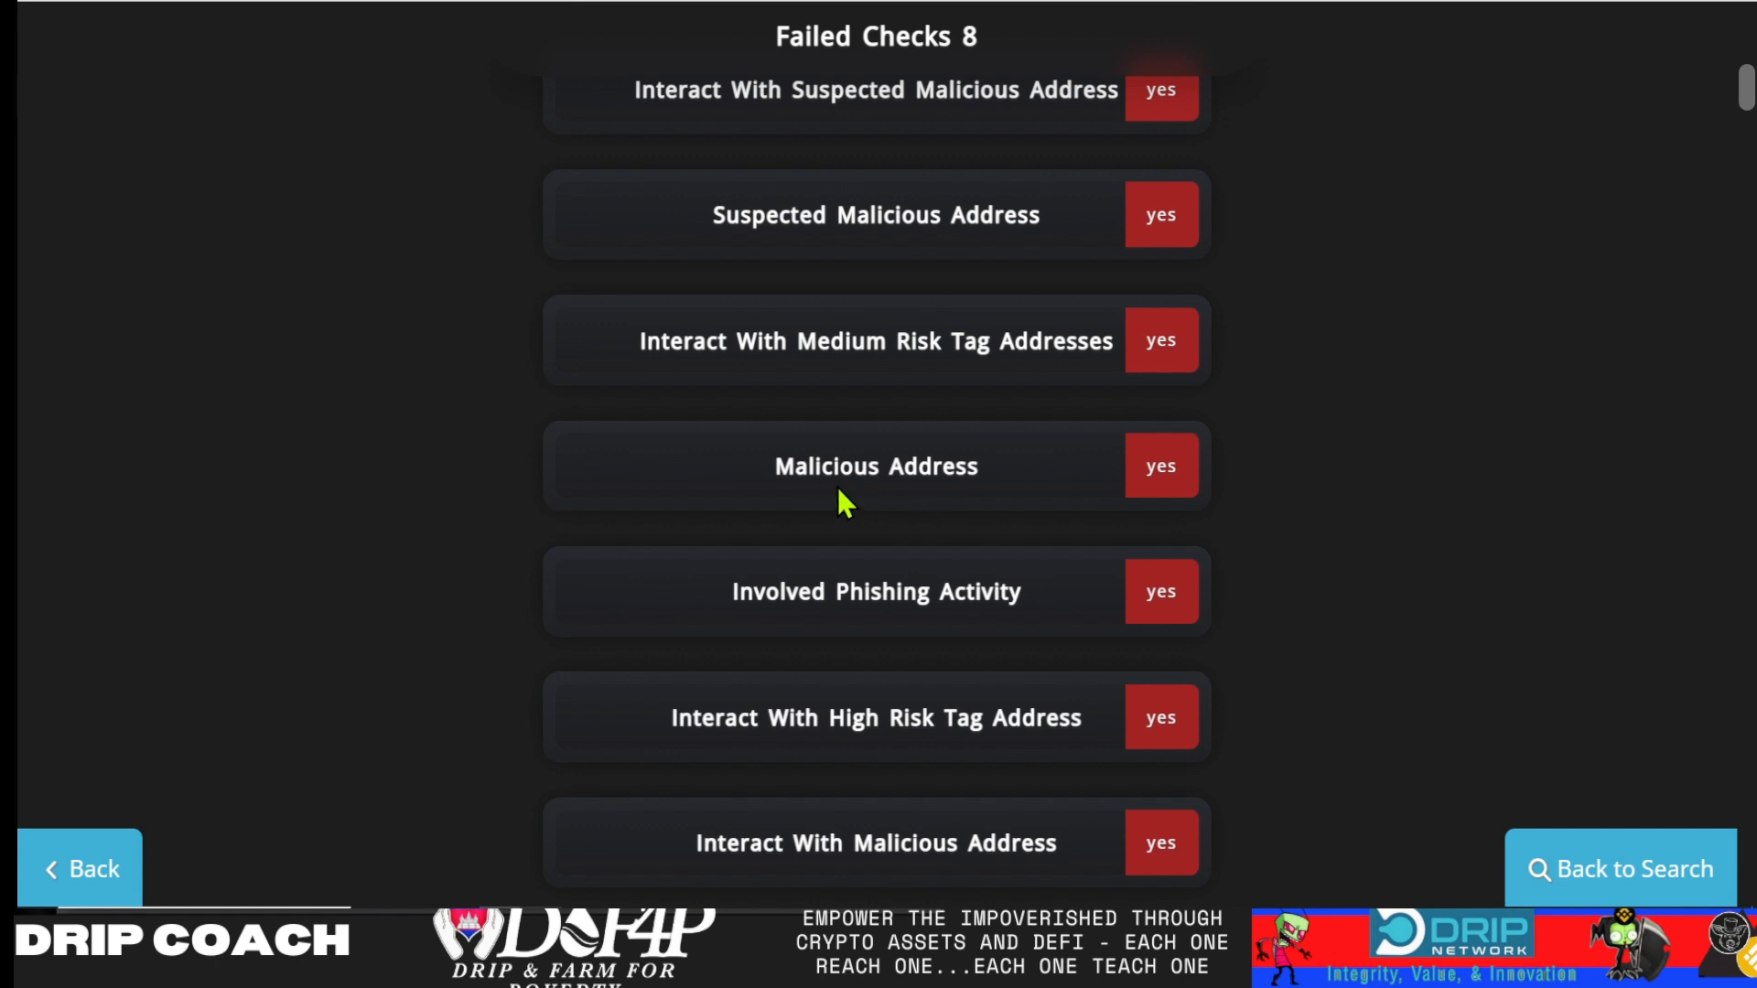
pyautogui.moveTo(842, 493)
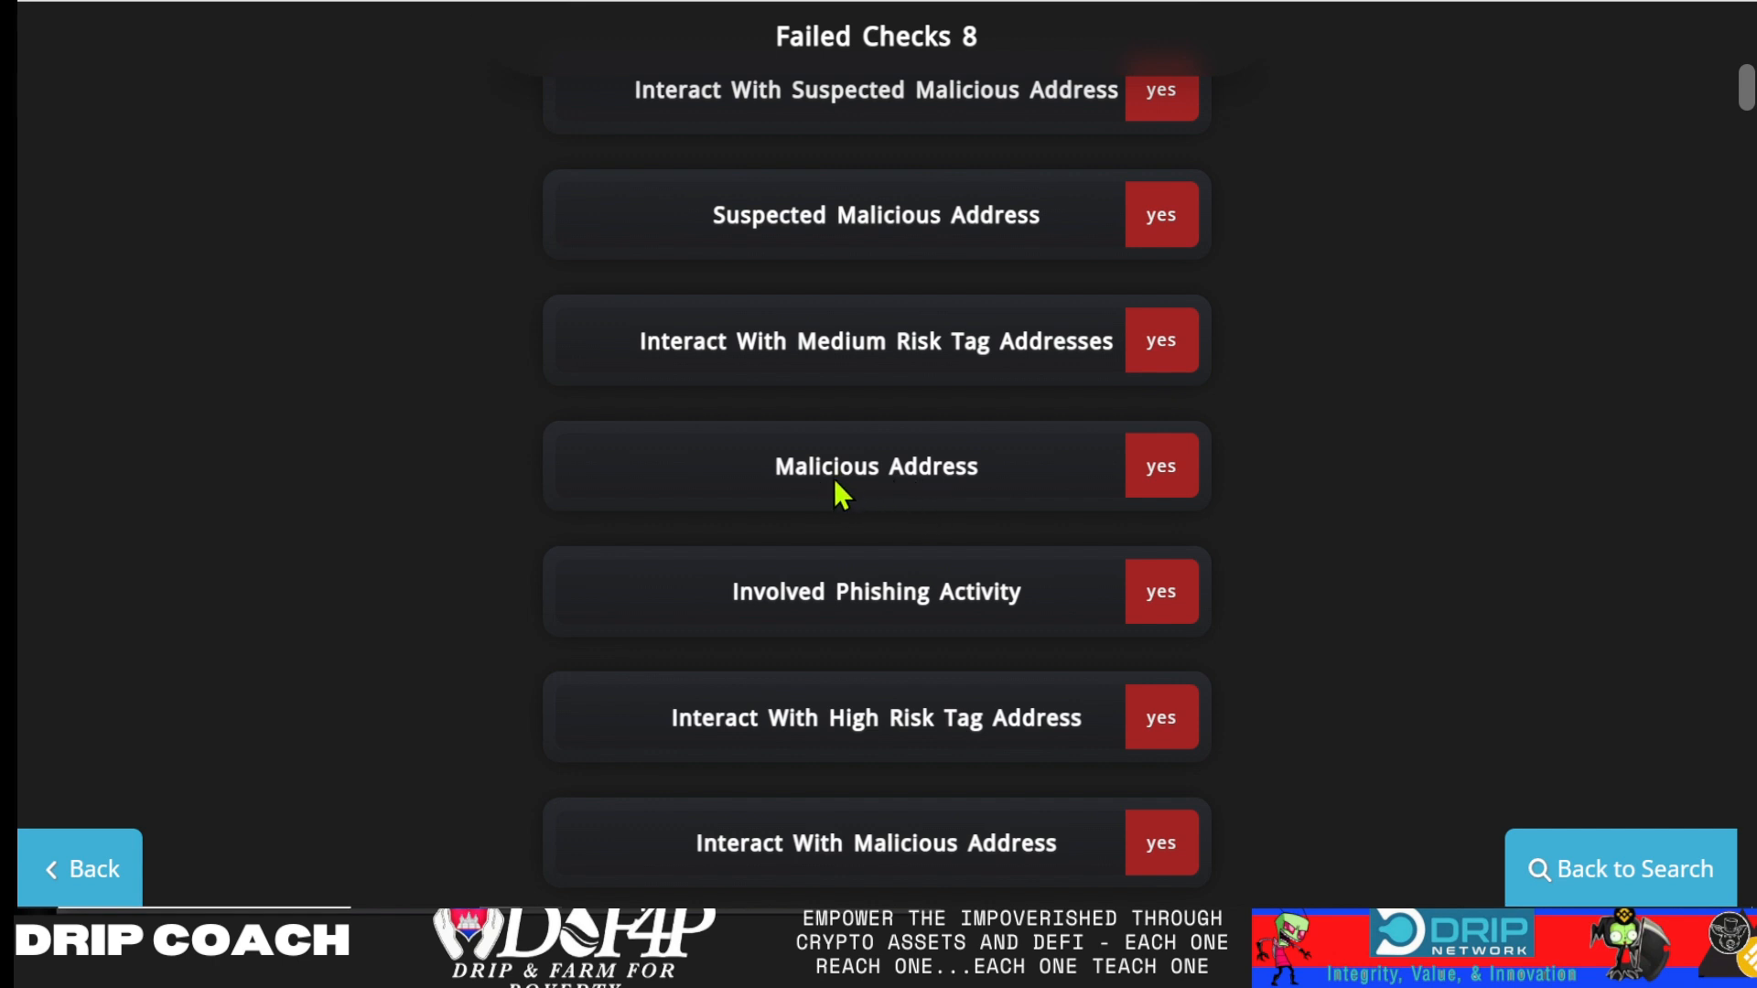
pyautogui.moveTo(824, 496)
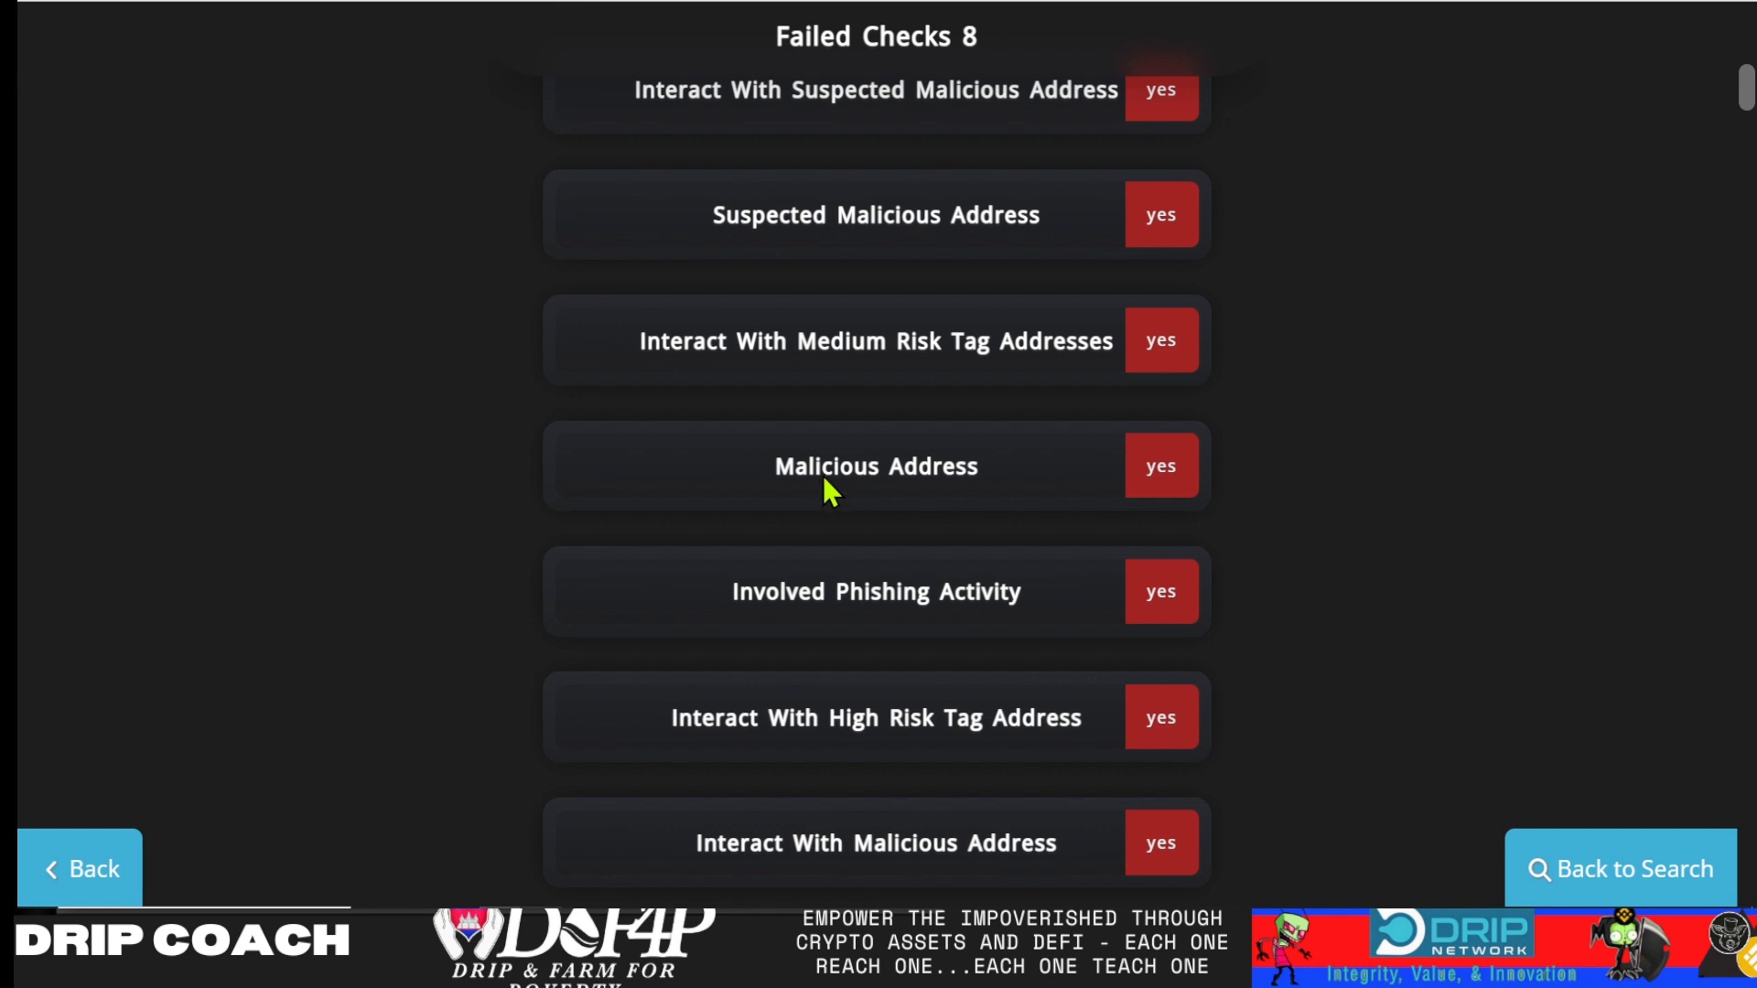
pyautogui.moveTo(866, 496)
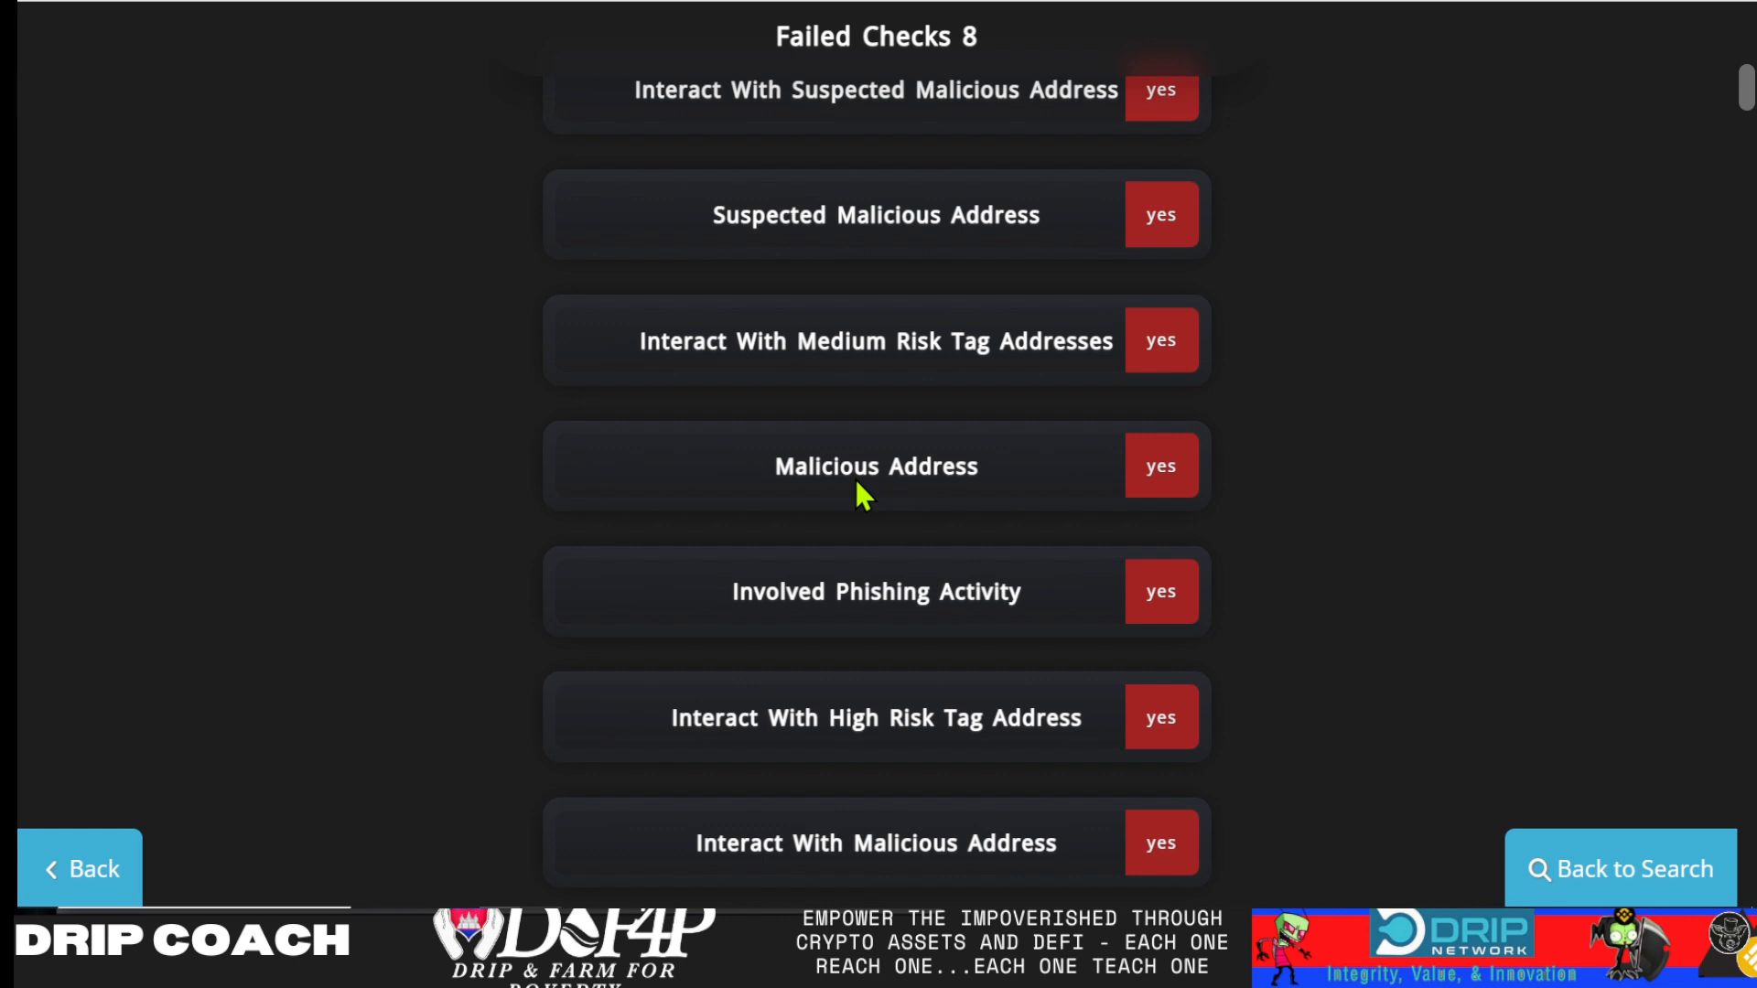
pyautogui.scroll(-3)
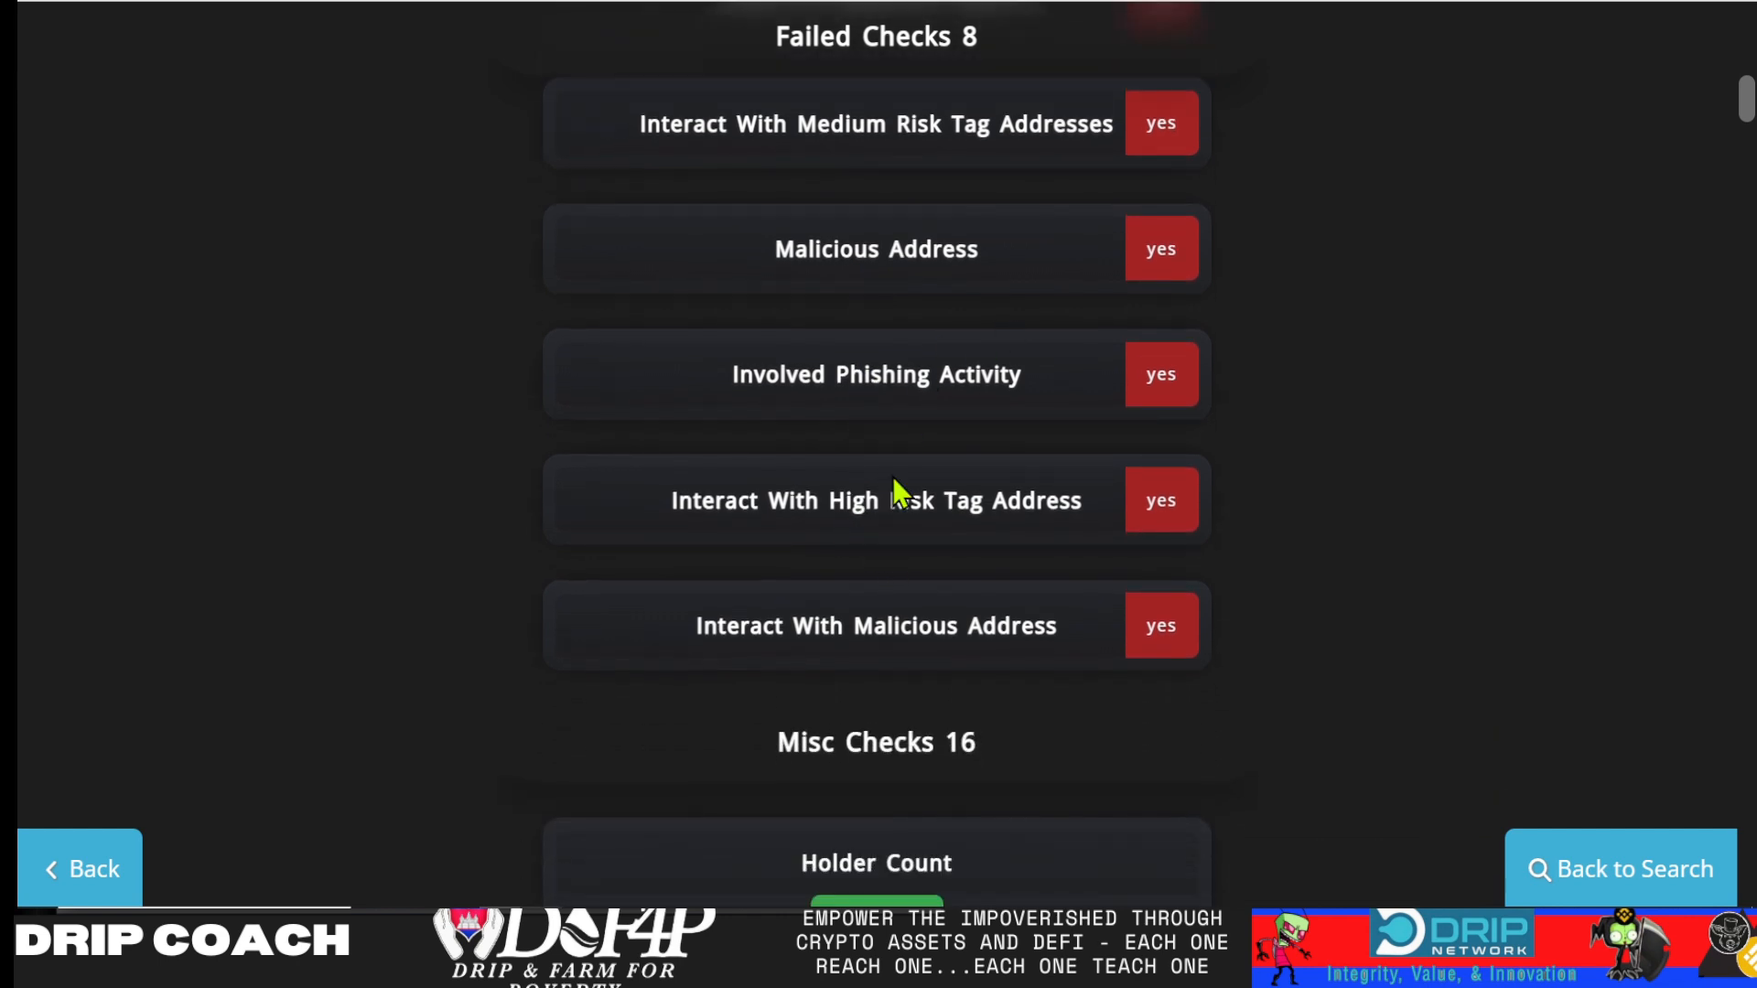
pyautogui.scroll(3)
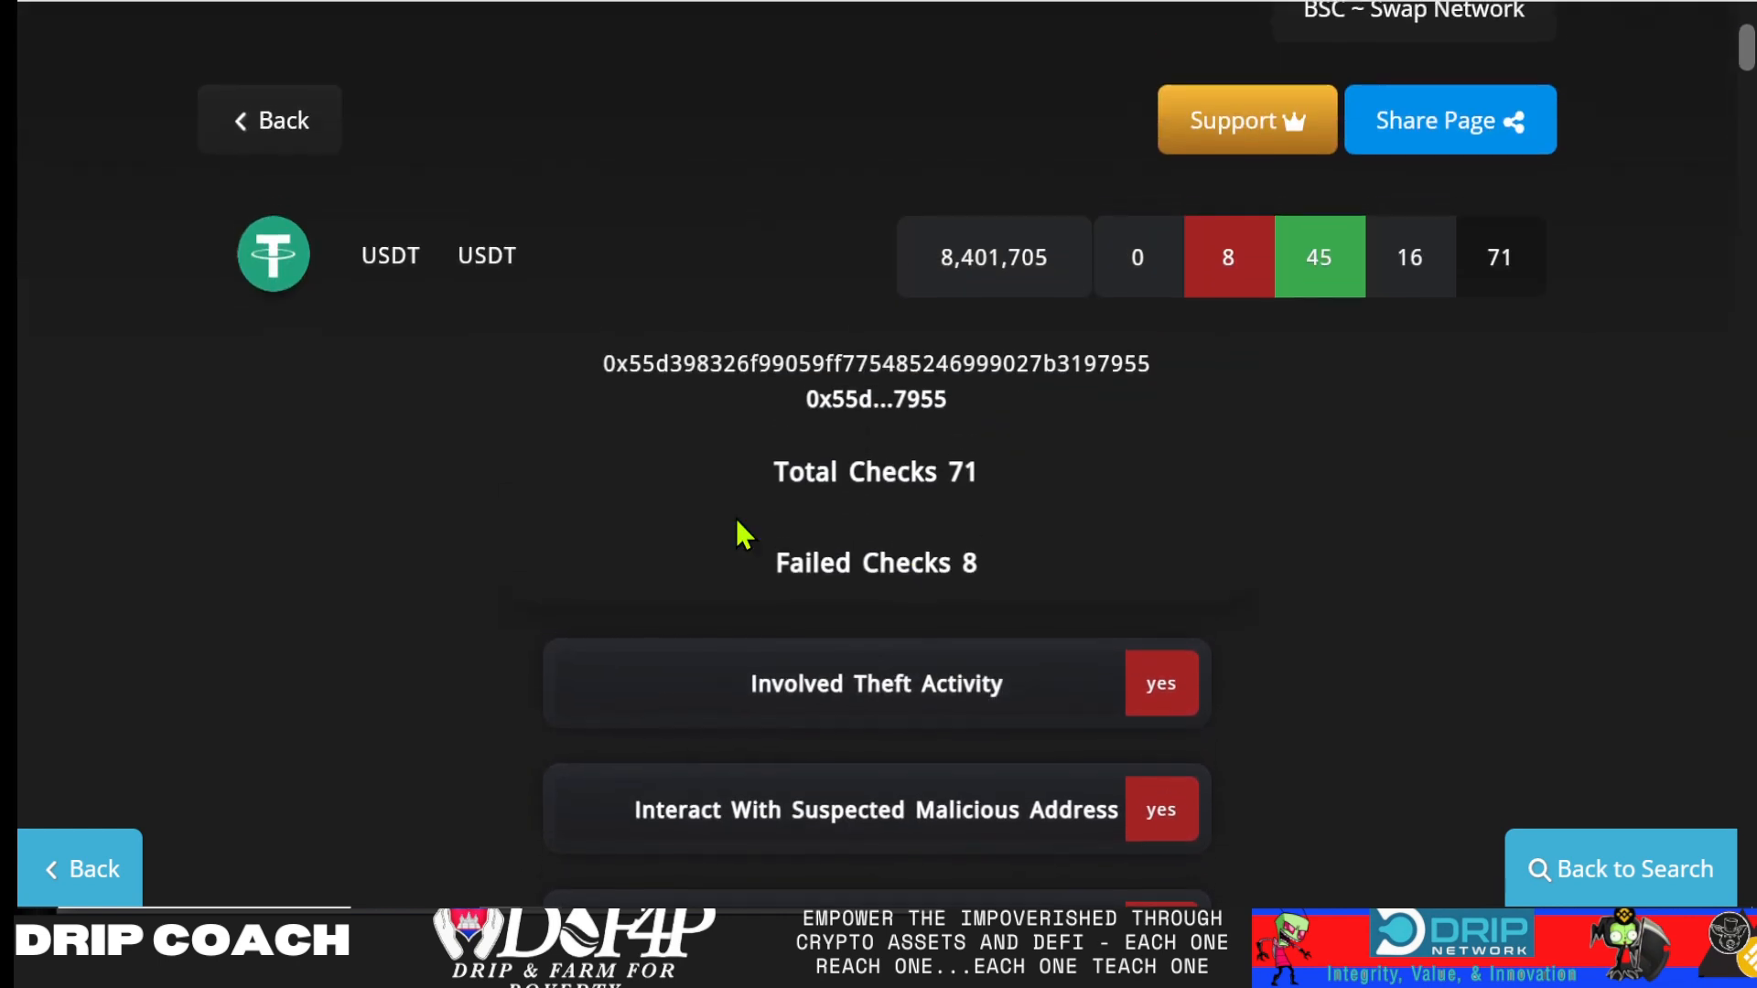
# Go back from the USDT results and scroll the homepage down to the Latest Checks table listing PEPE
pyautogui.click(269, 121)
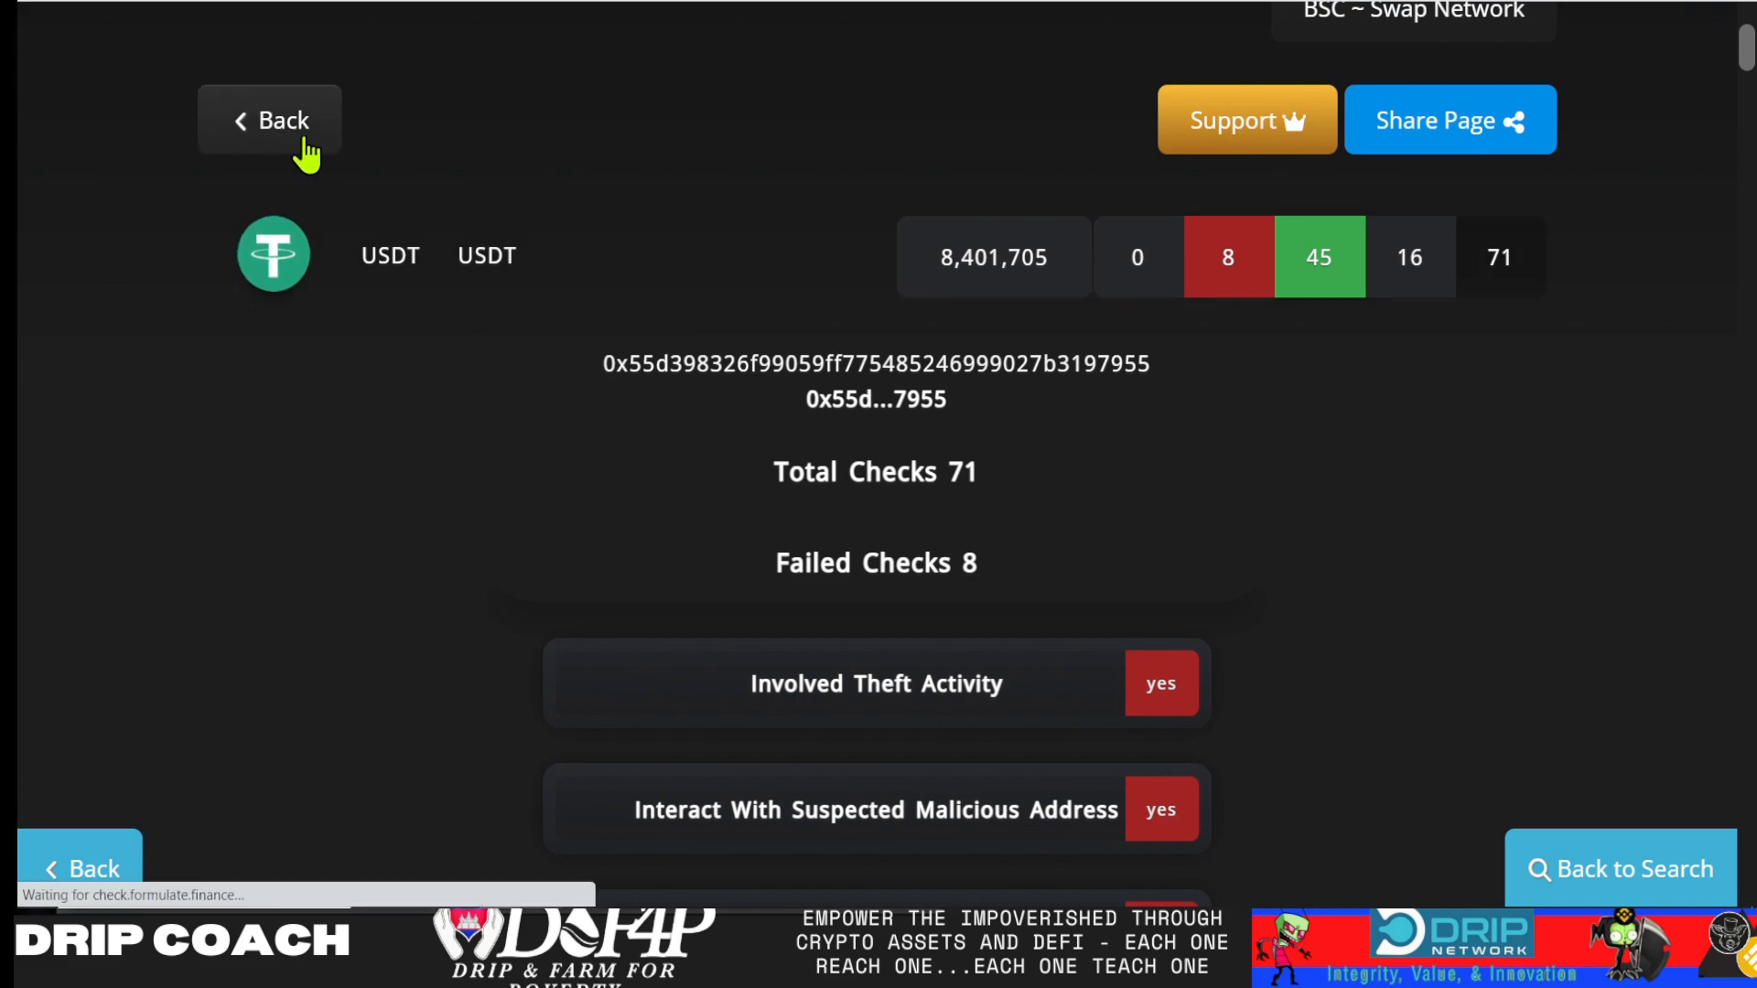
pyautogui.click(269, 120)
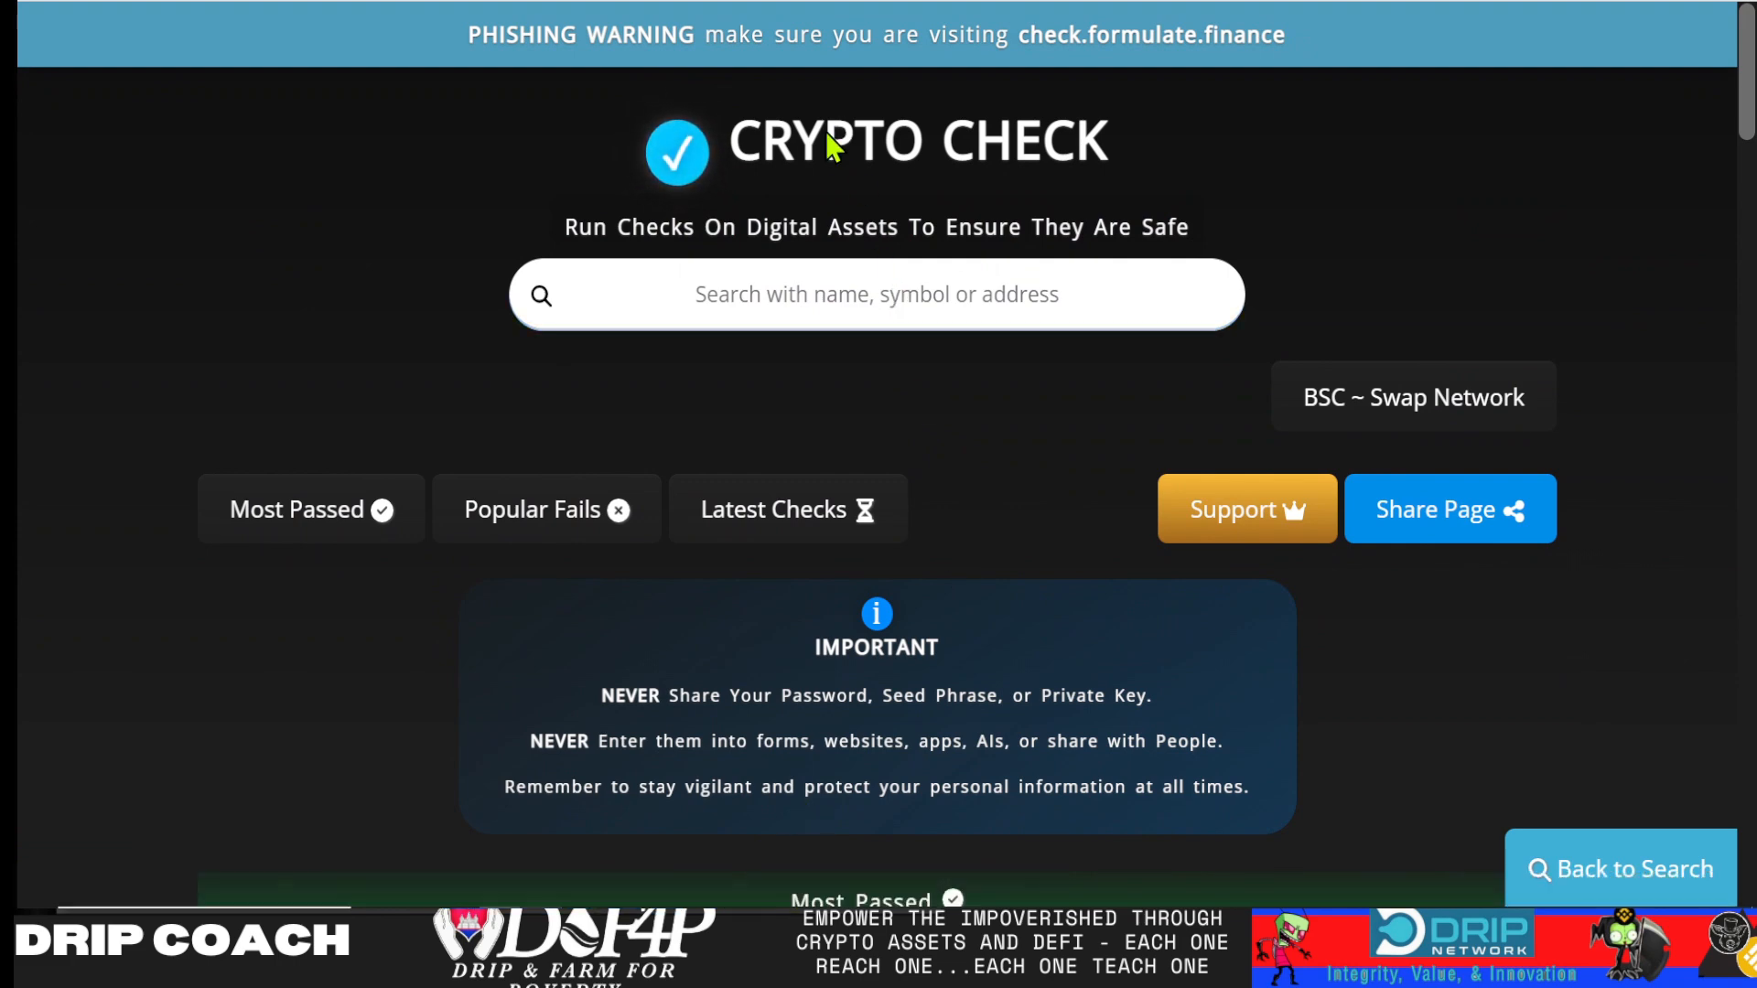
pyautogui.moveTo(833, 232)
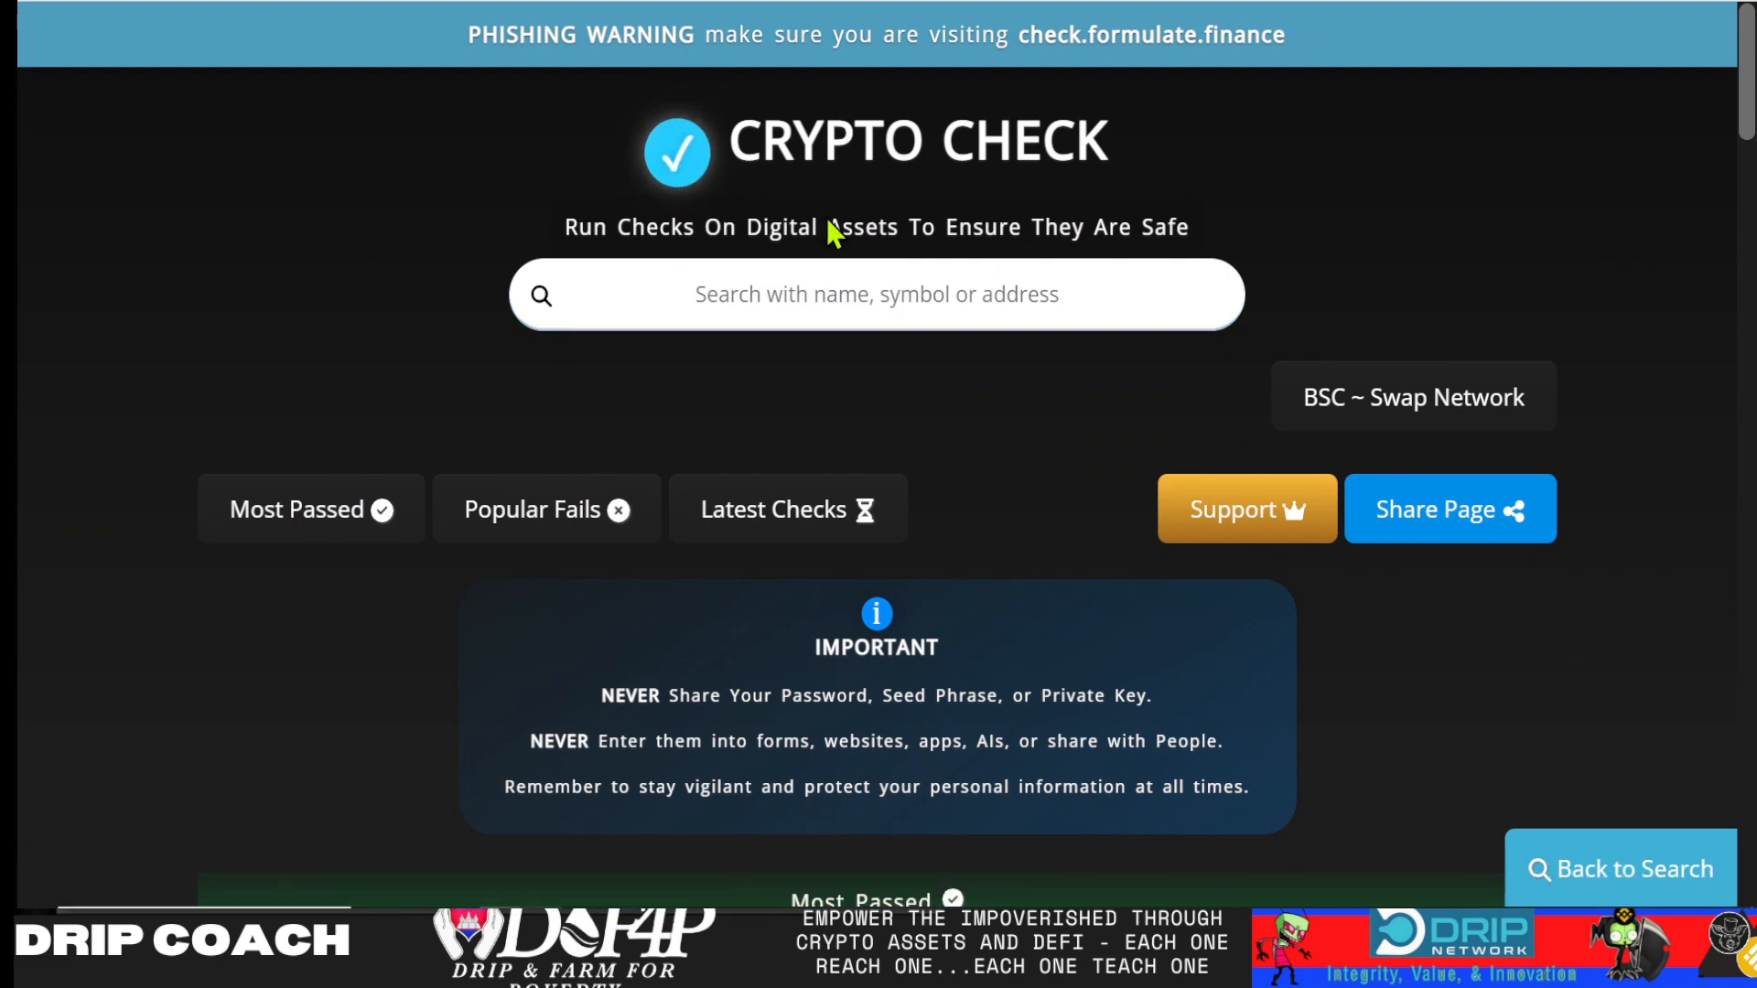
pyautogui.scroll(-3)
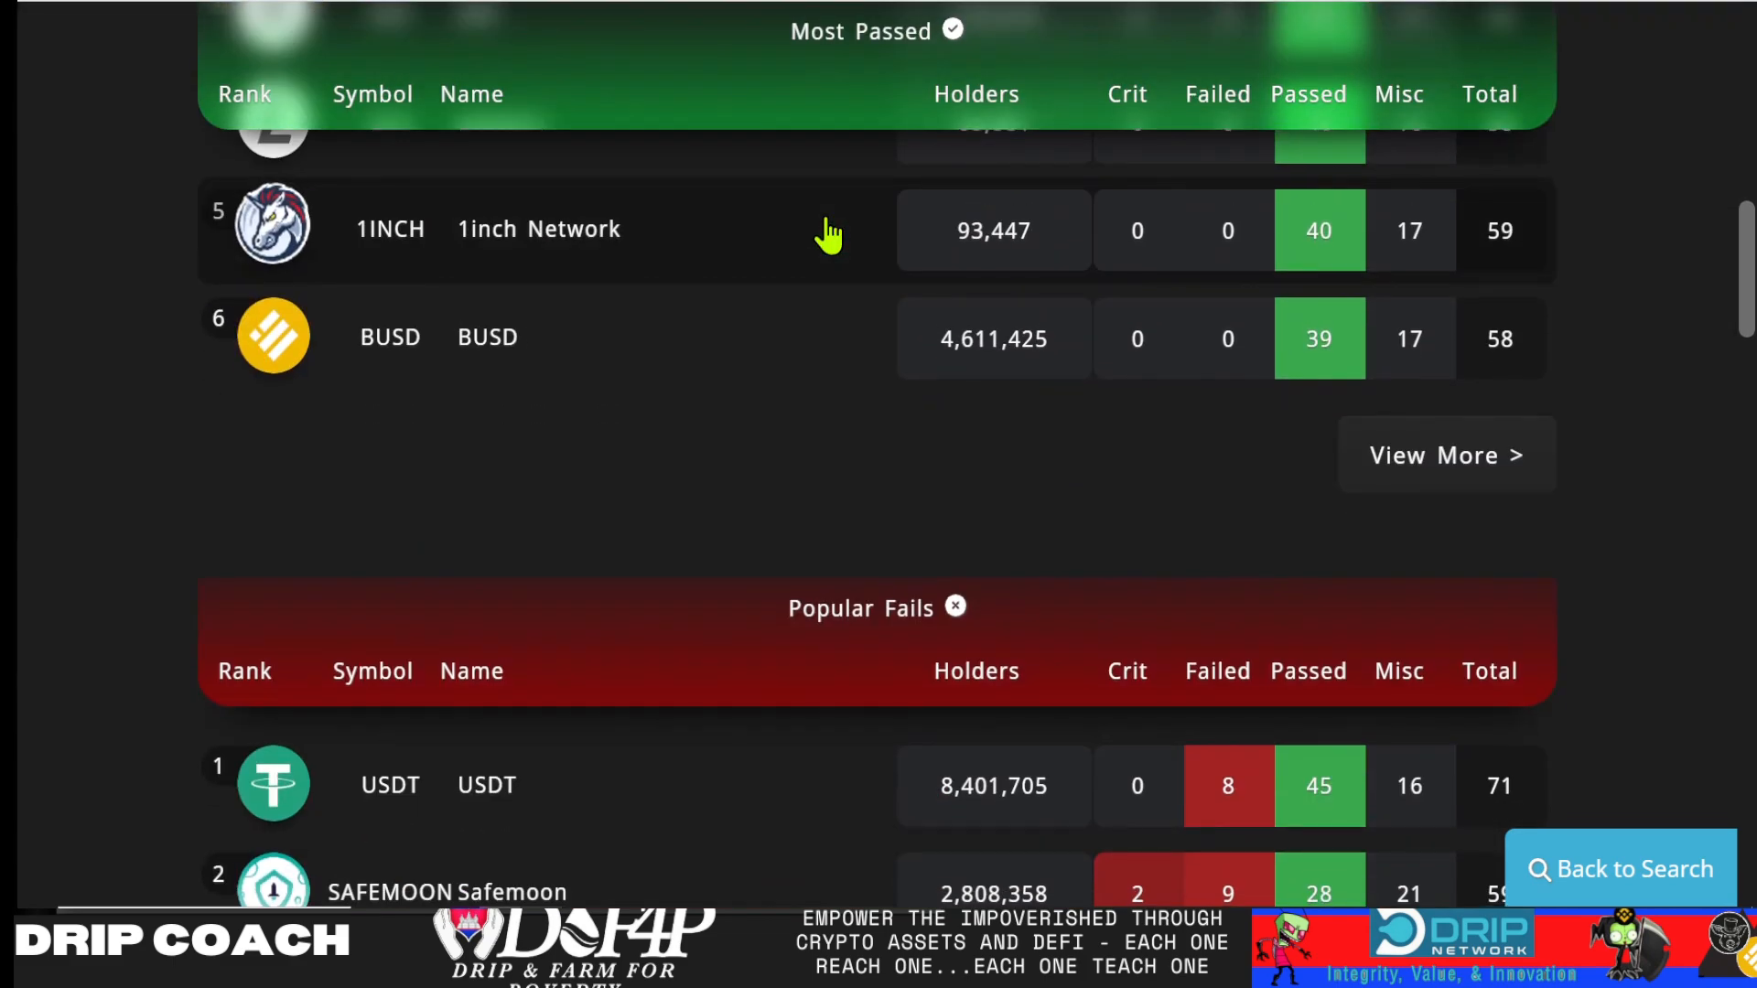
pyautogui.scroll(-3)
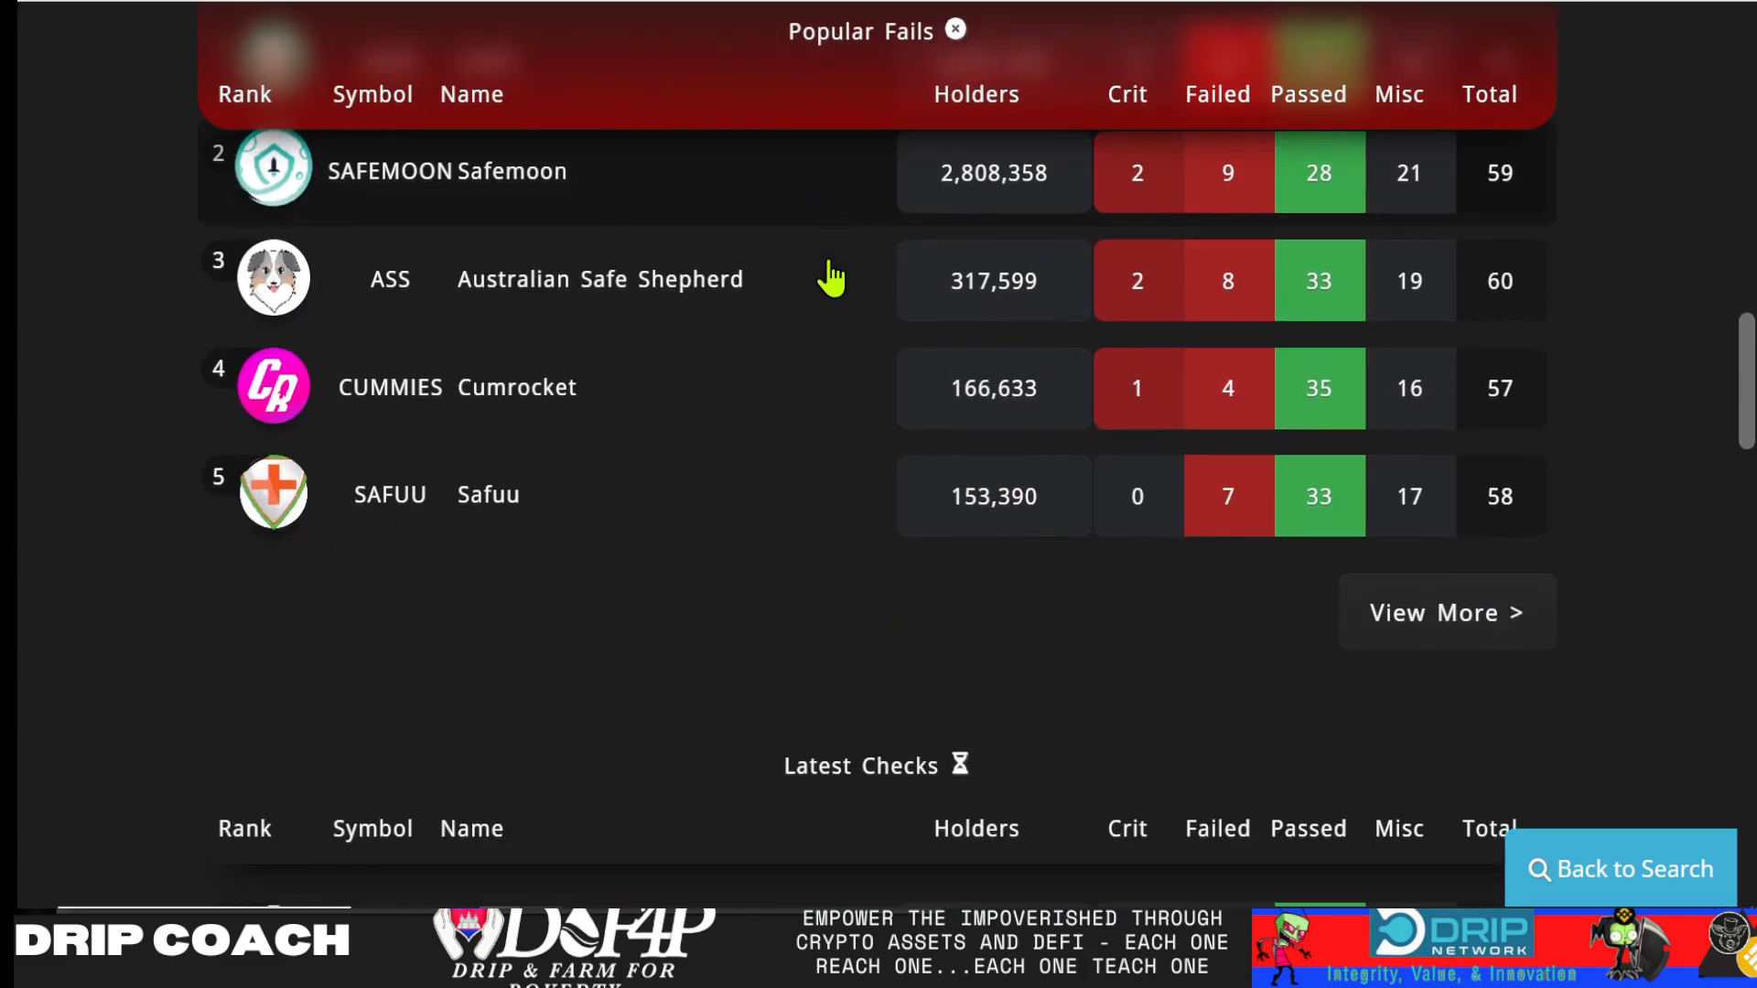
pyautogui.scroll(-3)
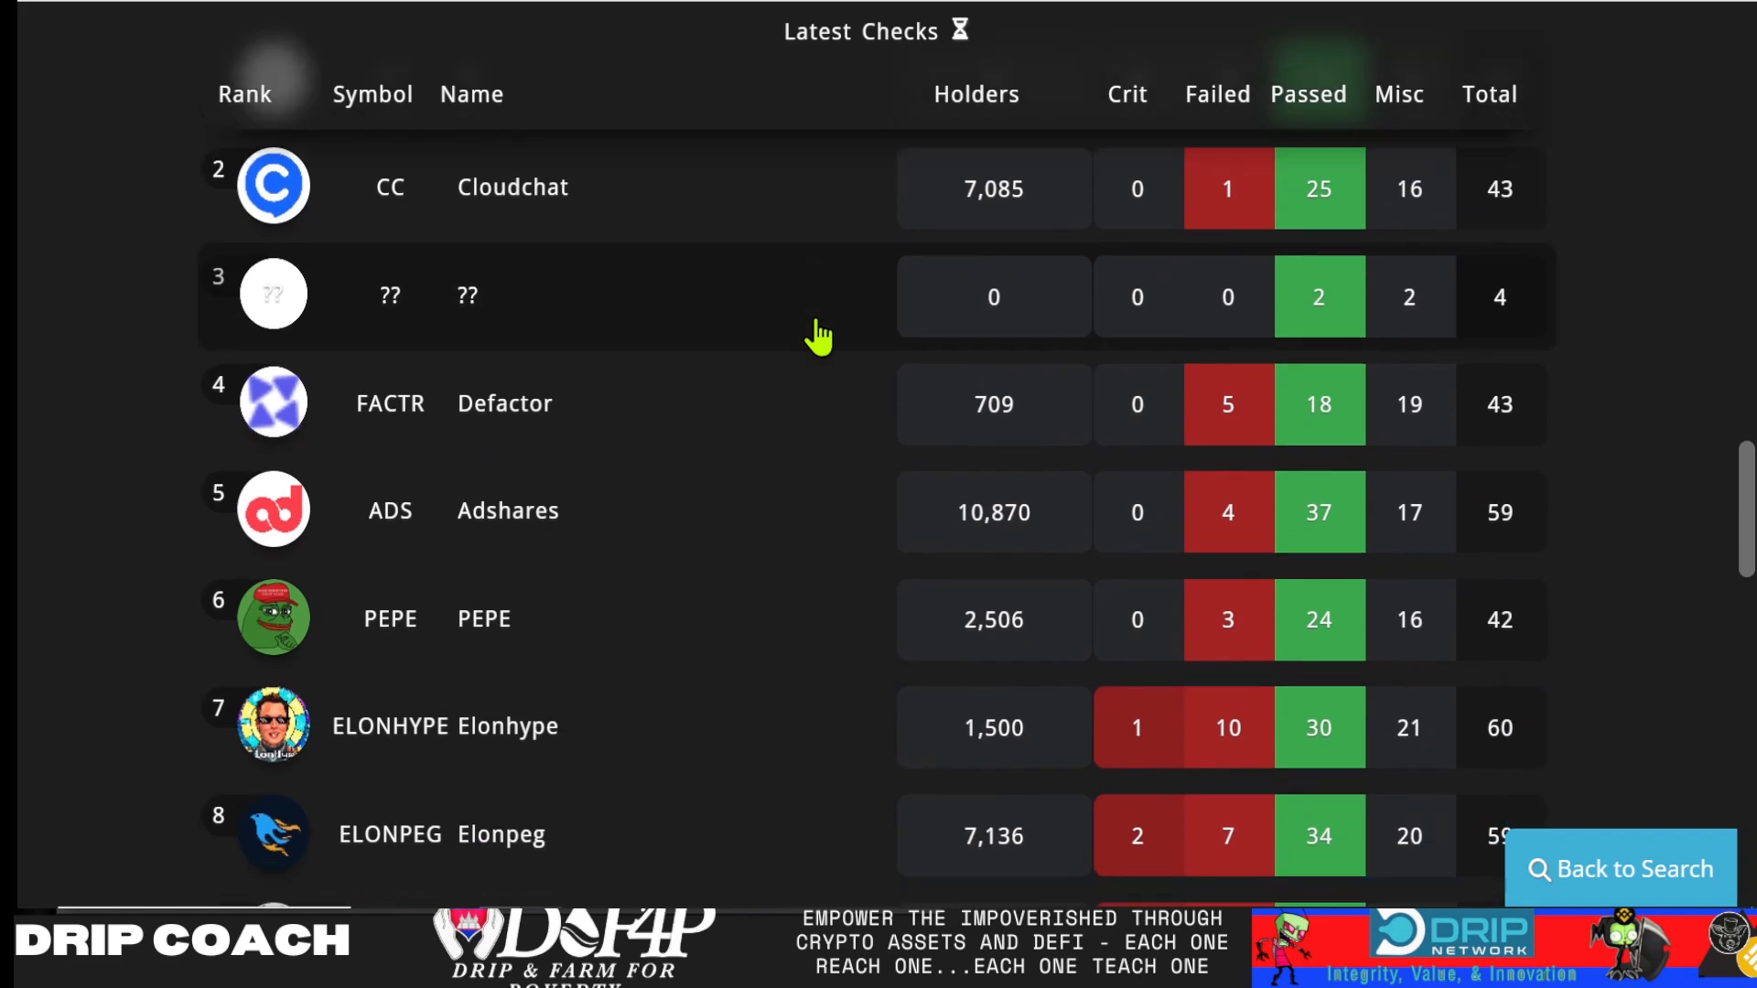
pyautogui.scroll(-3)
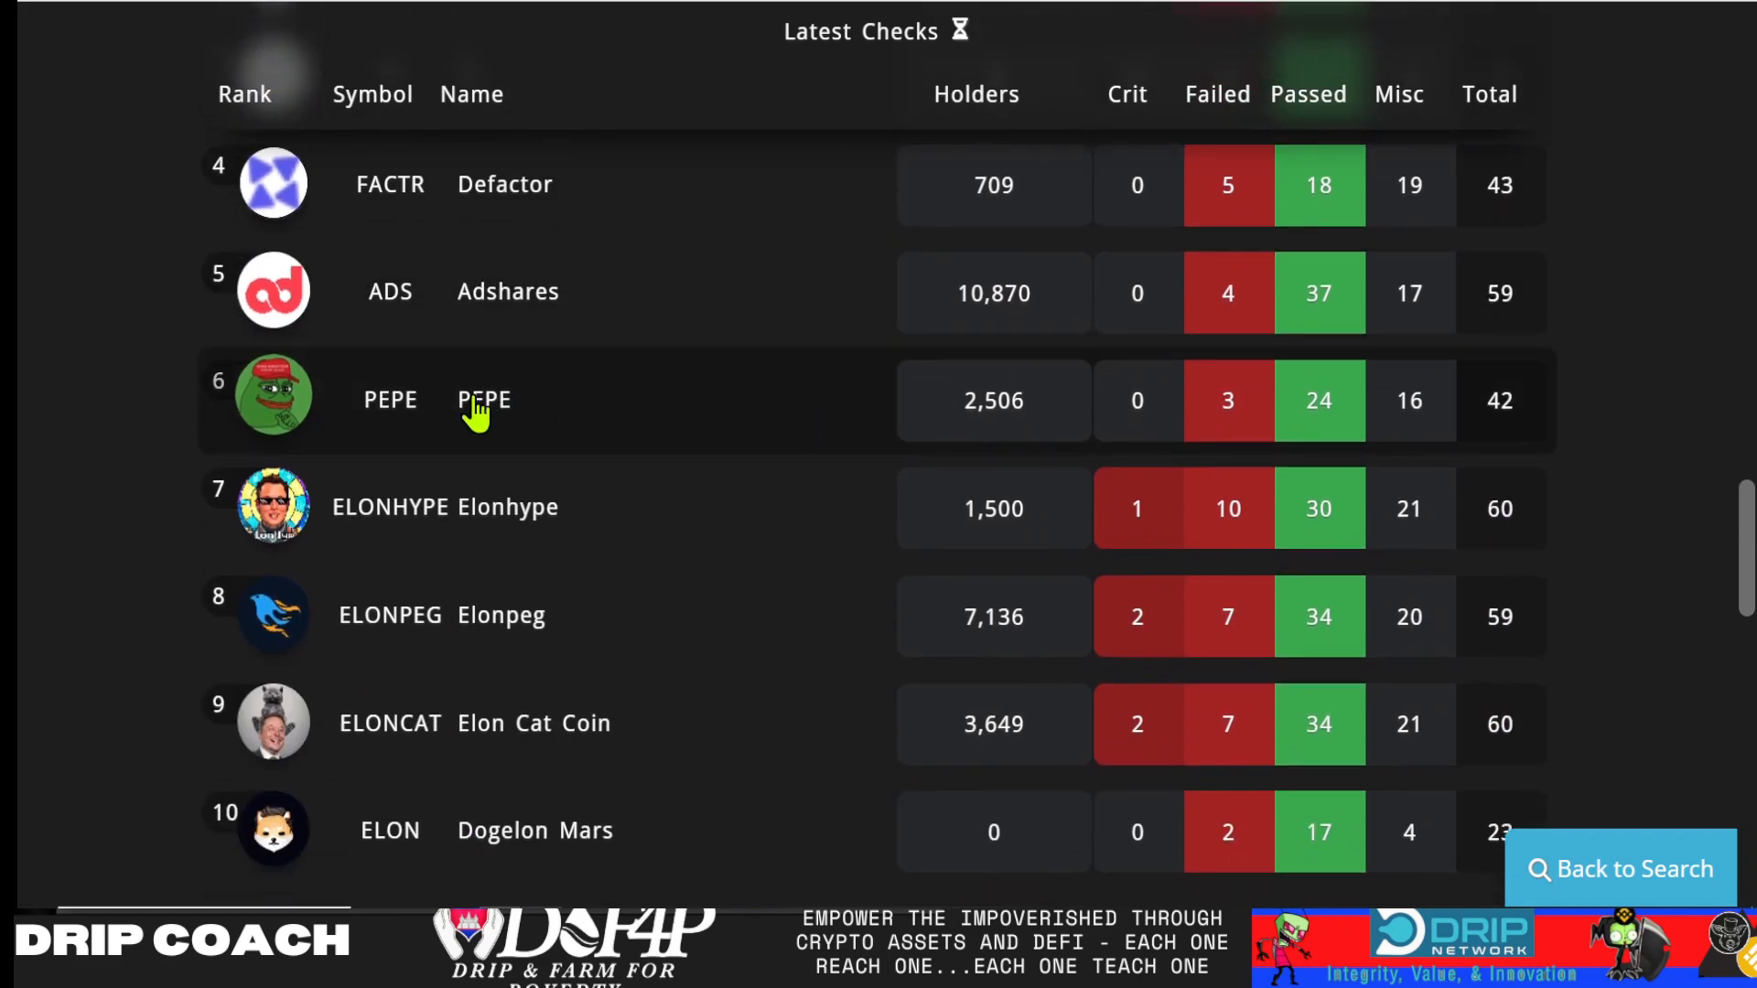
# Open PEPE's audit (42 total, 3 failed: Buy Tax, Hide Mint, Token Holders) and scroll through its failed checks
pyautogui.click(483, 401)
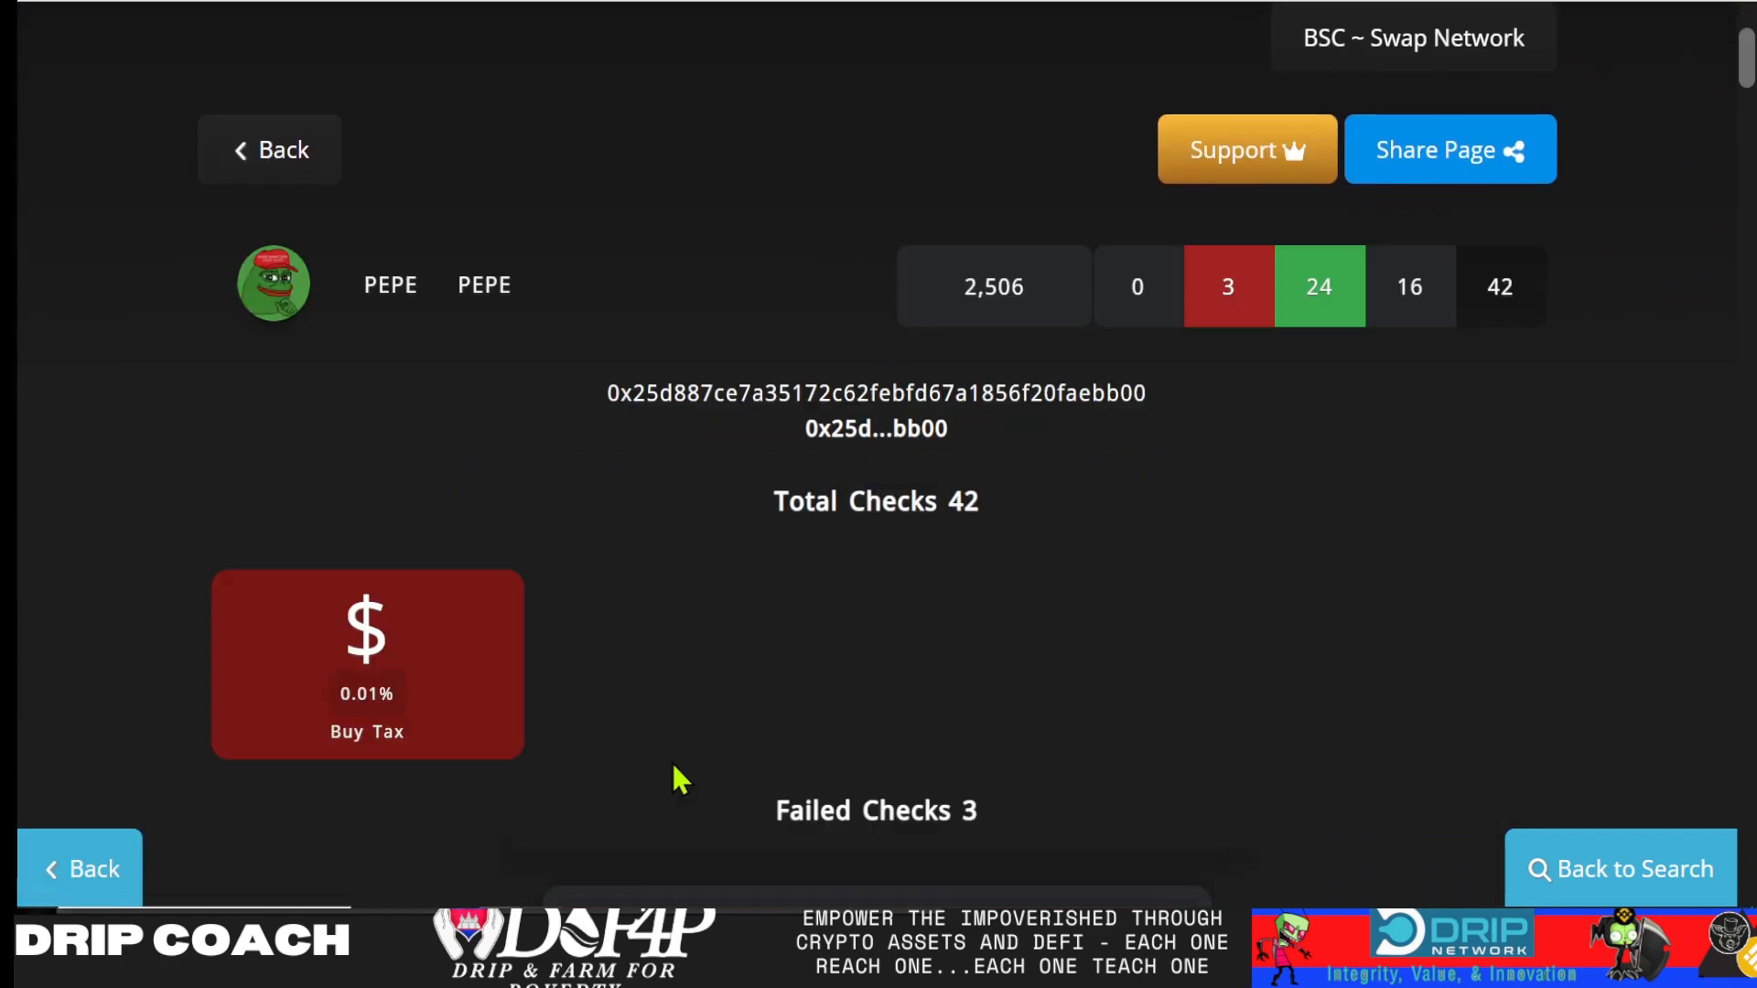
pyautogui.scroll(-3)
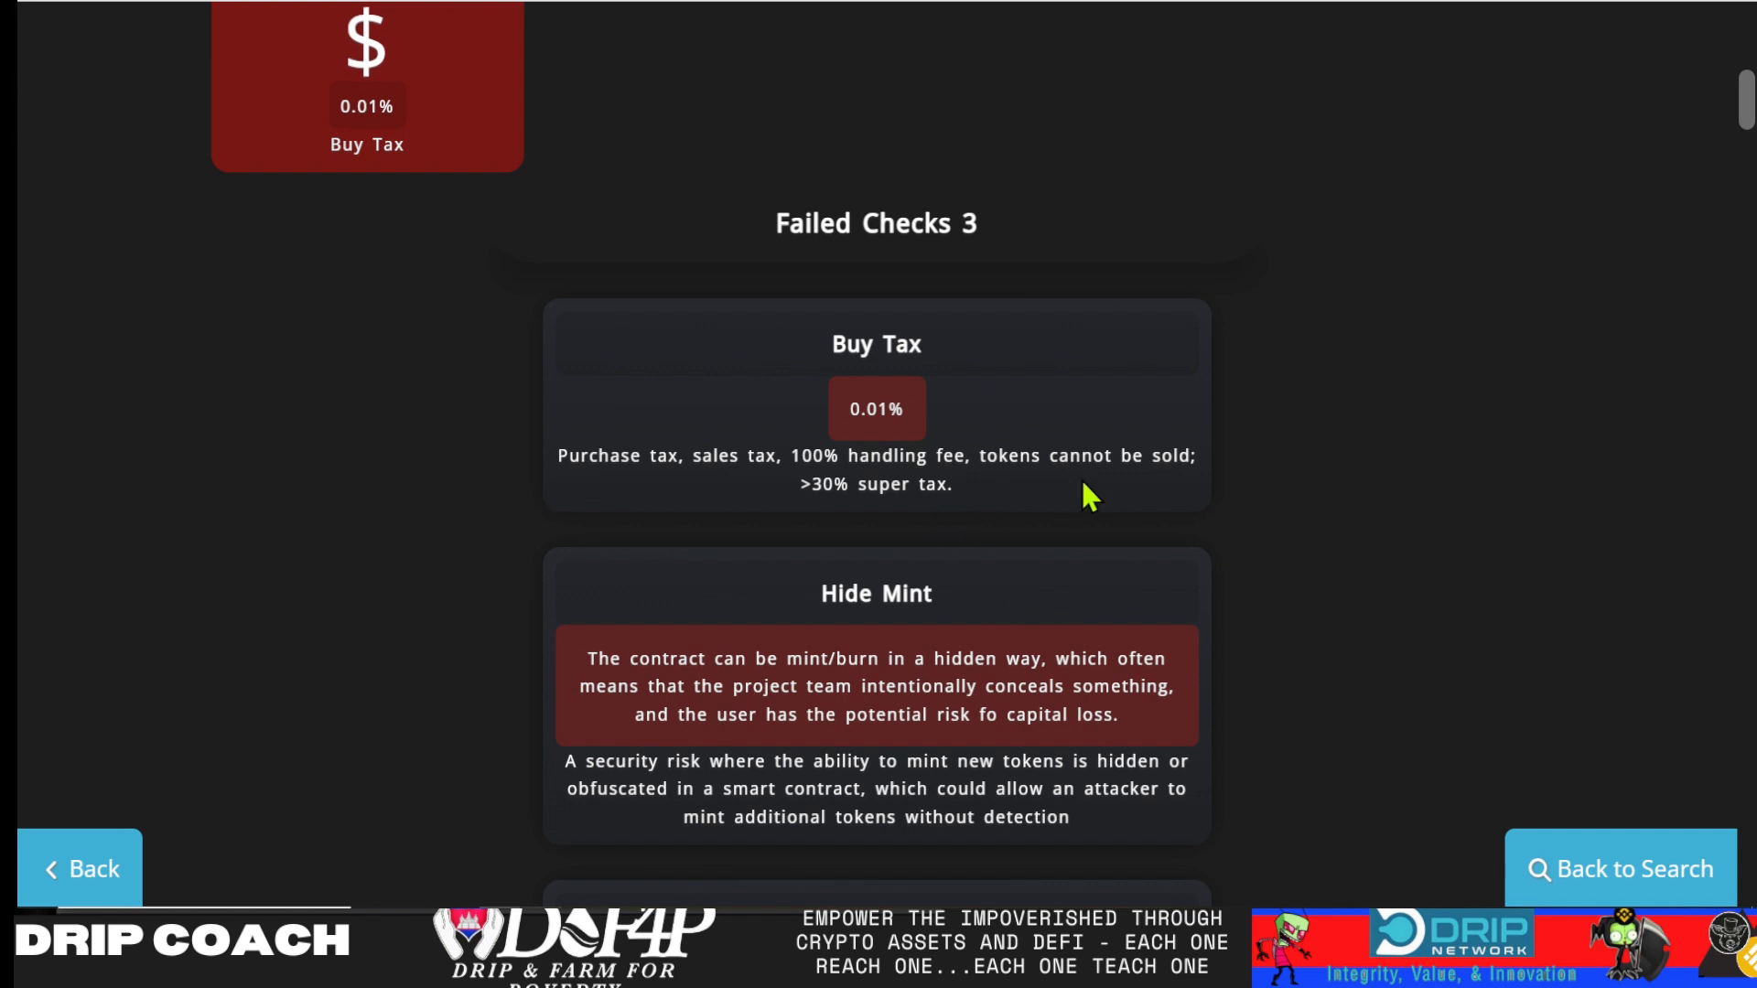
pyautogui.moveTo(1005, 496)
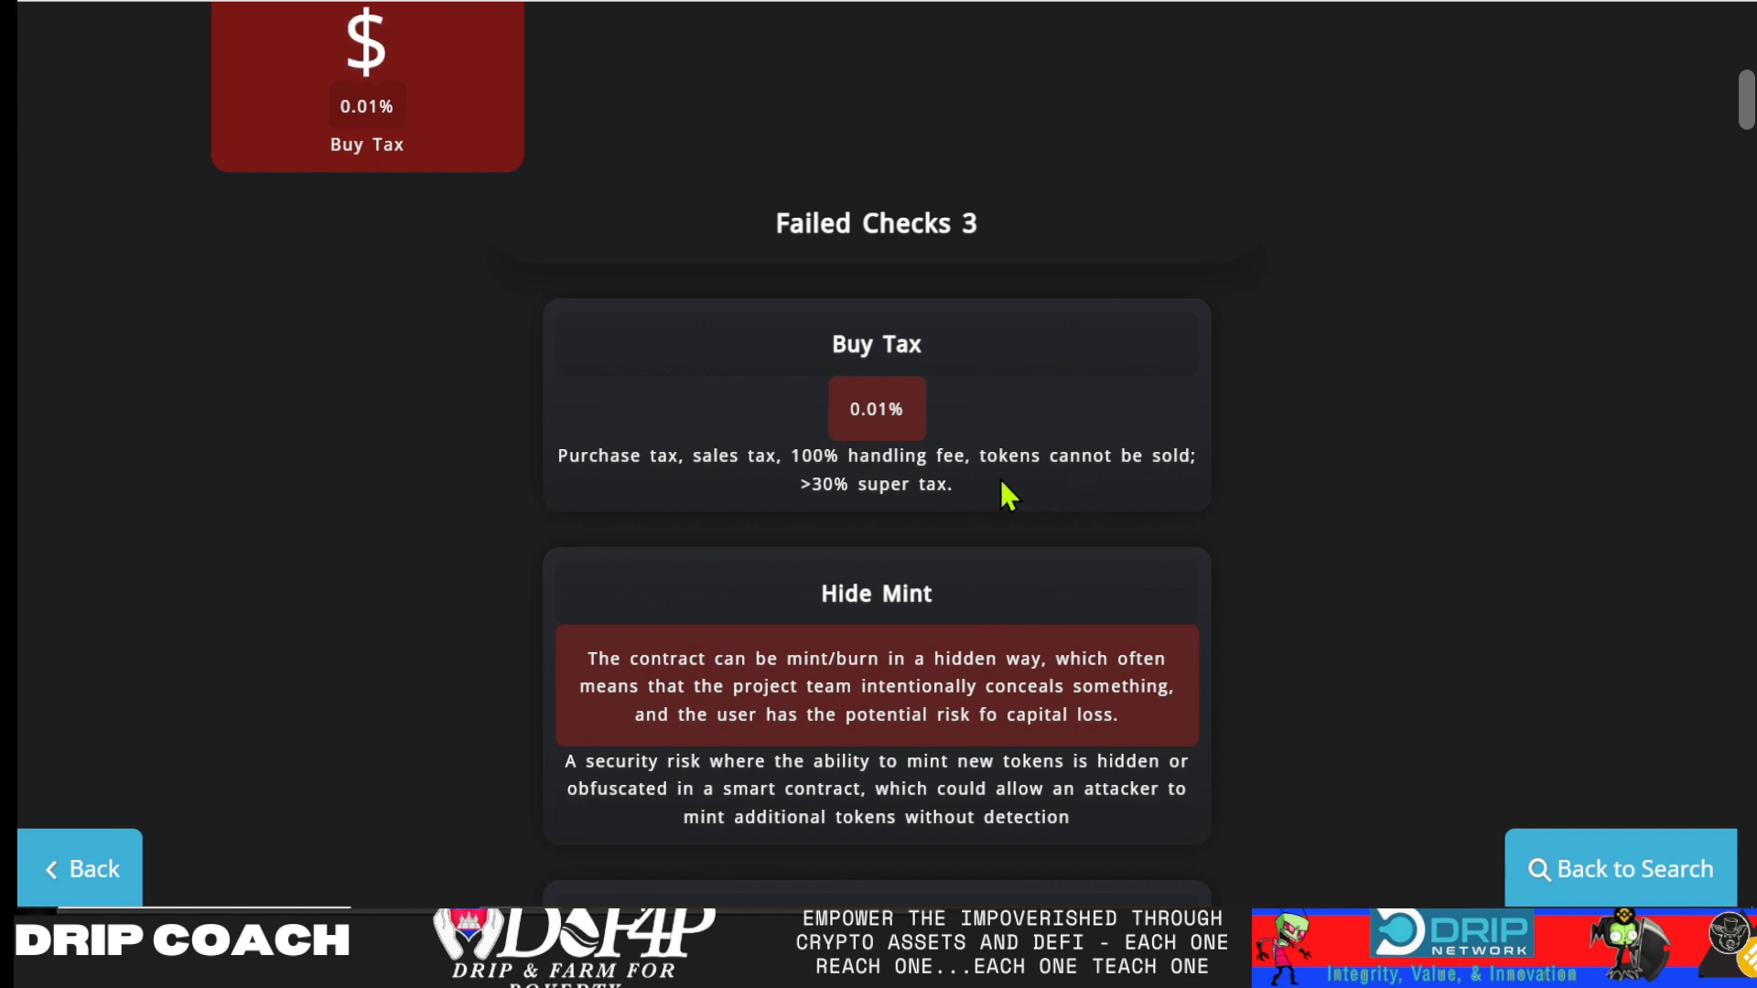
pyautogui.scroll(-3)
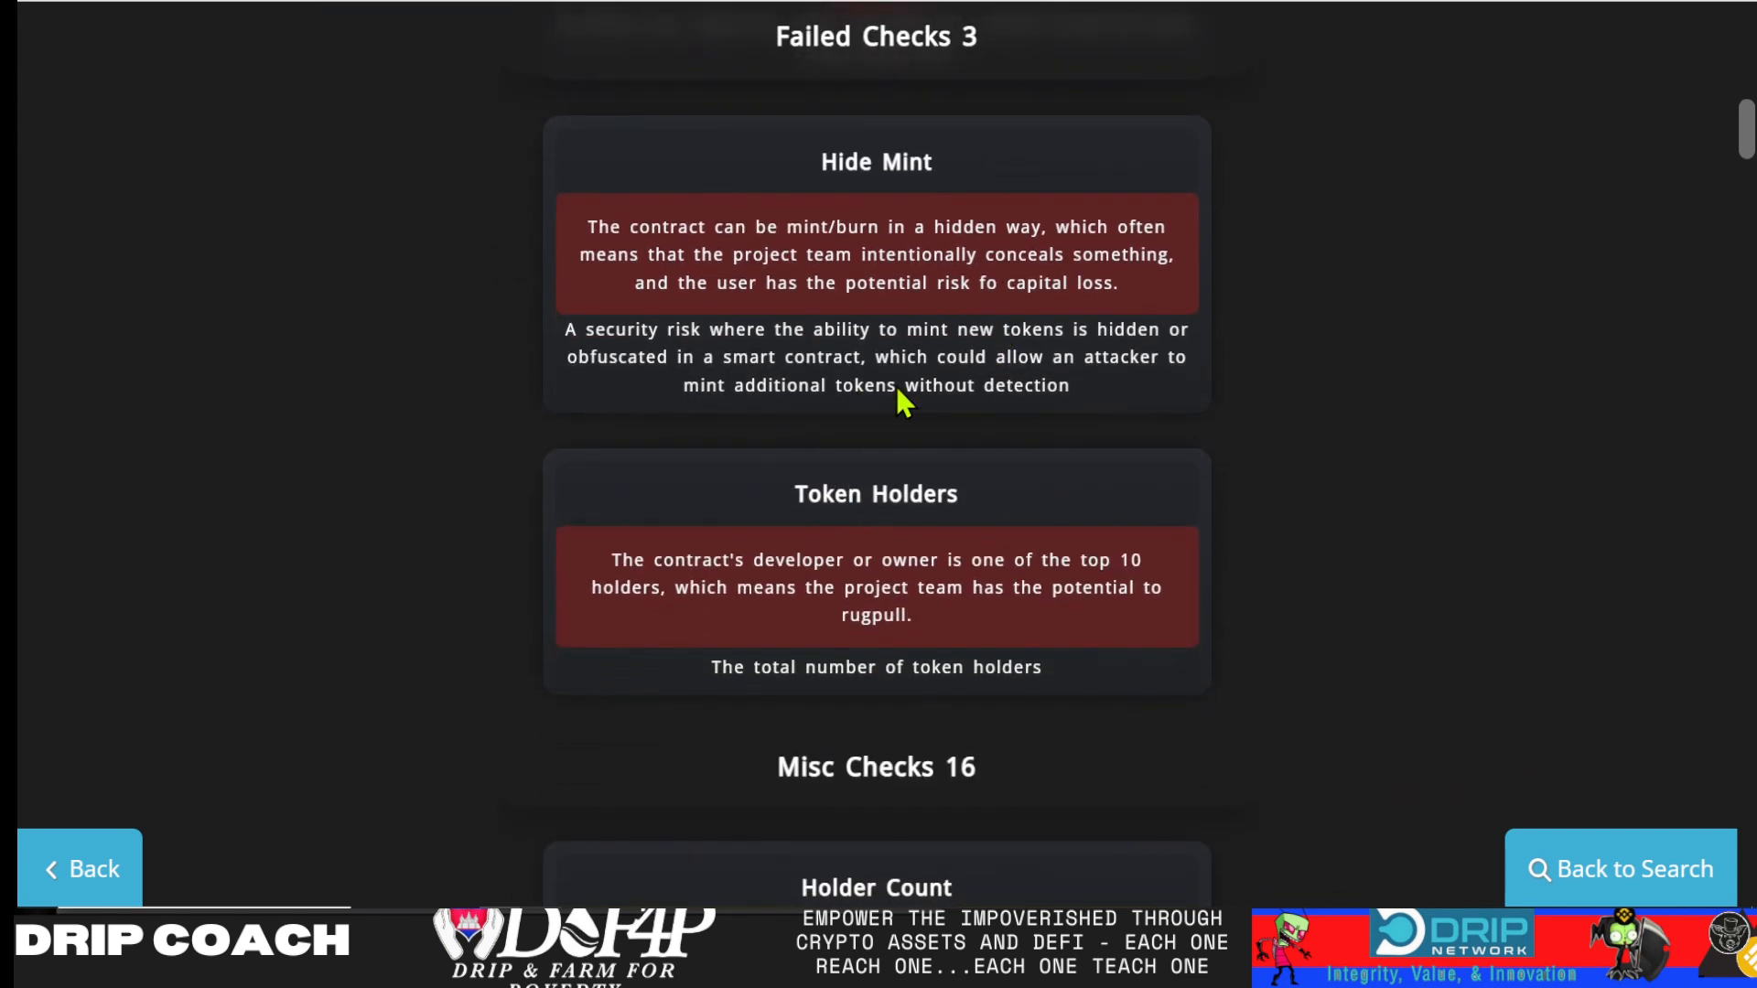
pyautogui.scroll(-3)
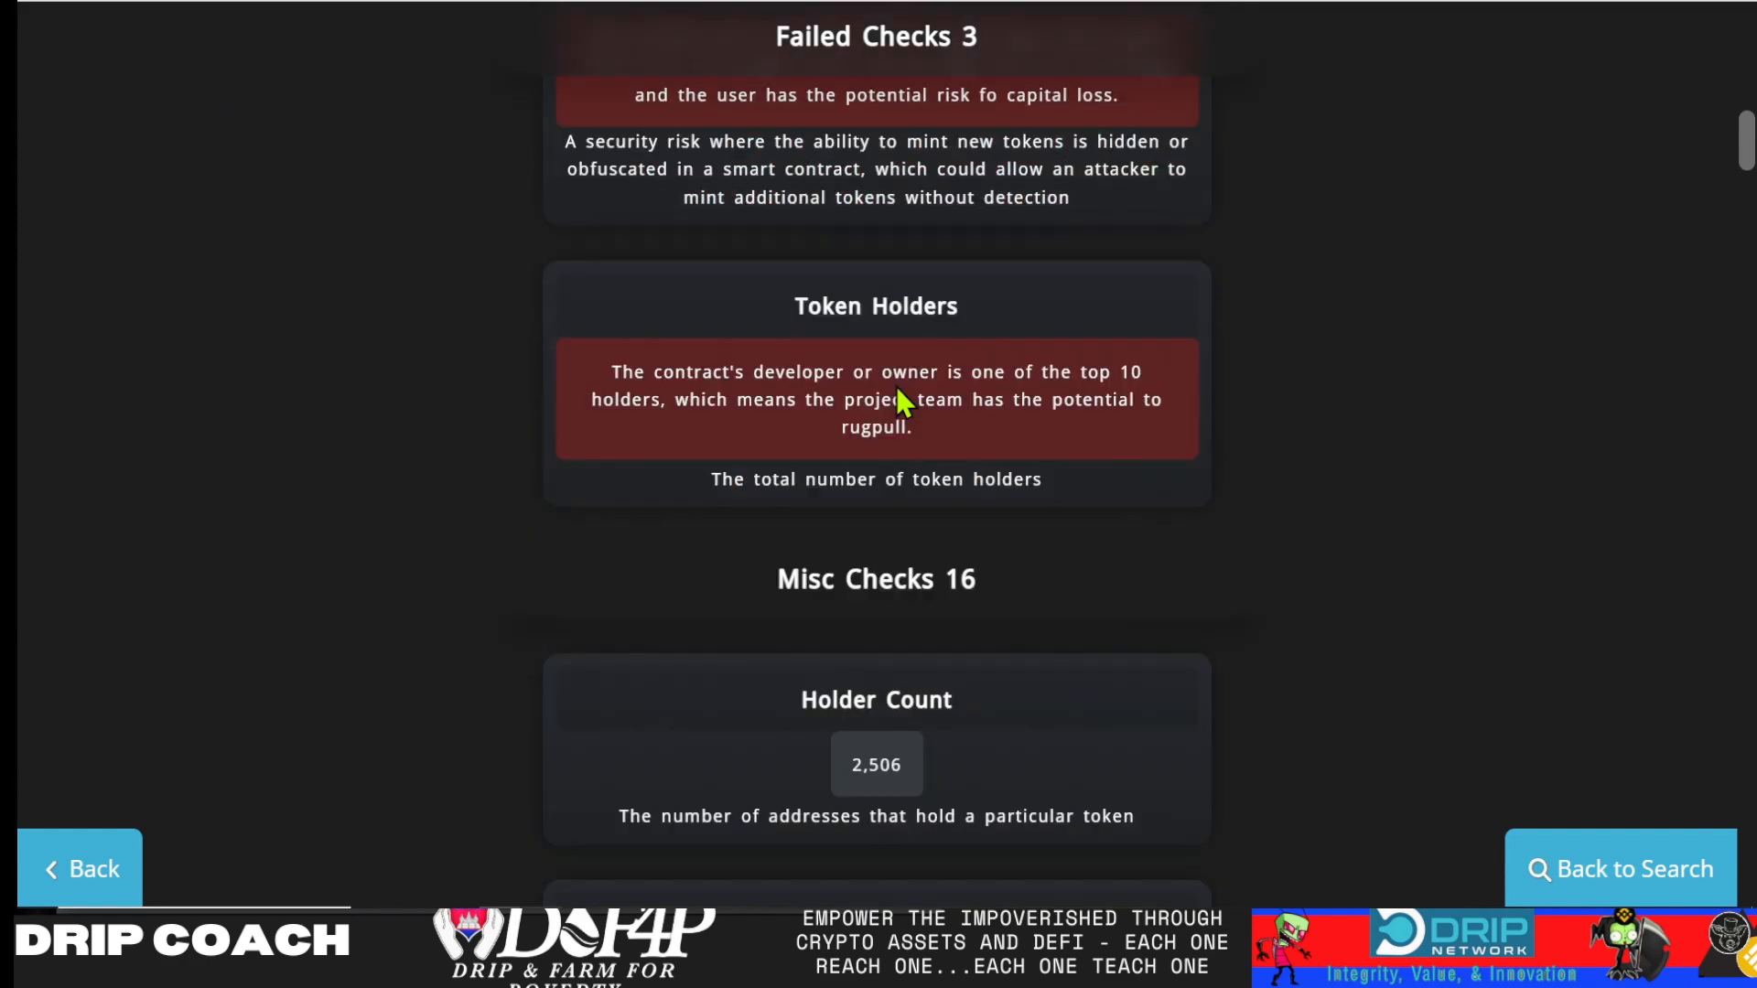
pyautogui.scroll(-3)
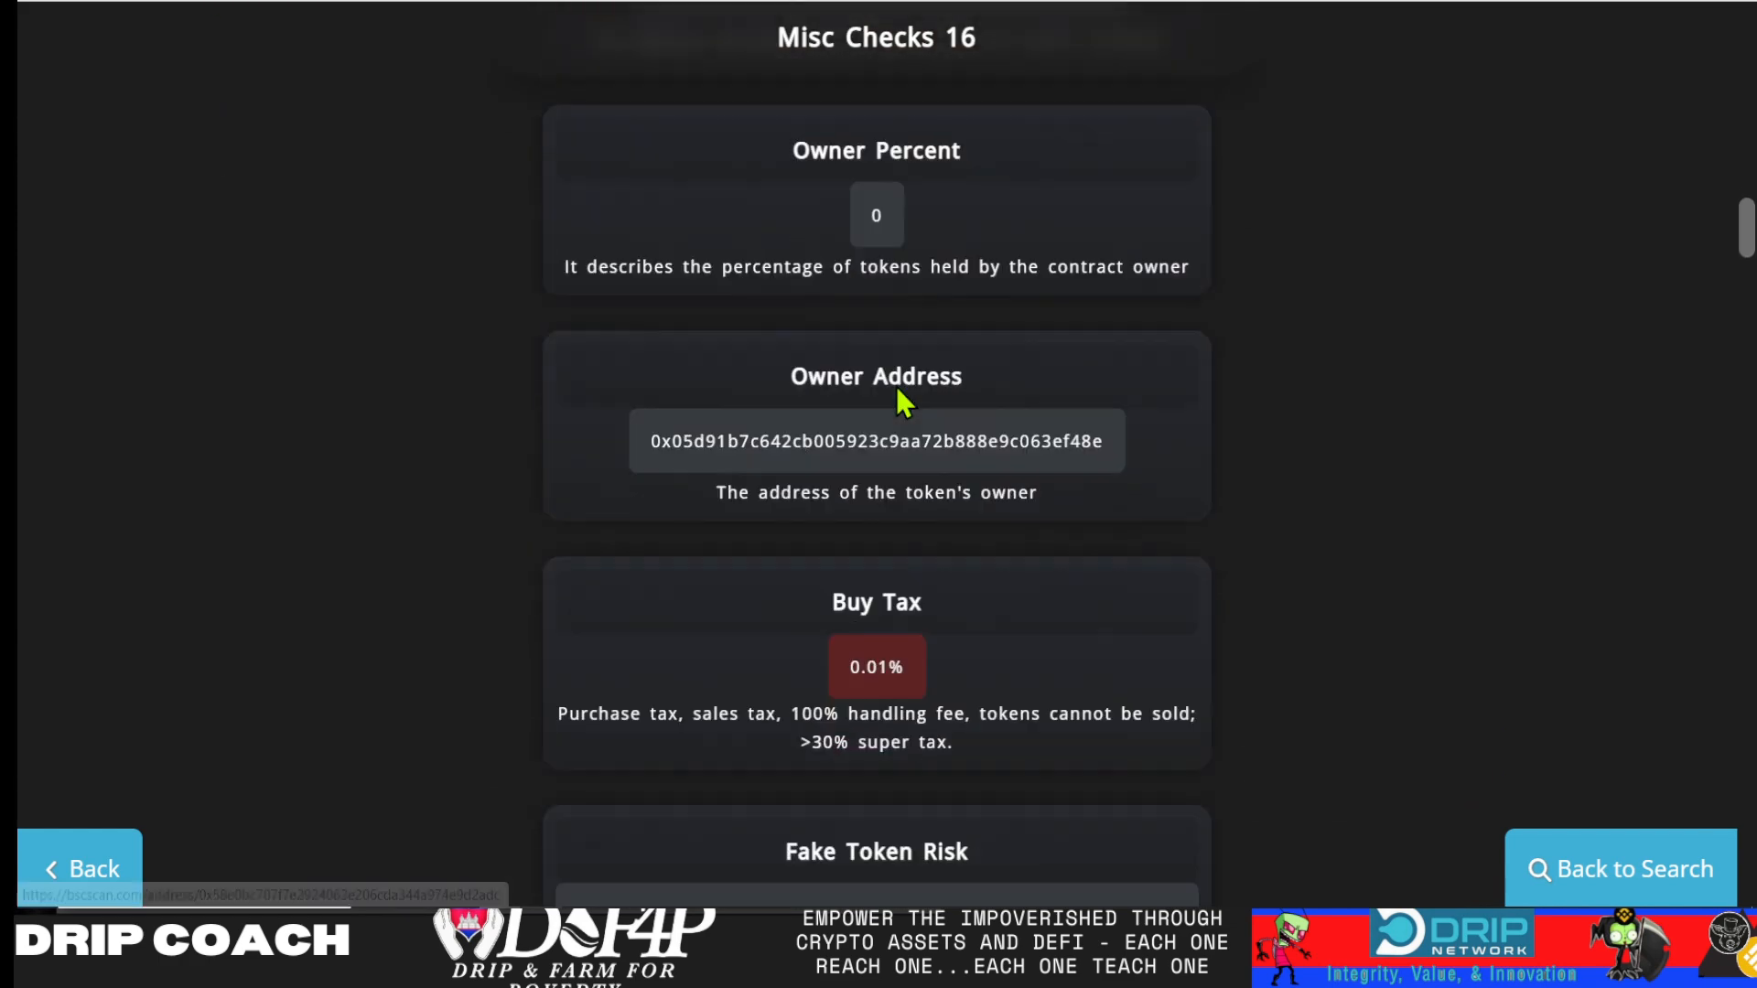
pyautogui.scroll(-3)
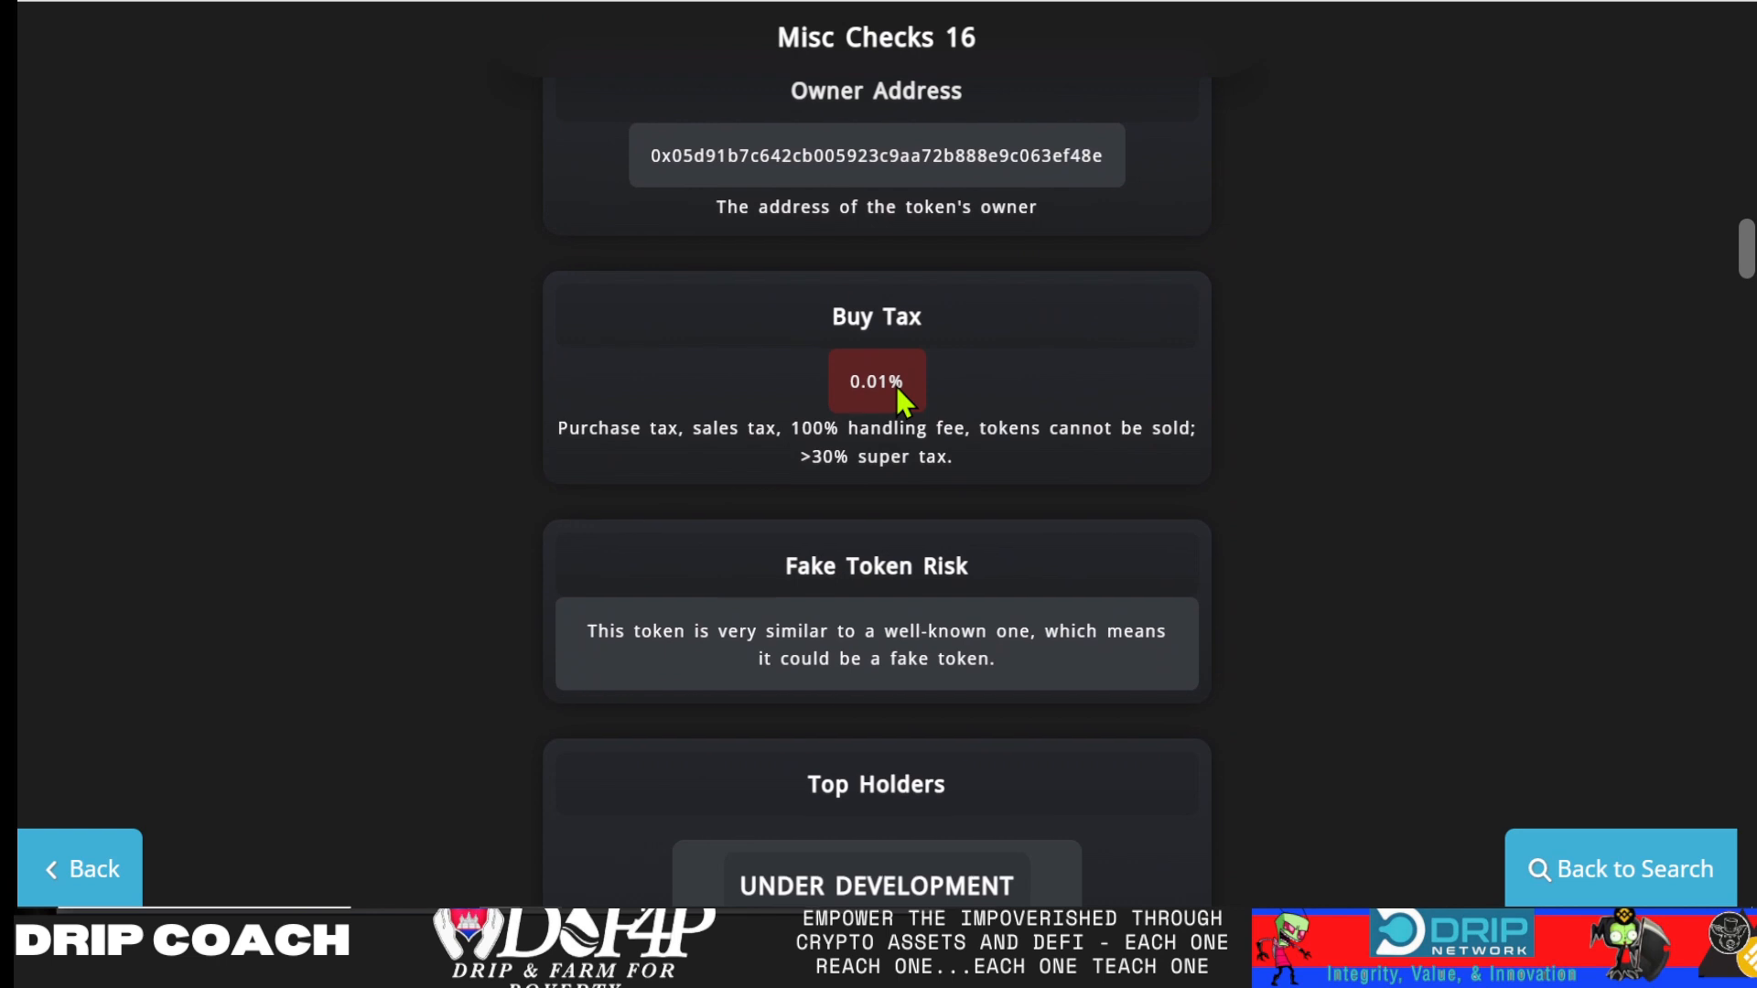
# Review PEPE's Misc Checks section and return to the top of the report
pyautogui.scroll(3)
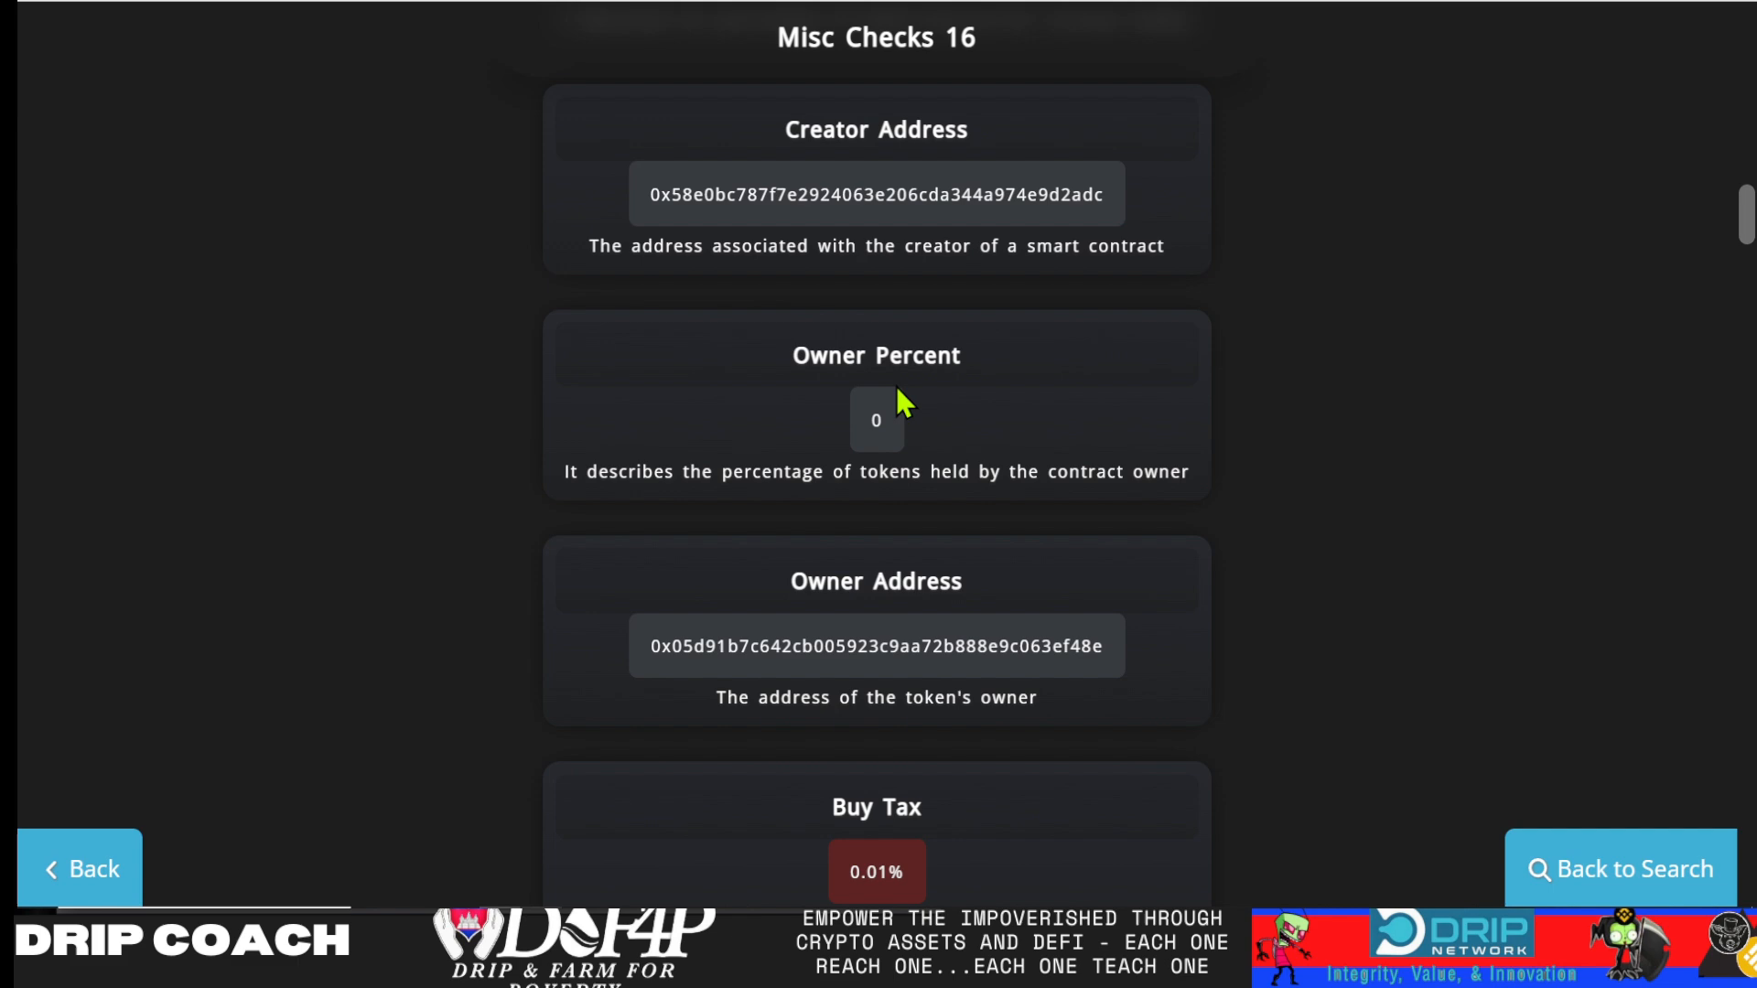
pyautogui.moveTo(1503, 527)
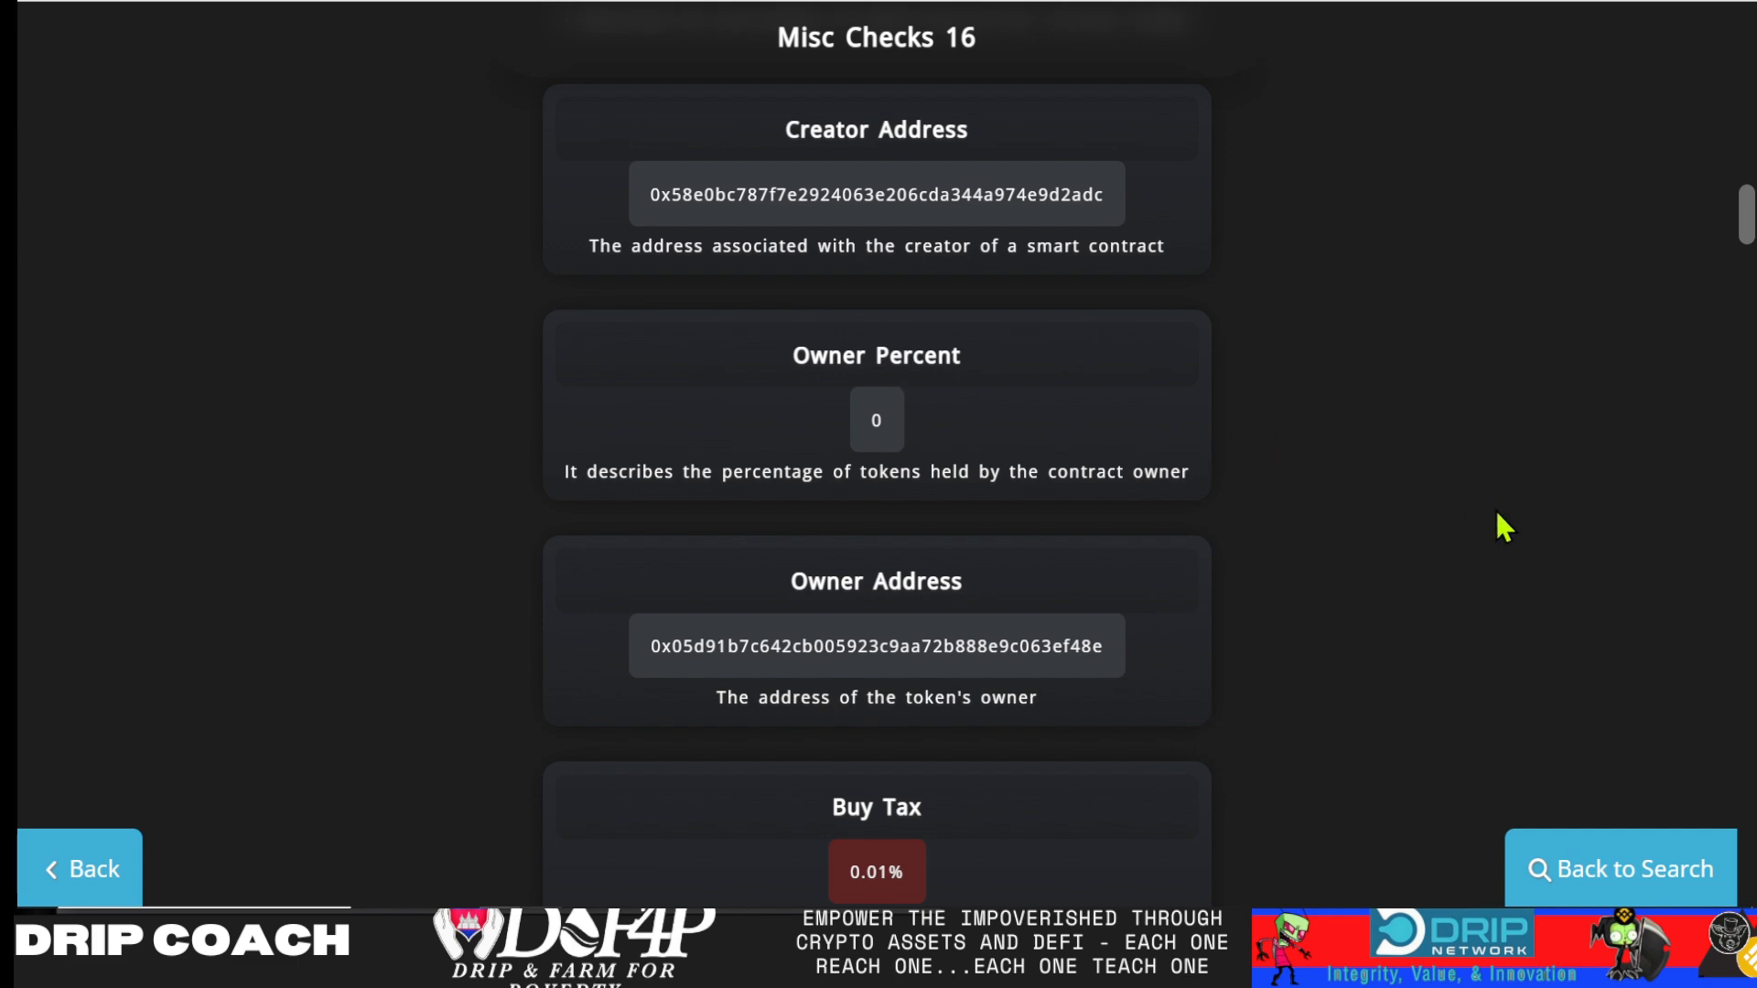
pyautogui.scroll(-3)
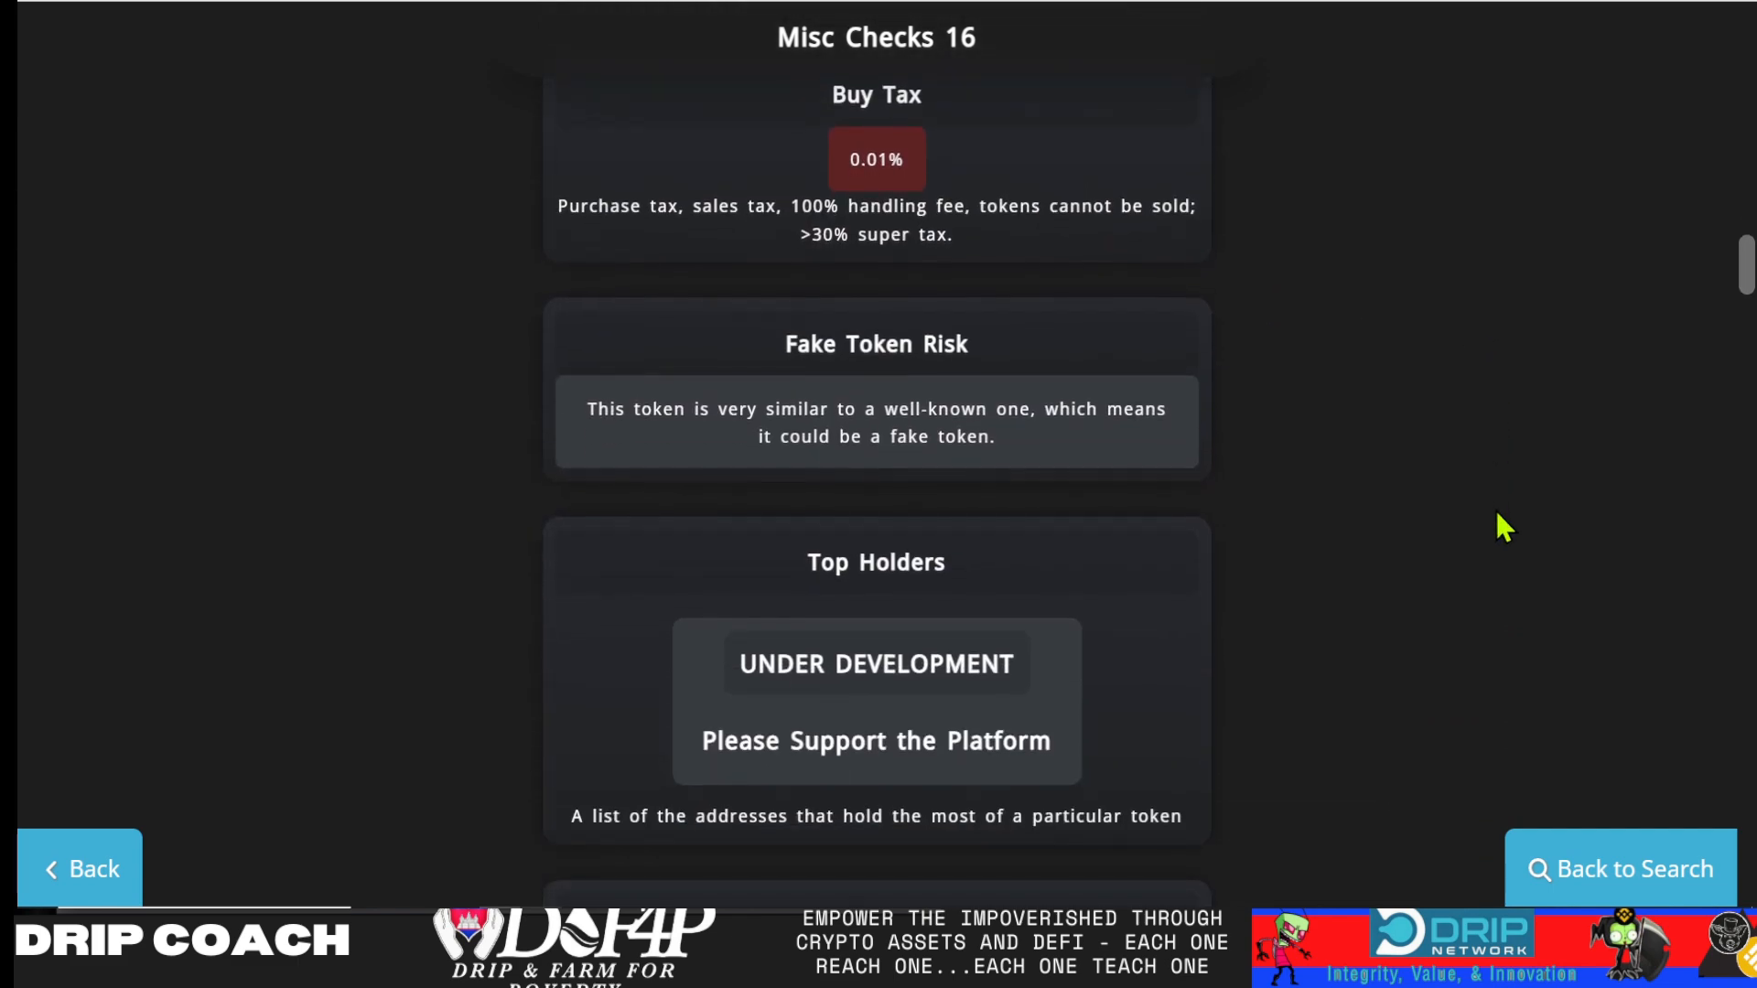
pyautogui.scroll(-3)
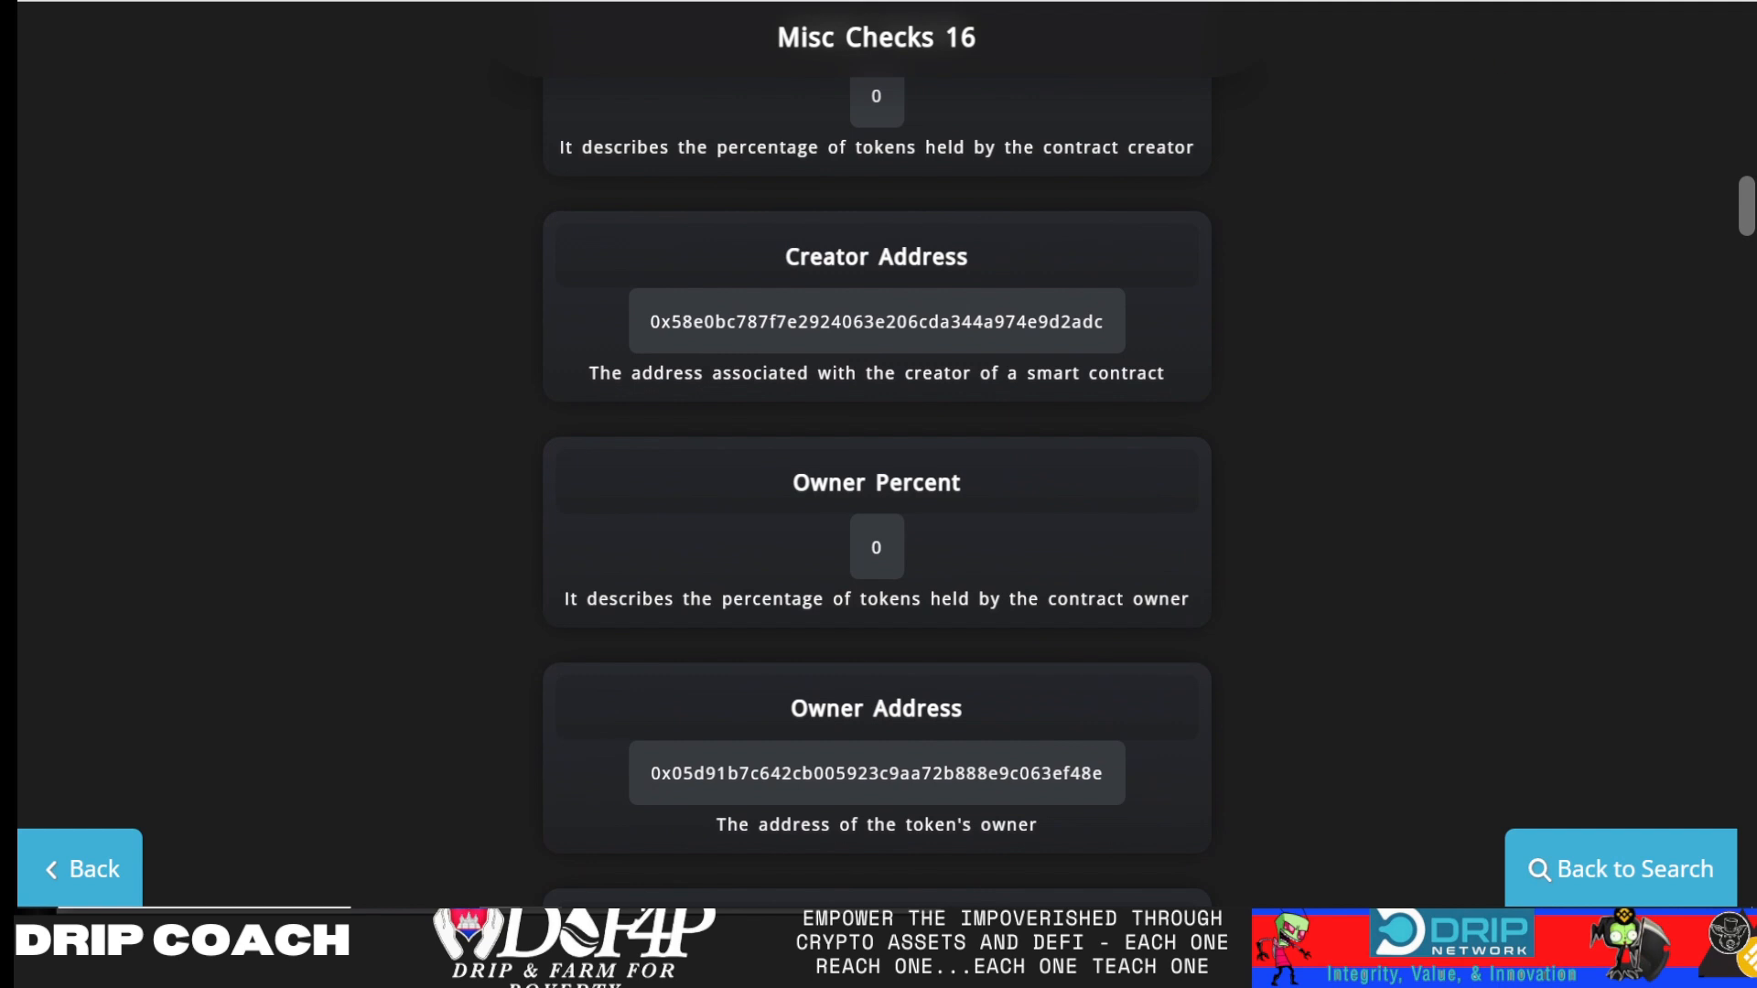
pyautogui.moveTo(1371, 305)
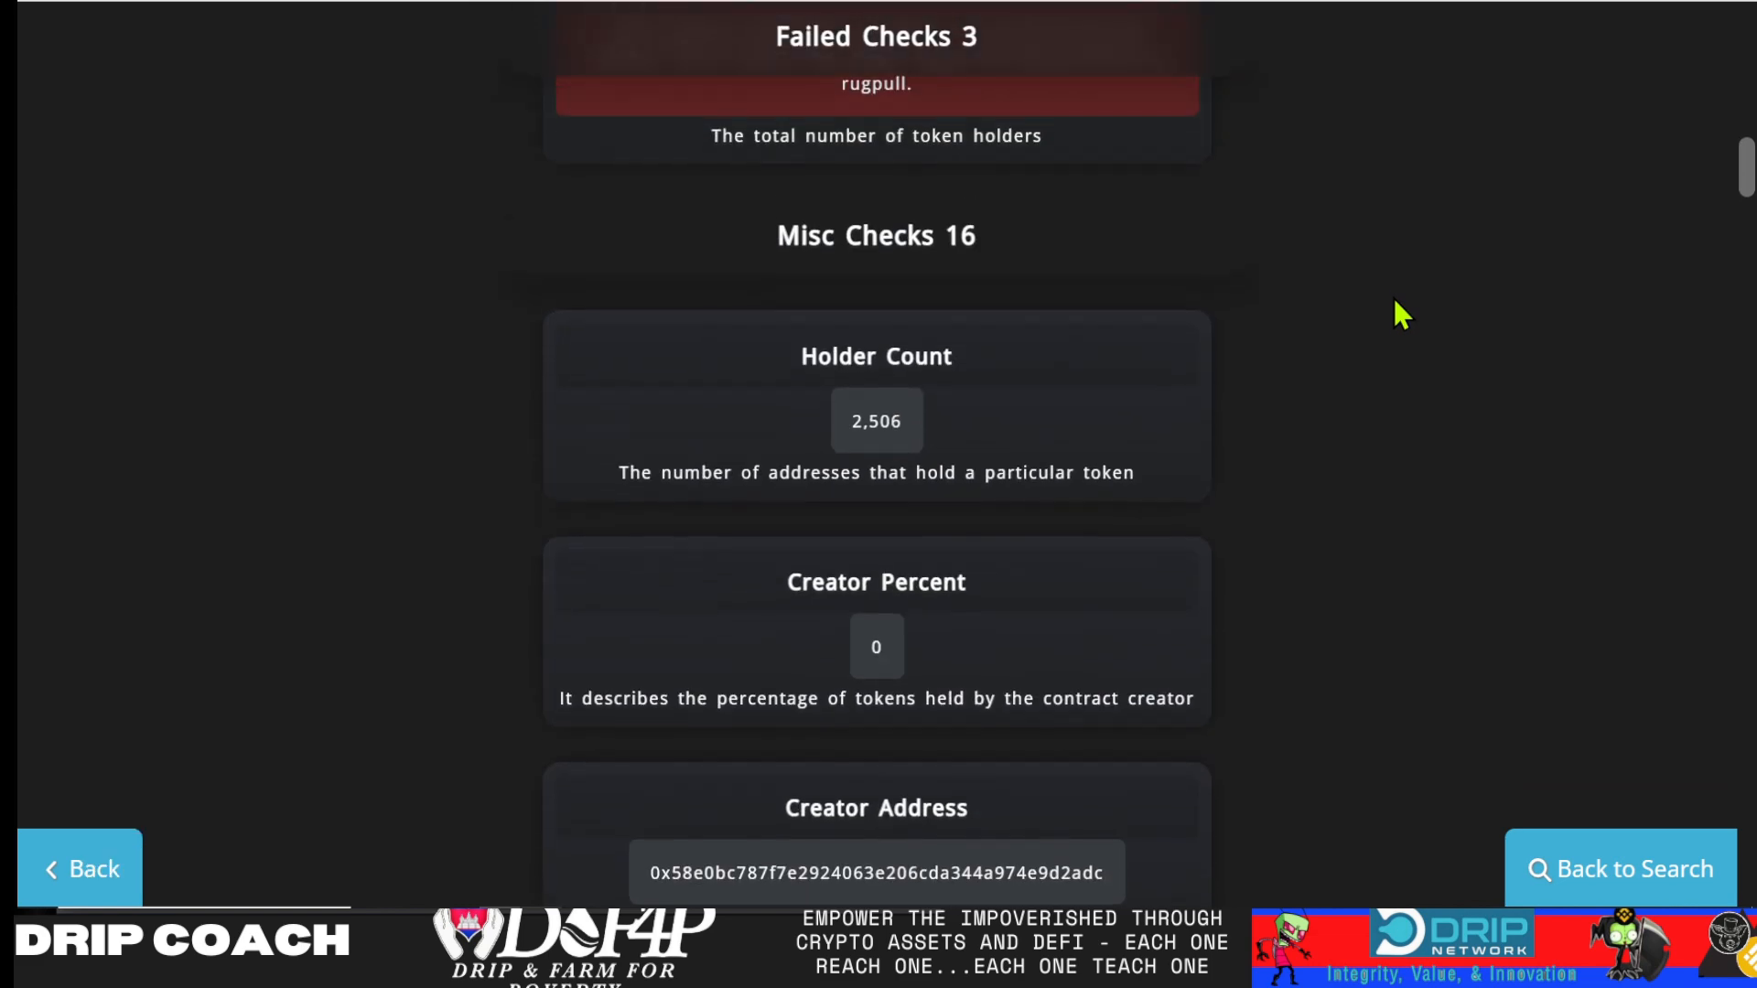
pyautogui.scroll(3)
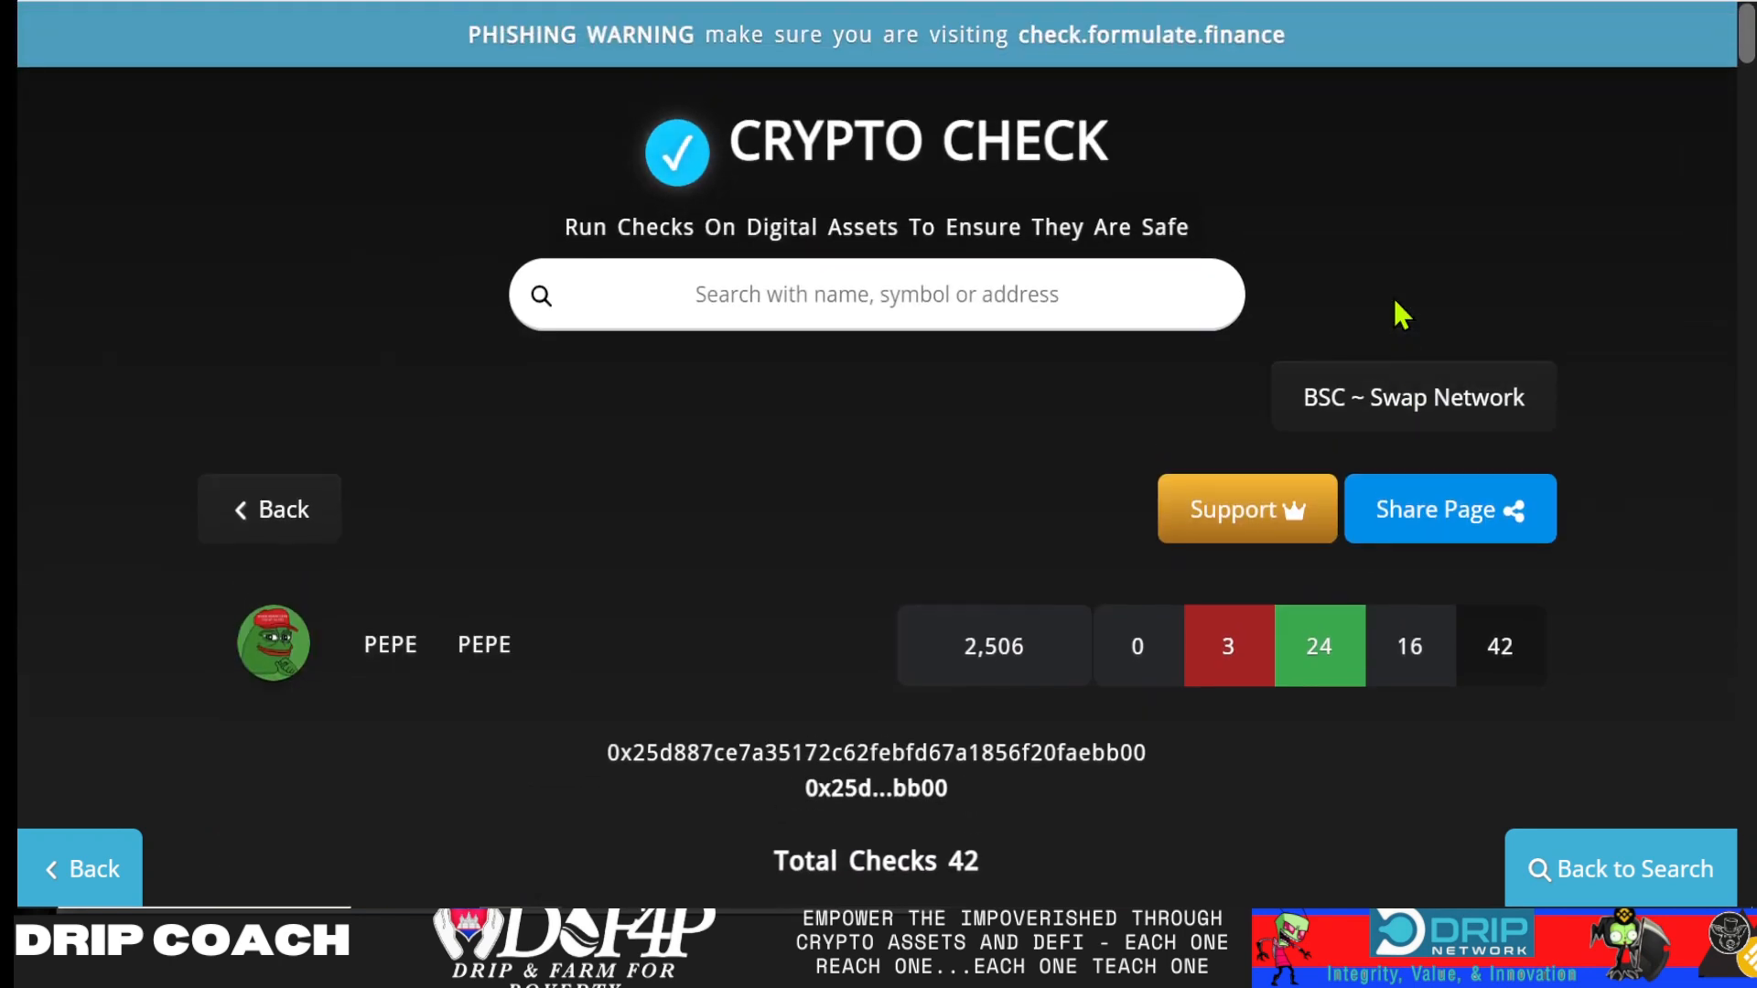
pyautogui.moveTo(269, 507)
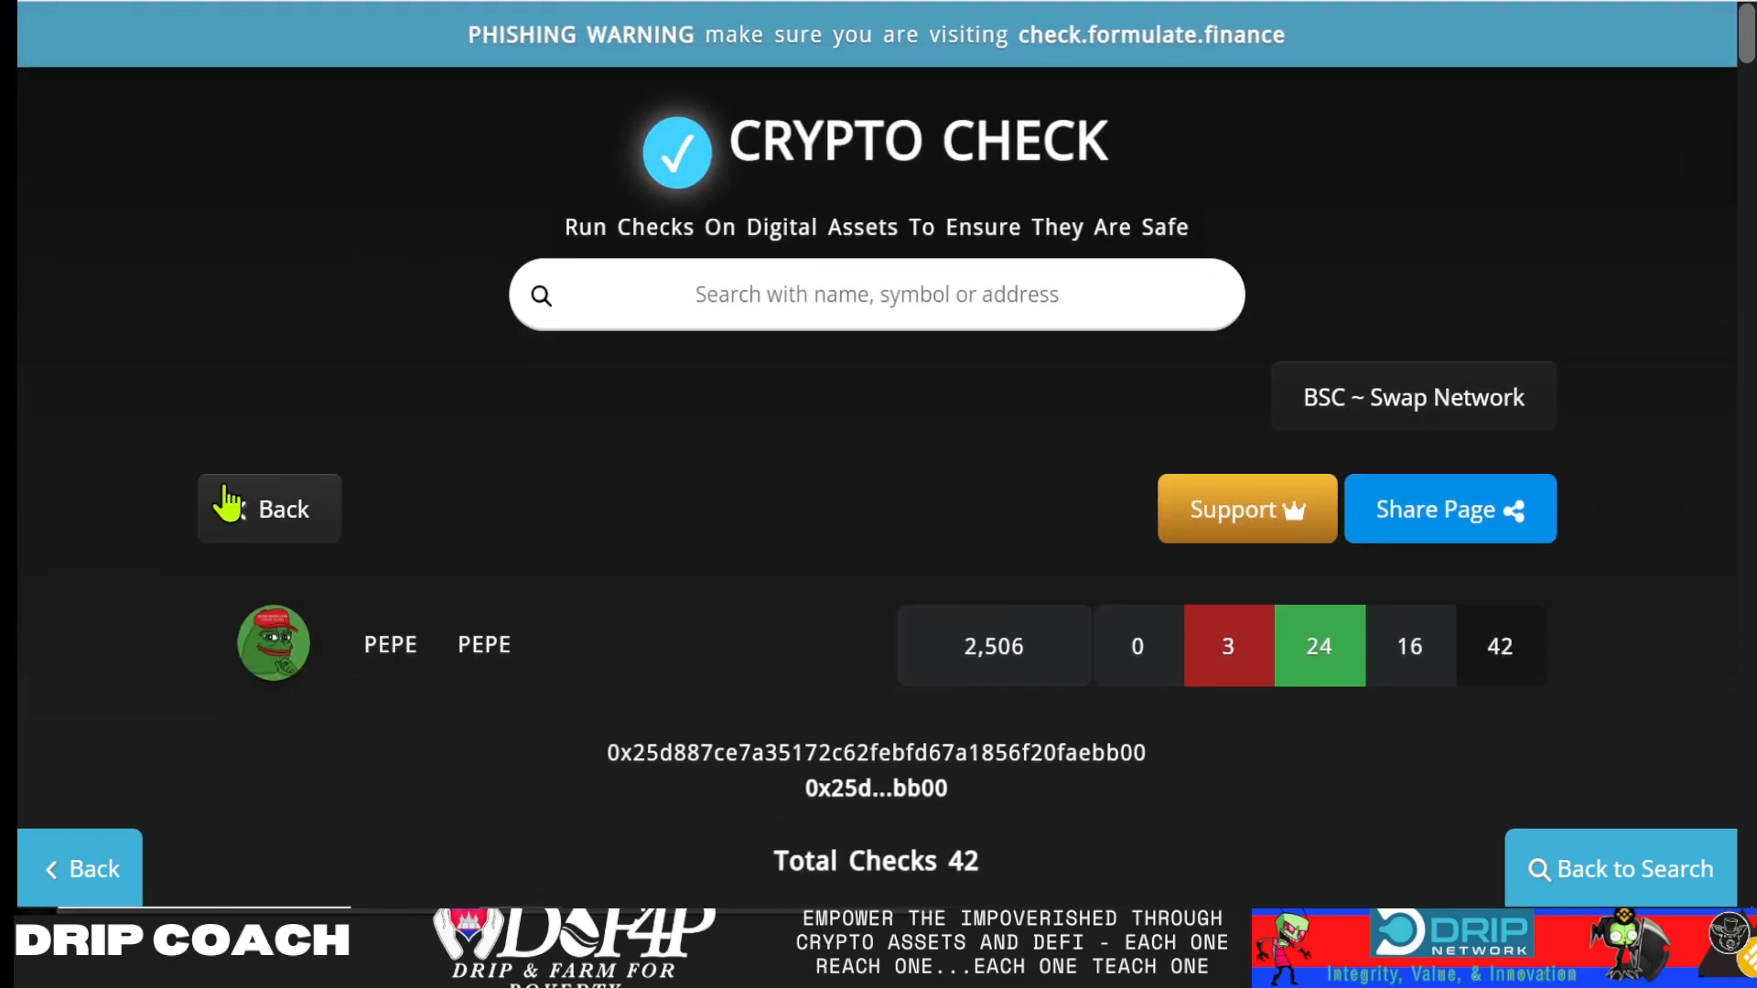
# Go back from the PEPE results and scroll to the Most Passed table headed by WBNB, Cardano, XRP and Litecoin
pyautogui.click(269, 509)
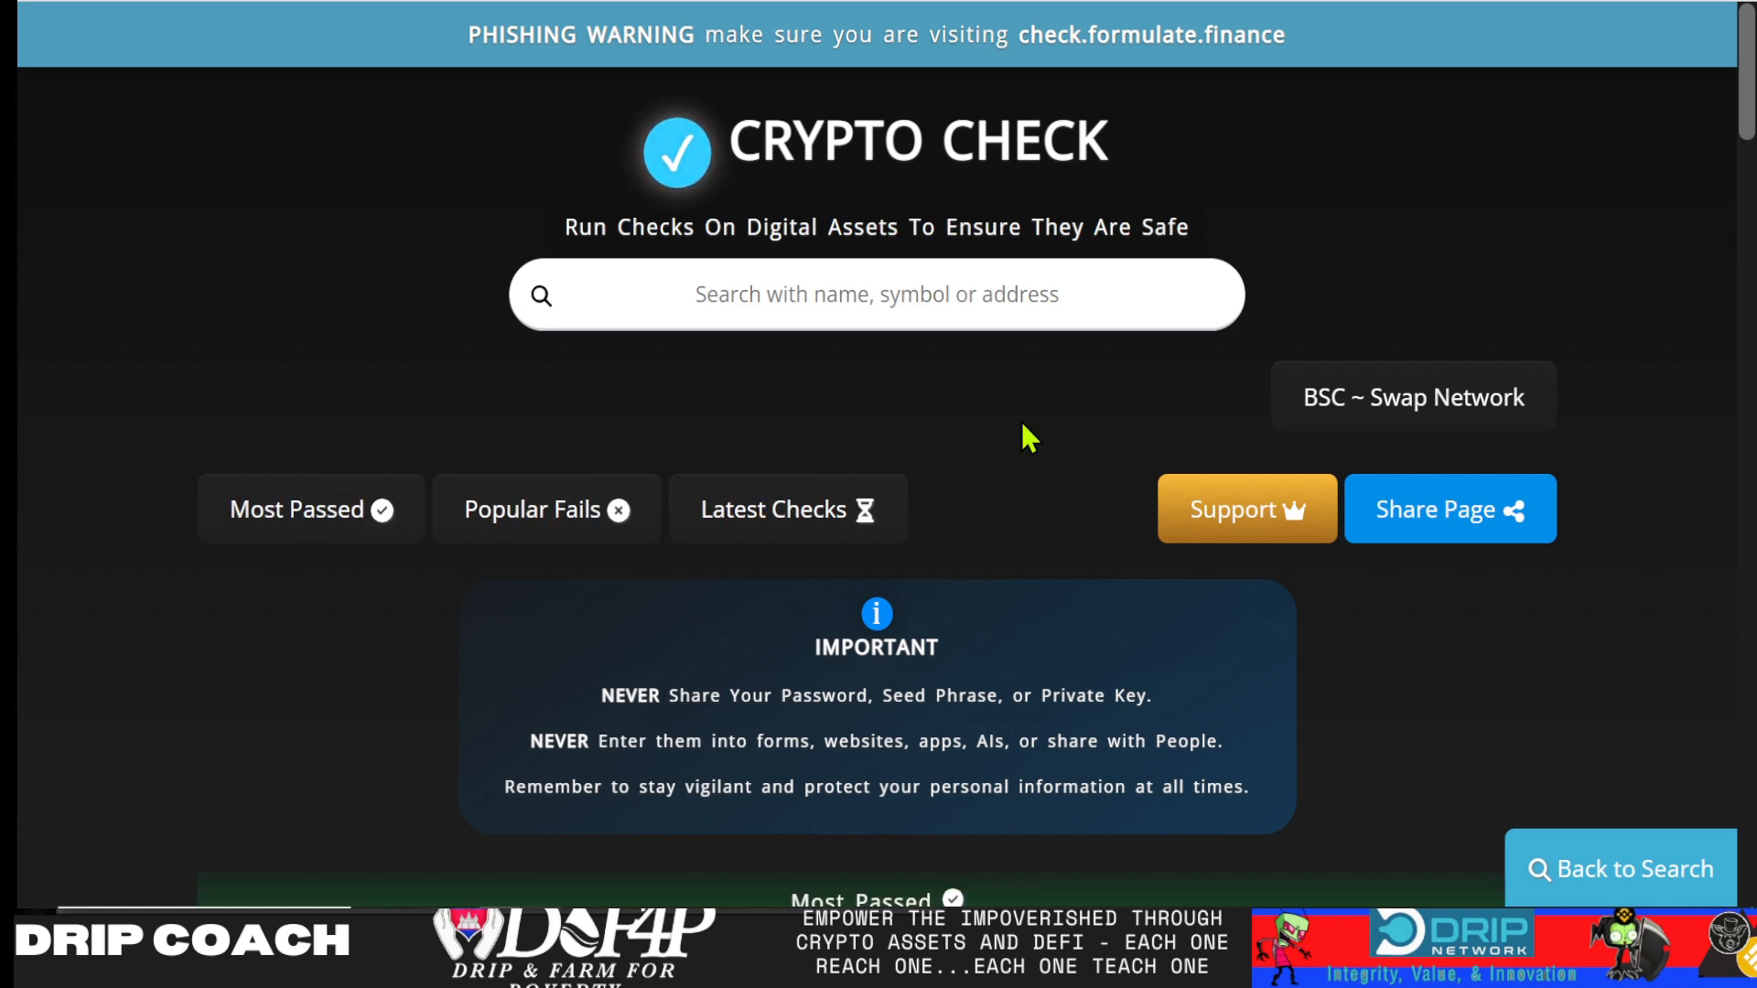
pyautogui.scroll(-3)
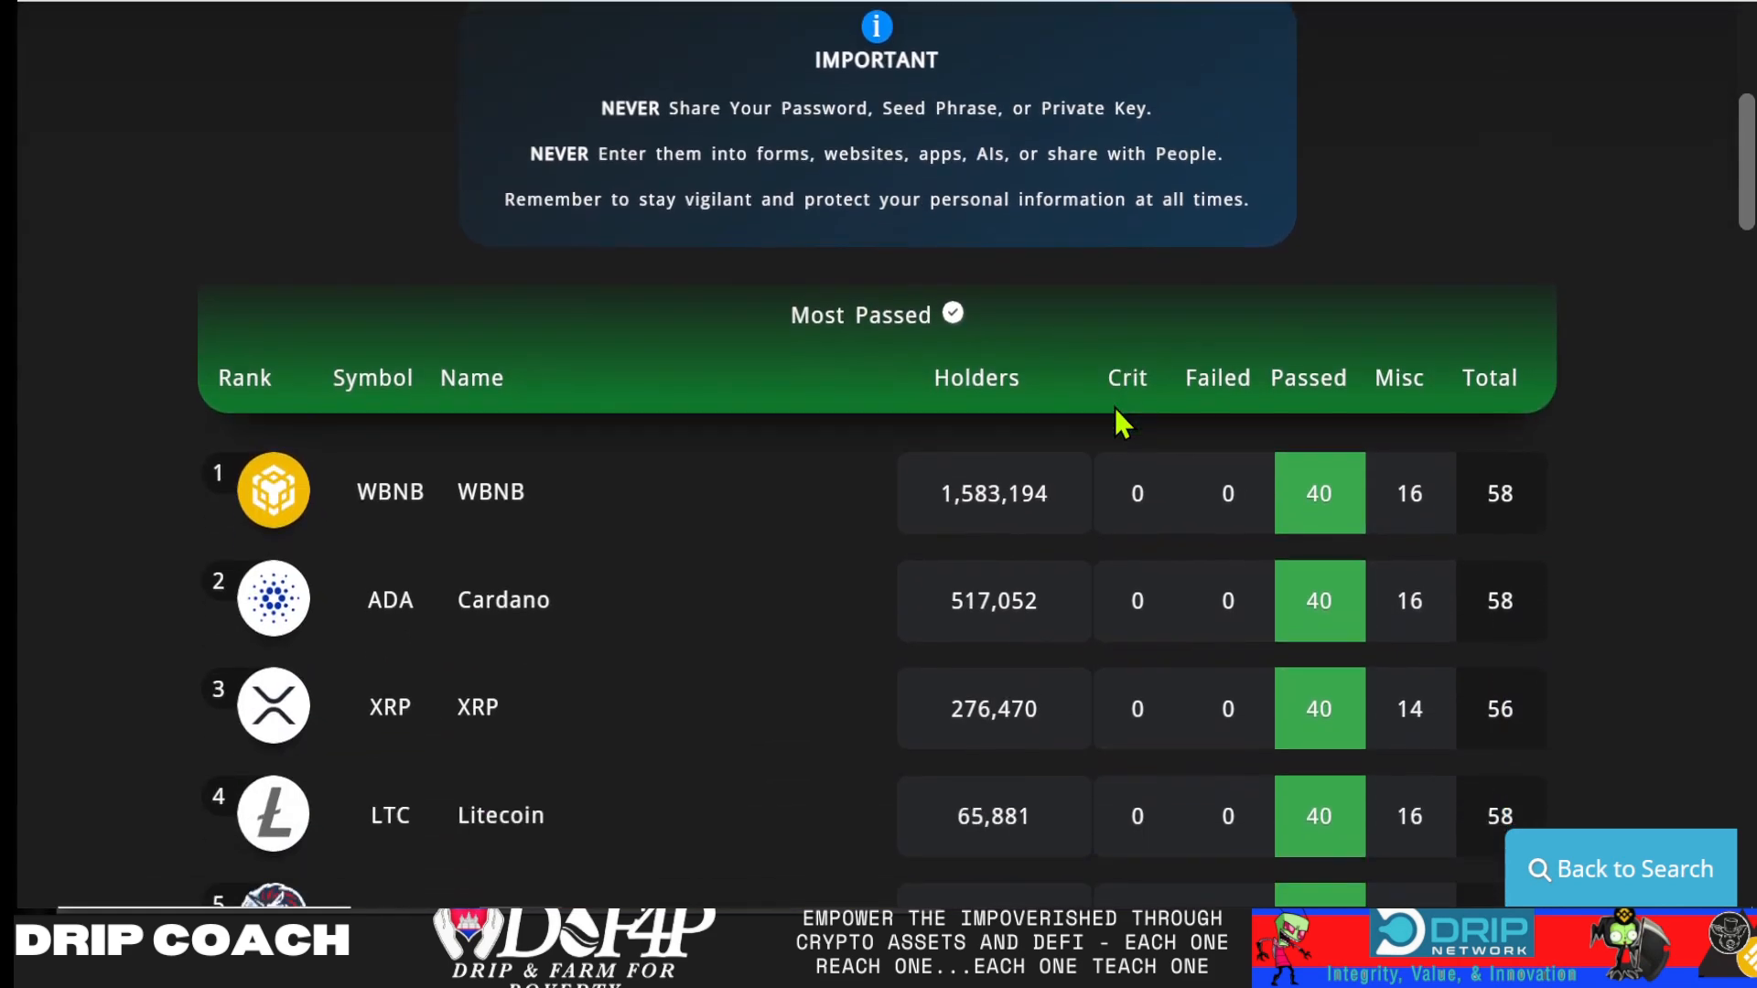
pyautogui.scroll(-3)
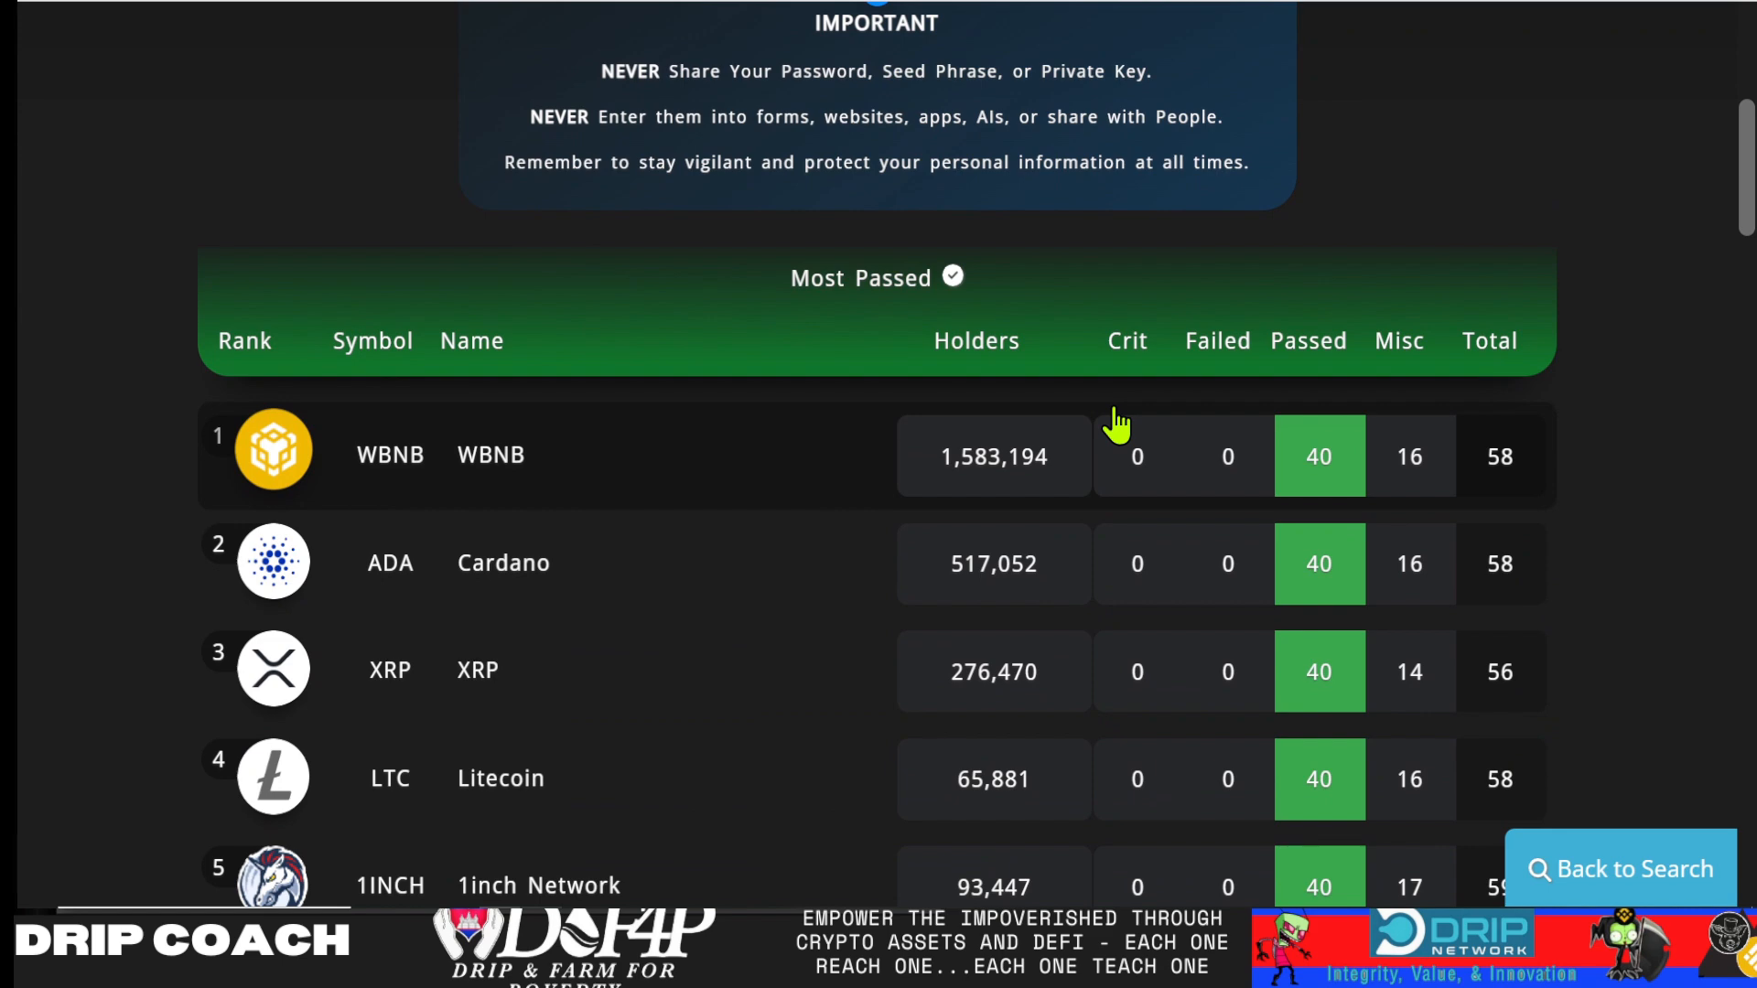
pyautogui.scroll(-3)
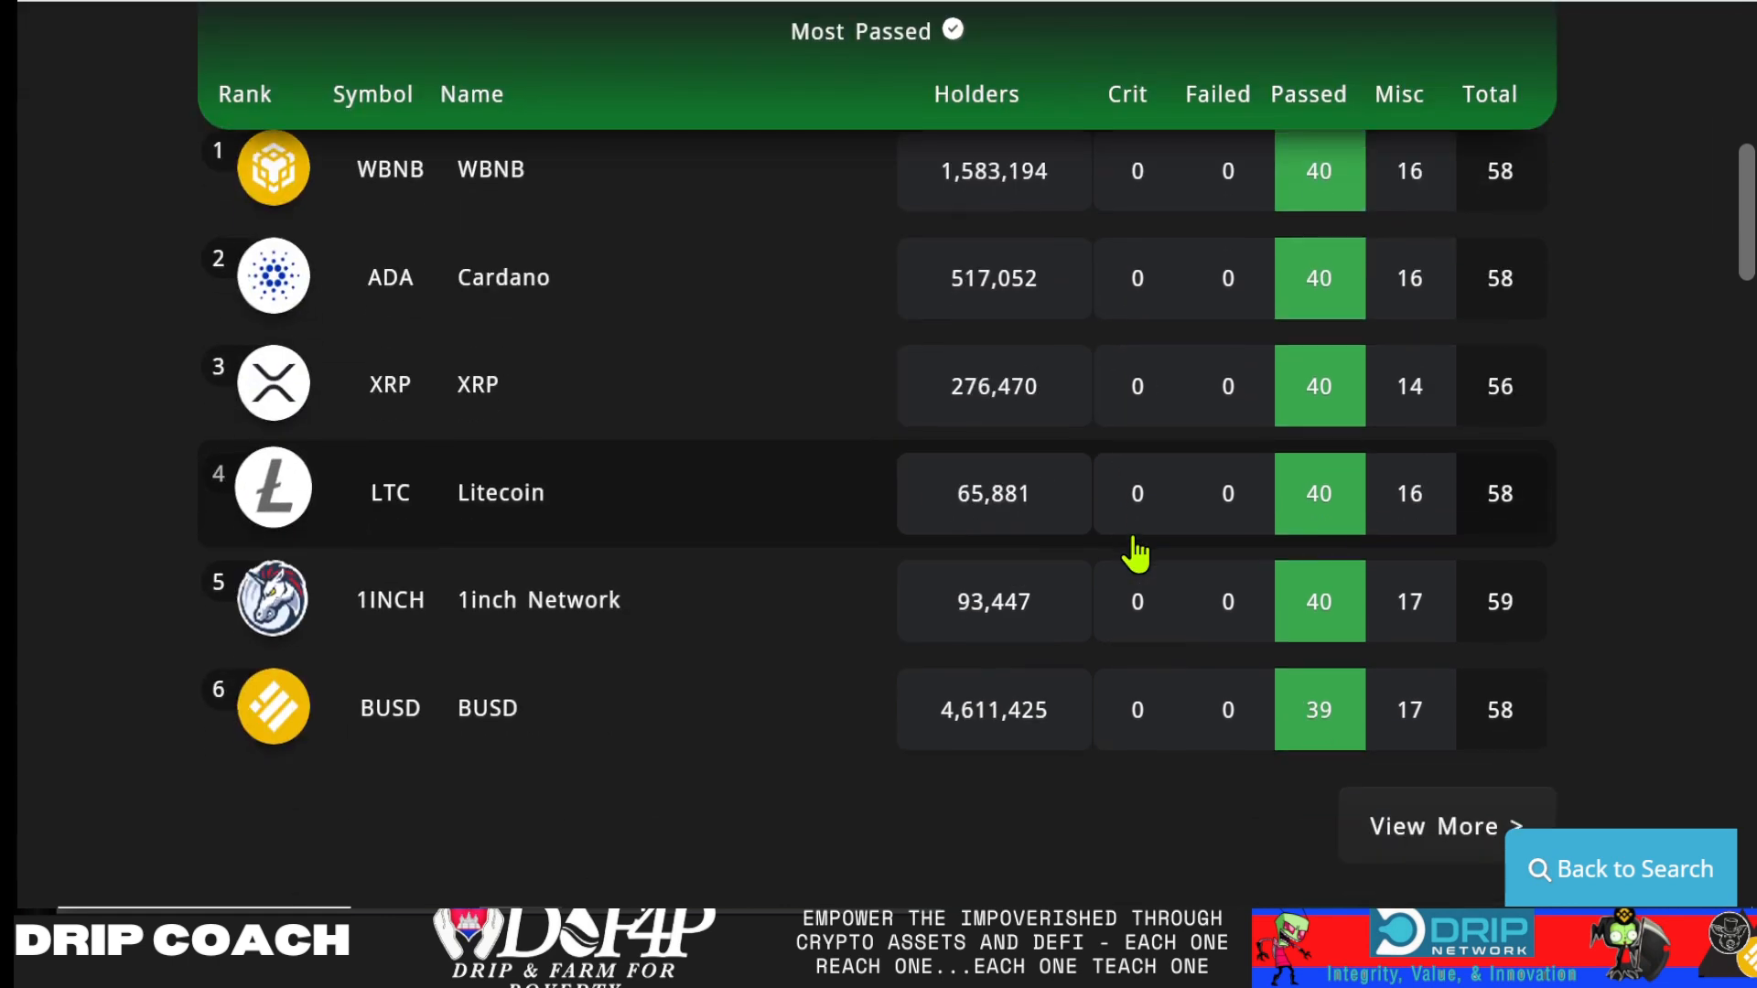